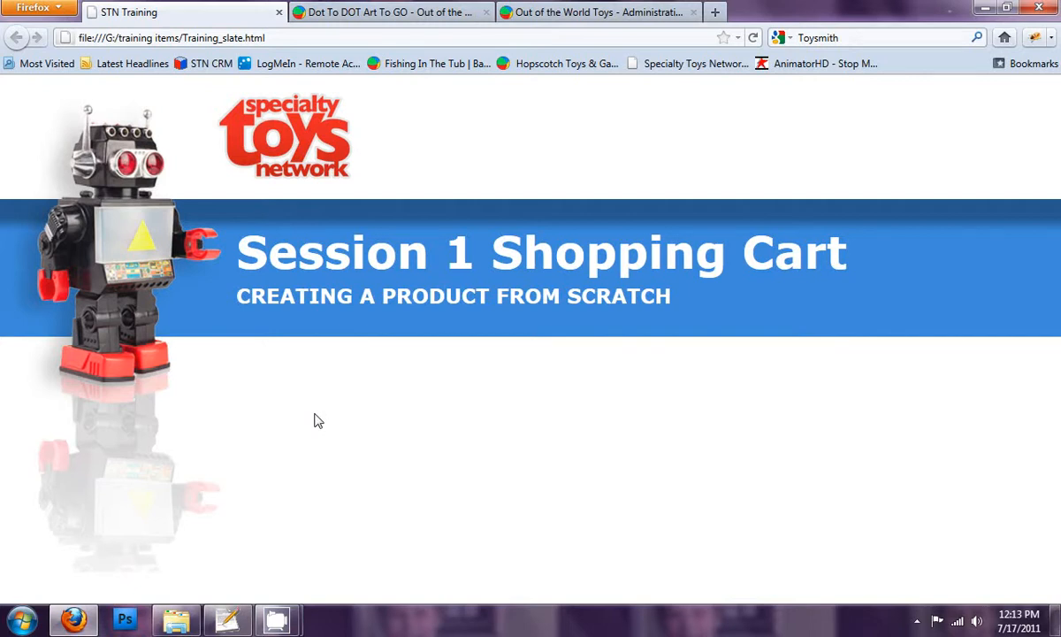
mouse_move(573, 328)
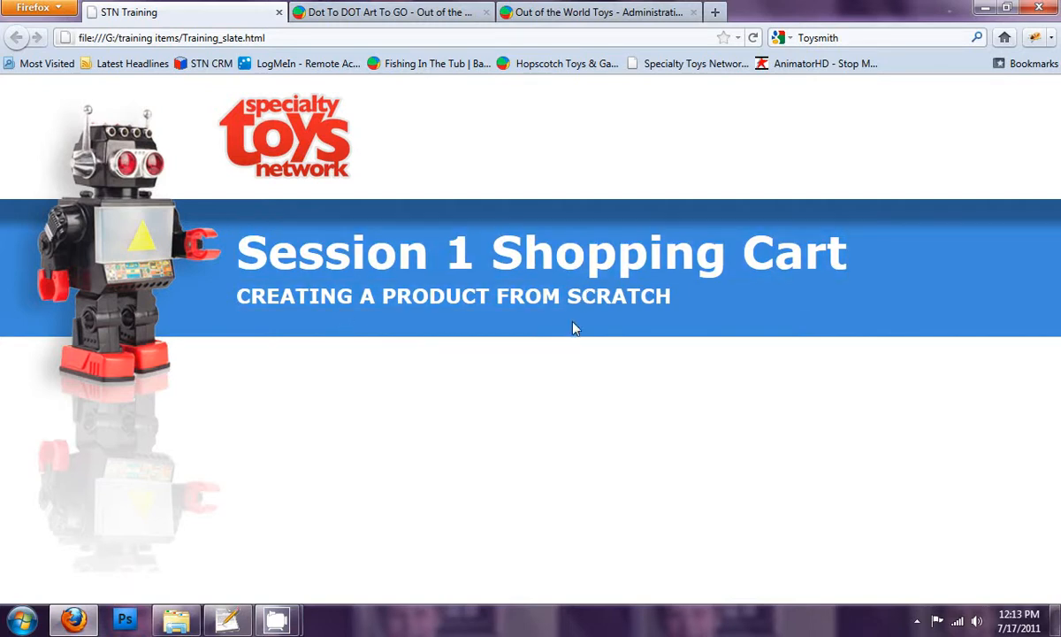
mouse_move(455, 355)
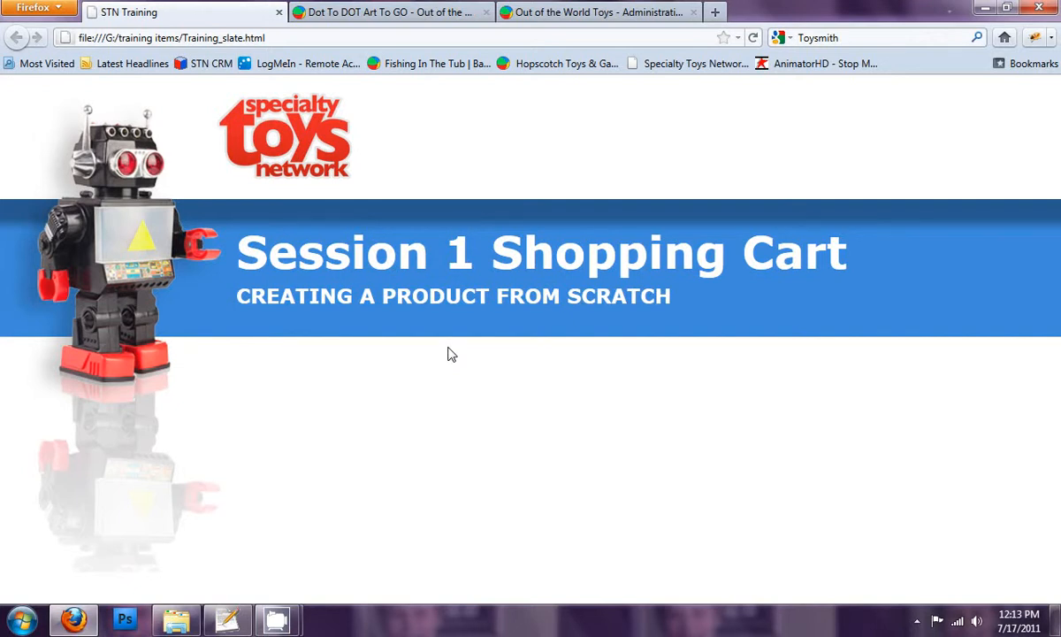
mouse_move(443, 357)
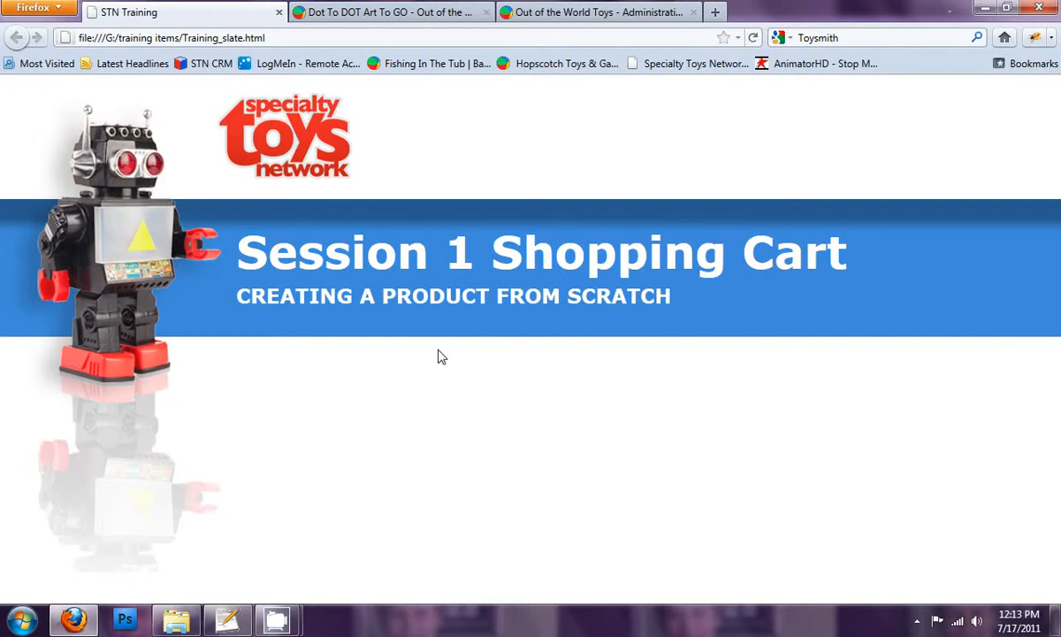
mouse_move(434, 355)
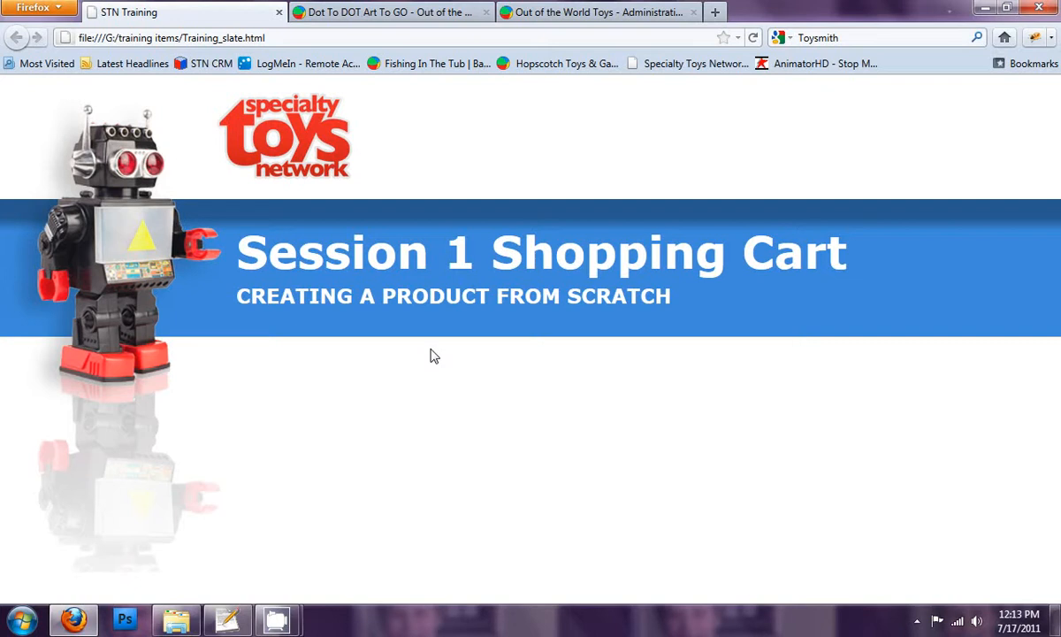
mouse_move(415, 327)
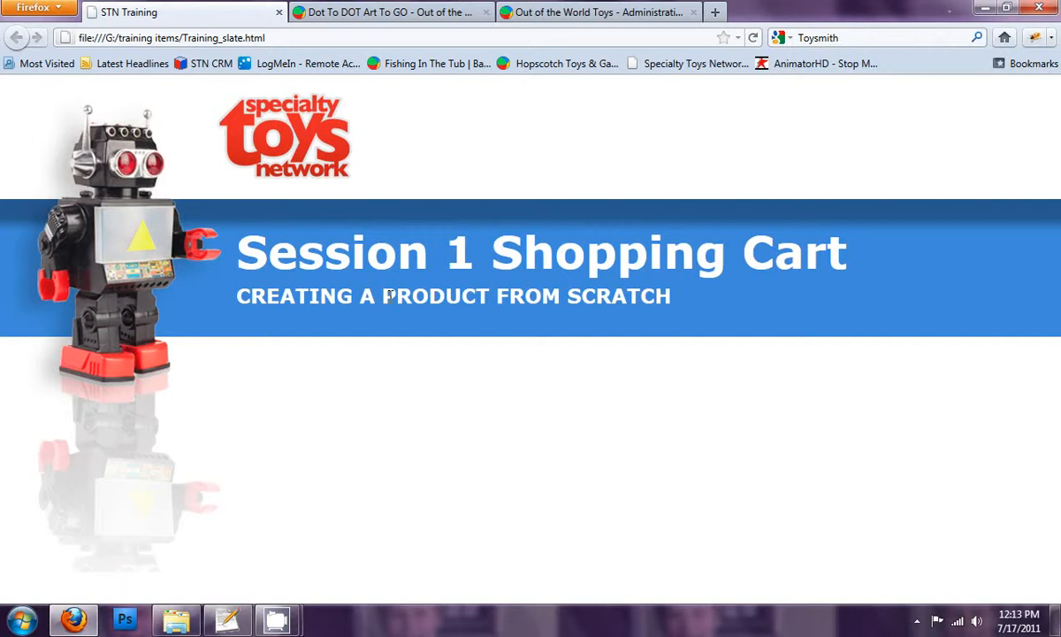
Step: Switch to the Dot To DOT Art To GO page and view its product image enlarged
click(389, 11)
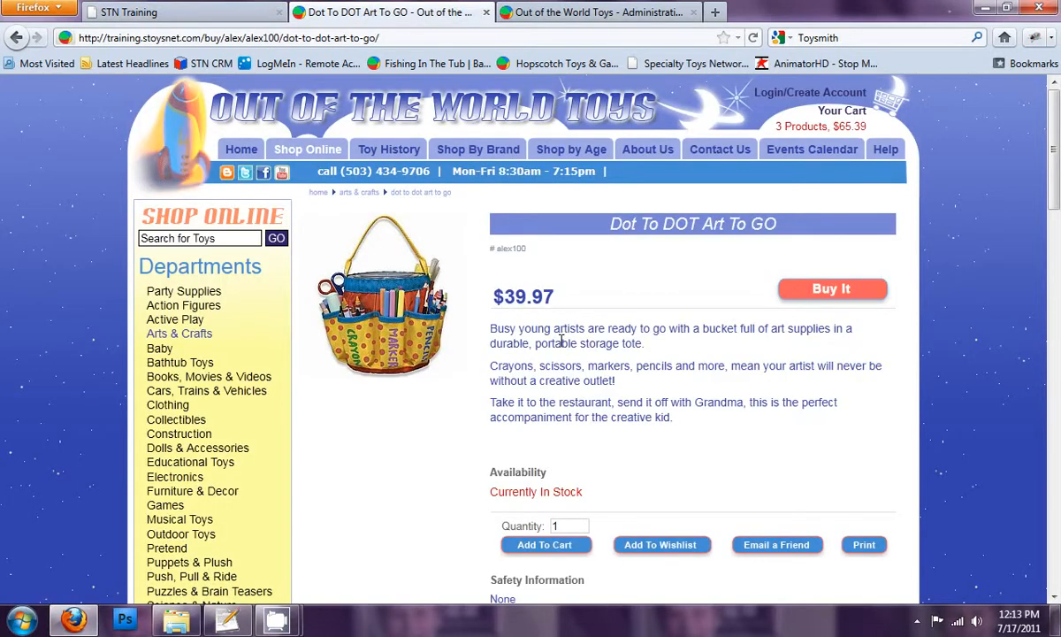
mouse_move(522, 343)
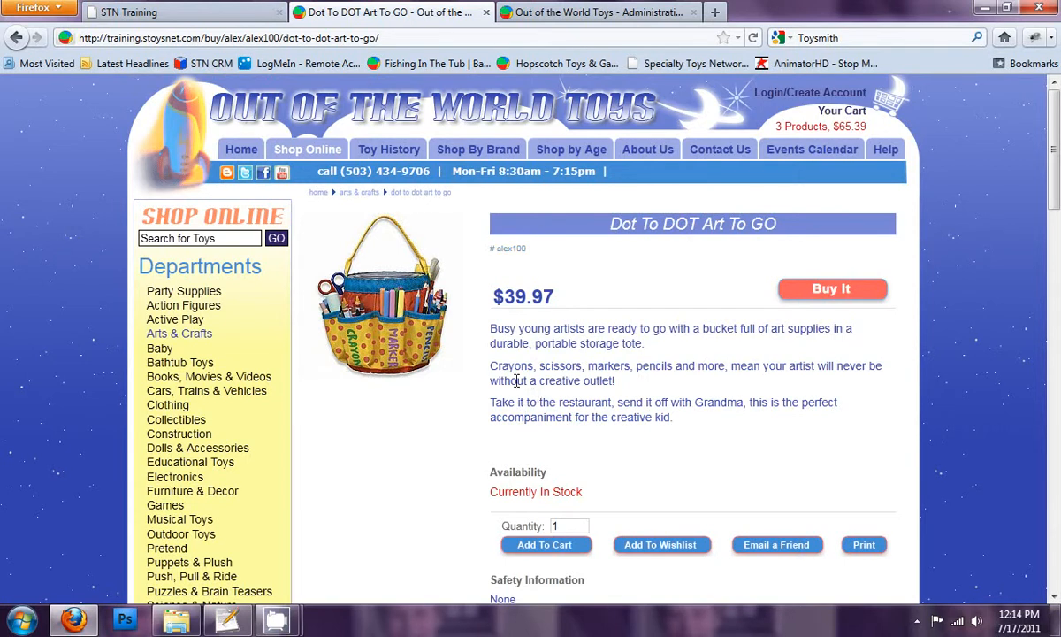
click(381, 296)
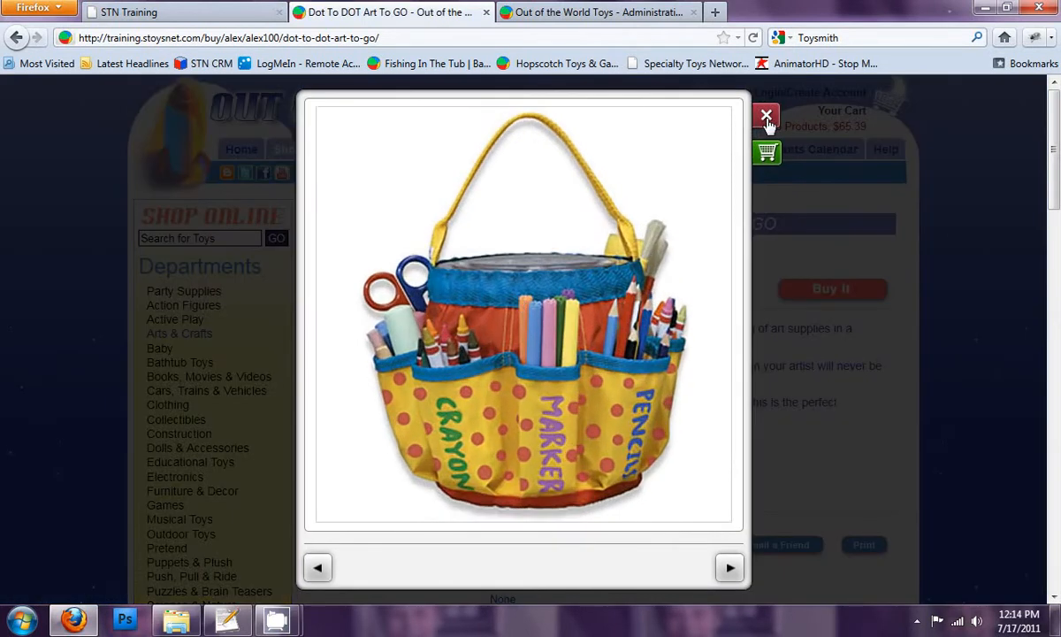
click(766, 116)
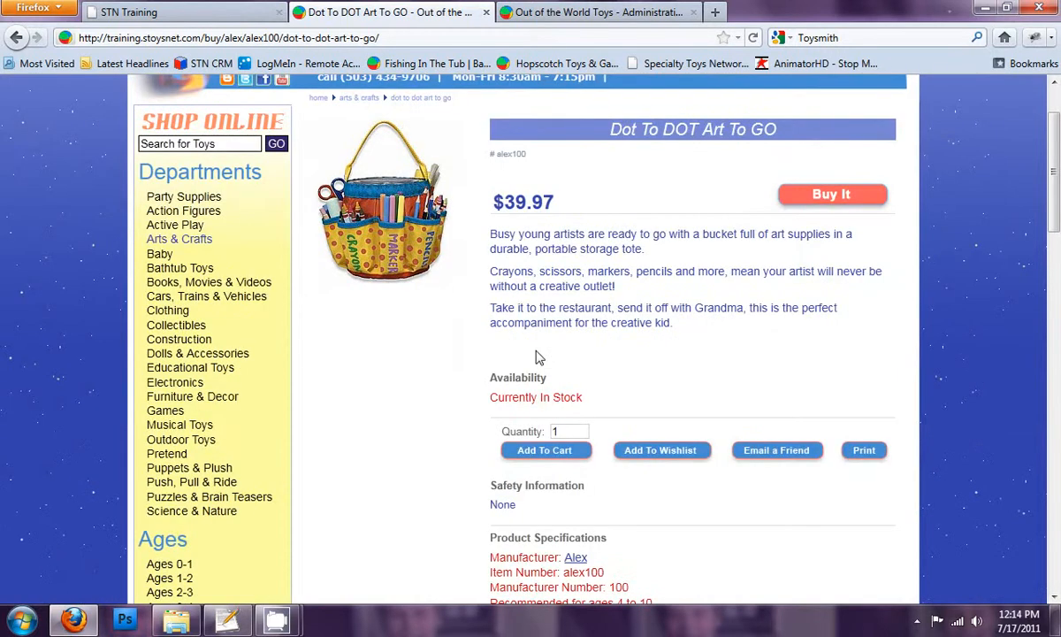
mouse_move(513, 318)
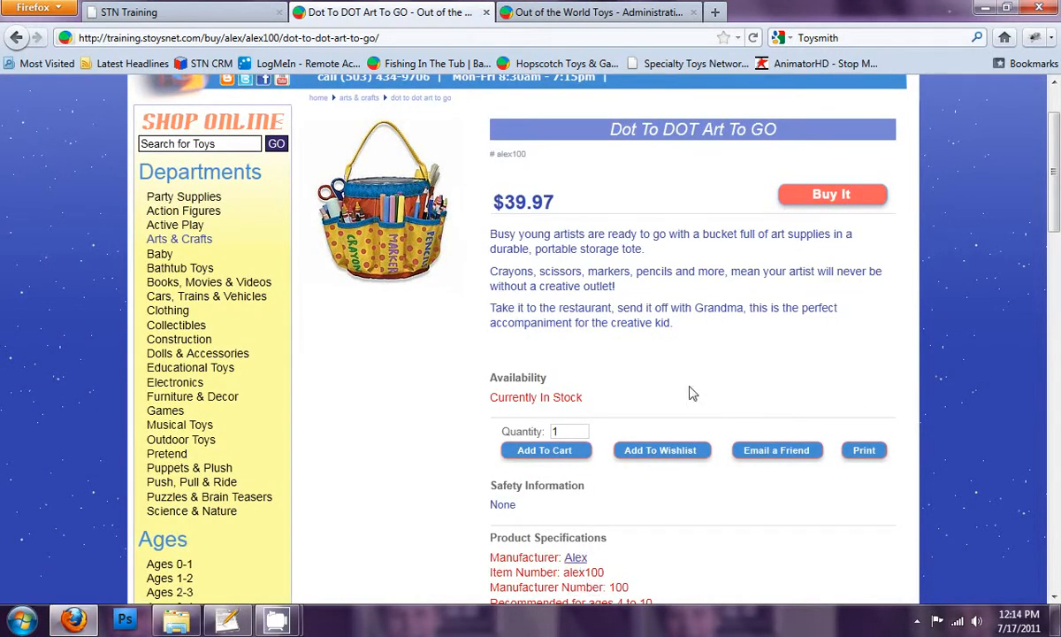
mouse_move(591, 307)
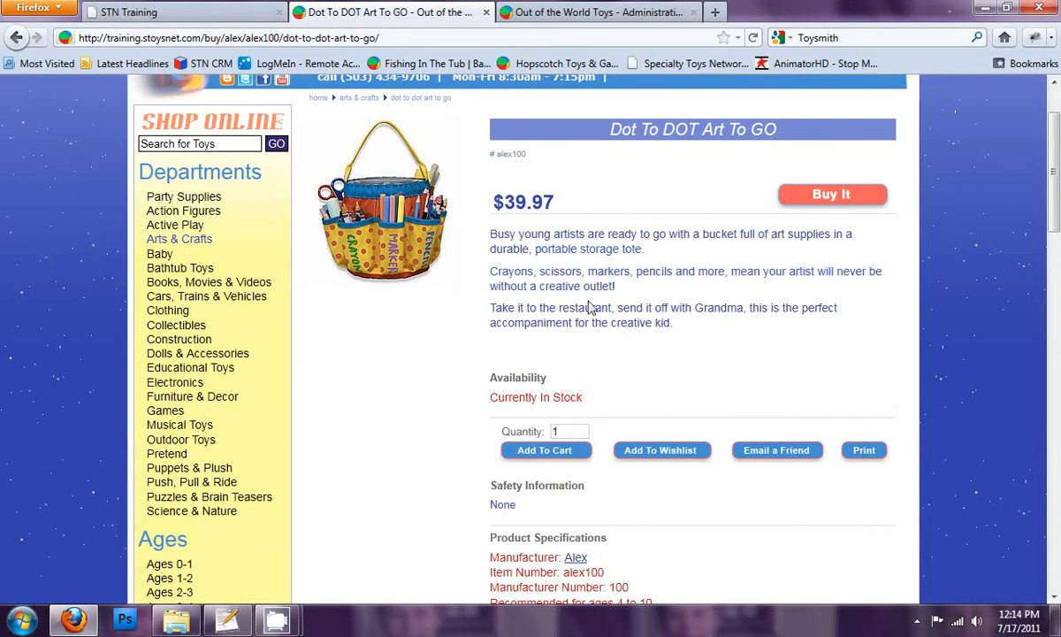
Step: Scroll through the product's specifications, related items and shipping estimate
scroll(down, 3)
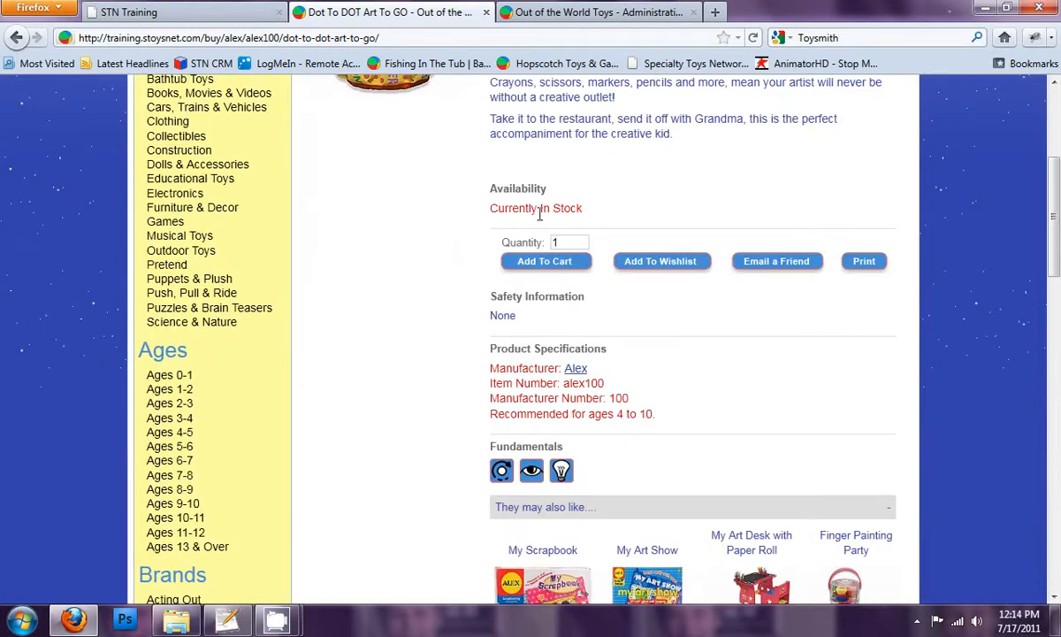
scroll(down, 3)
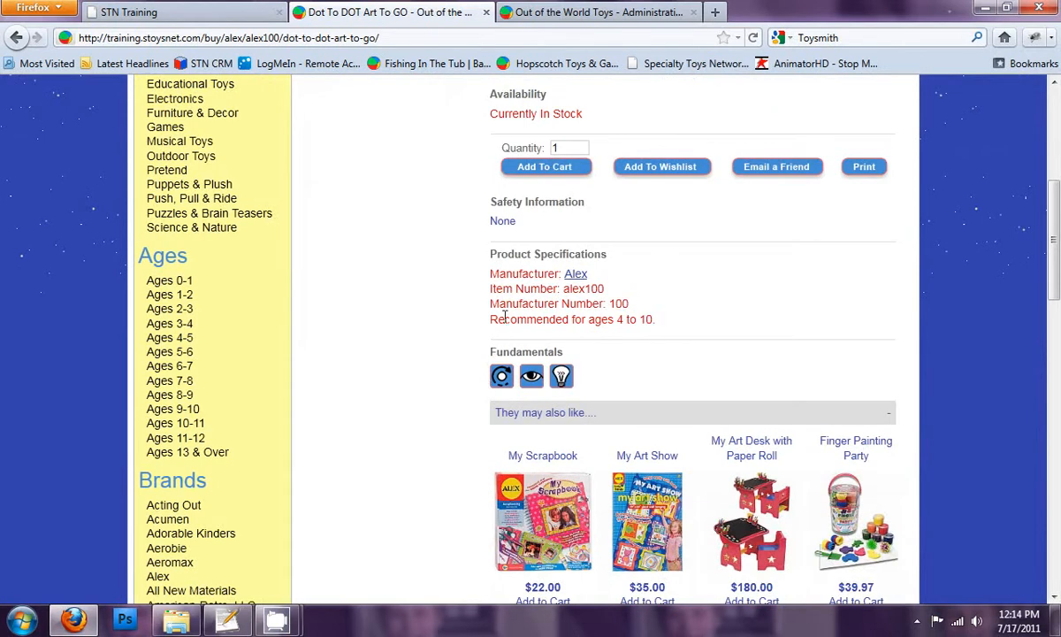
mouse_move(511, 303)
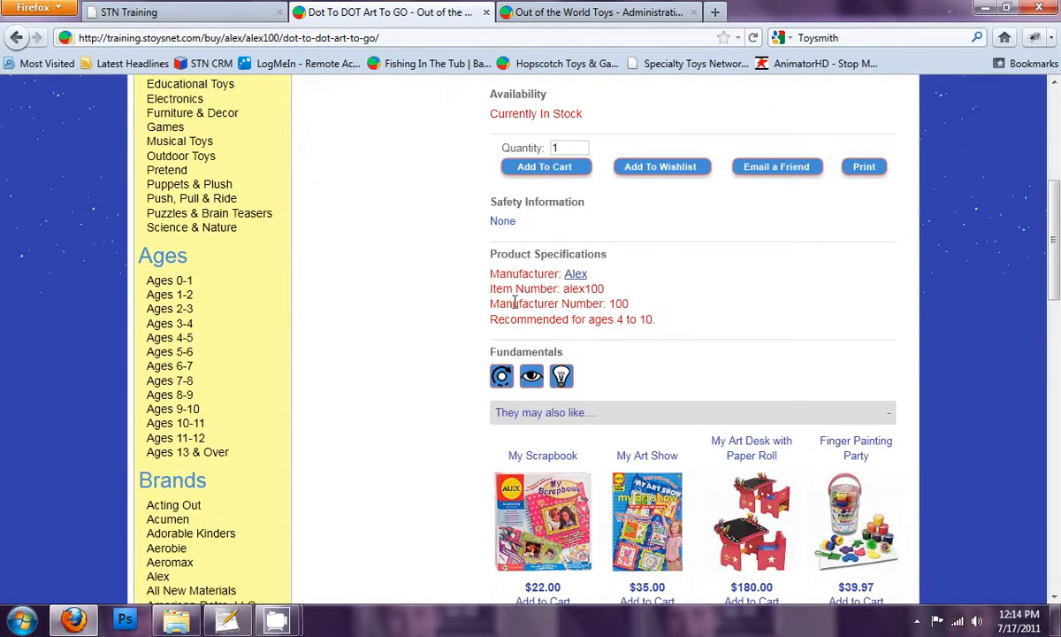
mouse_move(520, 319)
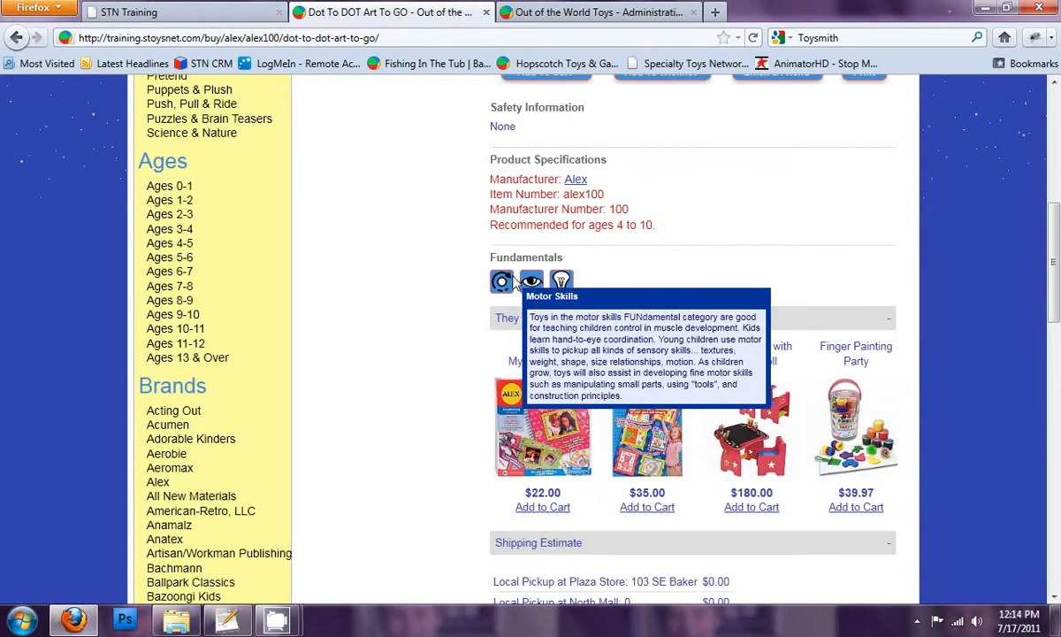
scroll(down, 3)
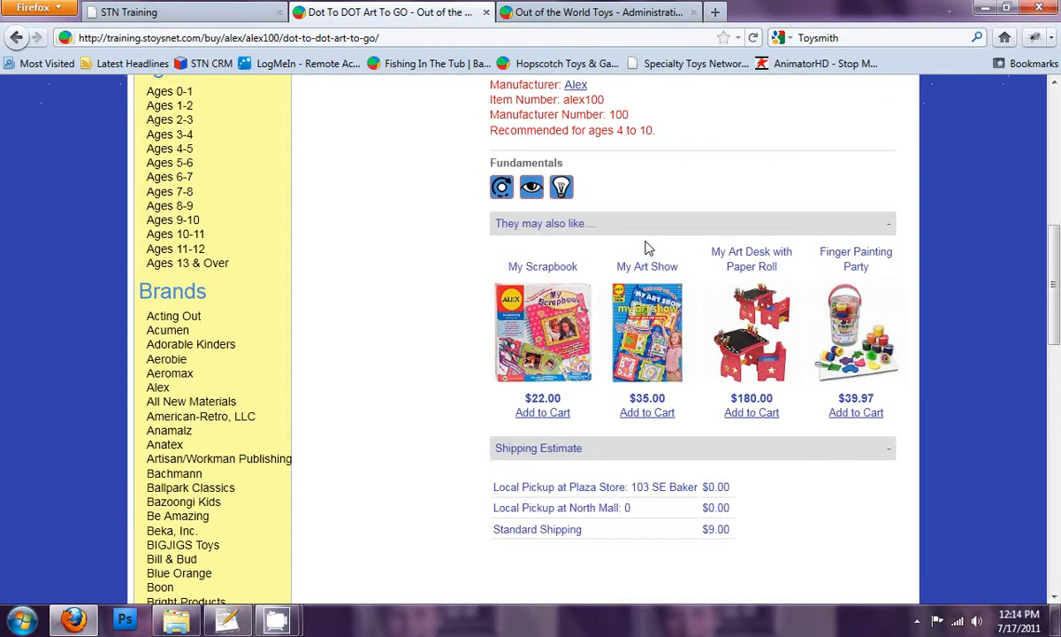
mouse_move(575, 493)
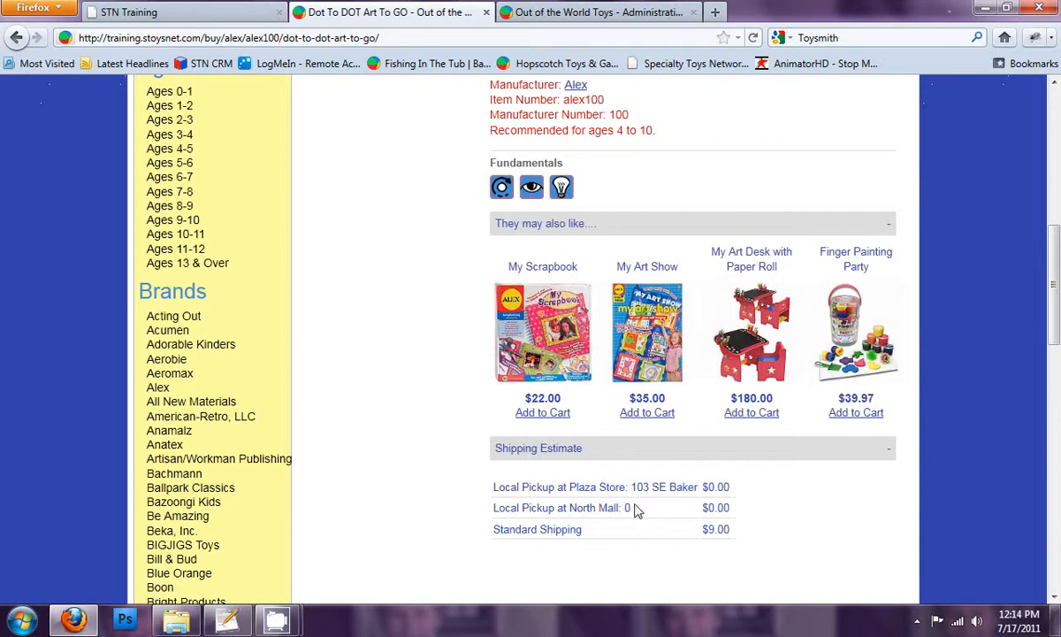
scroll(up, 3)
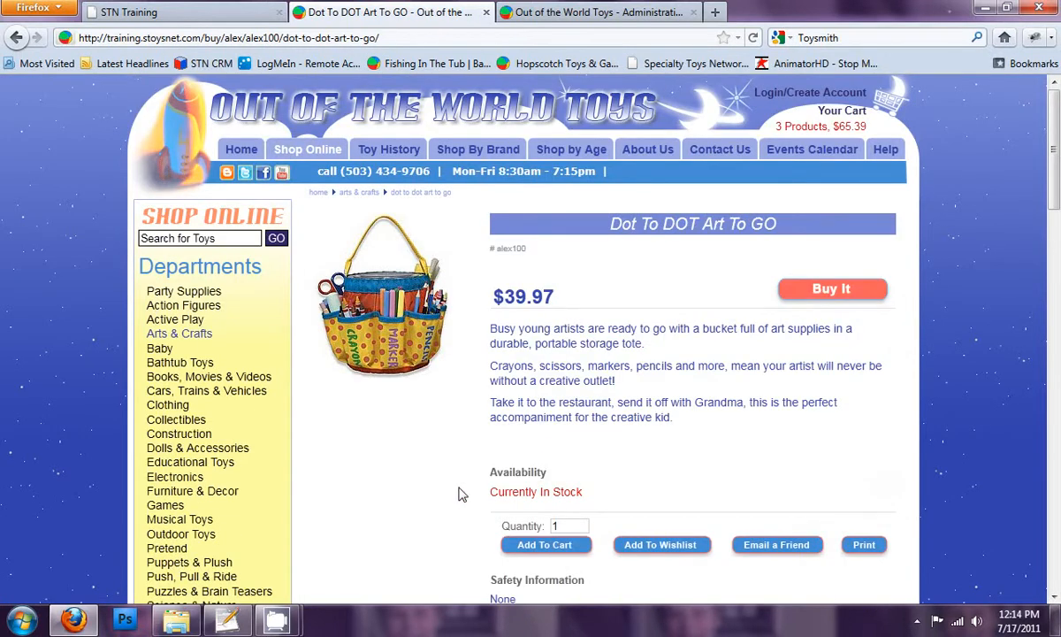
scroll(down, 3)
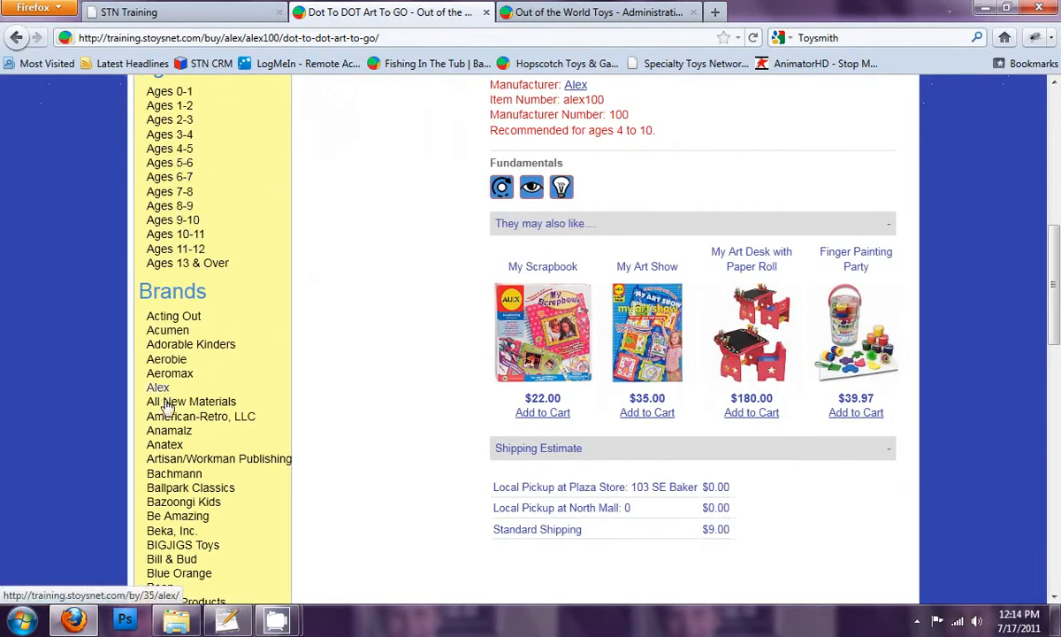
scroll(up, 3)
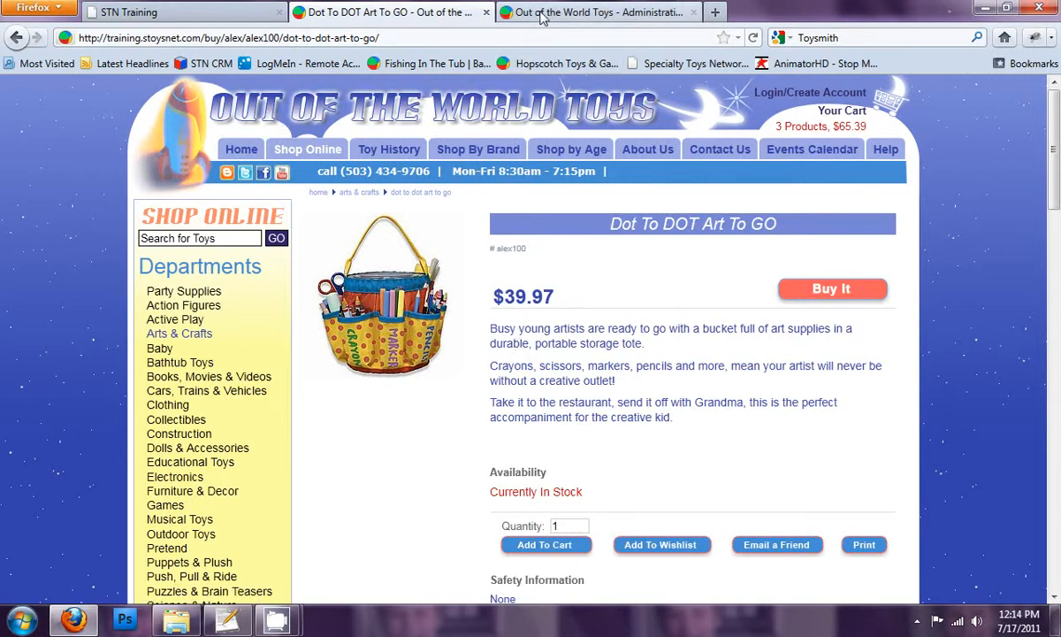
mouse_move(599, 12)
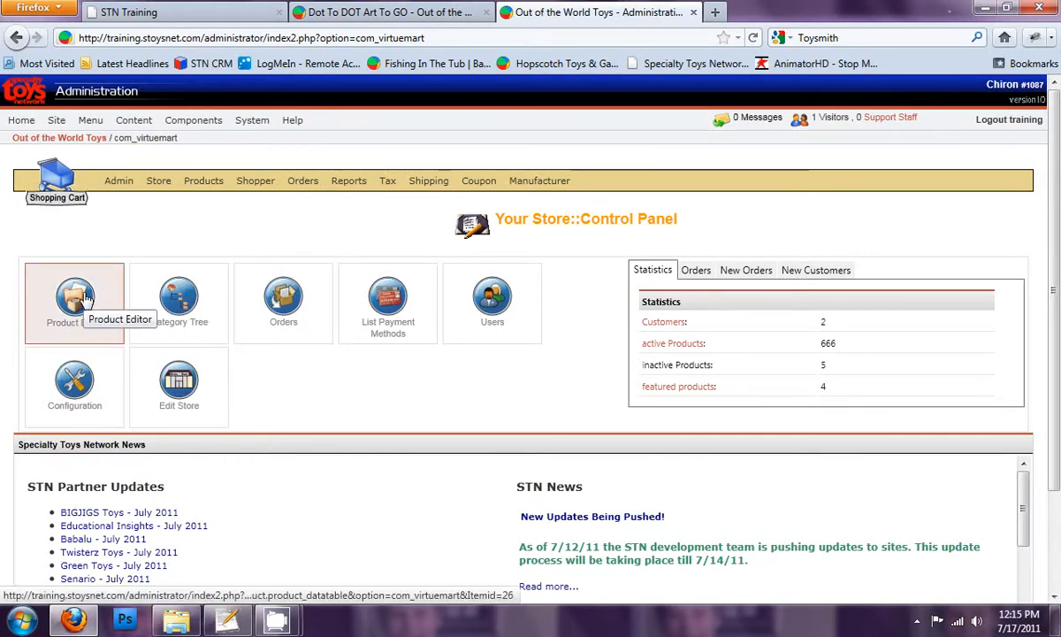
Step: Open VirtueMart's Product Editor to list the store's products
click(74, 301)
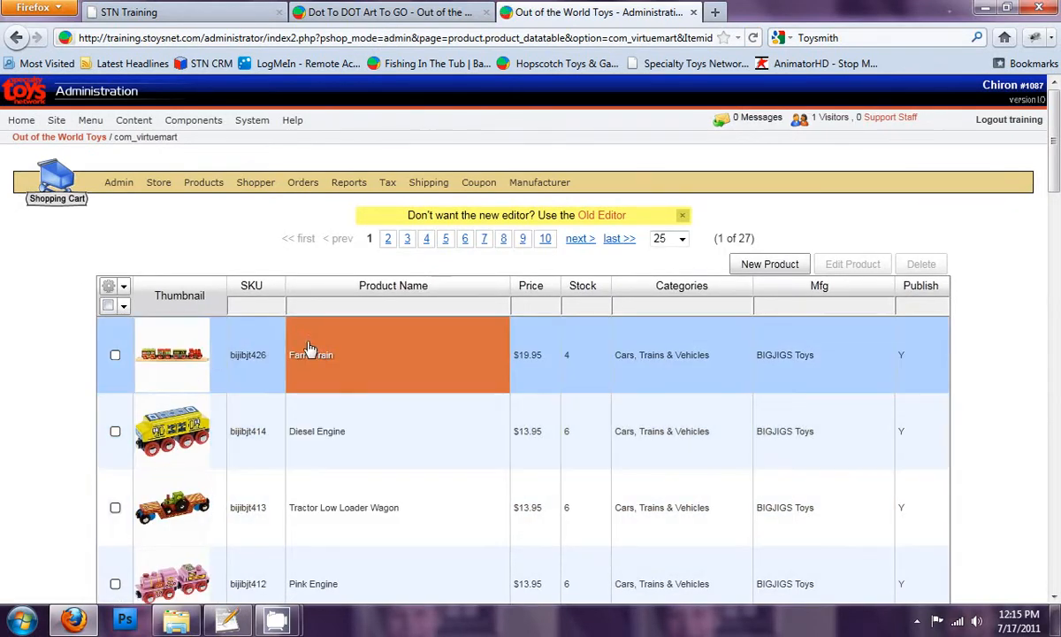
mouse_move(404, 398)
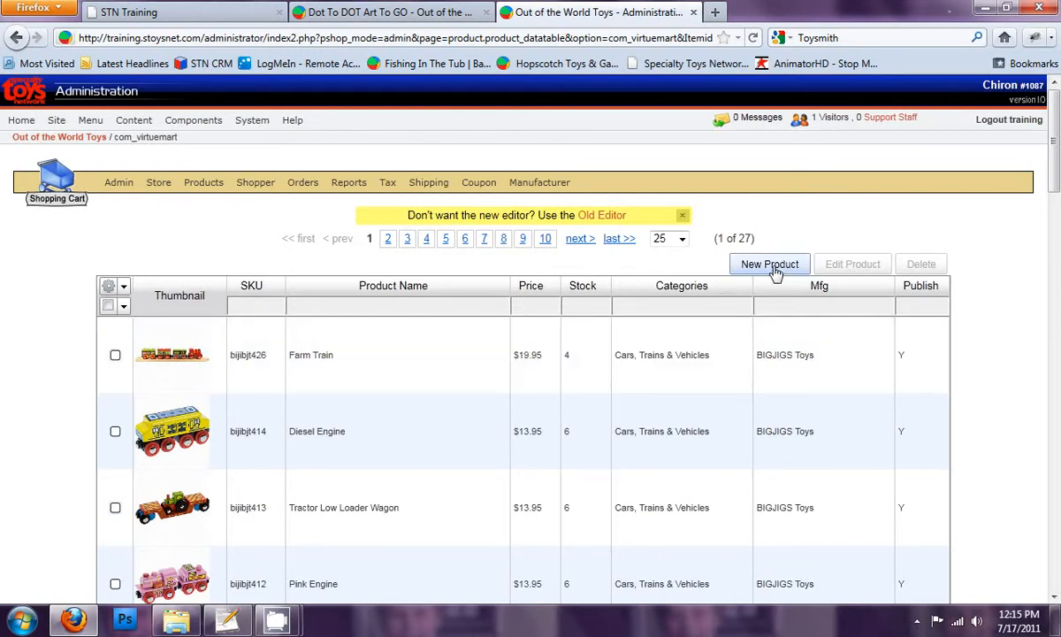
Step: Start a new product and place the cursor in its SKU field
click(768, 264)
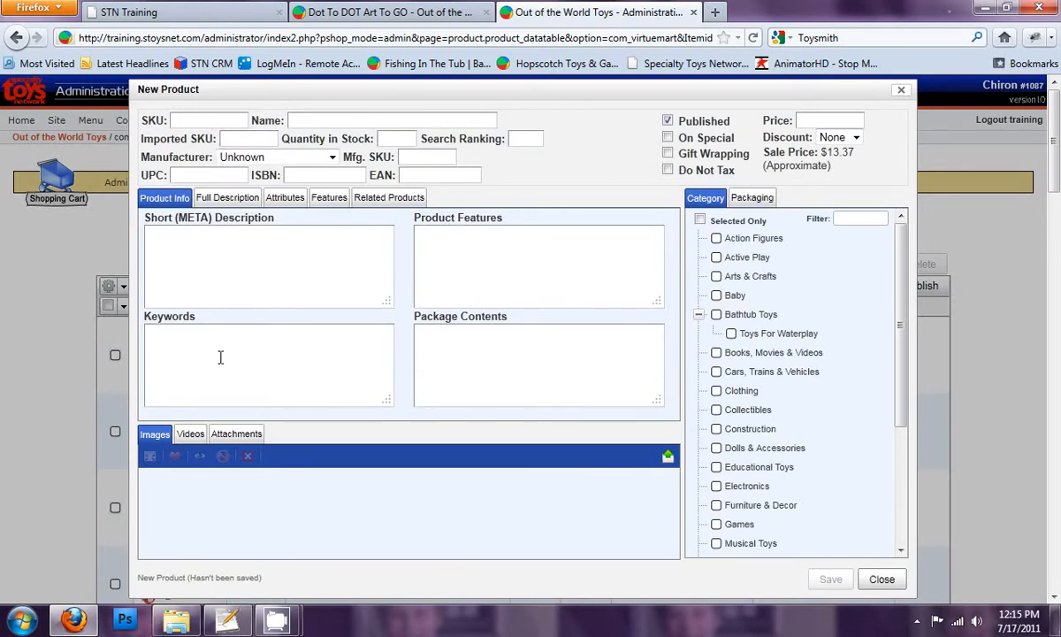
mouse_move(354, 405)
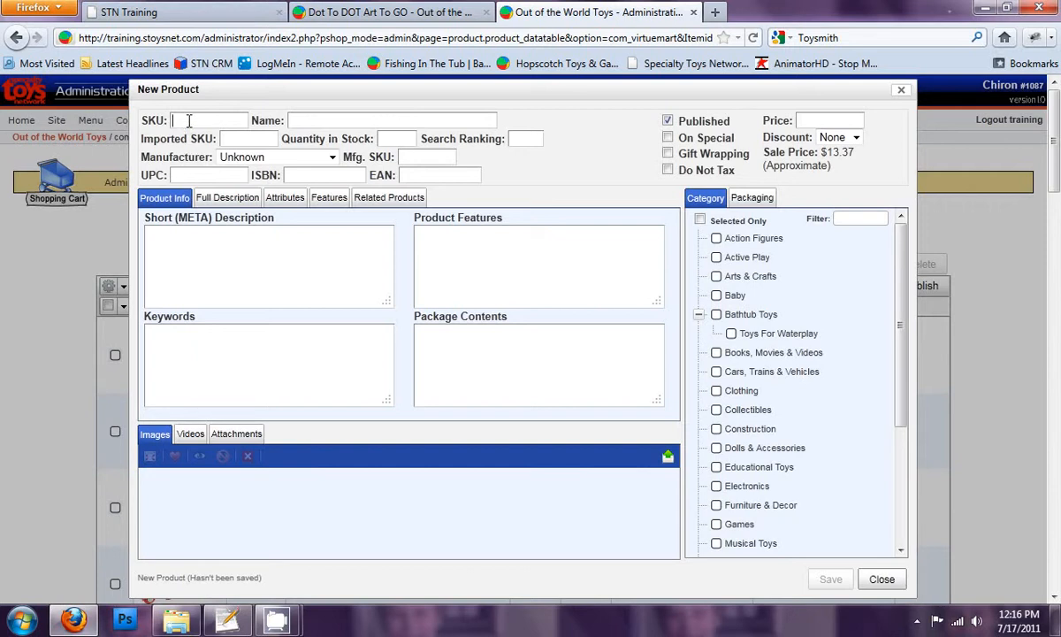
click(208, 121)
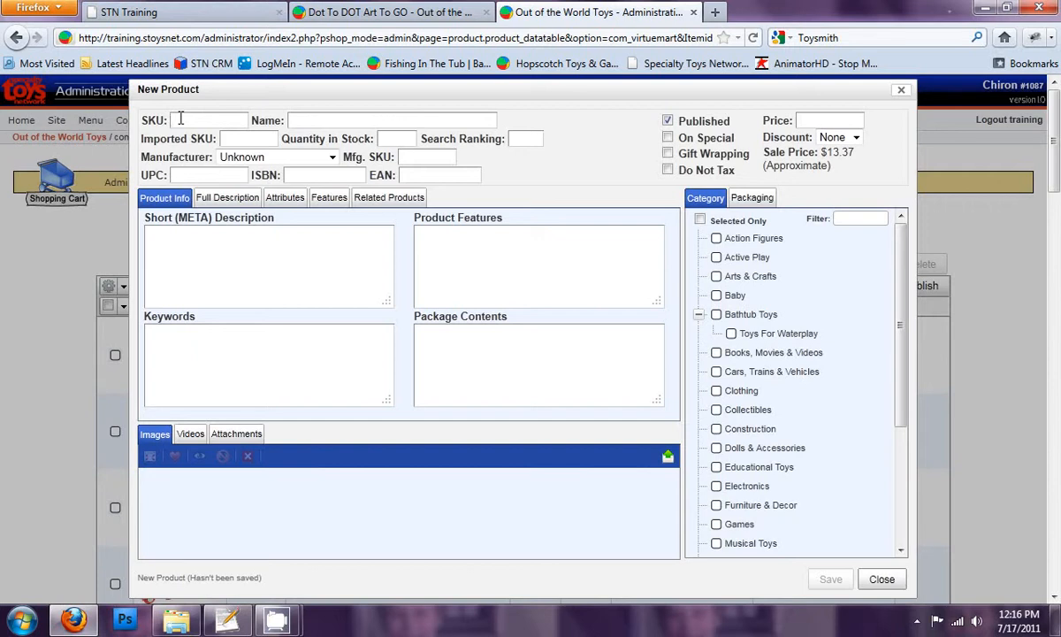
Step: Enter SKU 200045 and name 'Medieval Castle Playset', fixing the 'Castley' typo
text(20)
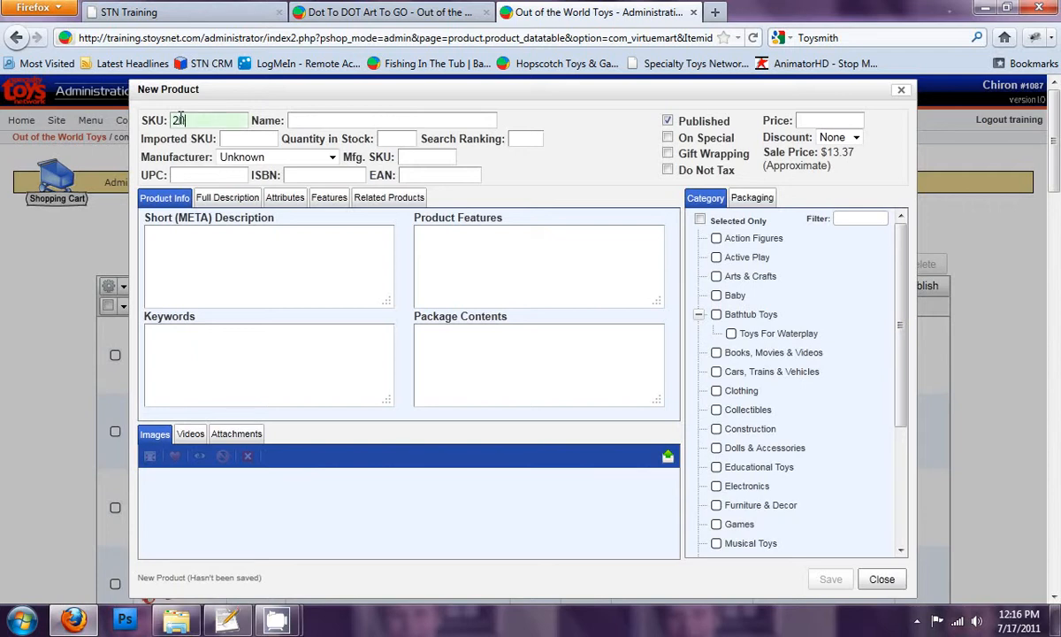
text(100045)
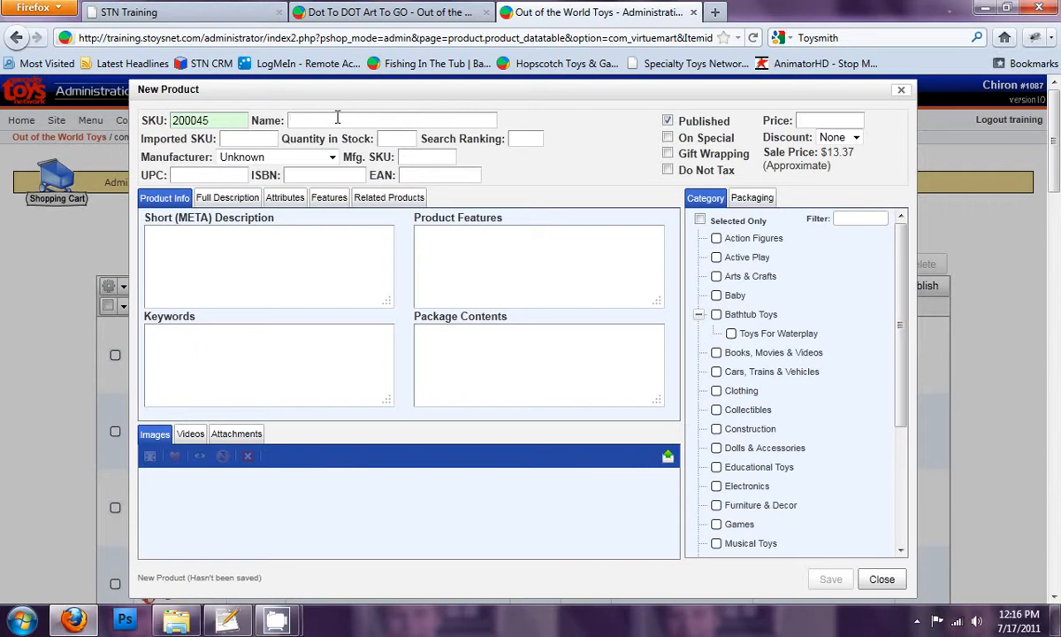
text(Me)
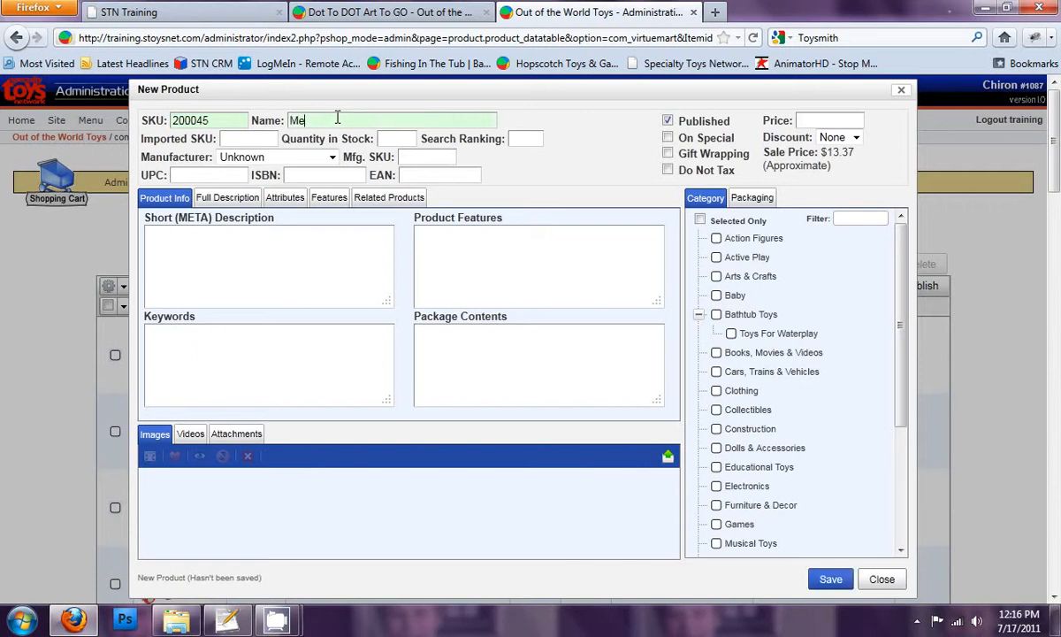
text(dieval C)
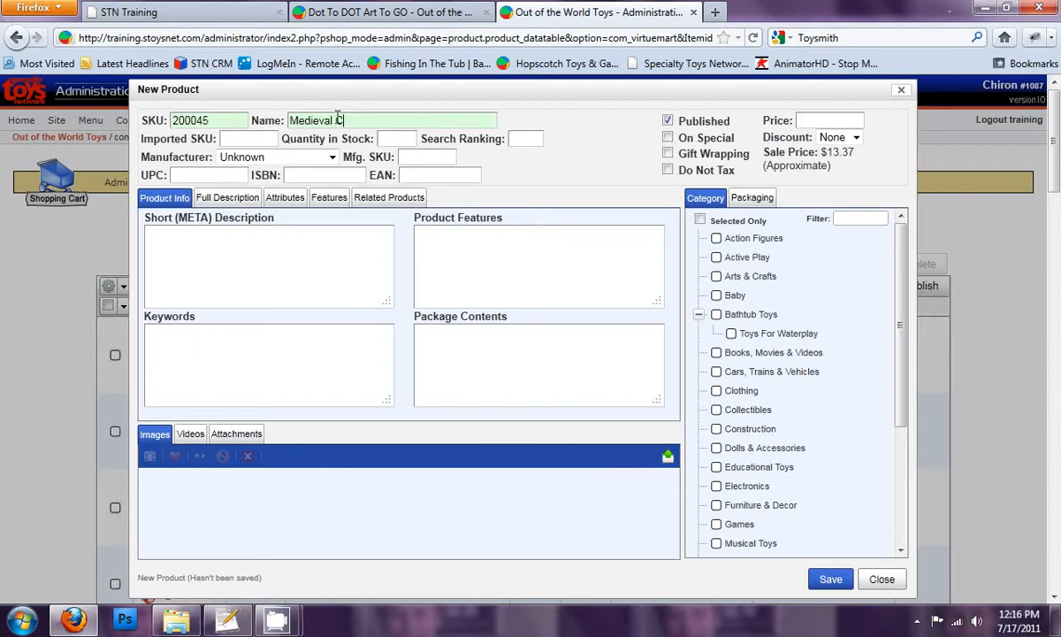
text(astley Playe)
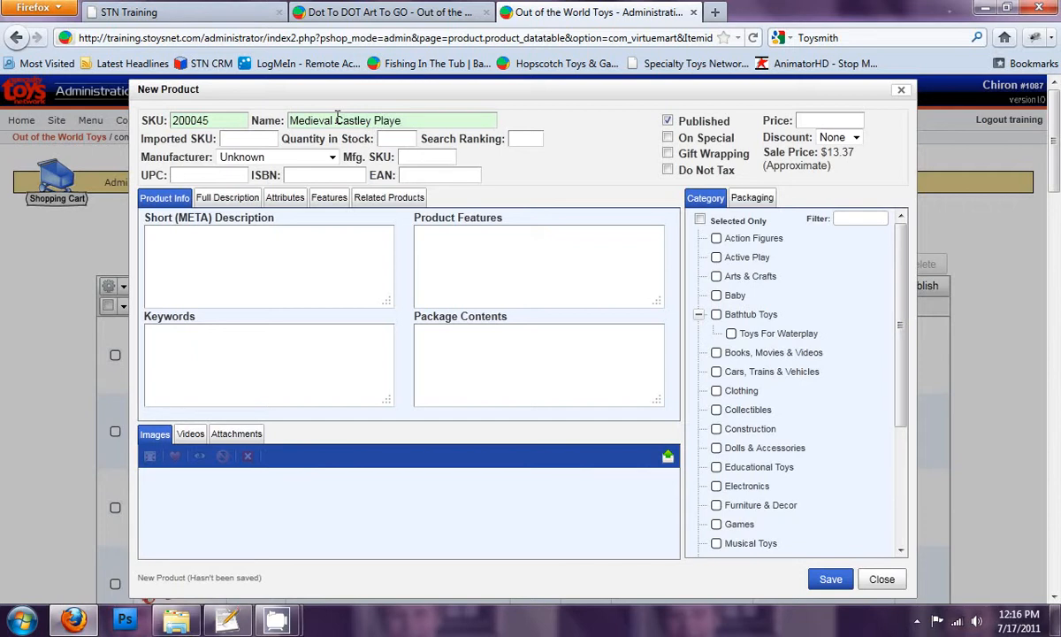
text(set)
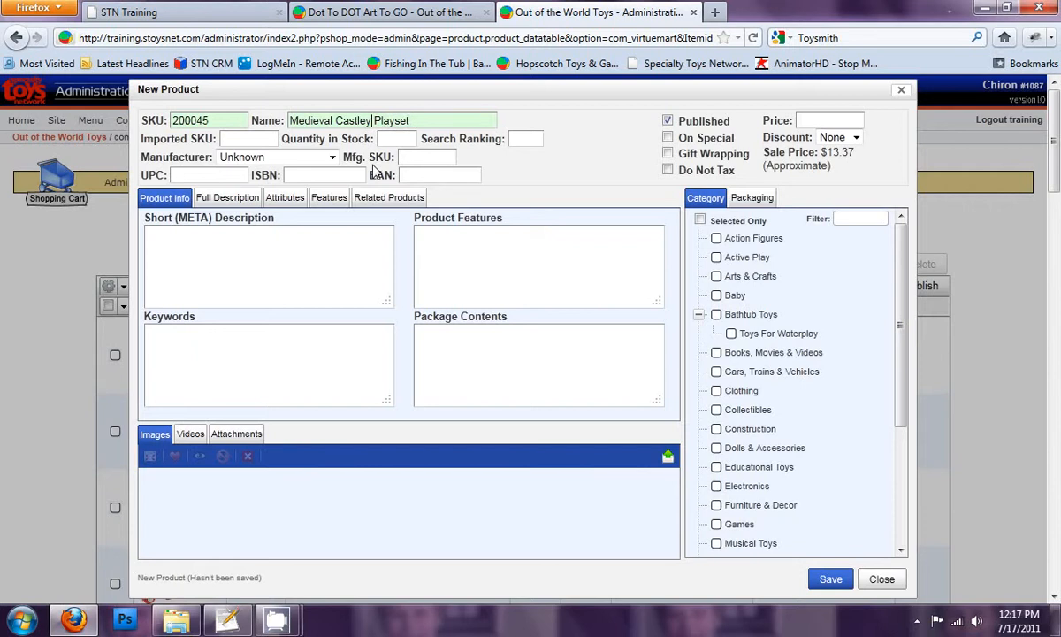
click(348, 120)
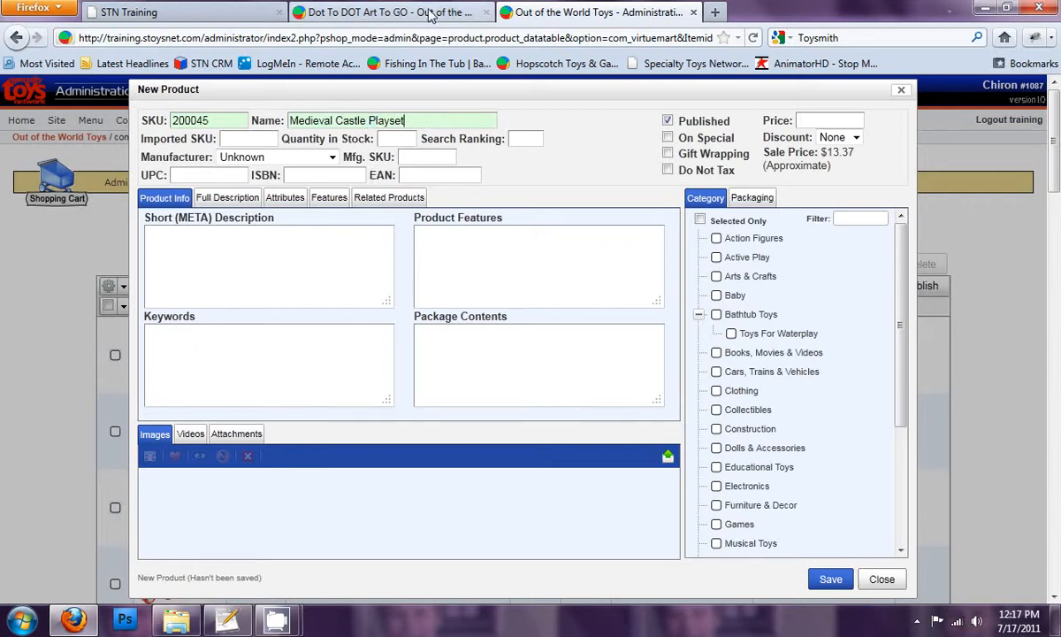
click(389, 12)
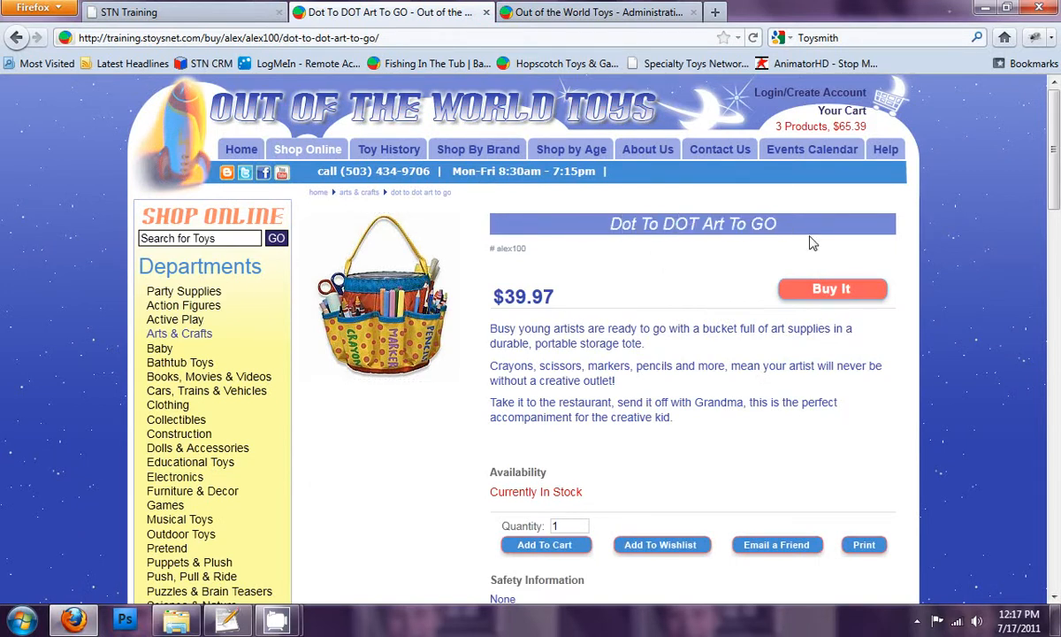
mouse_move(362, 216)
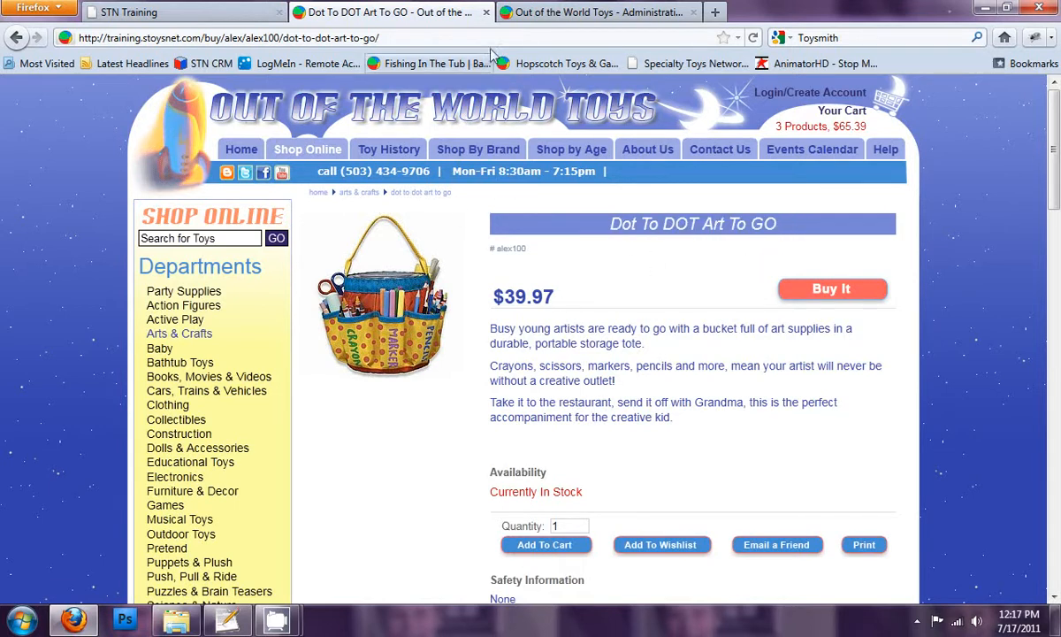
click(597, 11)
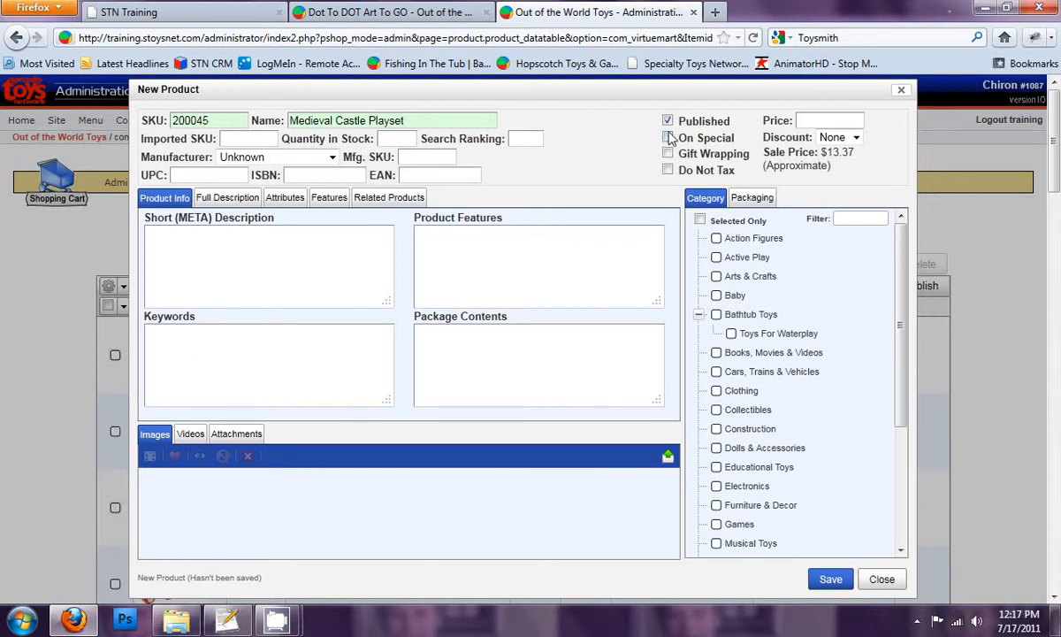
Step: Keep the product published and enter price 26.00 with 12 units in stock
click(668, 120)
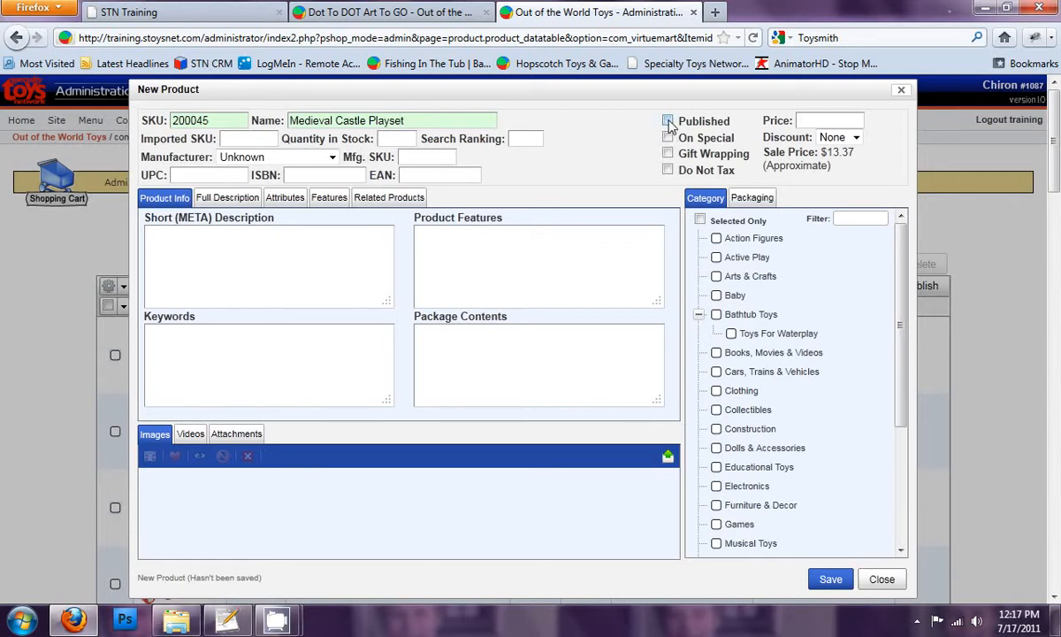
click(668, 120)
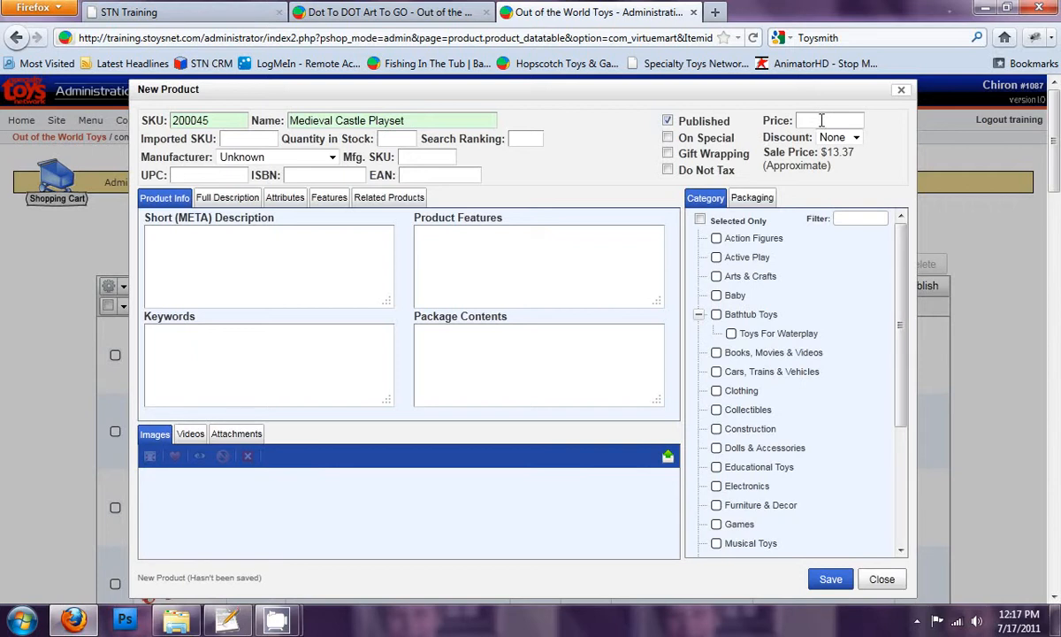
text(26.00)
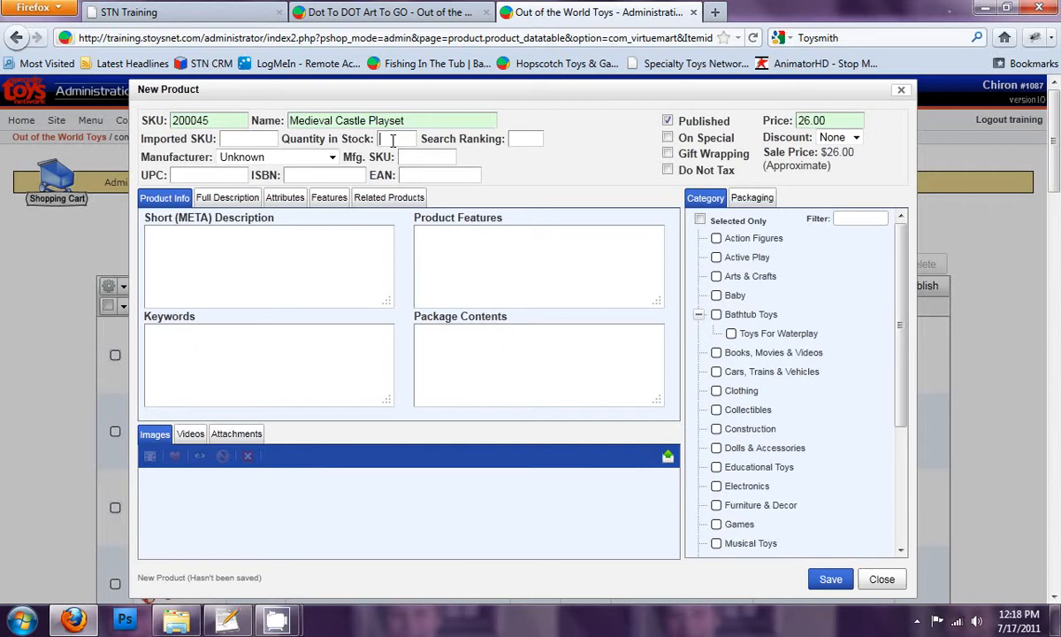
text(12)
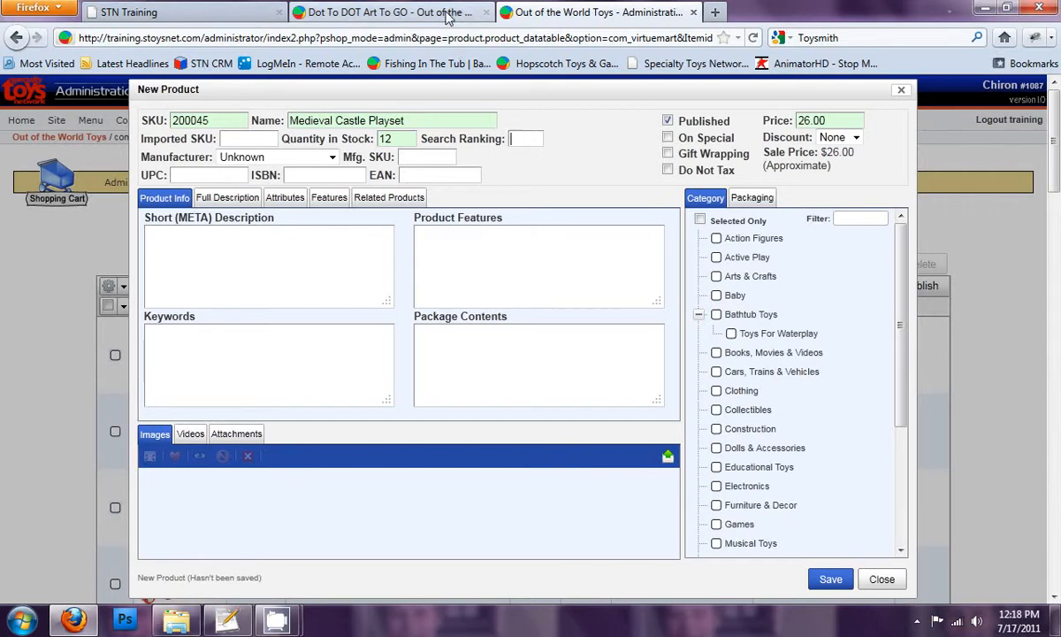
click(389, 11)
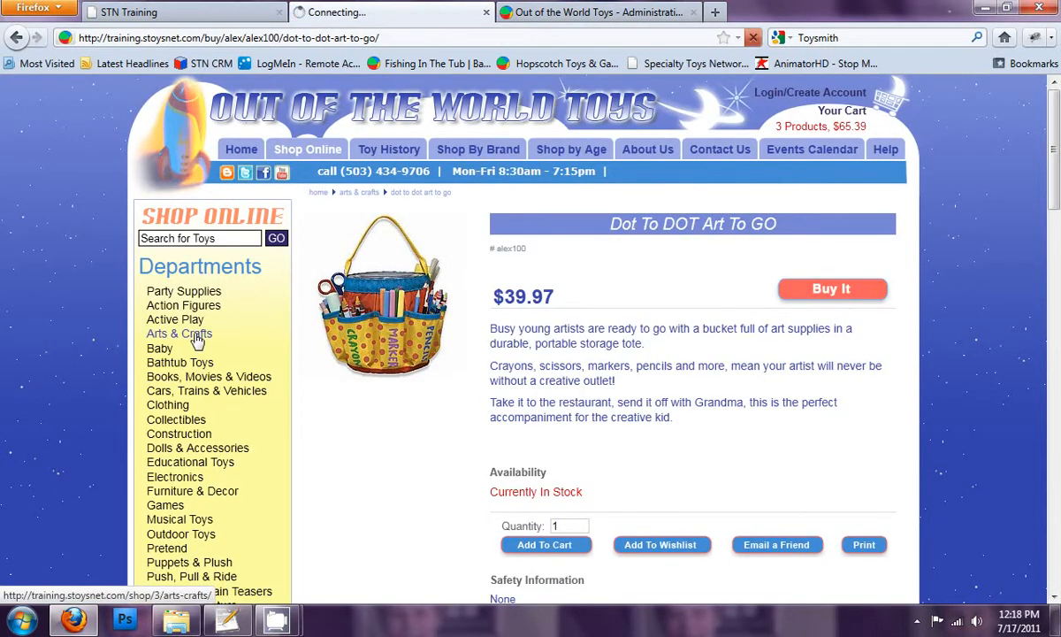
click(178, 334)
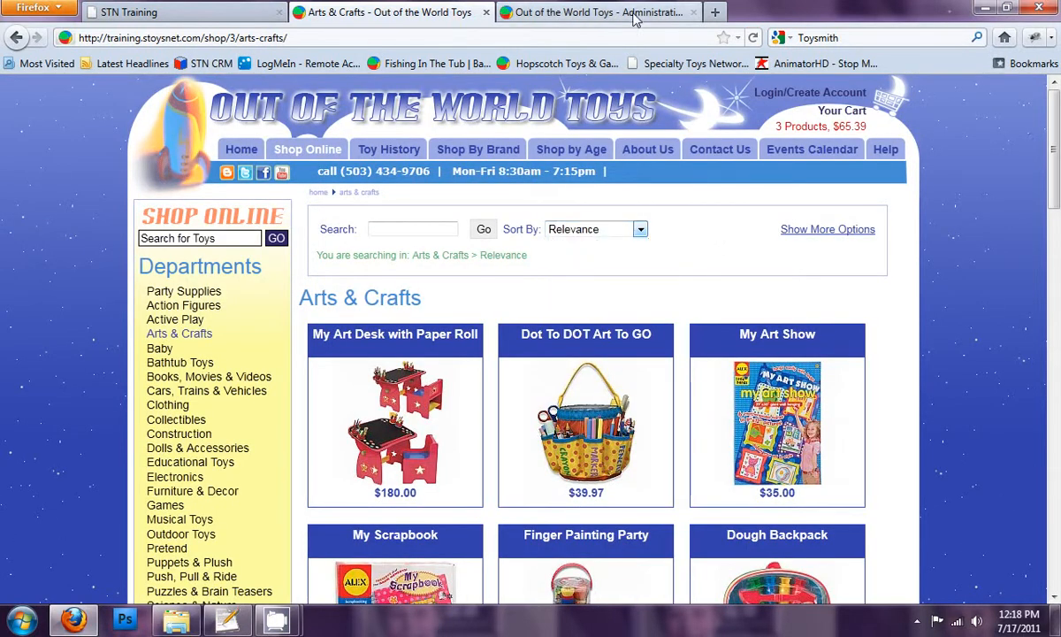
click(597, 11)
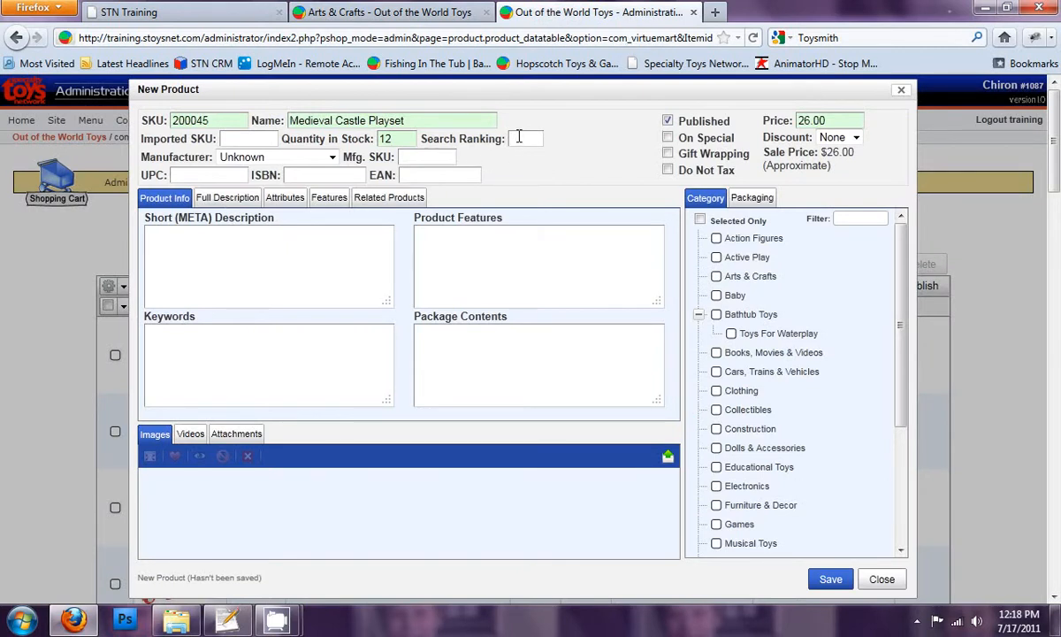
text(10)
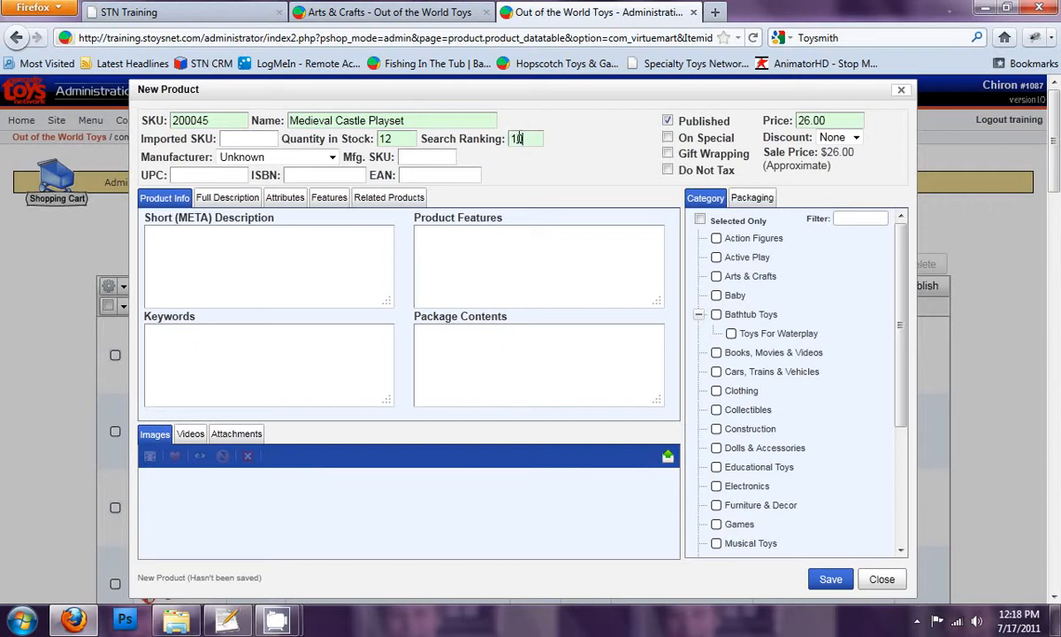
text(0)
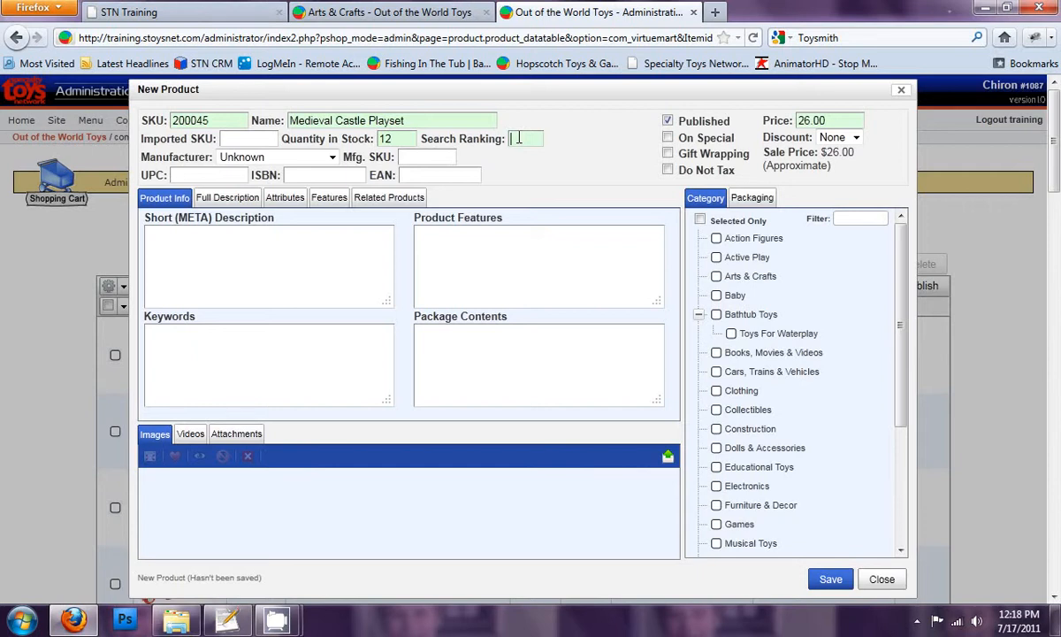
mouse_move(590, 155)
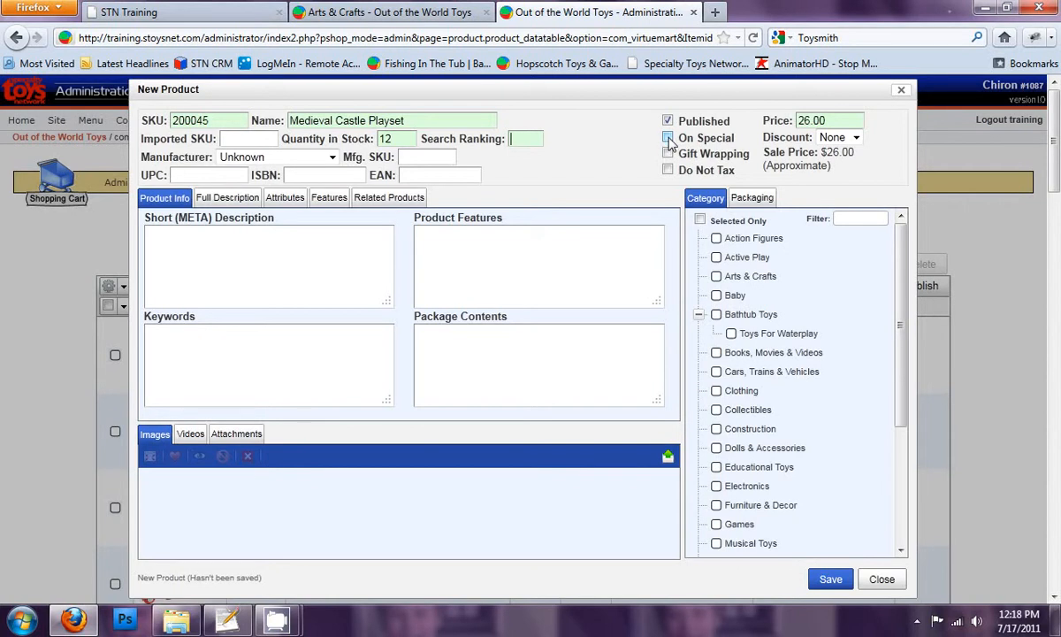
click(668, 138)
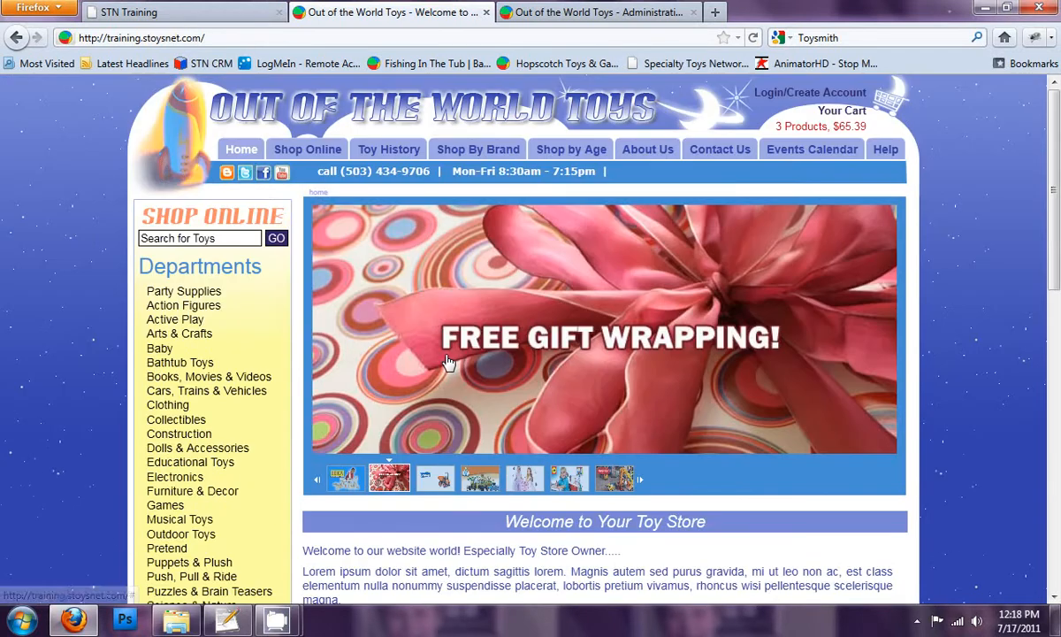
click(597, 11)
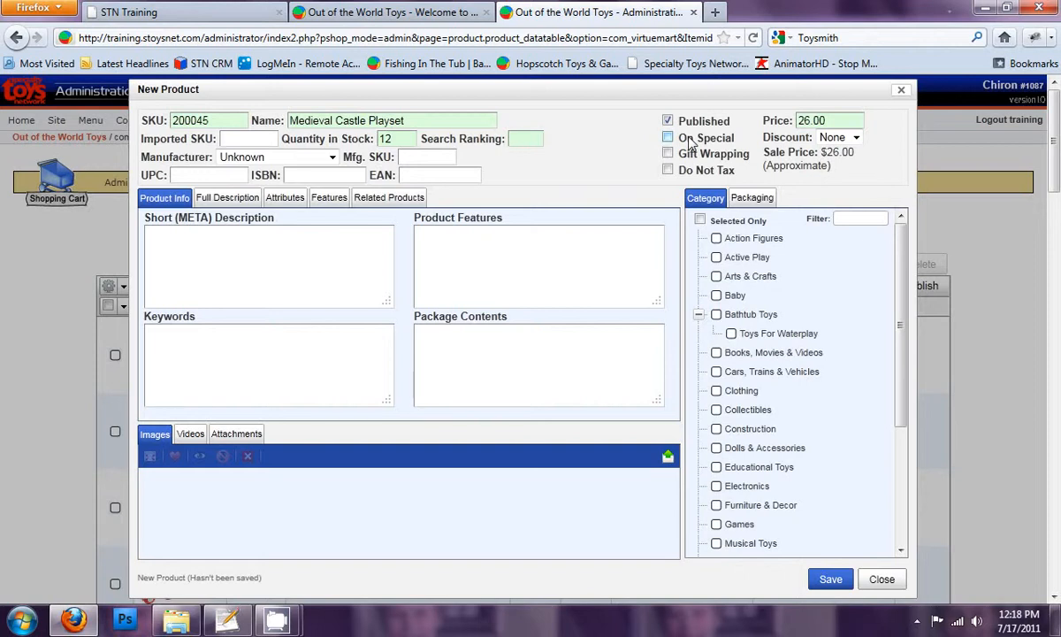
click(854, 137)
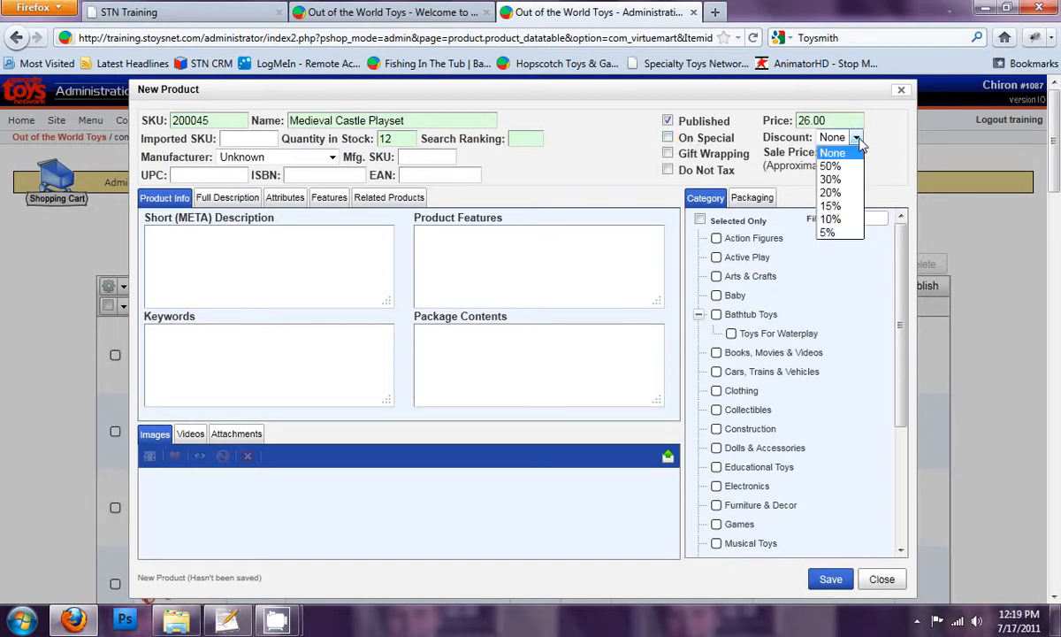
mouse_move(856, 163)
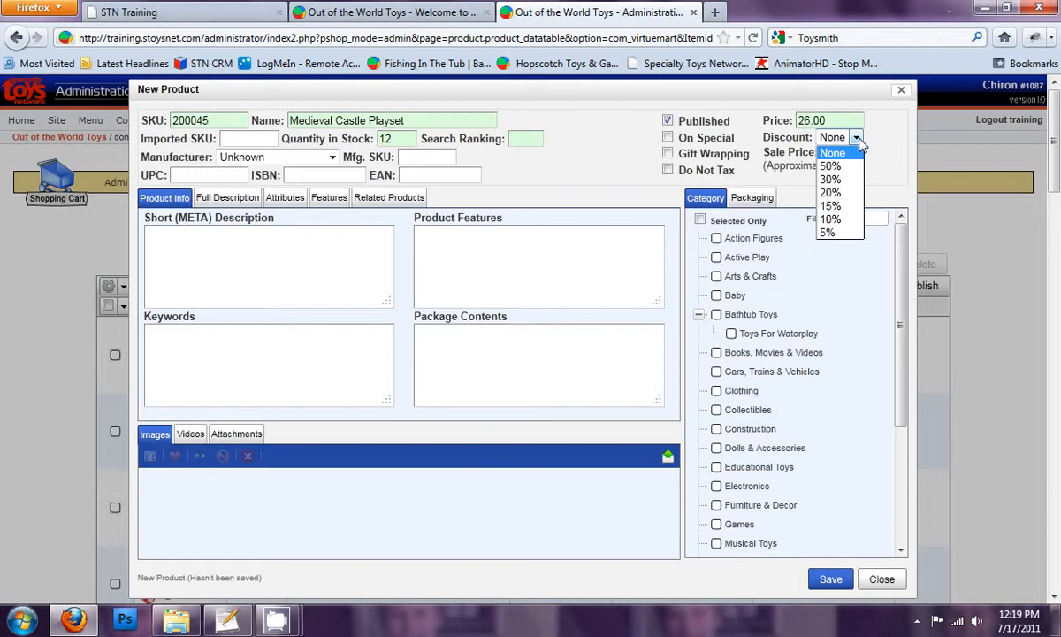
mouse_move(830, 218)
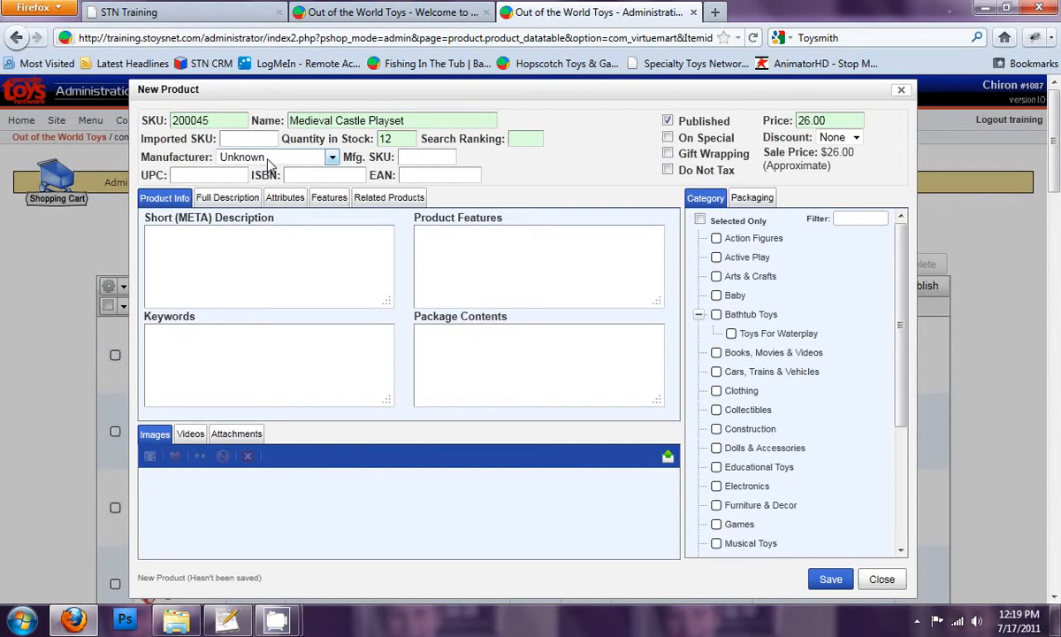
Step: Choose Toysmith from the Manufacturer dropdown
click(331, 156)
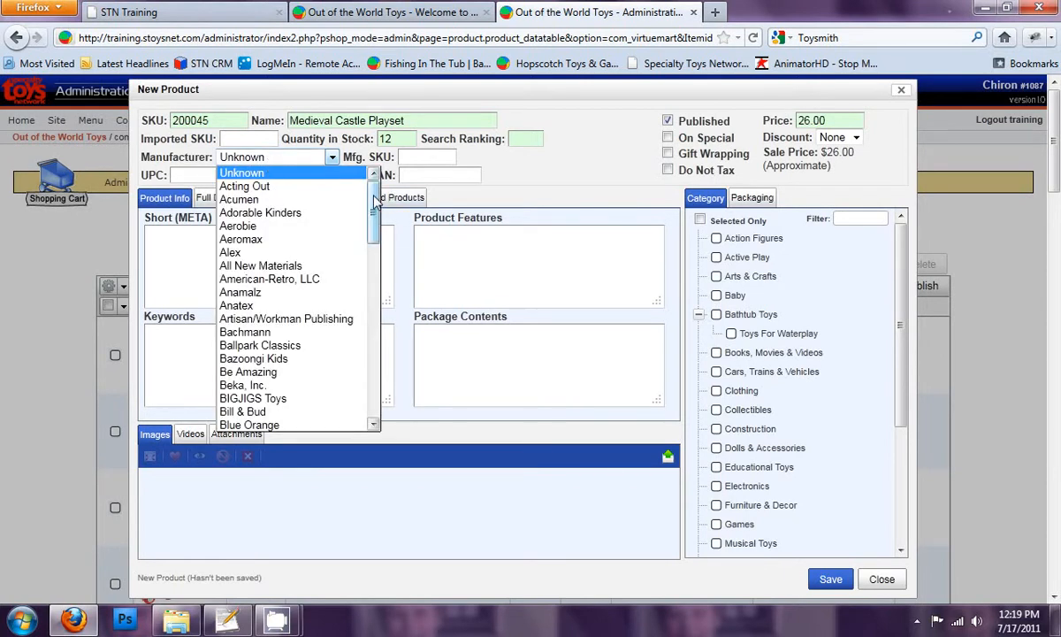
scroll(down, 3)
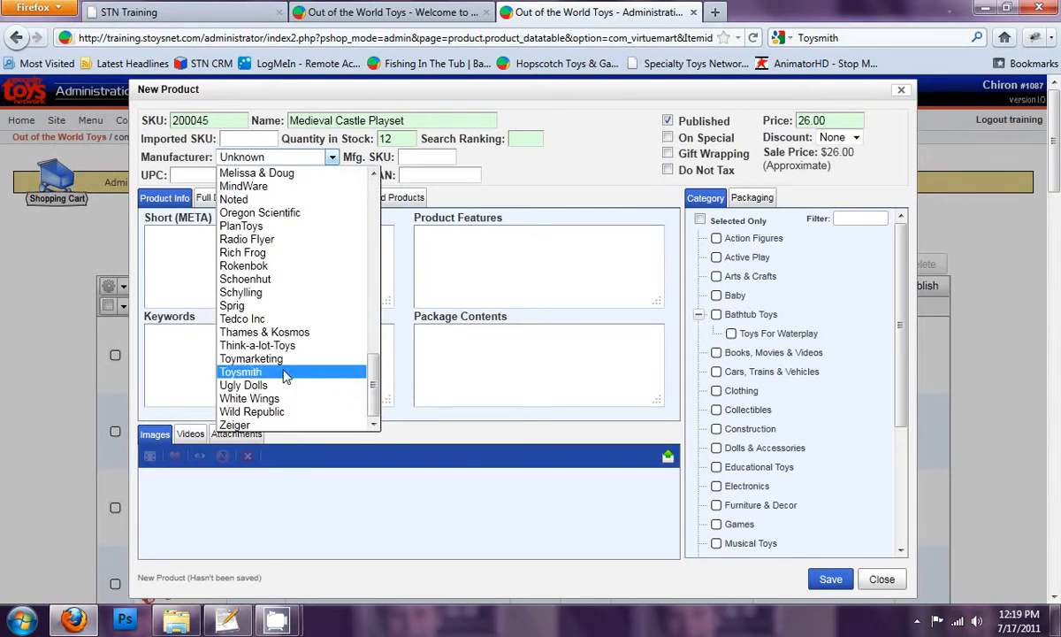
click(240, 371)
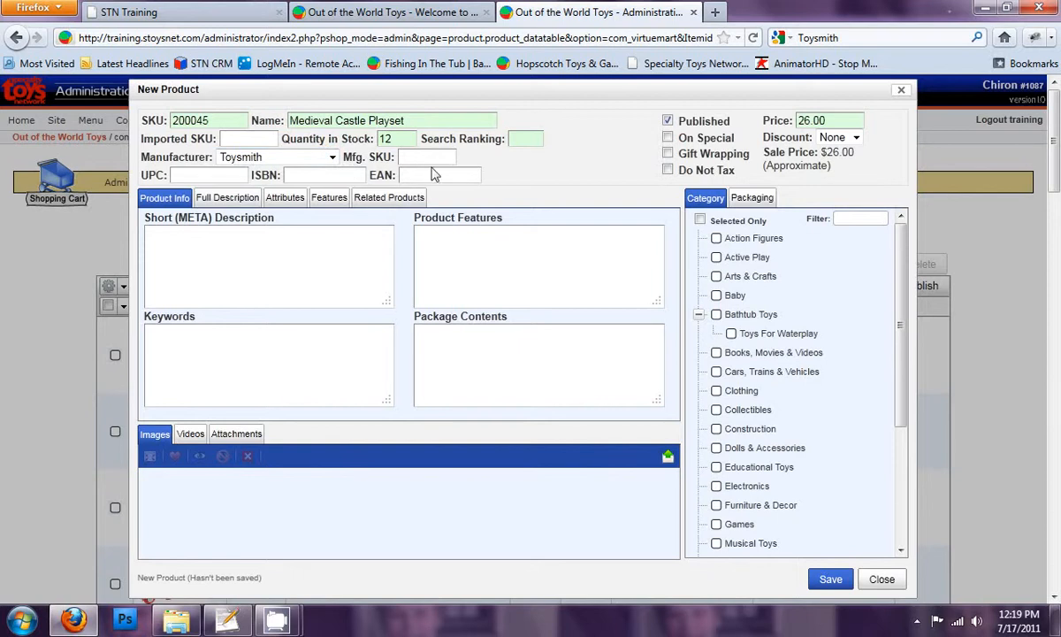
click(428, 156)
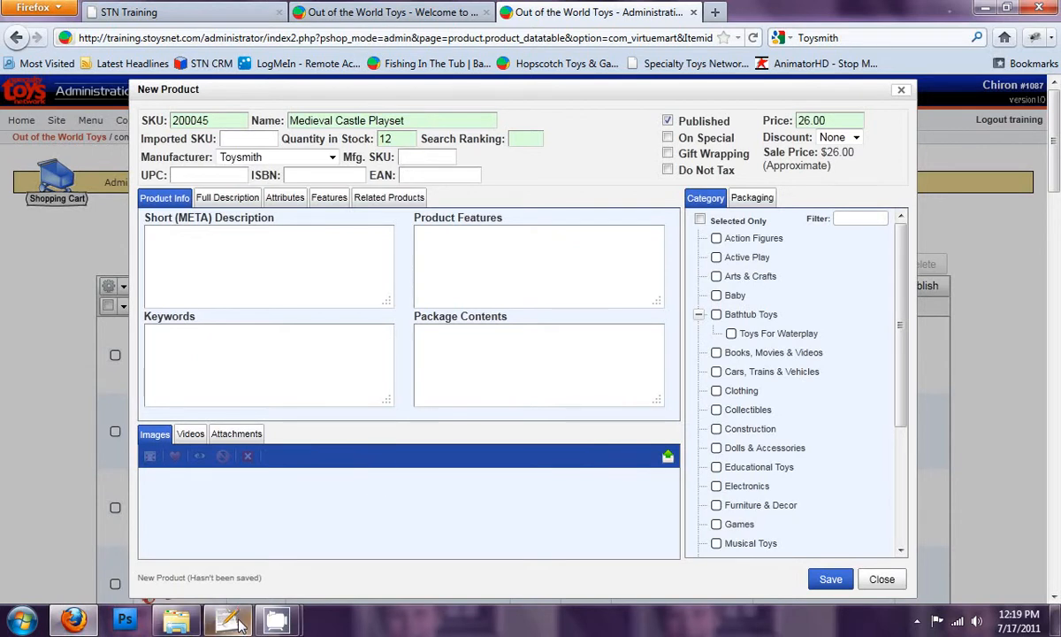
click(228, 619)
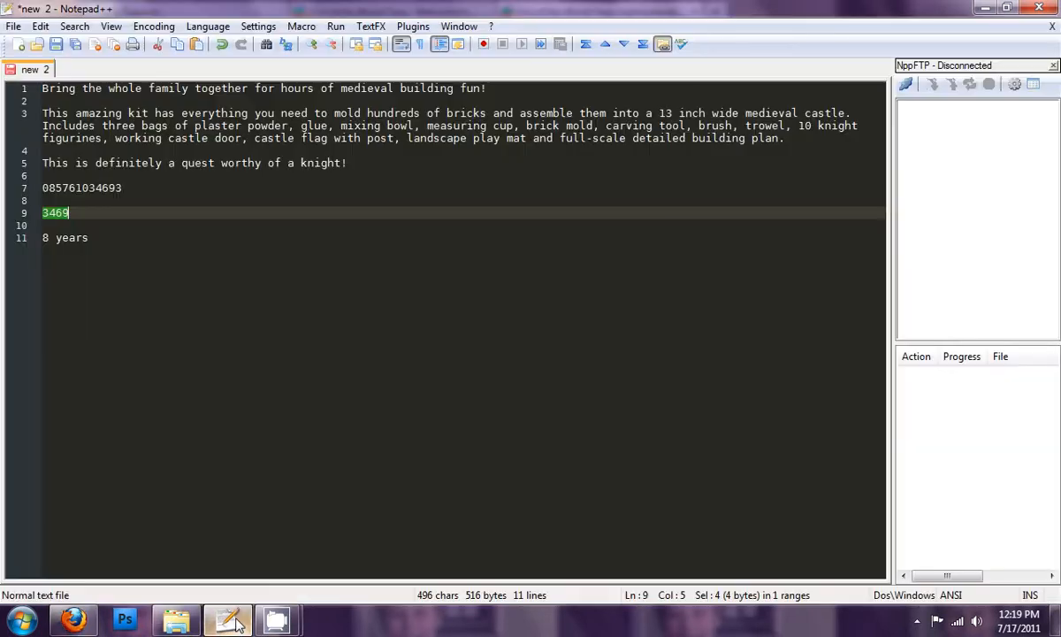
click(44, 175)
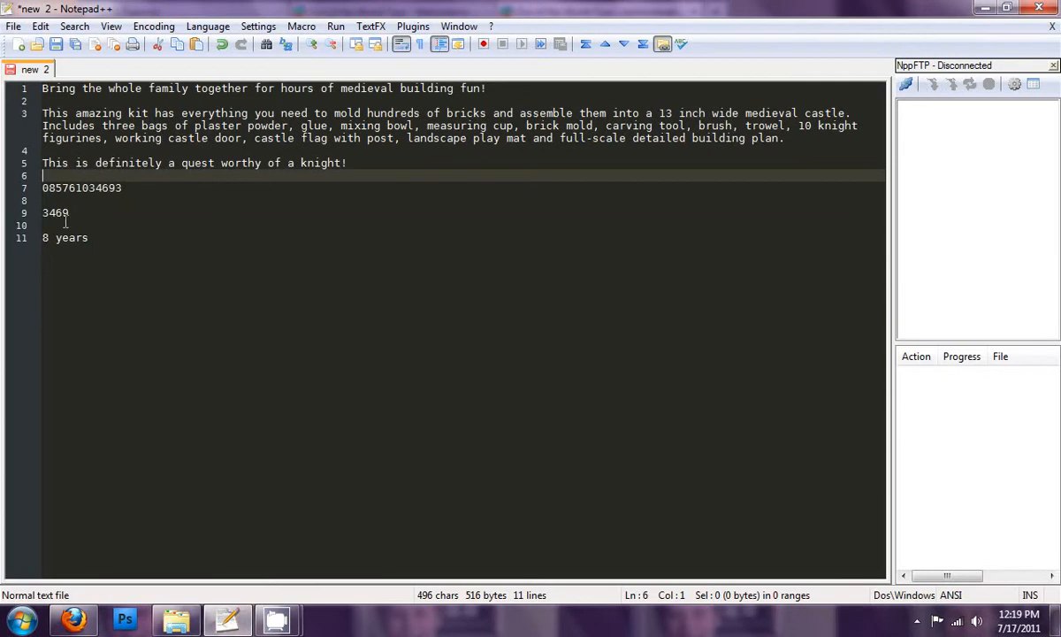
double_click(55, 212)
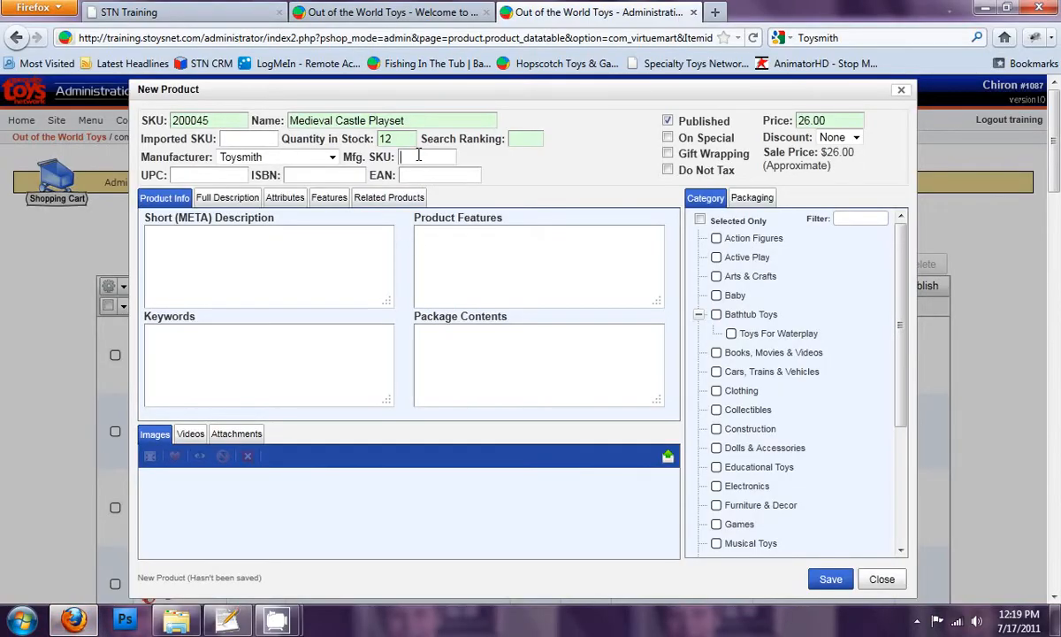
text(3469)
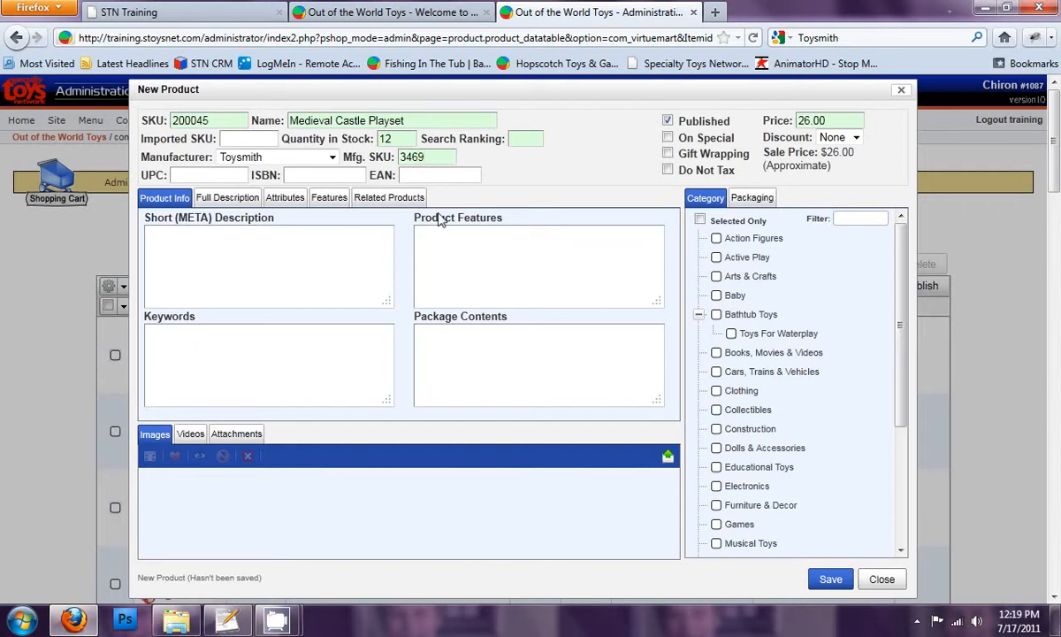
click(227, 619)
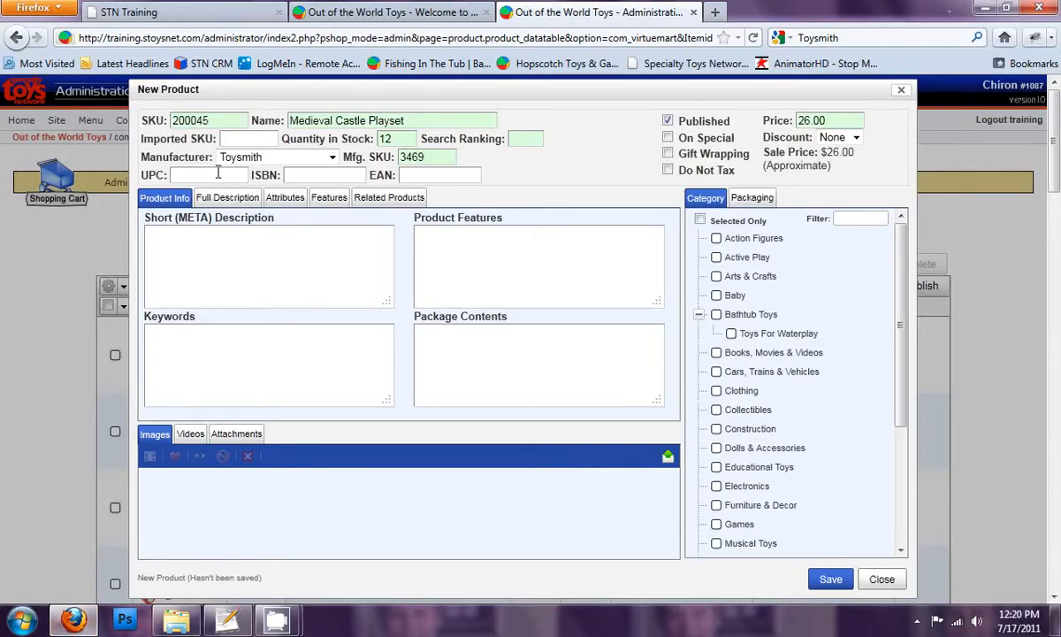
text(085761034693)
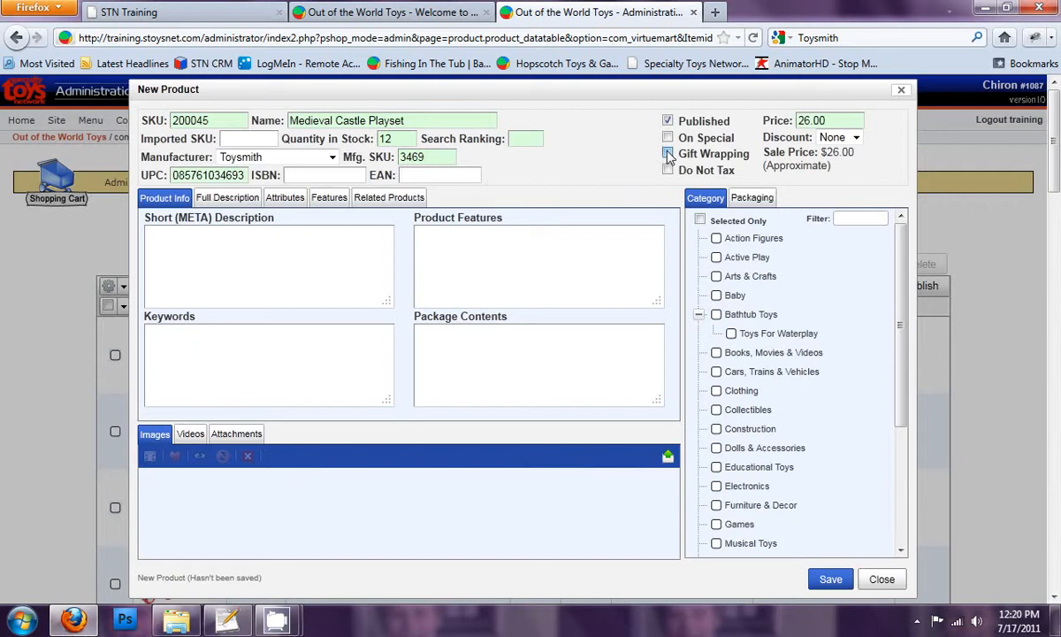
click(668, 154)
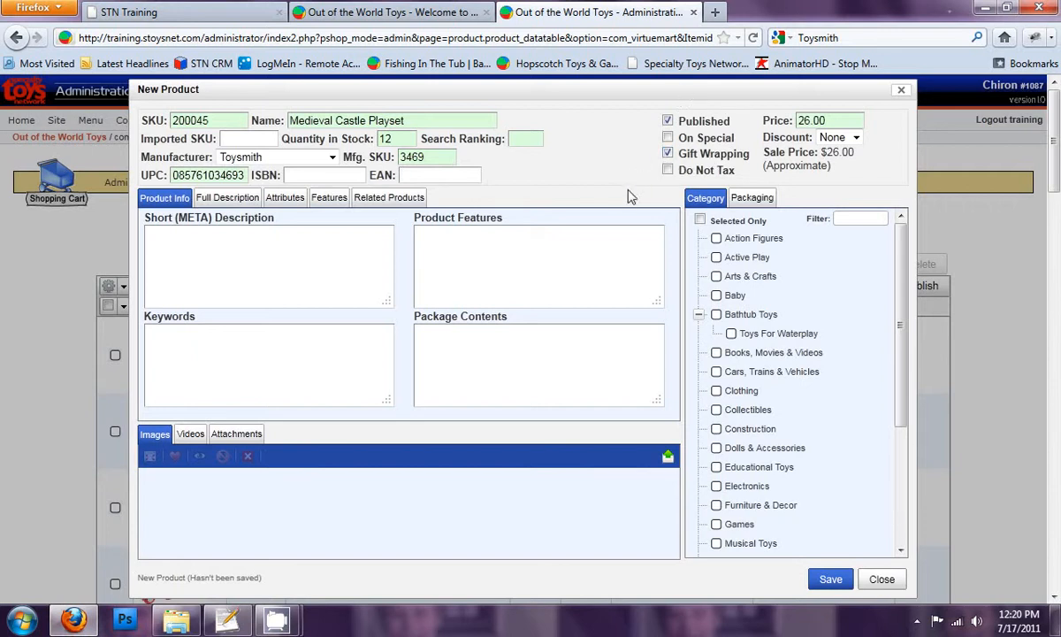
mouse_move(626, 197)
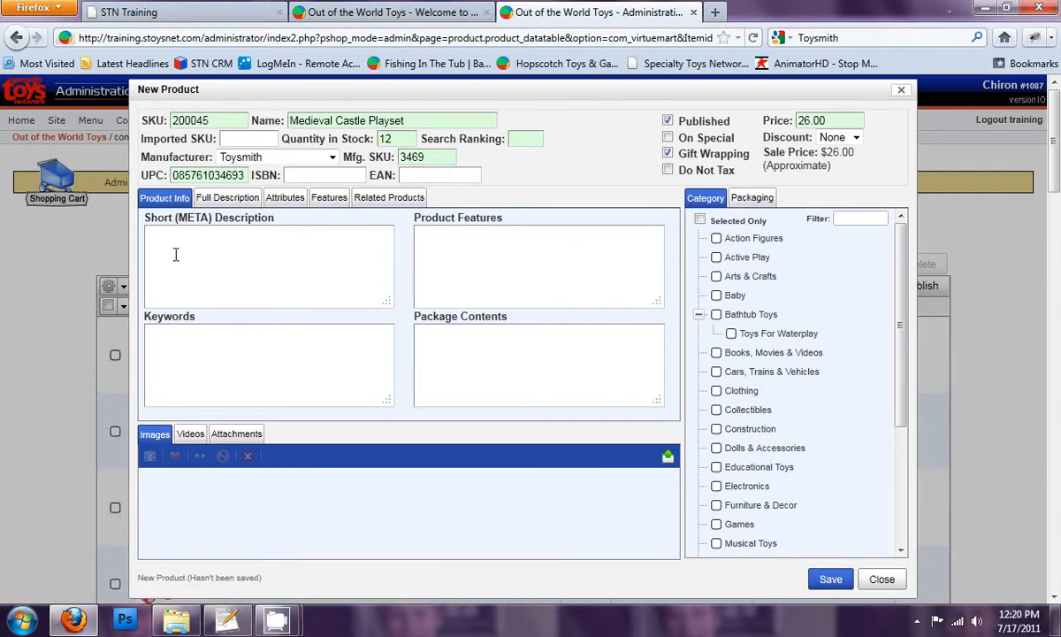
mouse_move(204, 259)
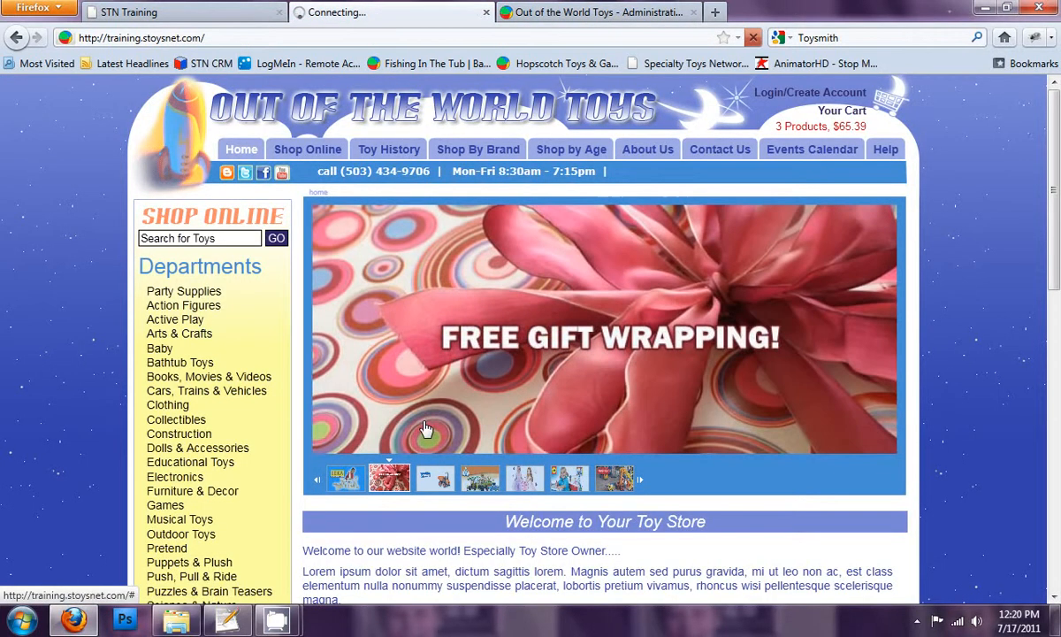
Step: Browse the Arts & Crafts department and reopen the Dot To DOT Art To GO page
click(179, 333)
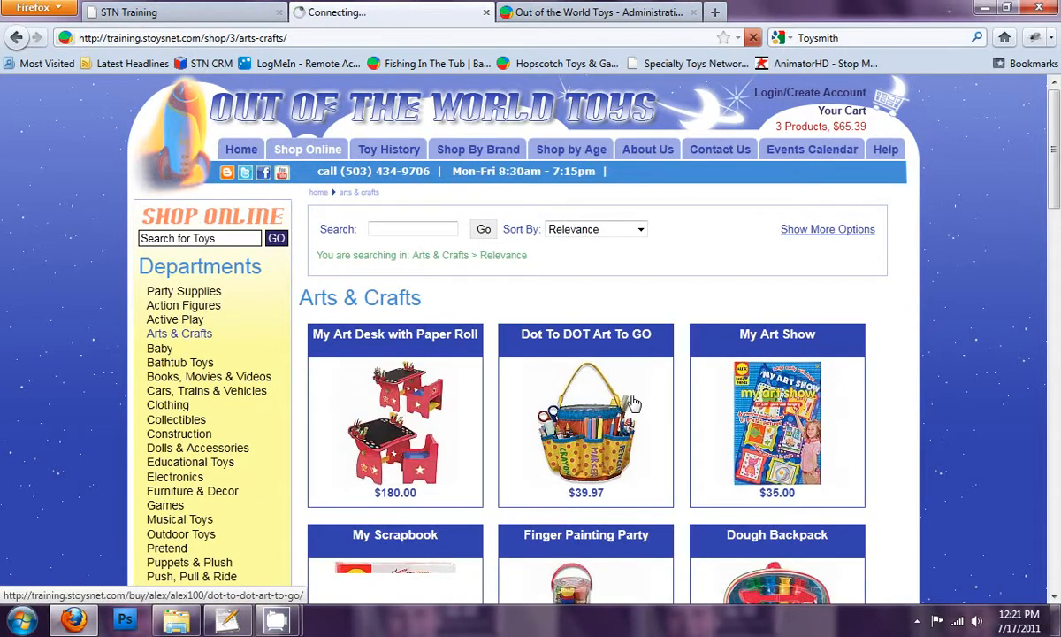
click(585, 425)
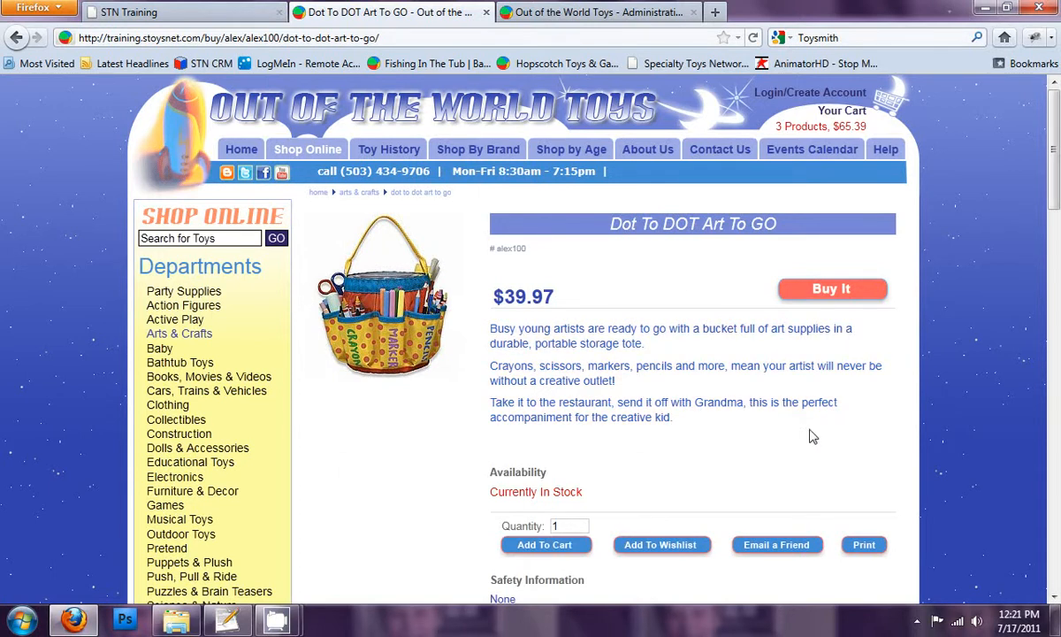
mouse_move(484, 254)
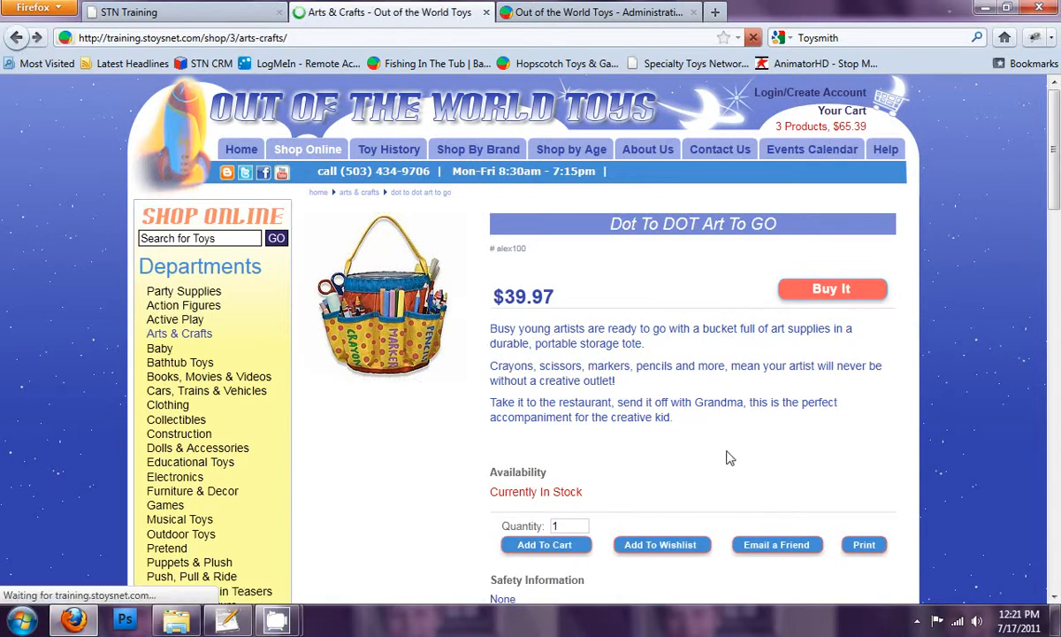
click(358, 192)
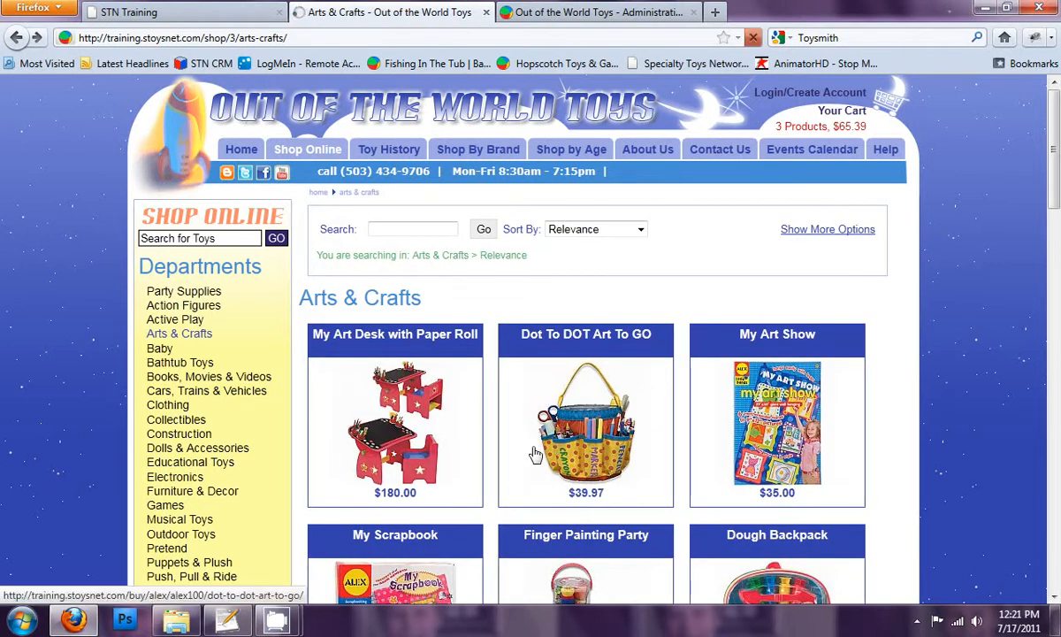
click(585, 429)
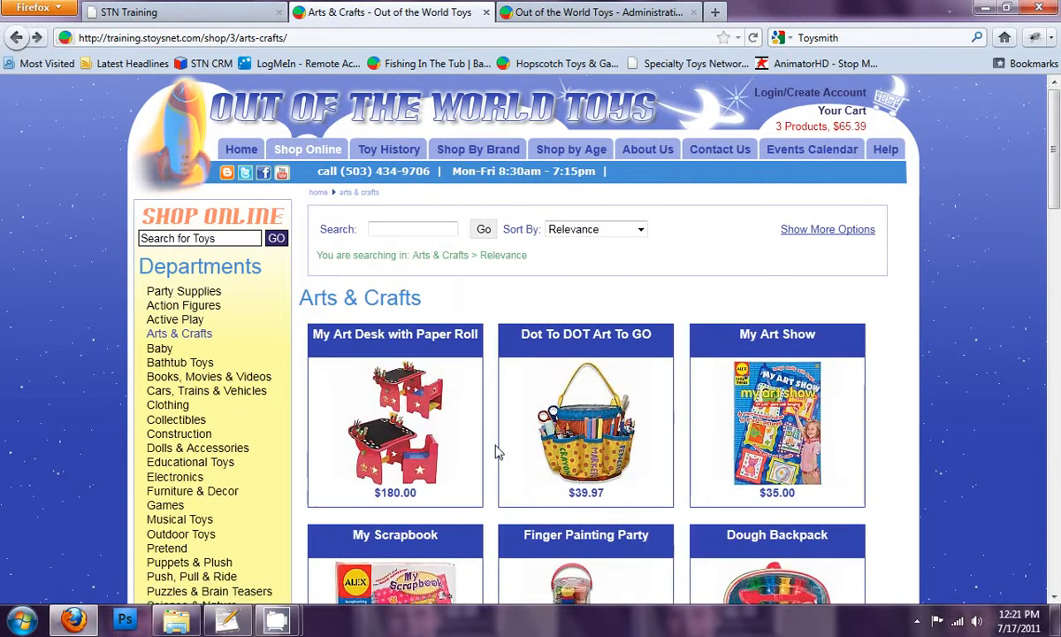
mouse_move(585, 405)
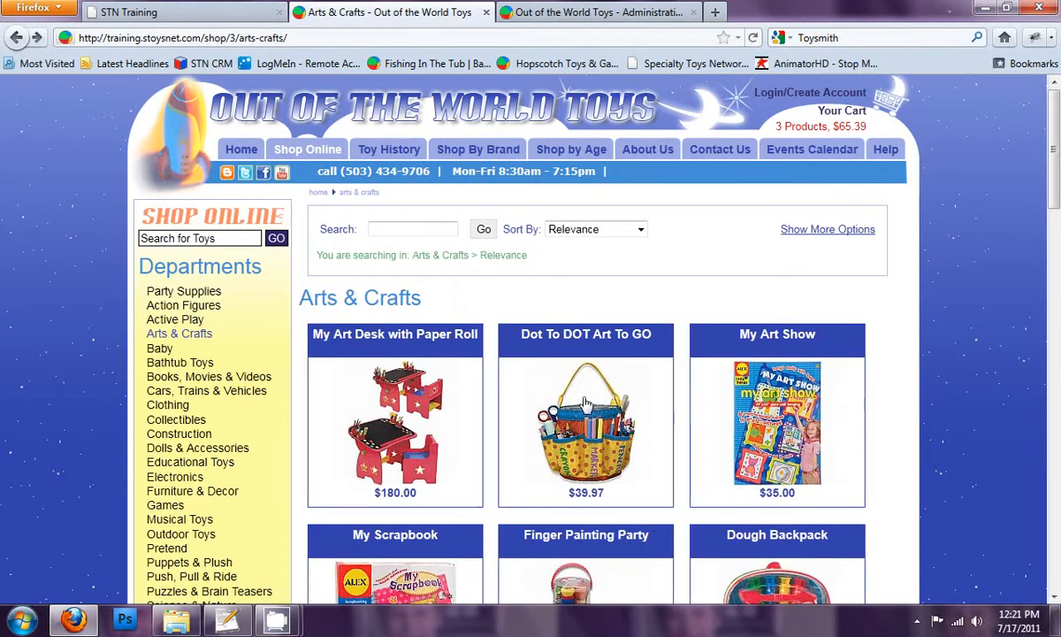
click(585, 425)
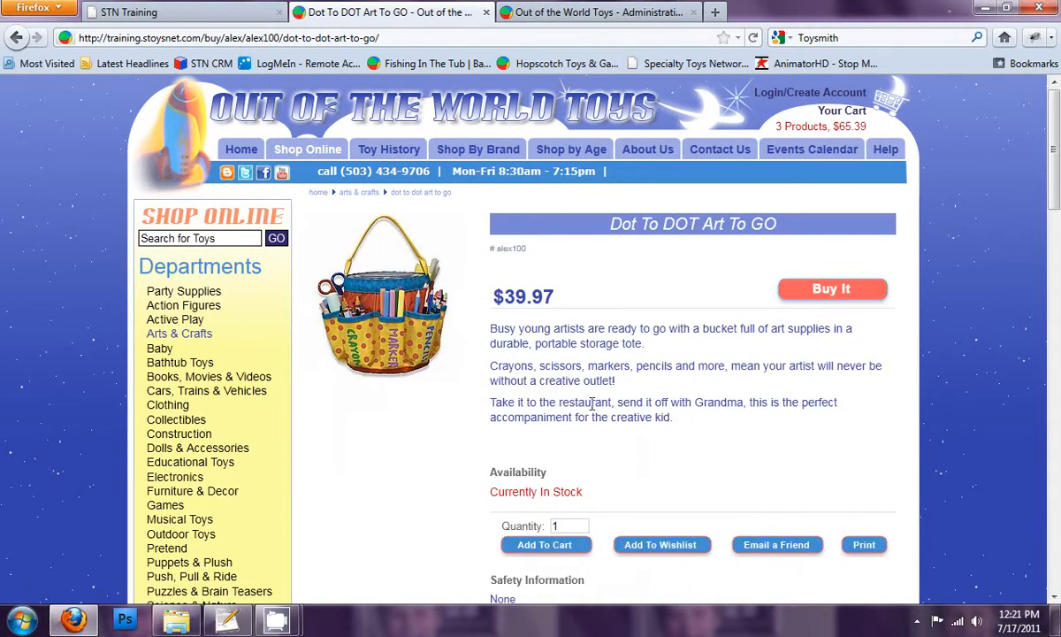
mouse_move(949, 352)
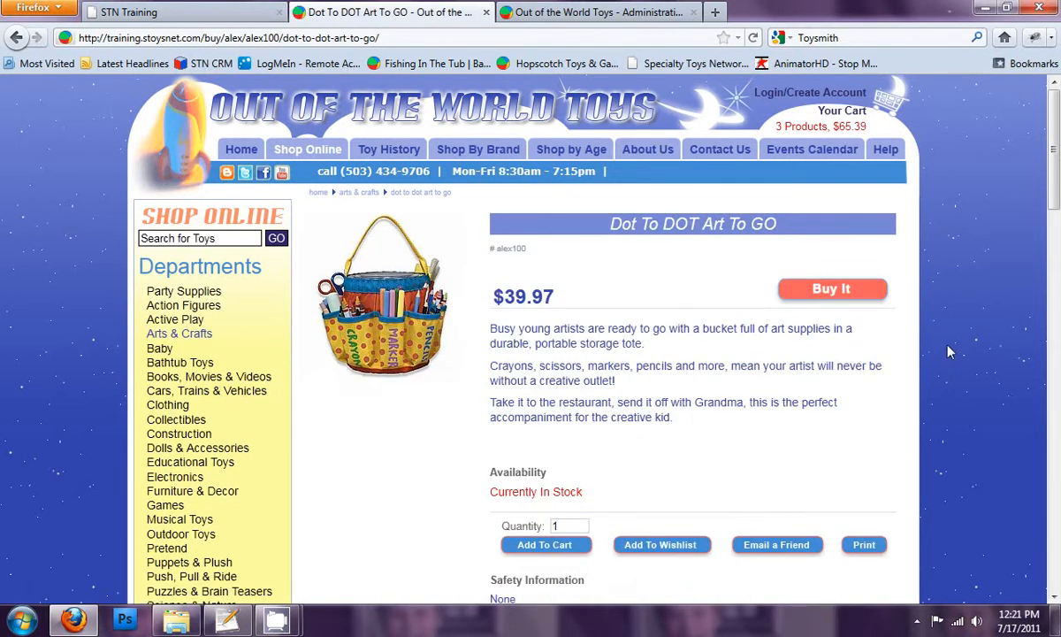
right_click(949, 351)
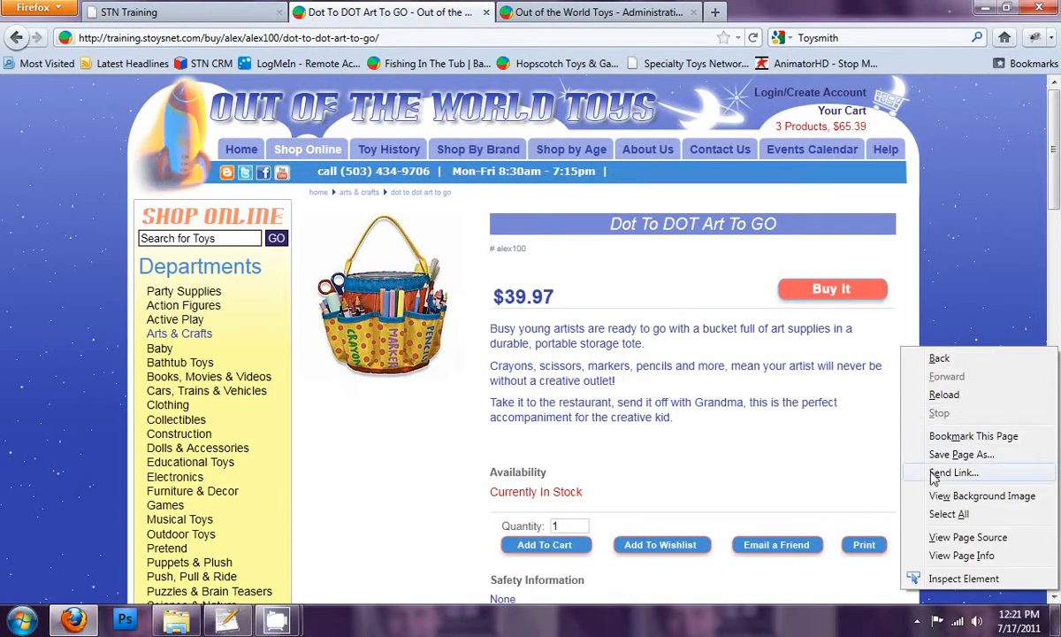
mouse_move(962, 555)
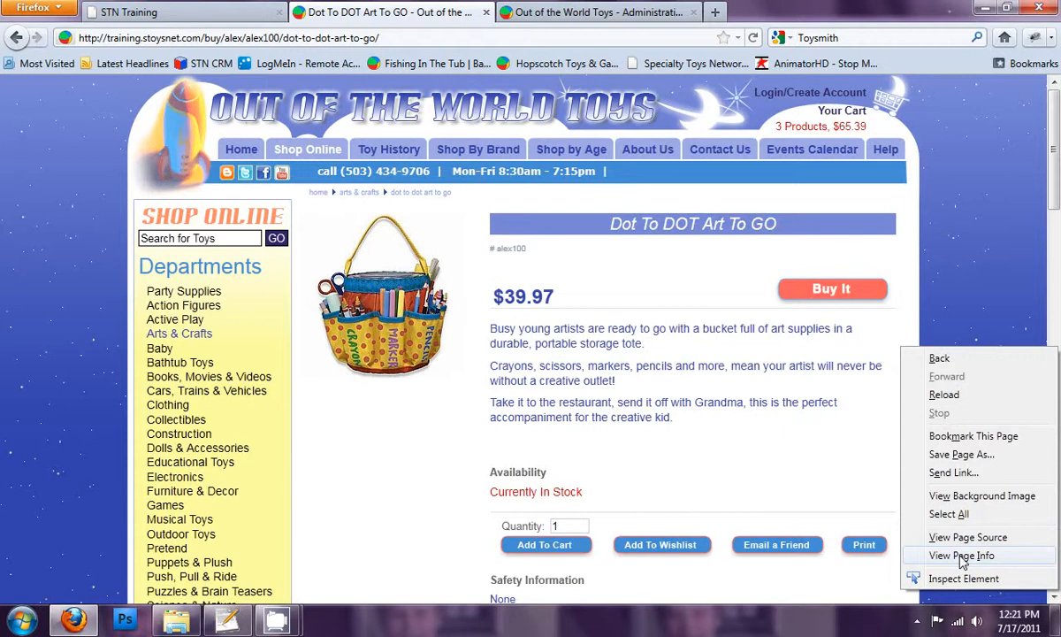
click(961, 554)
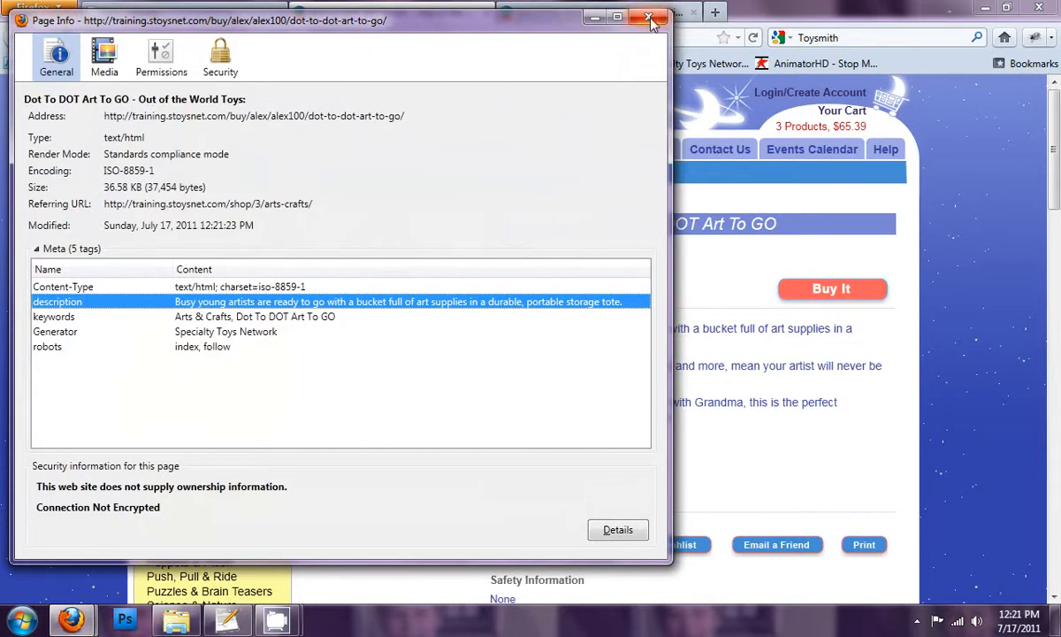
mouse_move(653, 19)
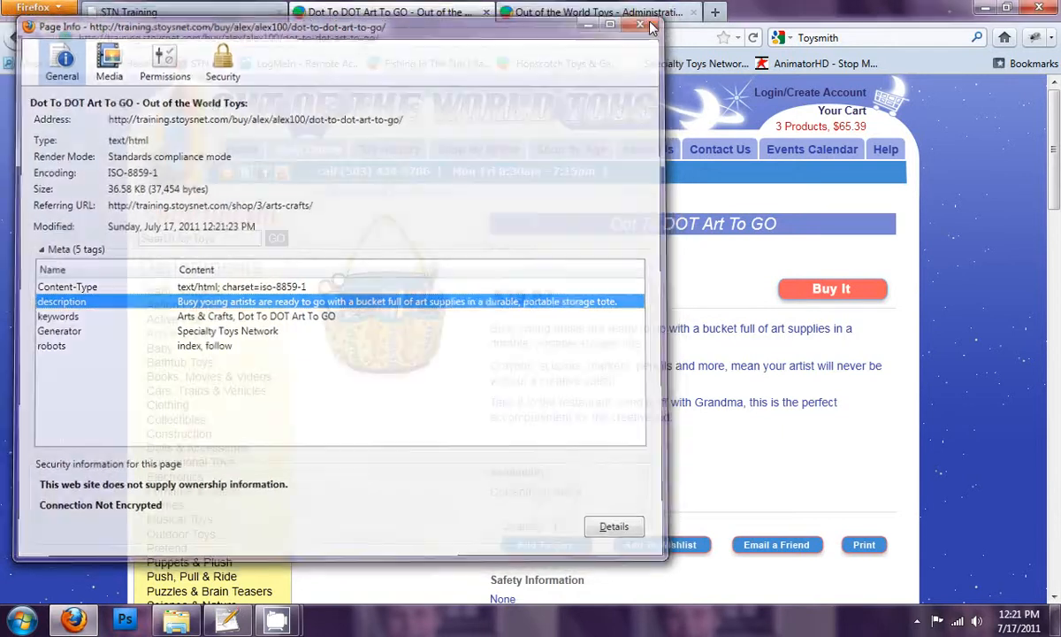
click(639, 24)
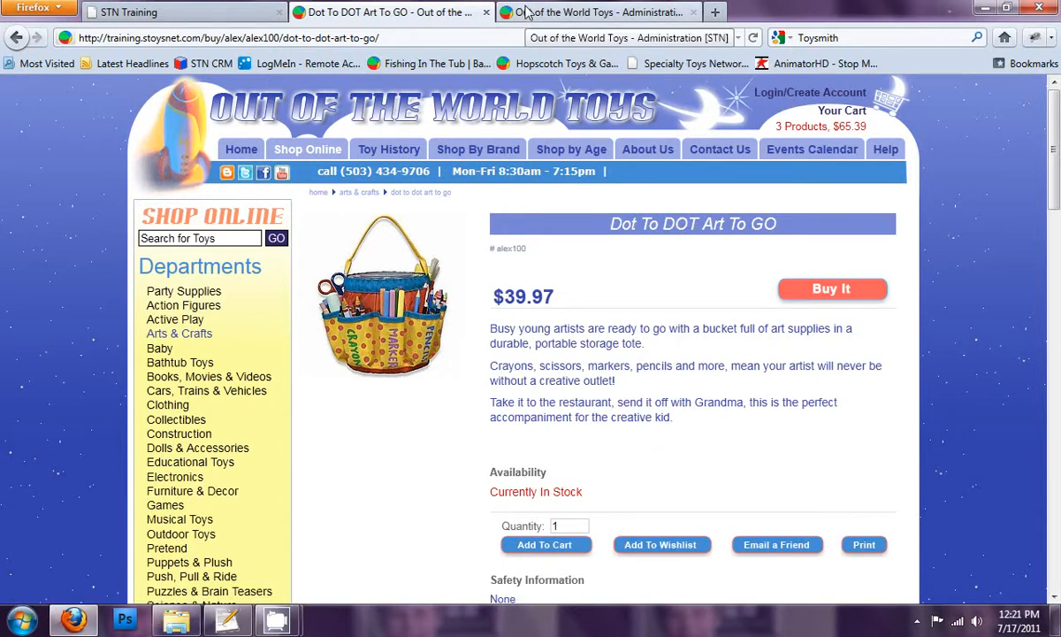
mouse_move(597, 12)
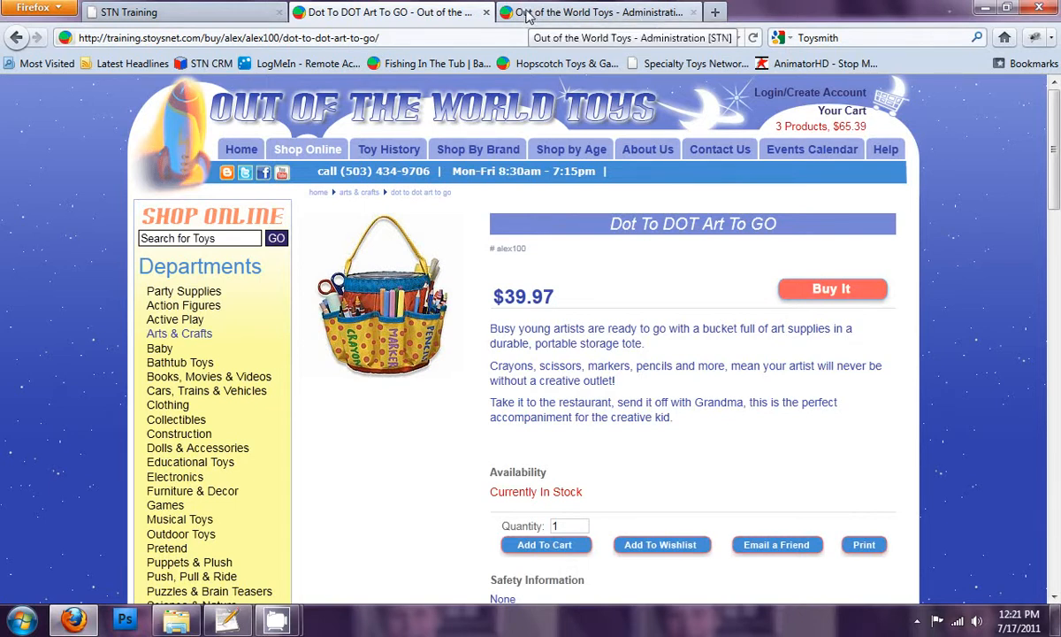
Step: Paste the castle kit contents list into the Short (META) Description
click(597, 11)
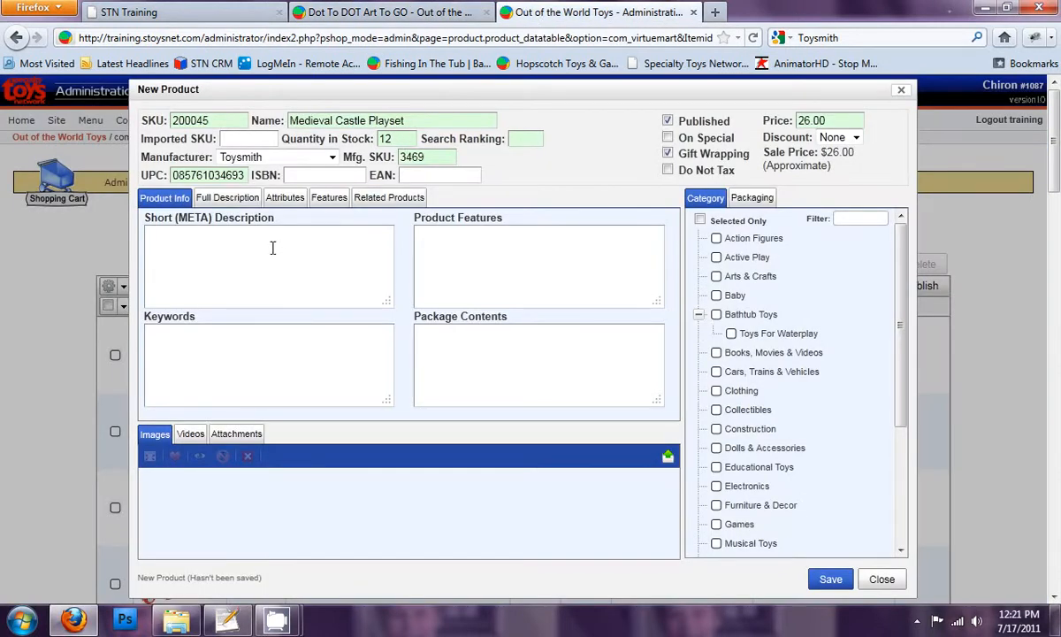
click(227, 618)
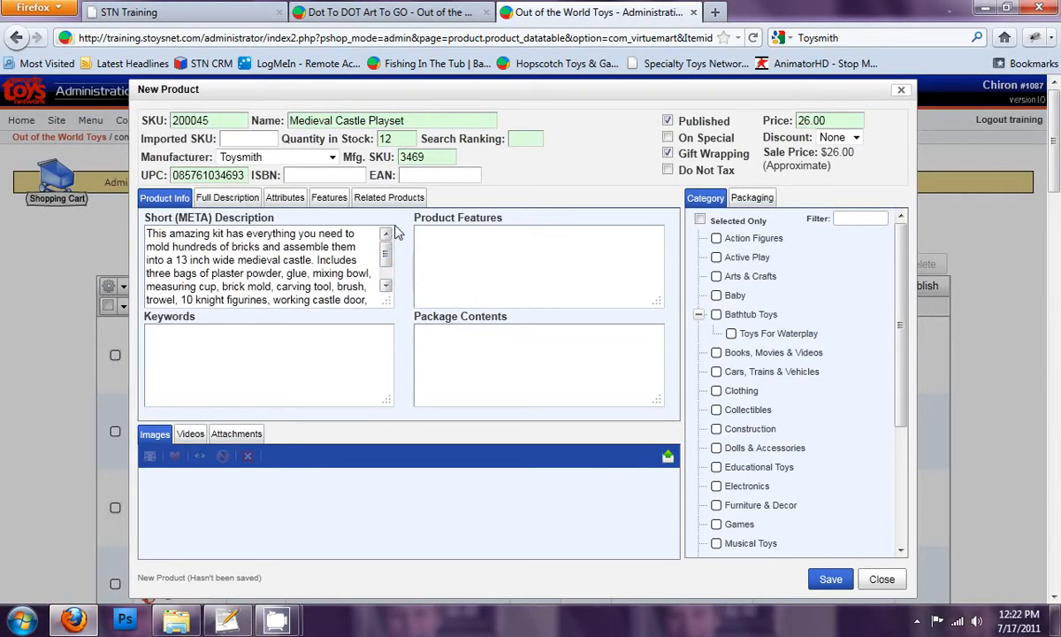
scroll(down, 3)
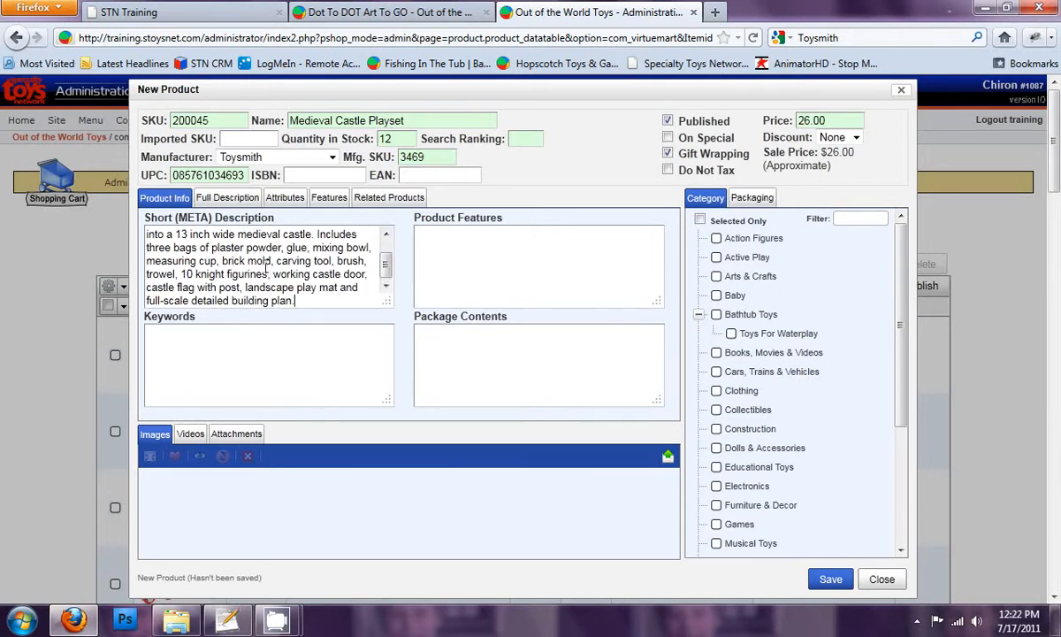
click(445, 247)
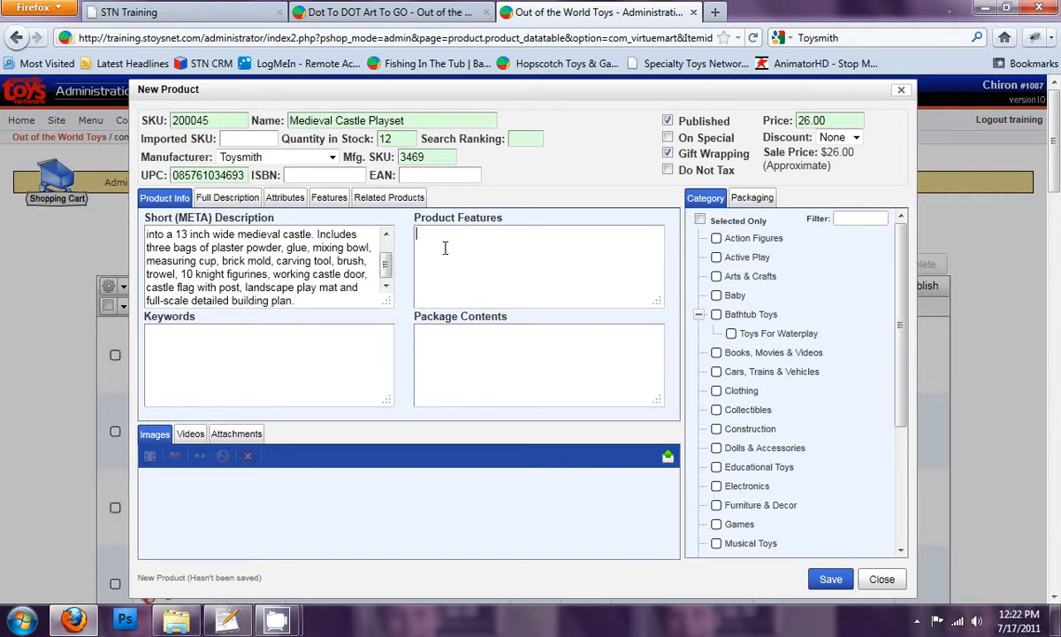
mouse_move(445, 252)
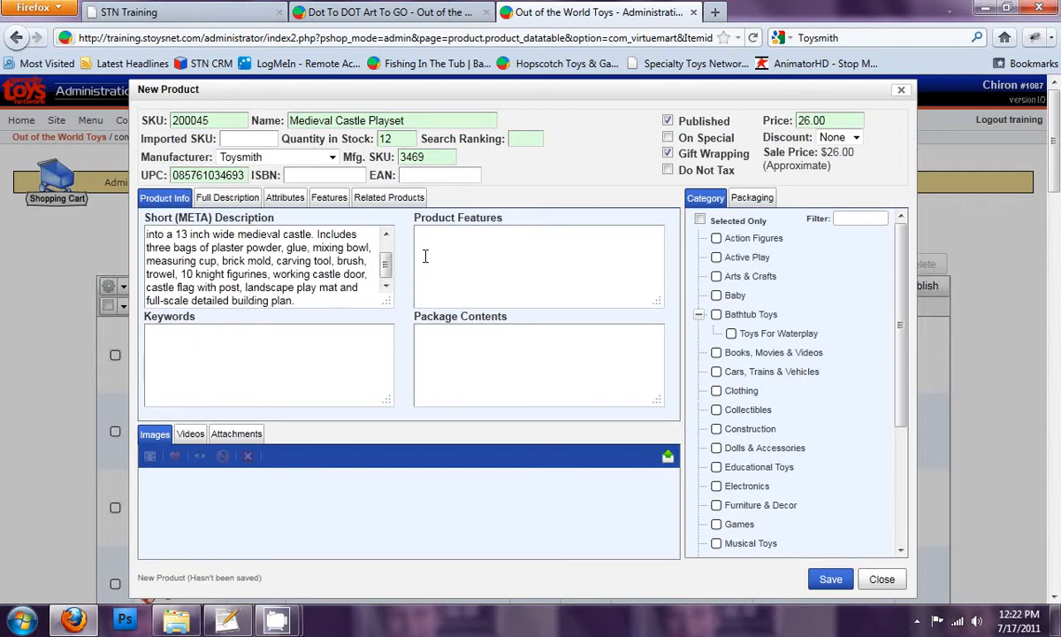
Step: Type placeholder features 'Feature 1' and 'Feature 2' on separate lines
text(F)
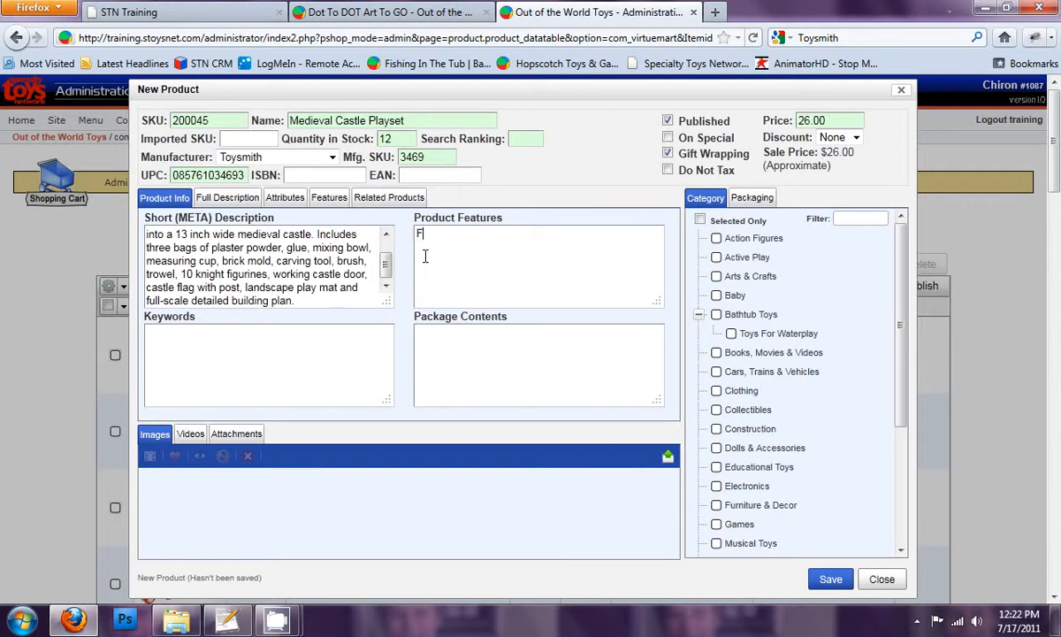
text(eature 1)
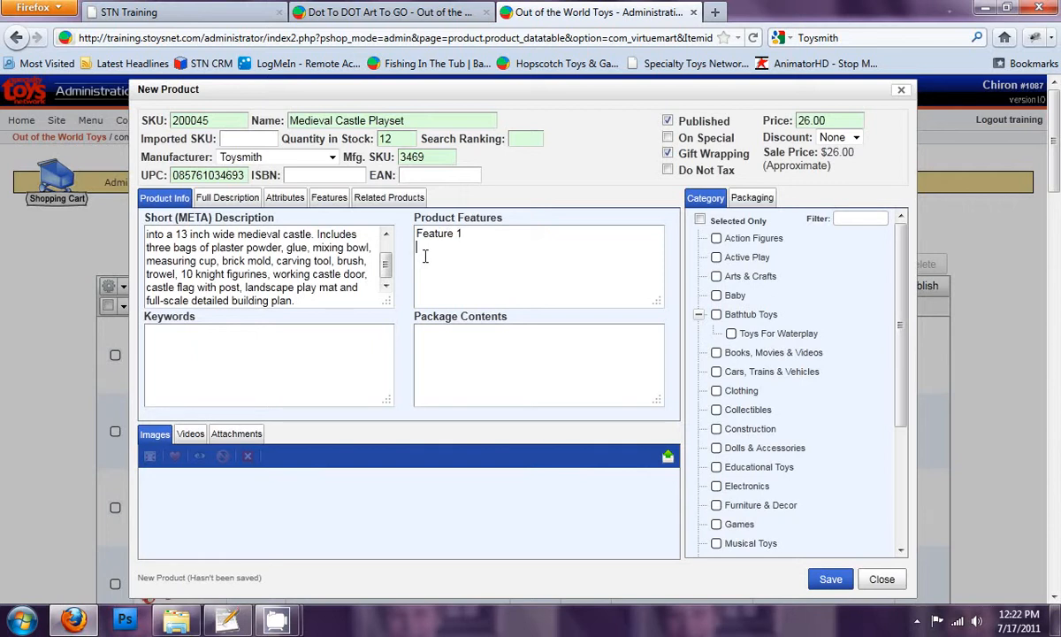
text(Feature 2)
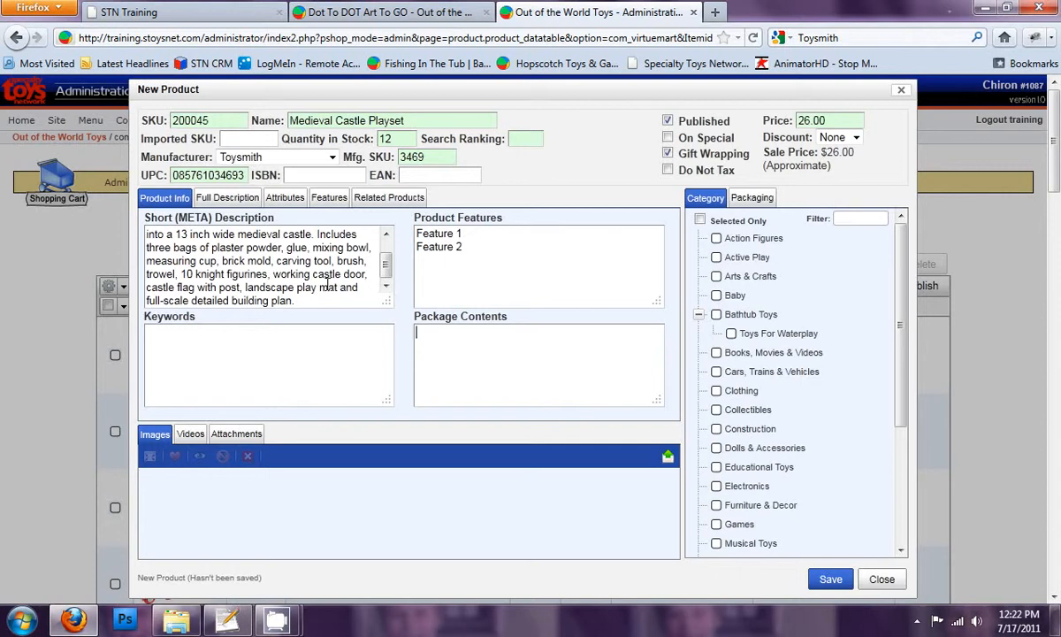
Step: Trim the META description to its medieval castle sentence and list package contents one per line
drag(314, 233, 316, 247)
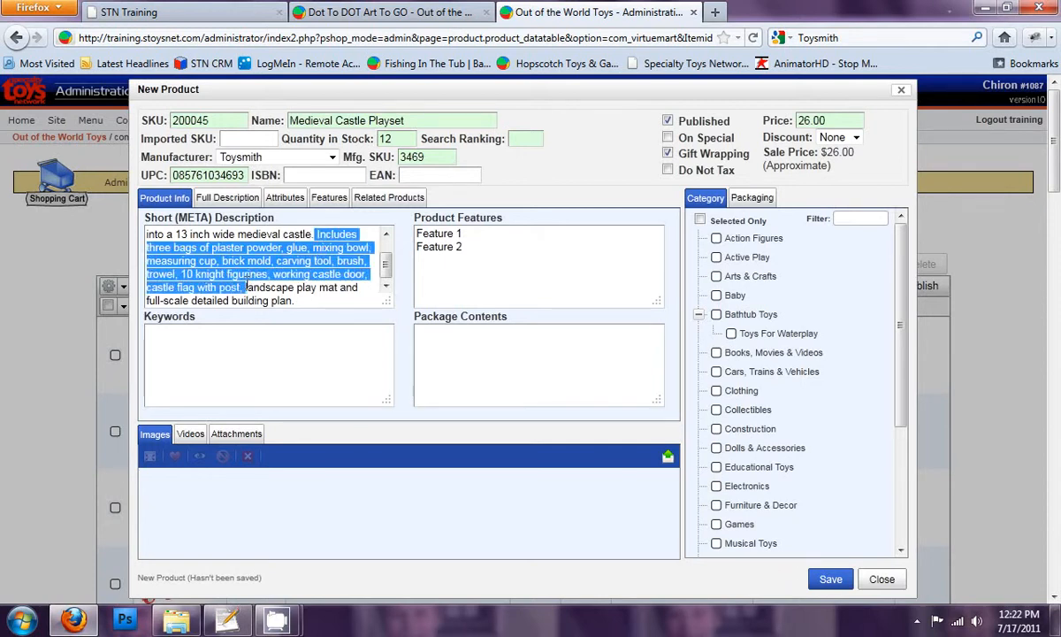
click(331, 288)
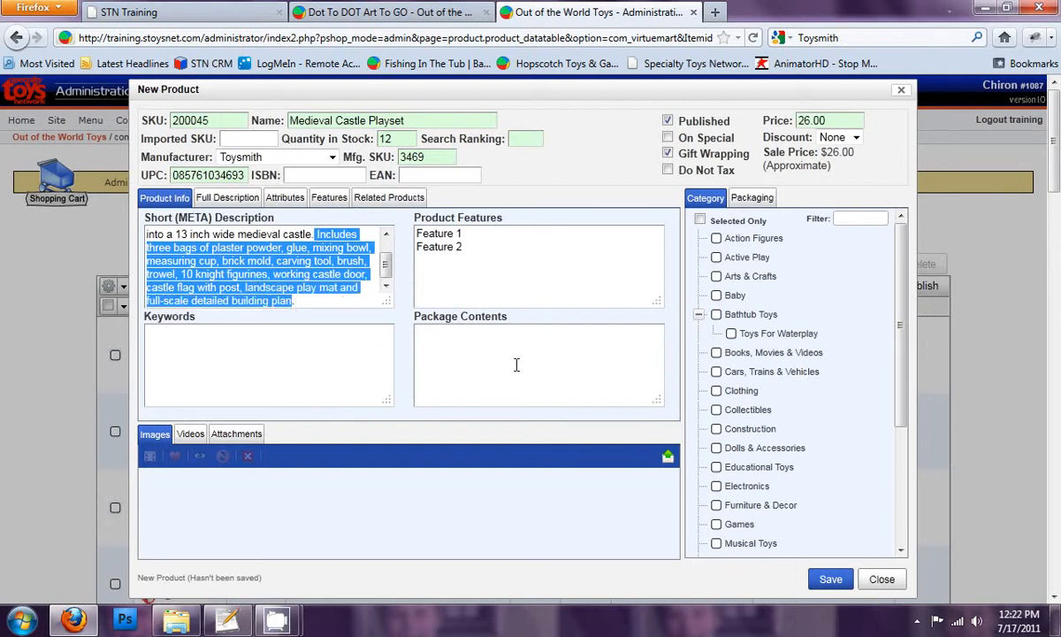
click(454, 352)
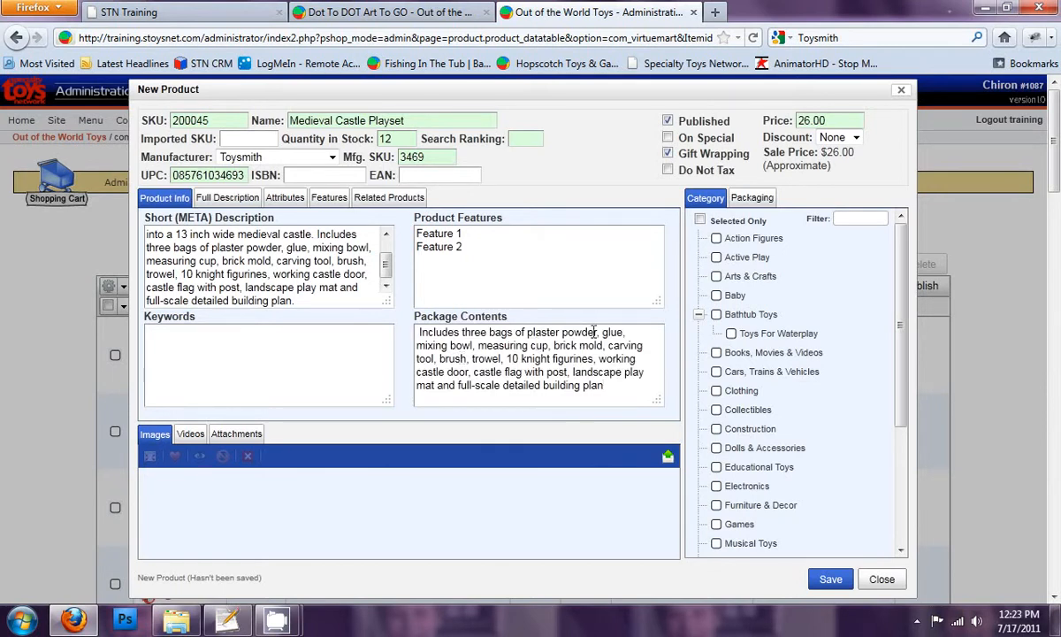
click(602, 331)
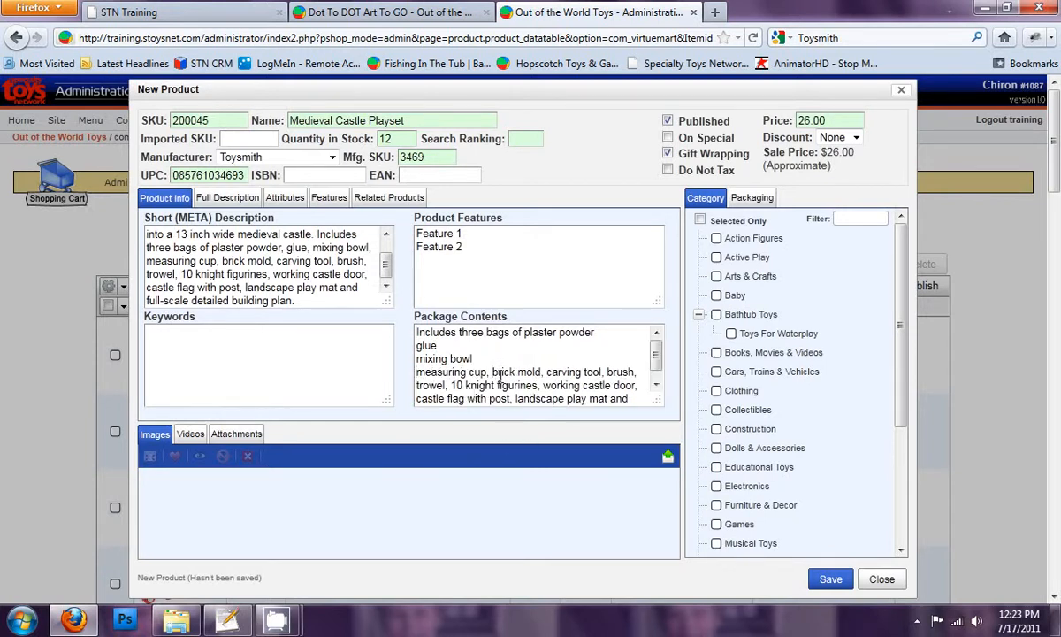
scroll(down, 3)
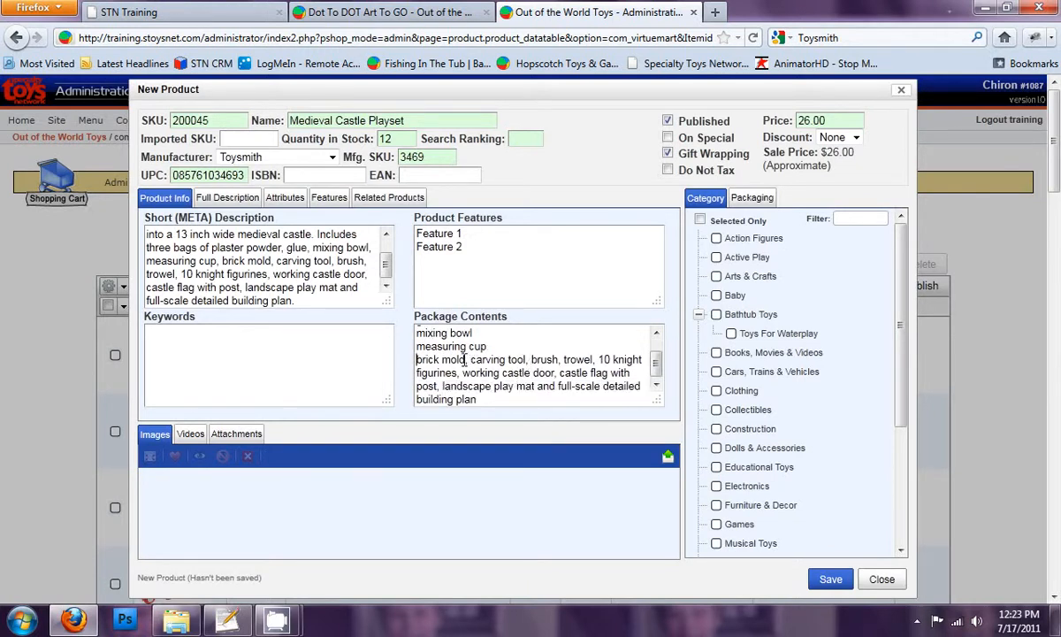
drag(469, 359, 476, 399)
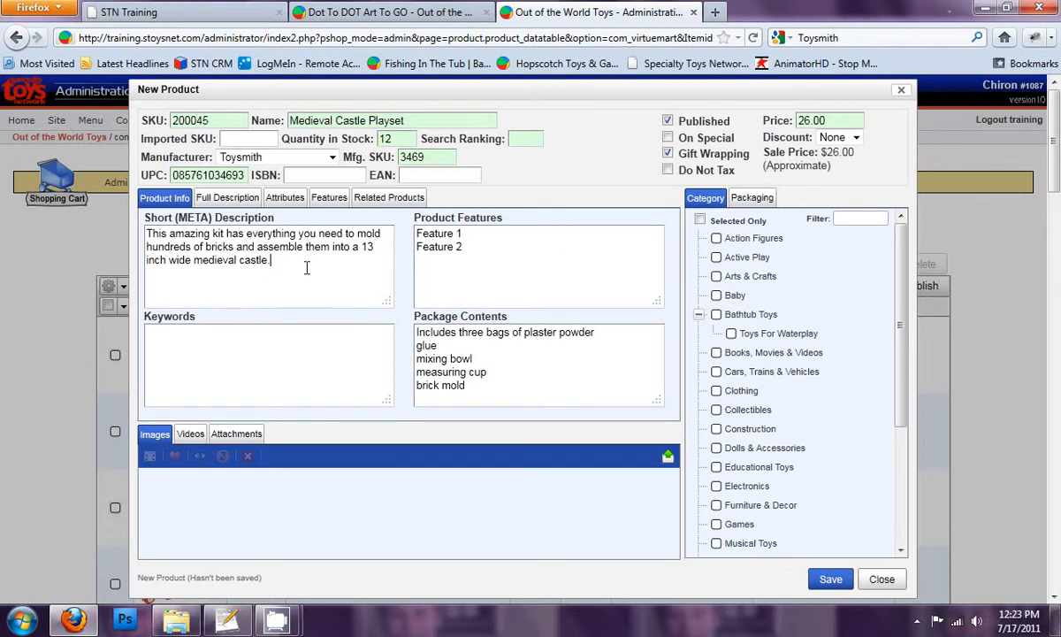
Step: Set the product keywords to 'Castle, Play set, Toysmith, Toy Smith'
click(201, 347)
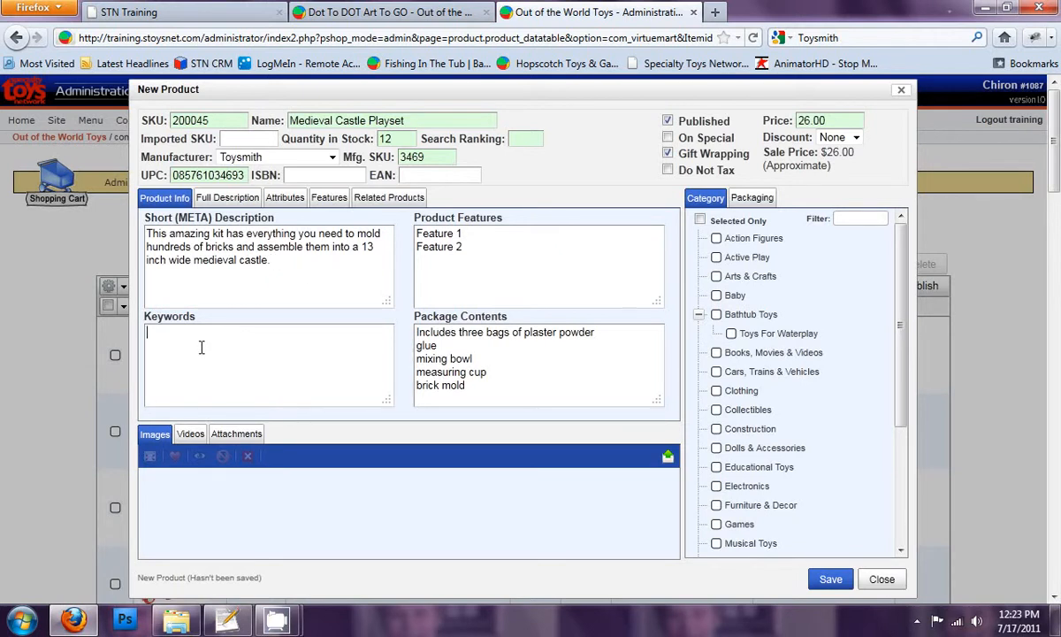
text(Castle,)
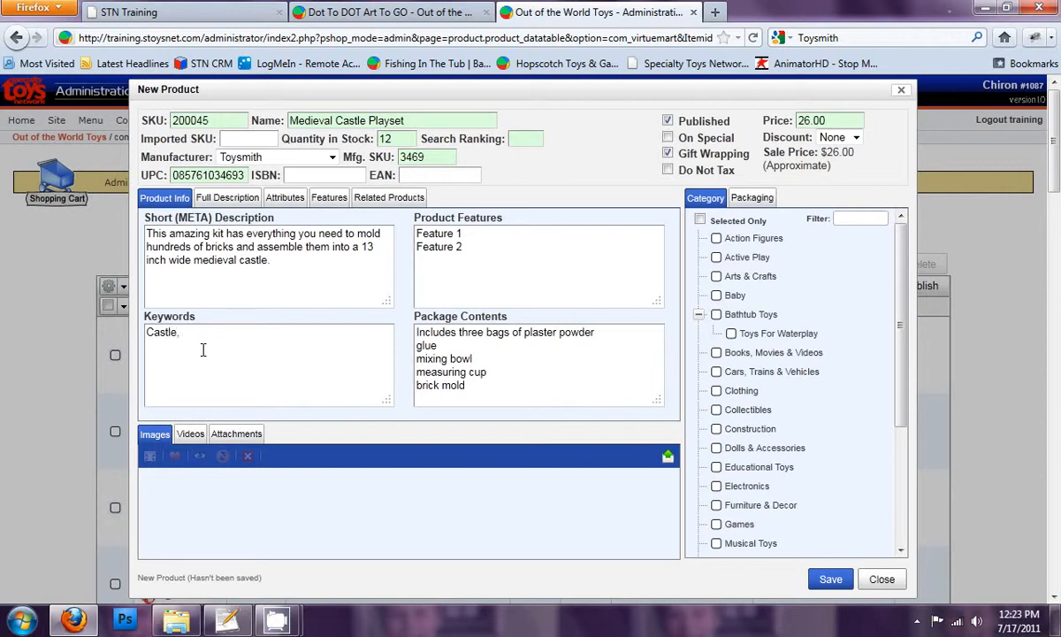
text(Play set,)
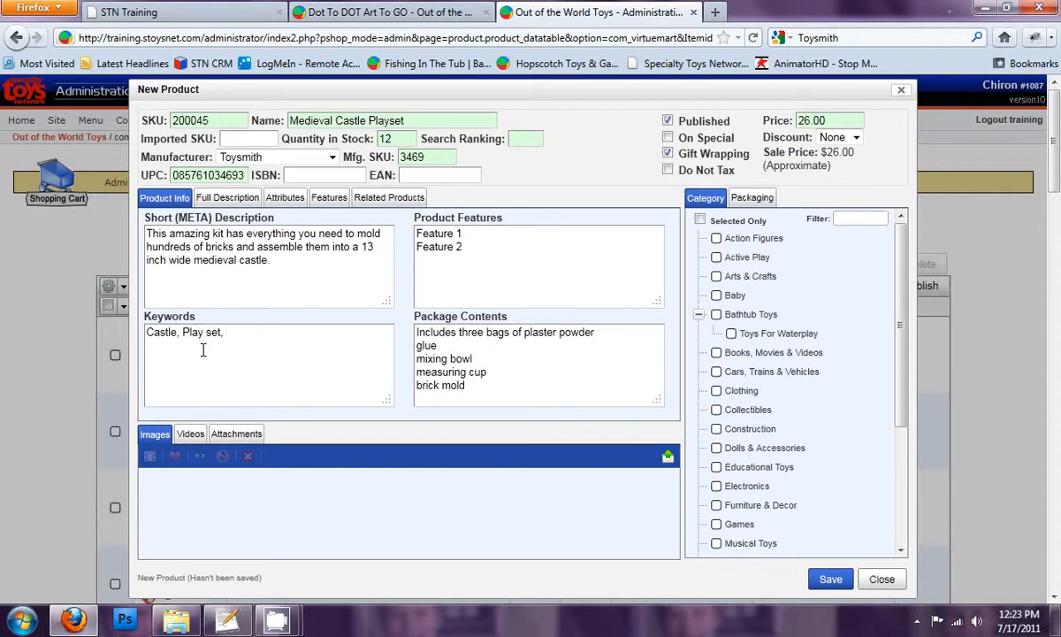
text(Toy)
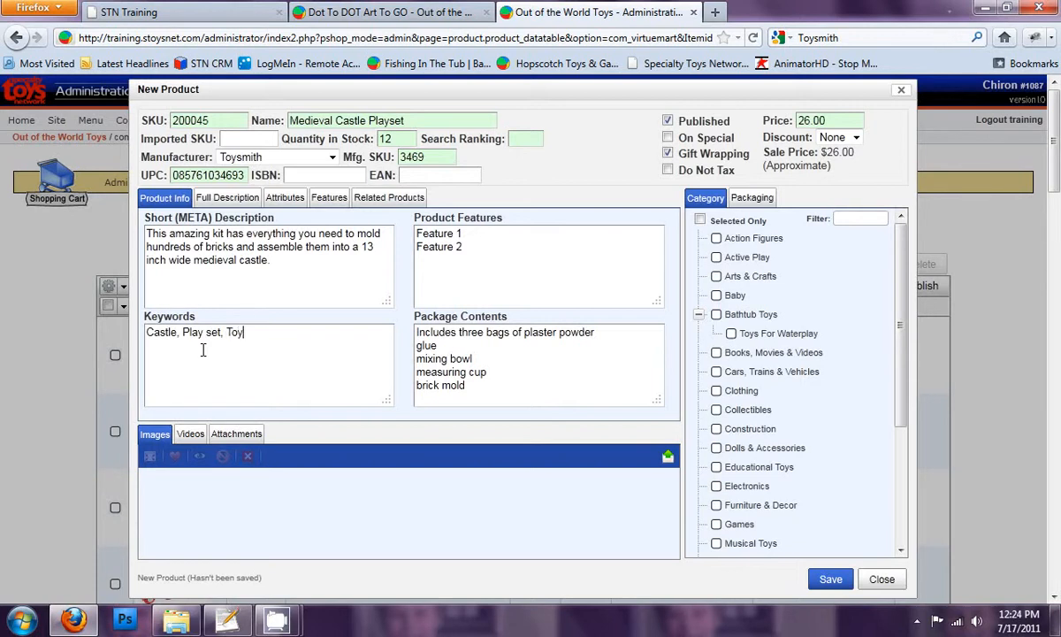
text(smith, Toy Smith)
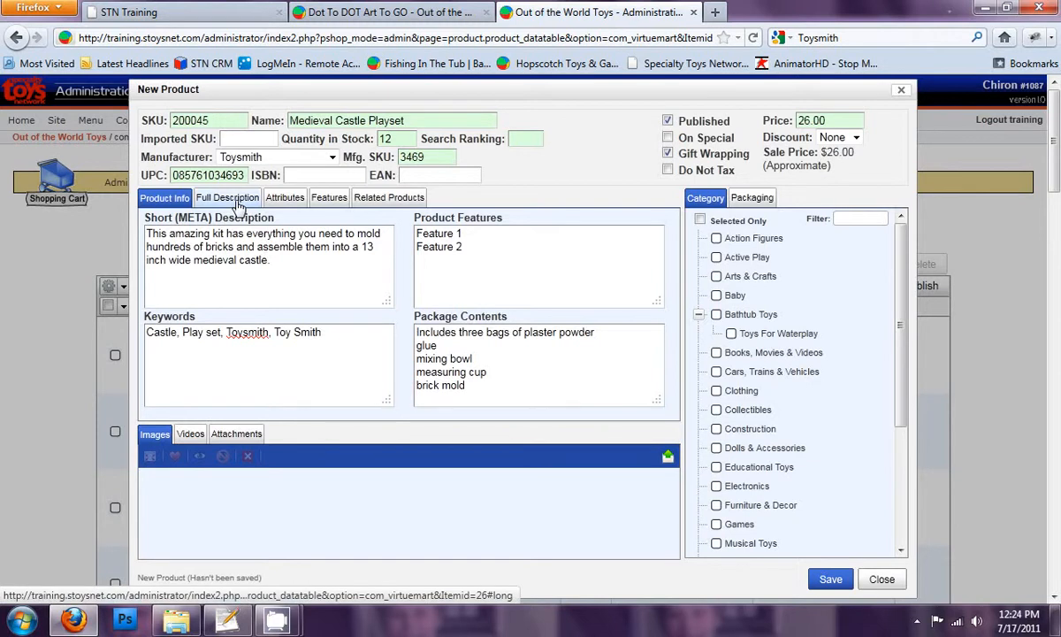
click(228, 197)
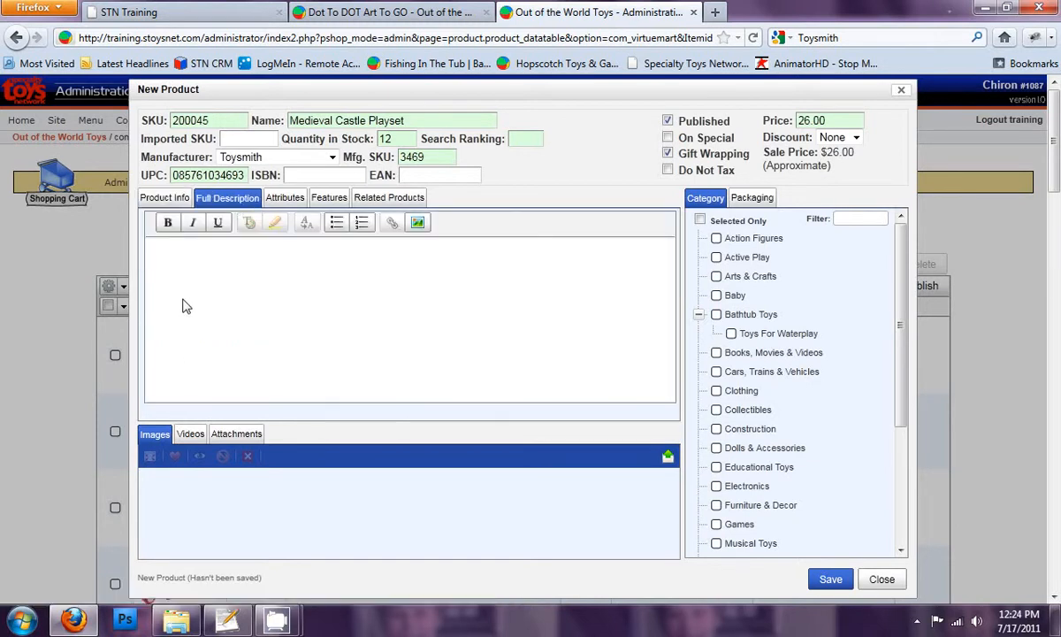
Step: Paste the three-paragraph medieval castle description into the Full Description editor
click(226, 619)
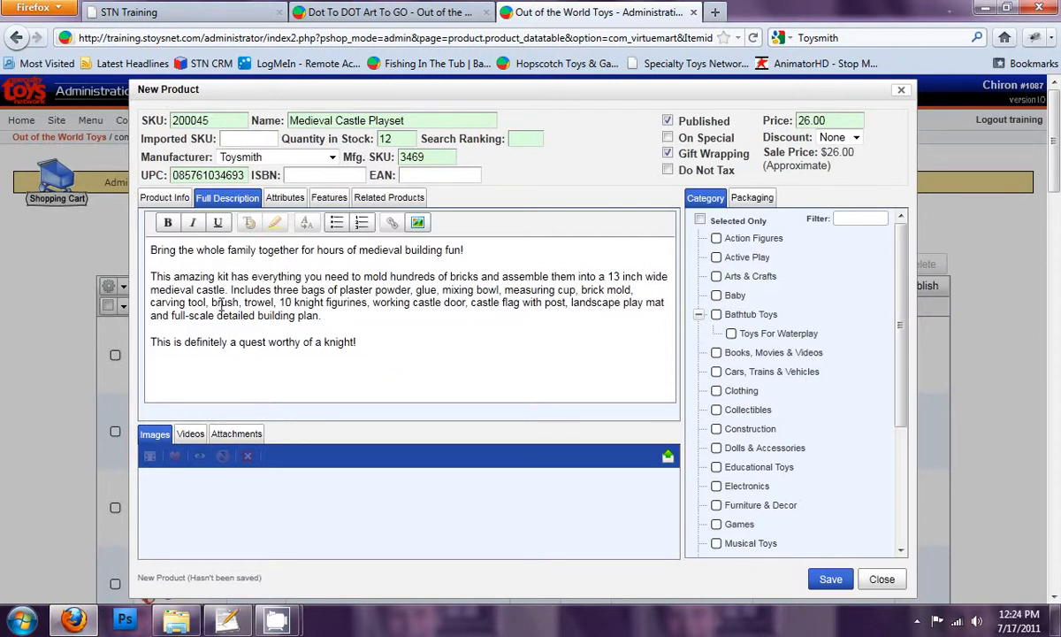
click(389, 12)
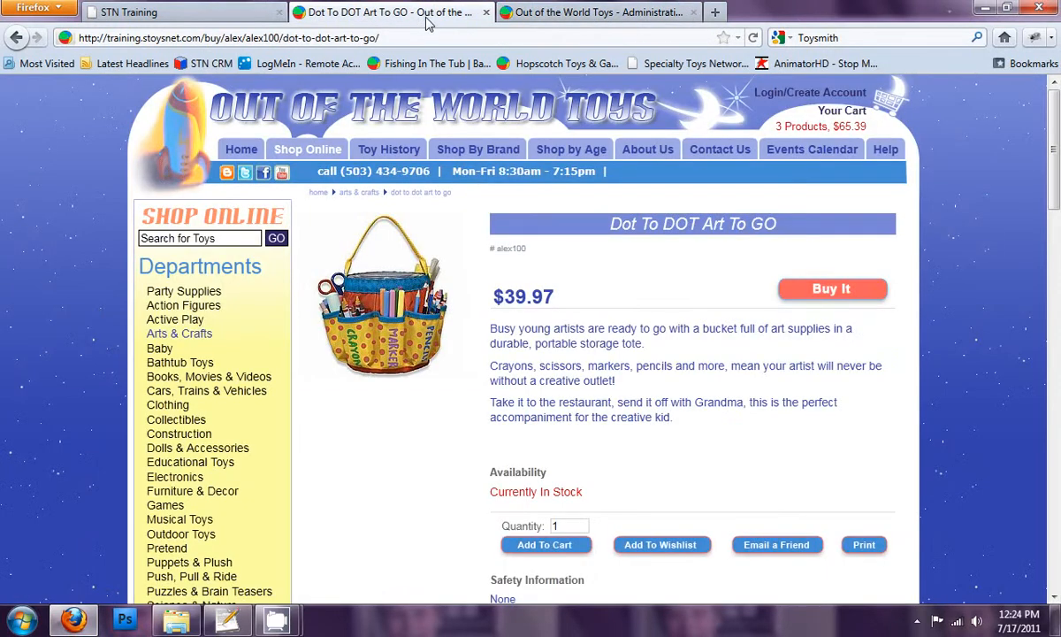
mouse_move(691, 428)
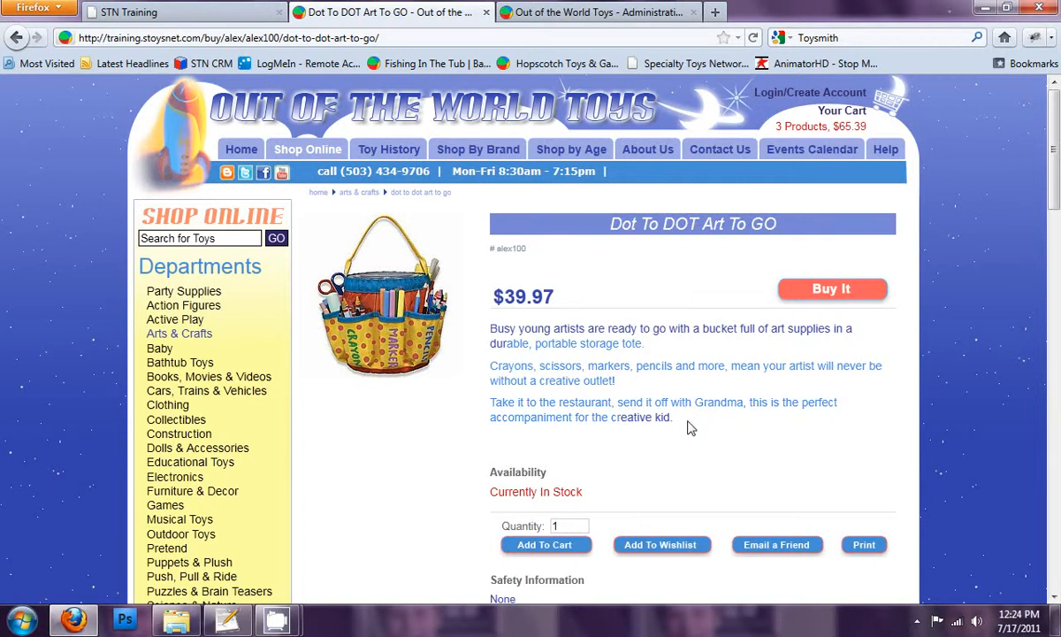
mouse_move(525, 361)
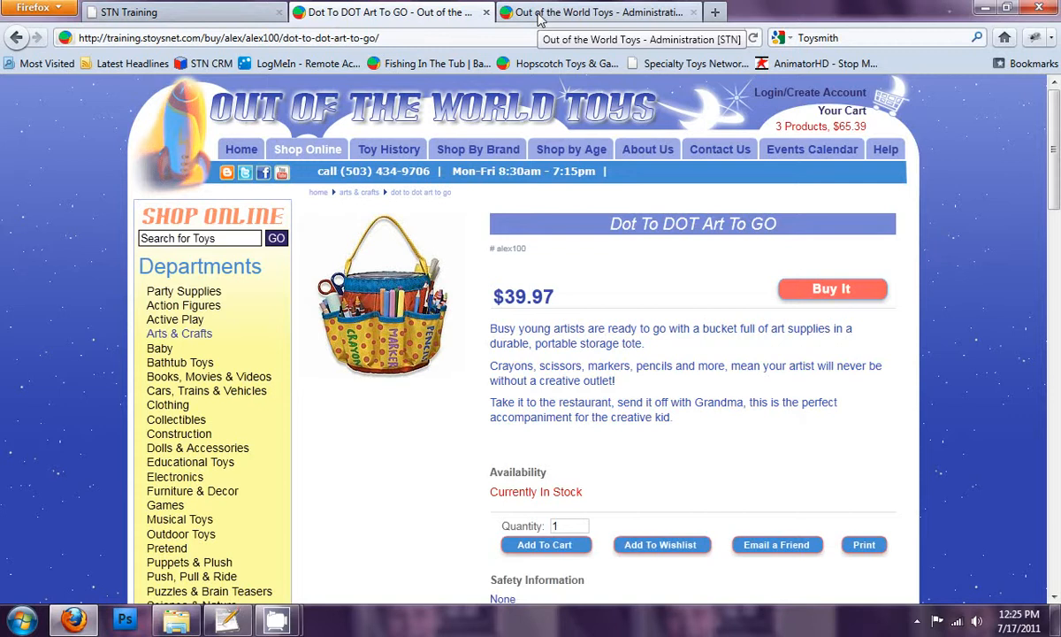
mouse_move(542, 388)
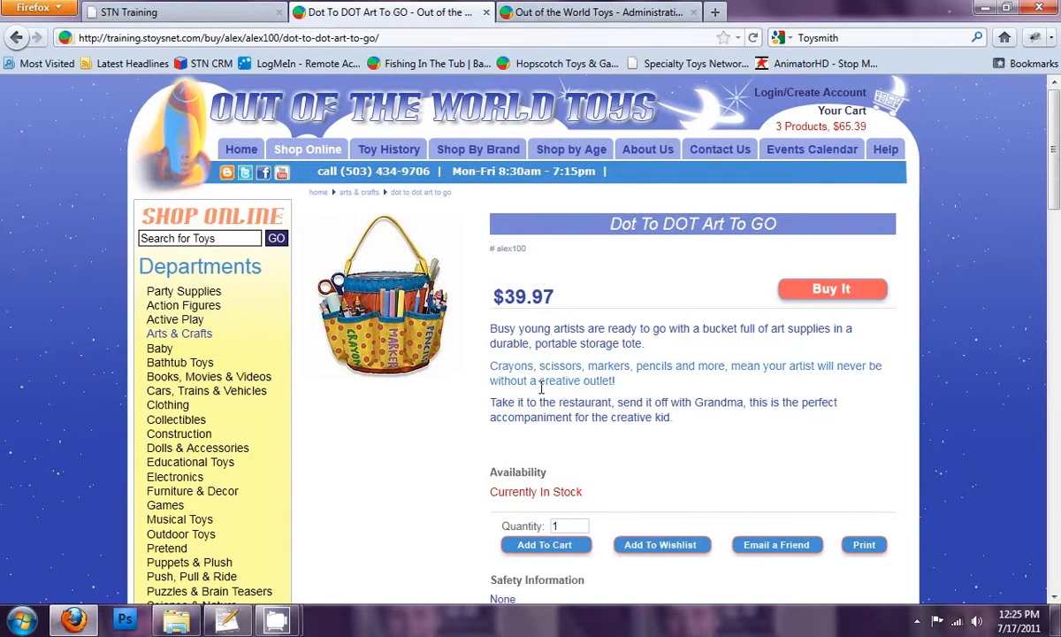
mouse_move(662, 454)
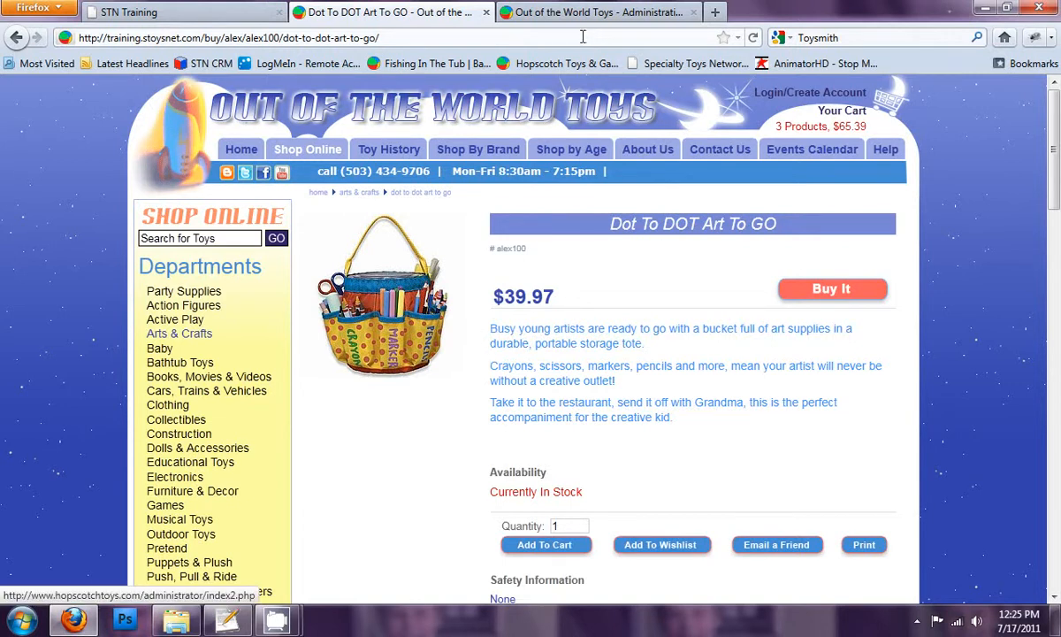
Step: Review the Dot To DOT Art To GO storefront page, then return to the admin form
click(600, 11)
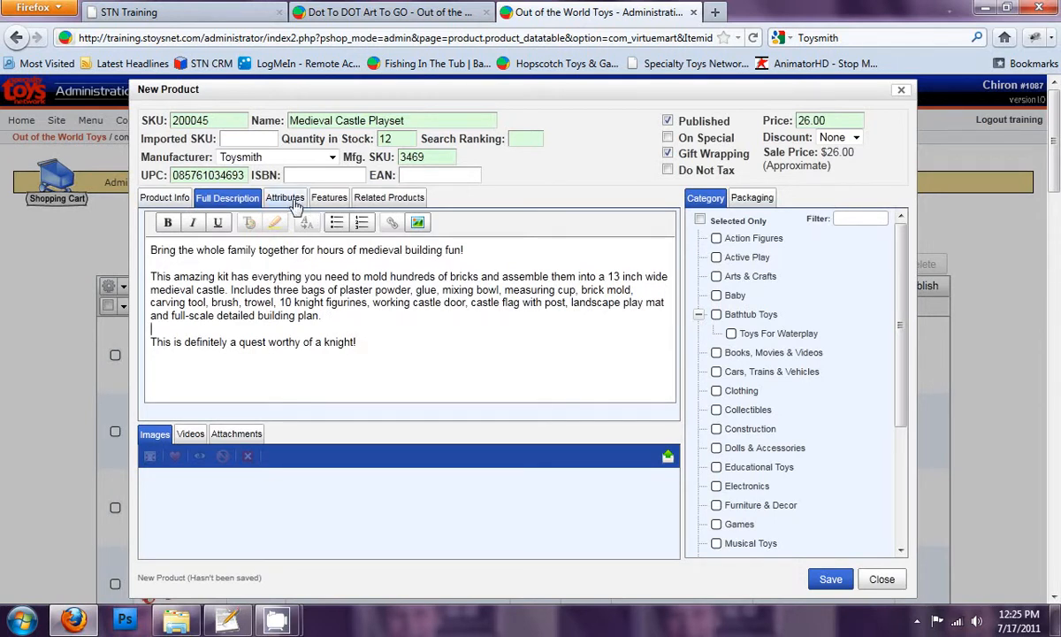
Step: Add a Size attribute with Small, Medium and Large options
click(285, 197)
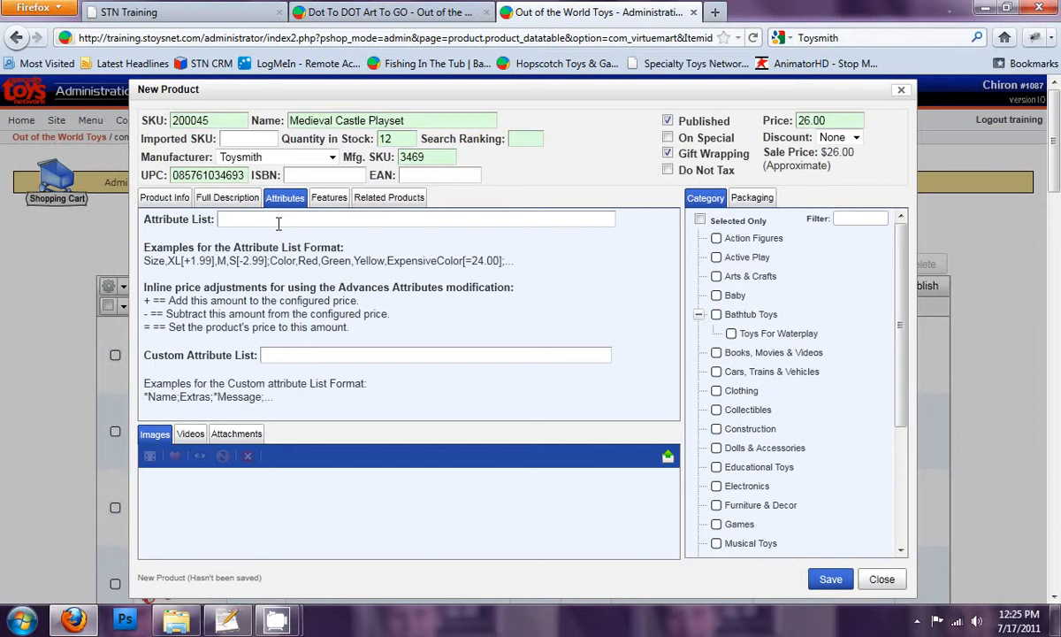
text(Size,)
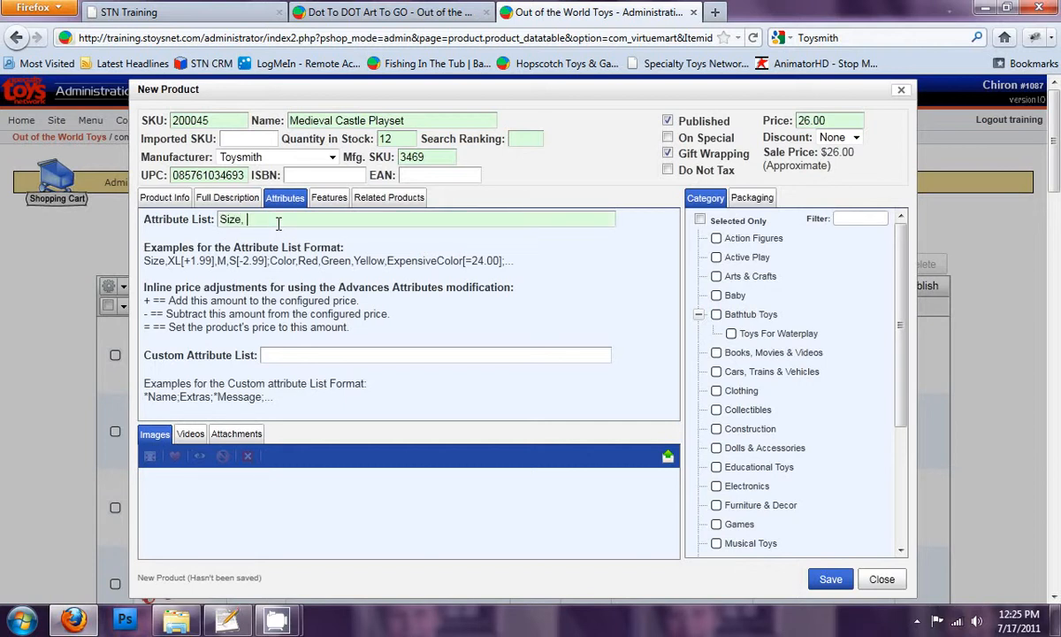
text(Small,)
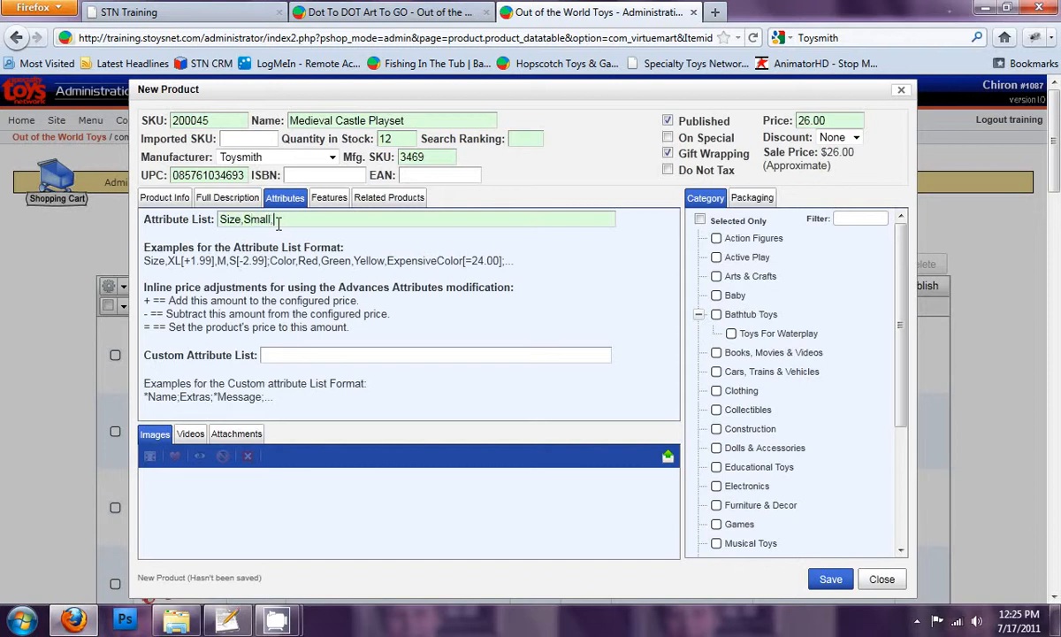
text(Medium,L)
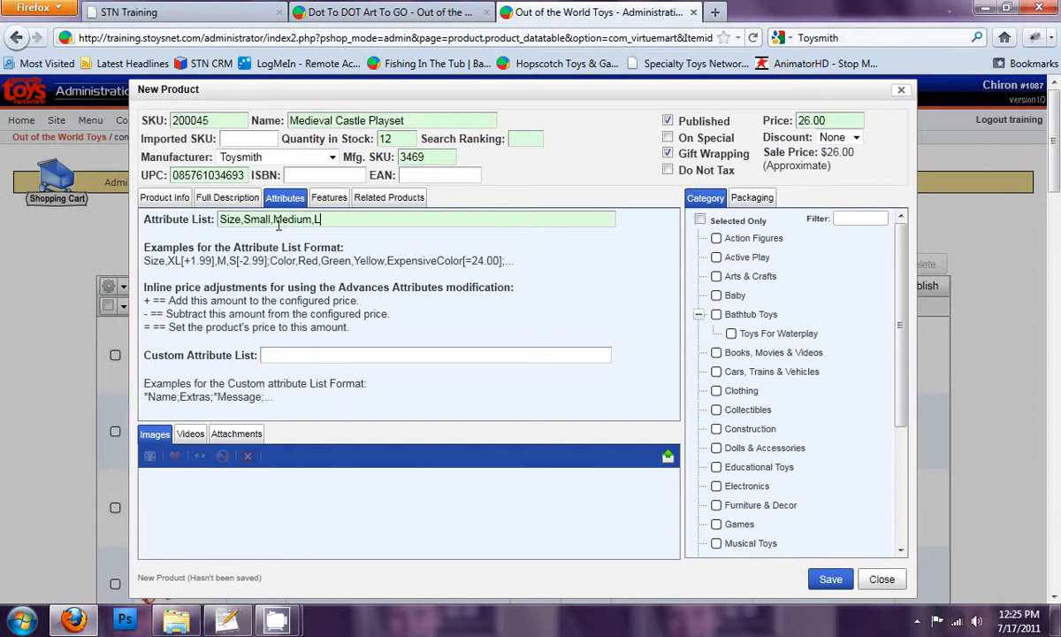
text(arge)
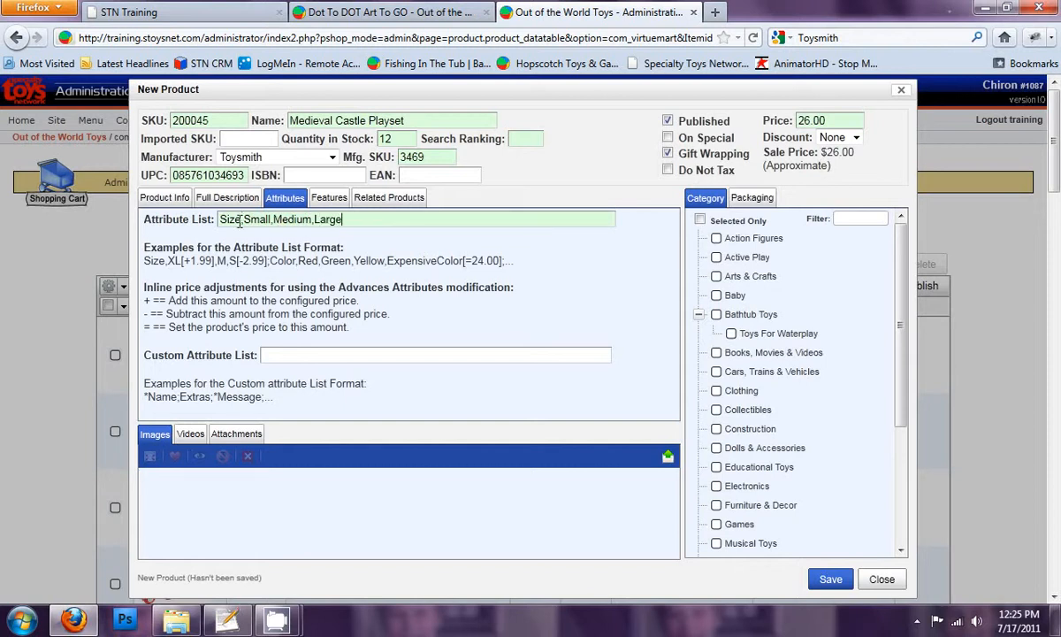
double_click(256, 220)
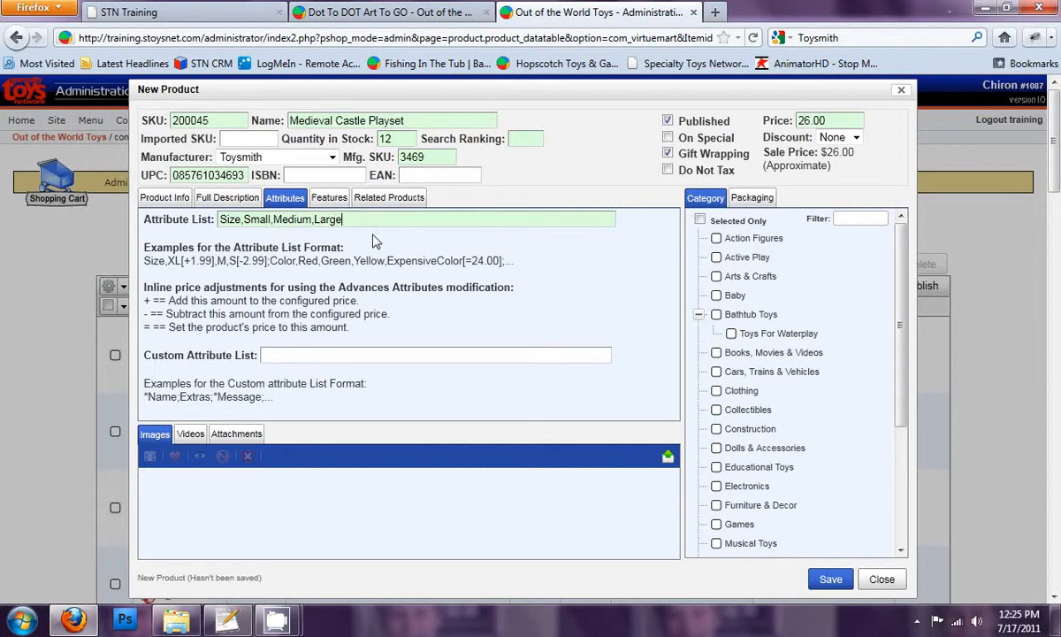
Step: Add a Color attribute with White, Green and Yellow options
text(;)
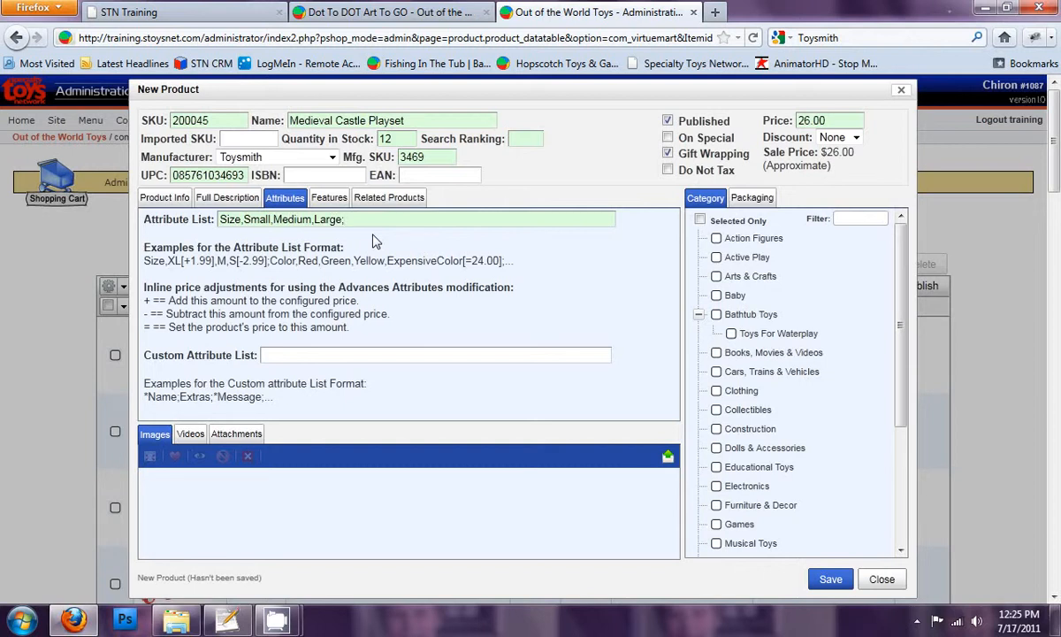
text(C)
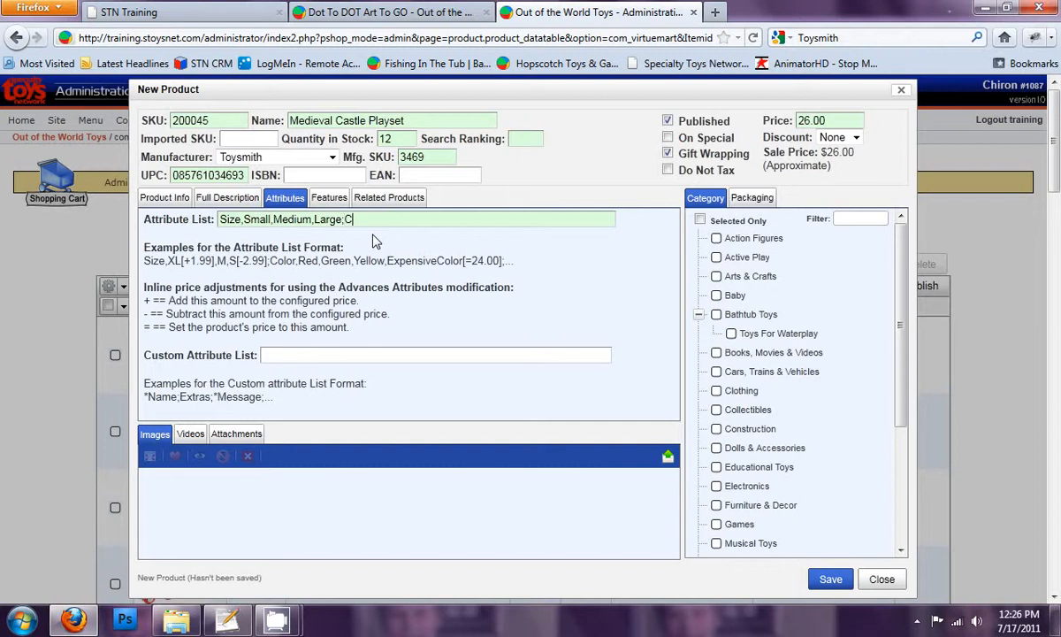
text(Color)
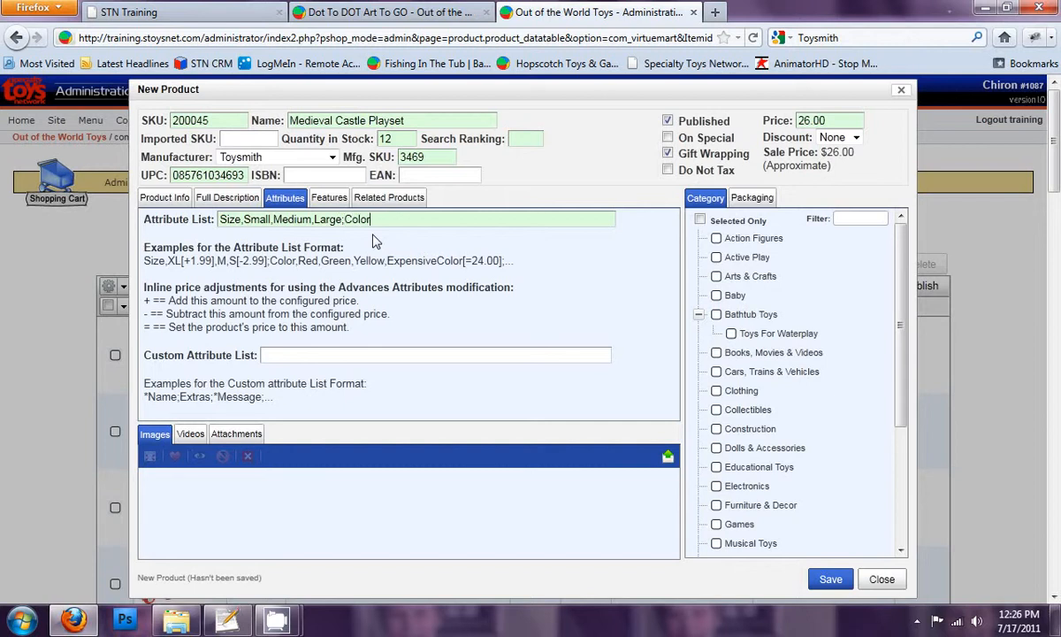
text(Whi)
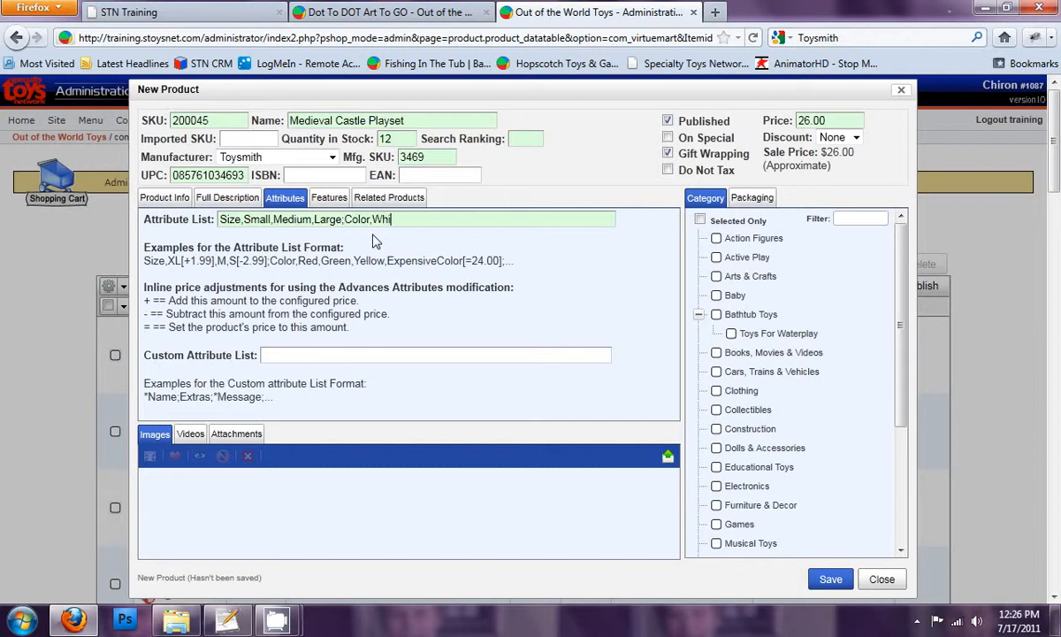
text(e,)
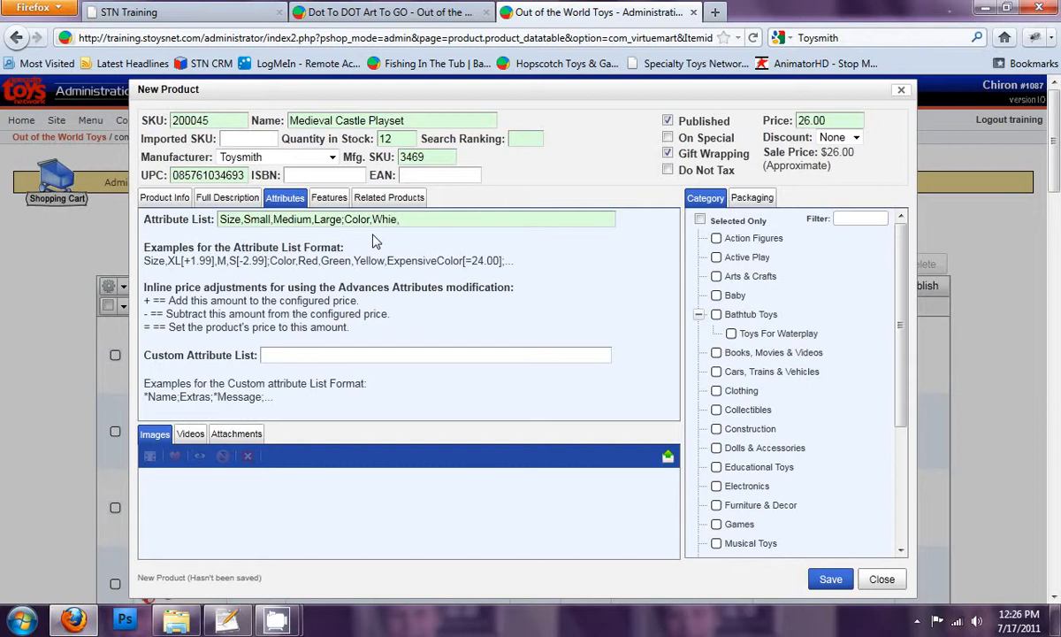
text(Green,)
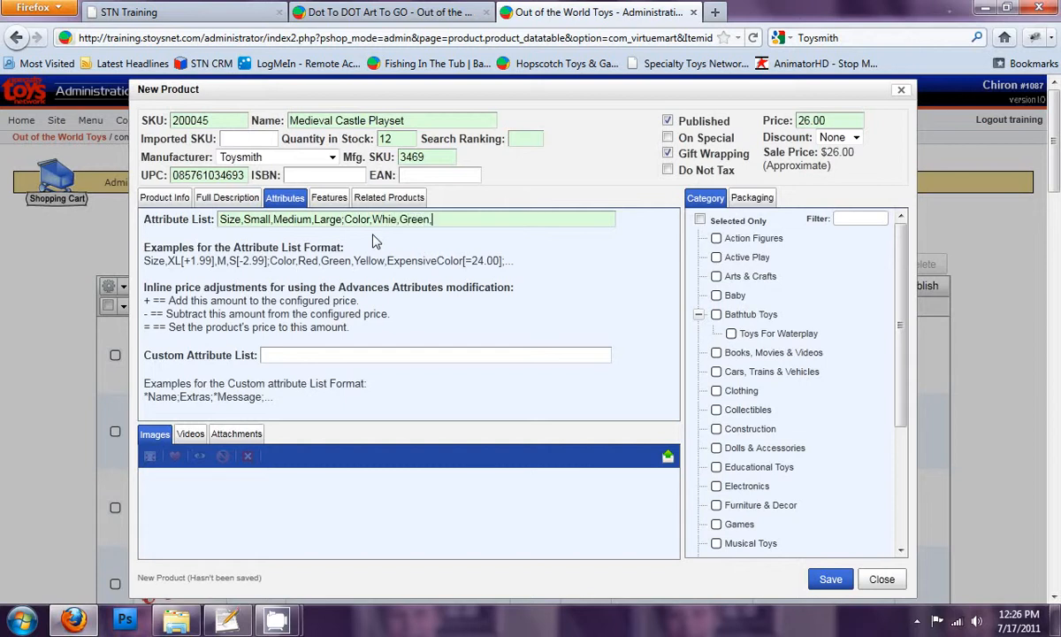
text(Yellow)
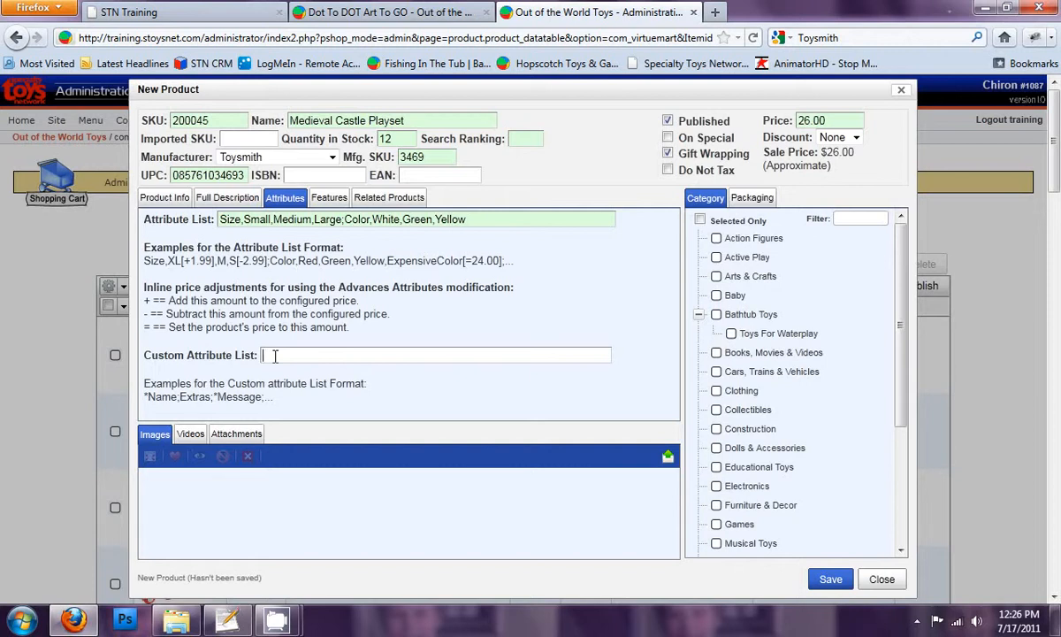
Step: Set the Custom Attribute List to Child's Name
text(Child)
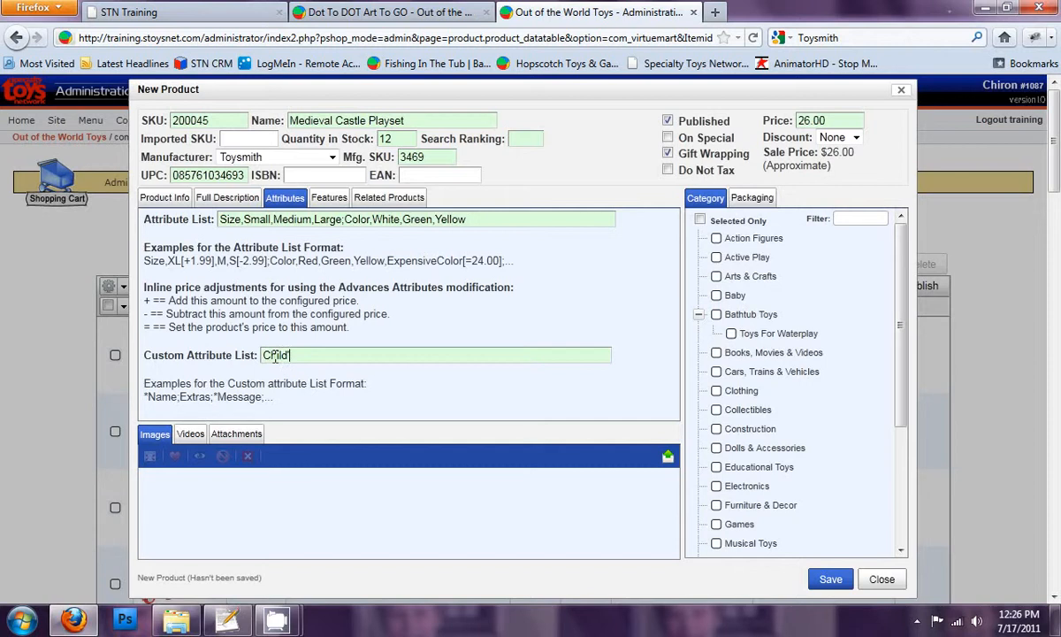
text('s Name)
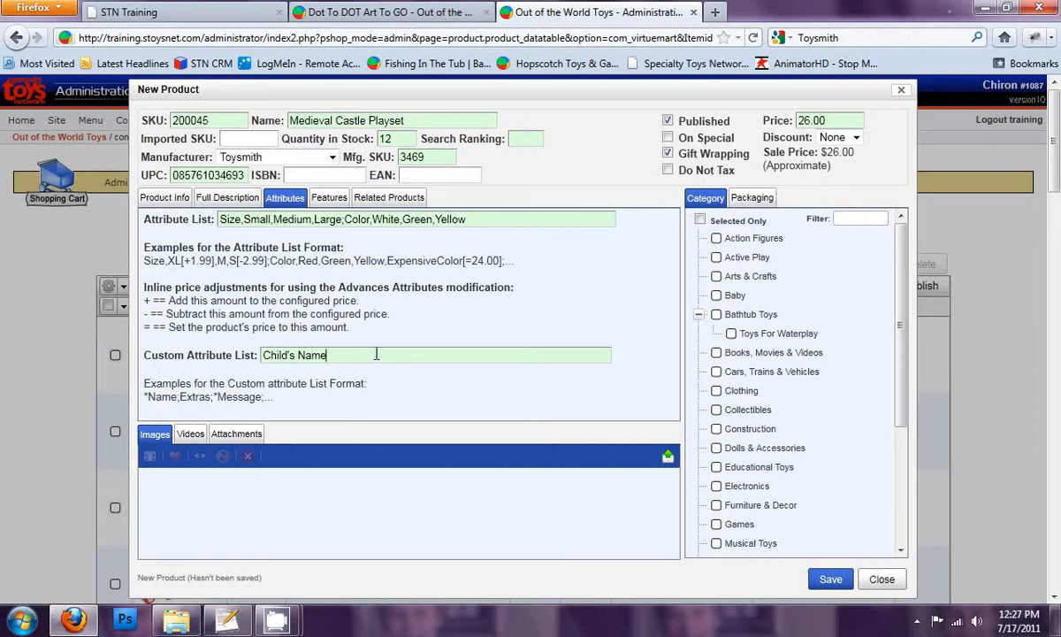
mouse_move(384, 334)
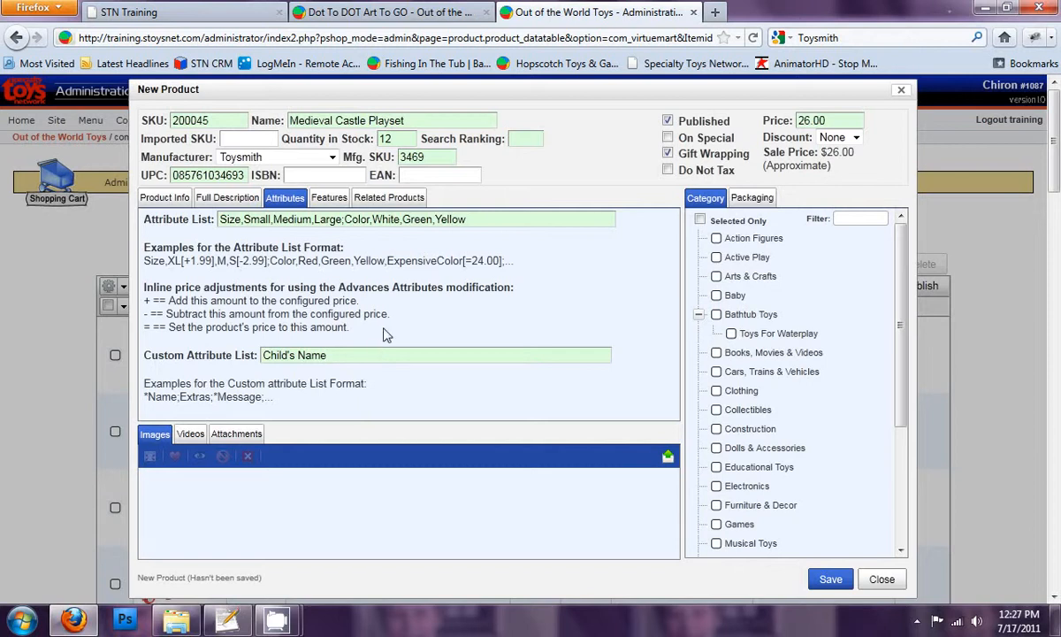
click(329, 197)
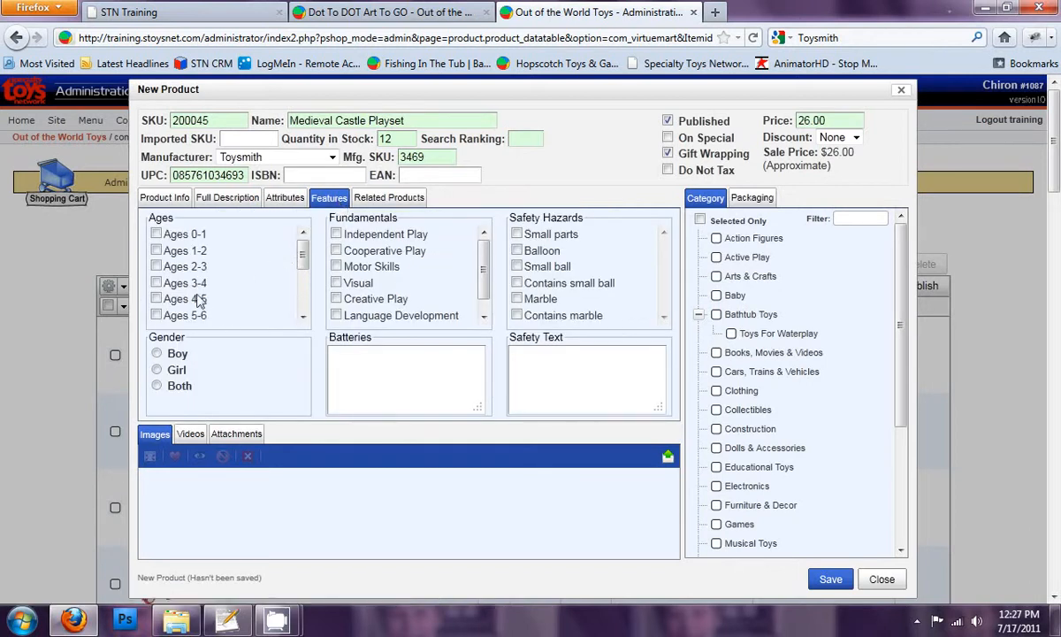
Step: Tick ages 8–12, Independent Play, Motor Skills, Visual, Logical Thought, Small parts, and Boy
scroll(down, 3)
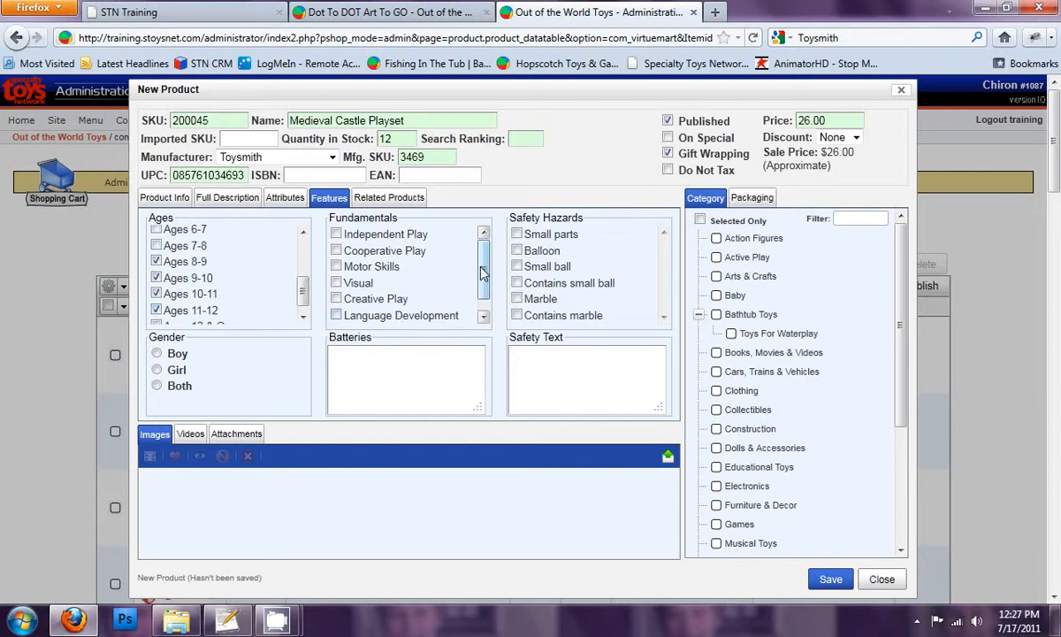
click(336, 233)
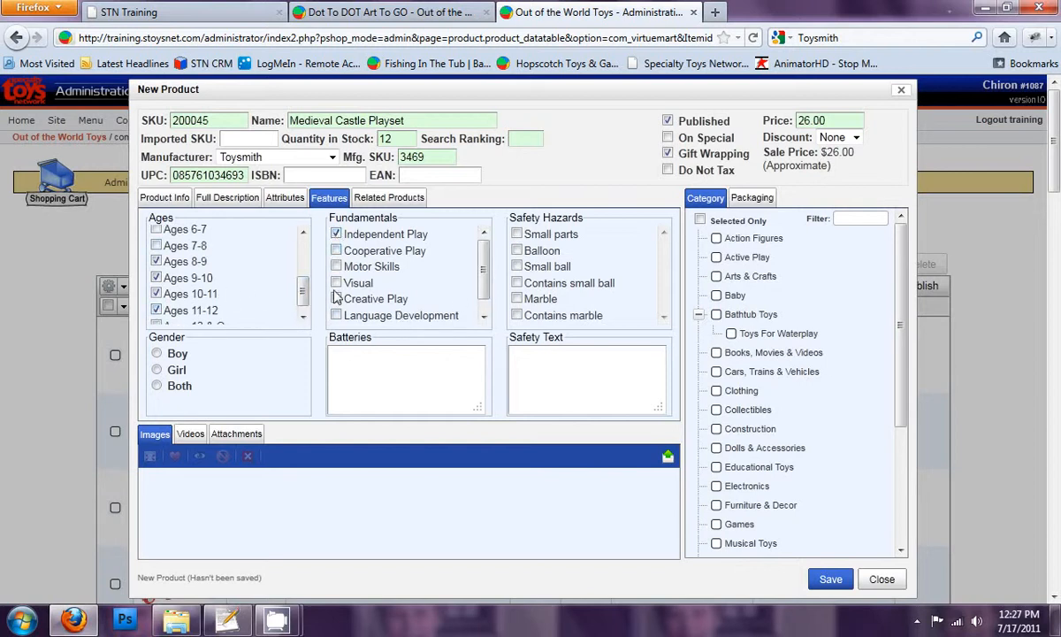
click(337, 283)
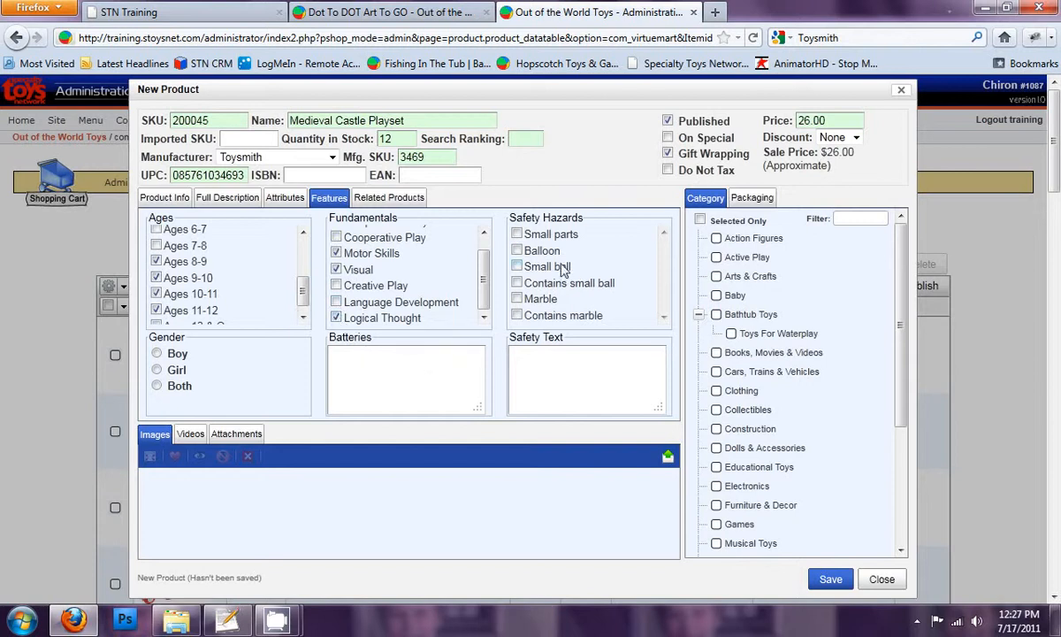
click(517, 234)
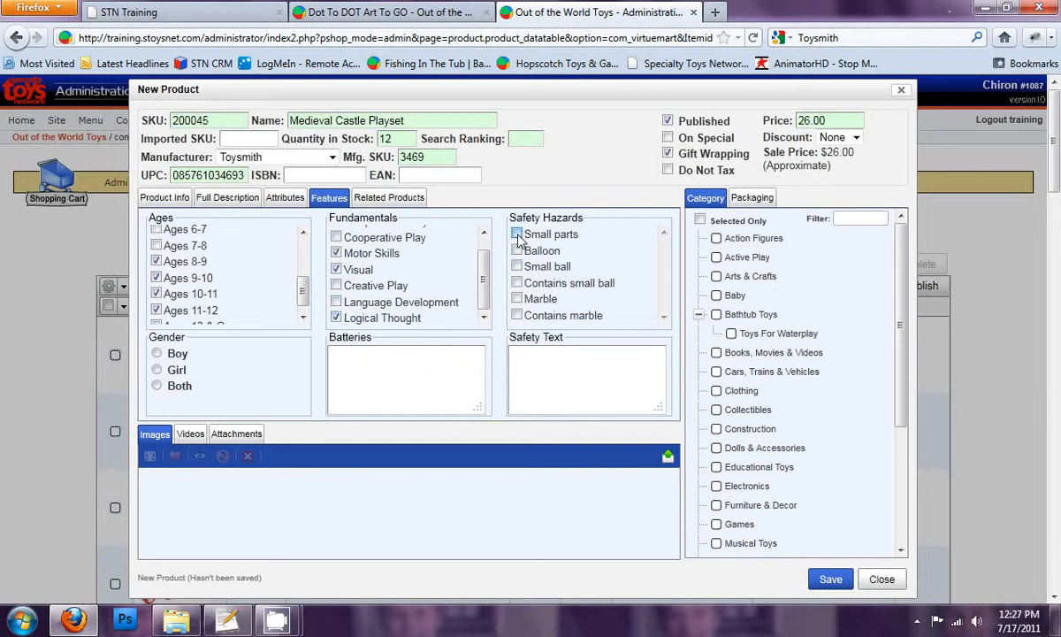
click(516, 234)
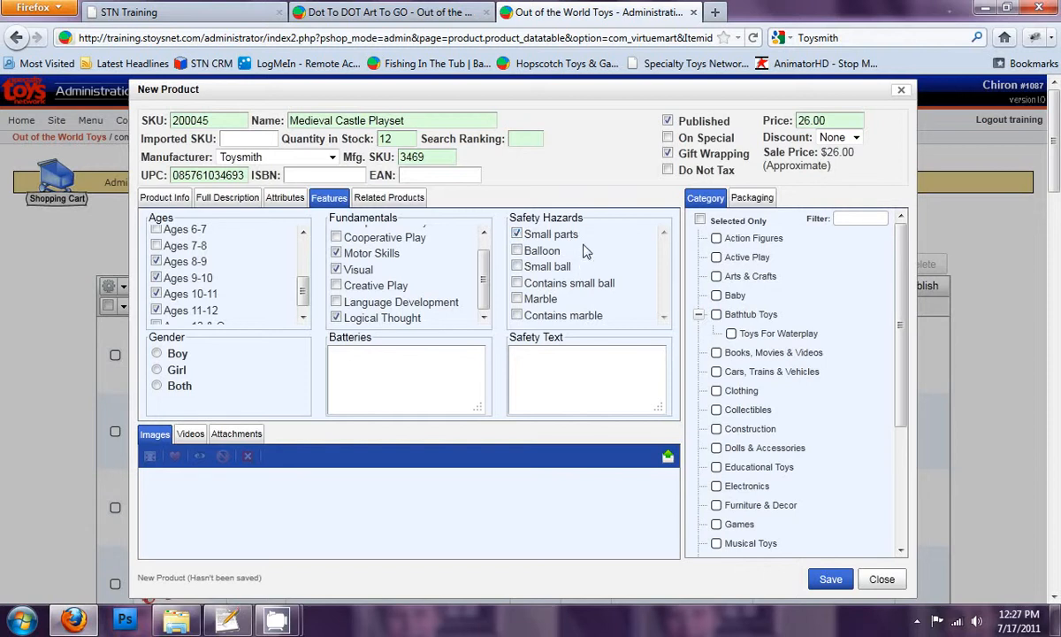
mouse_move(498, 345)
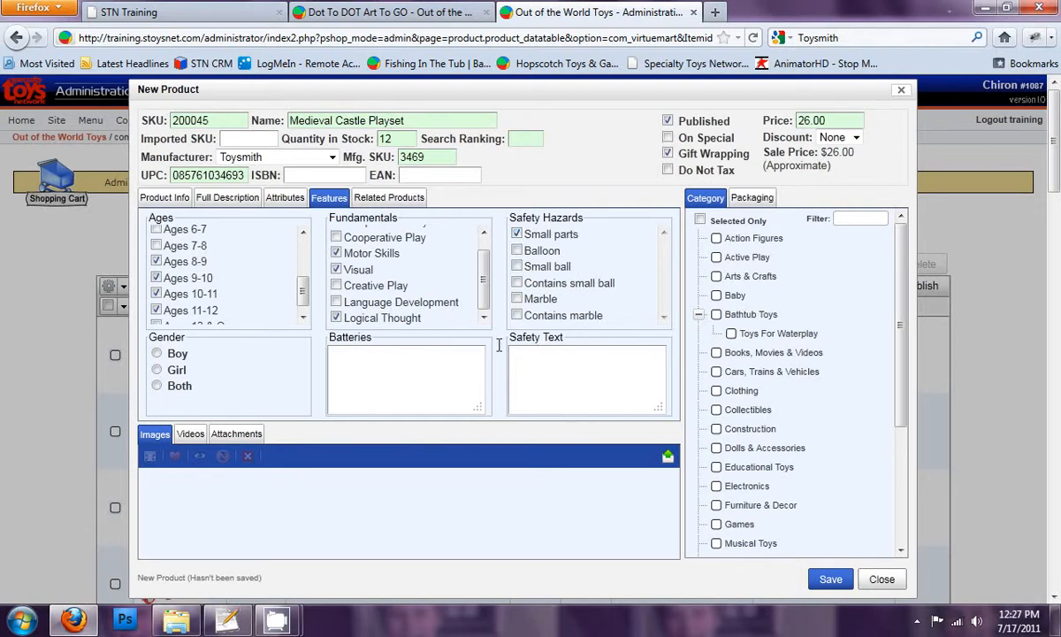
mouse_move(170, 405)
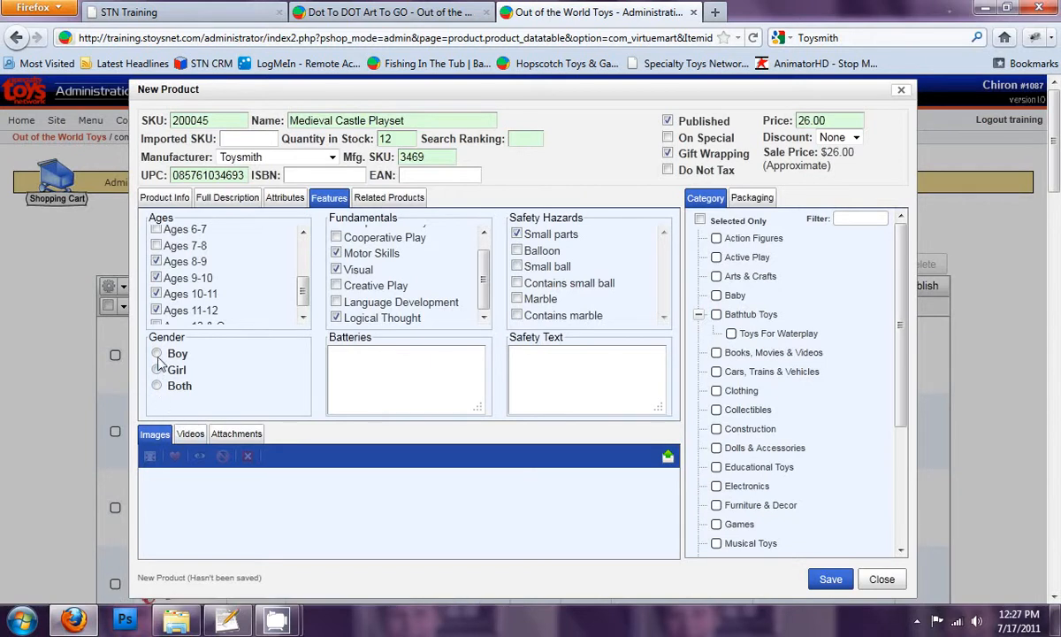
click(157, 353)
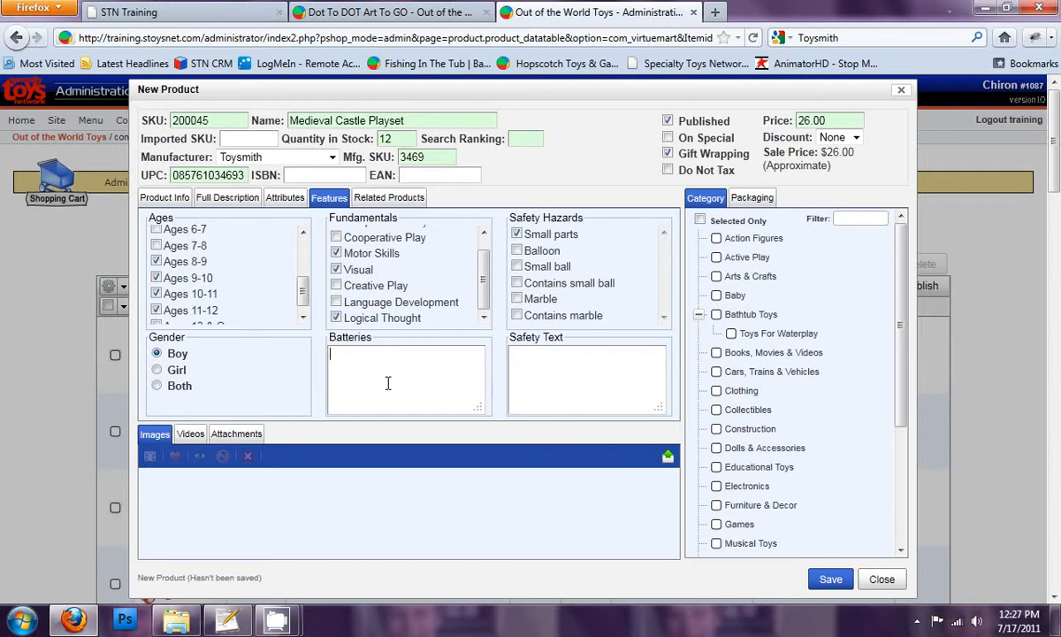
Step: Enter '2 D Batteries' and '4 AA Batteries' on separate lines in the Batteries field
text(@)
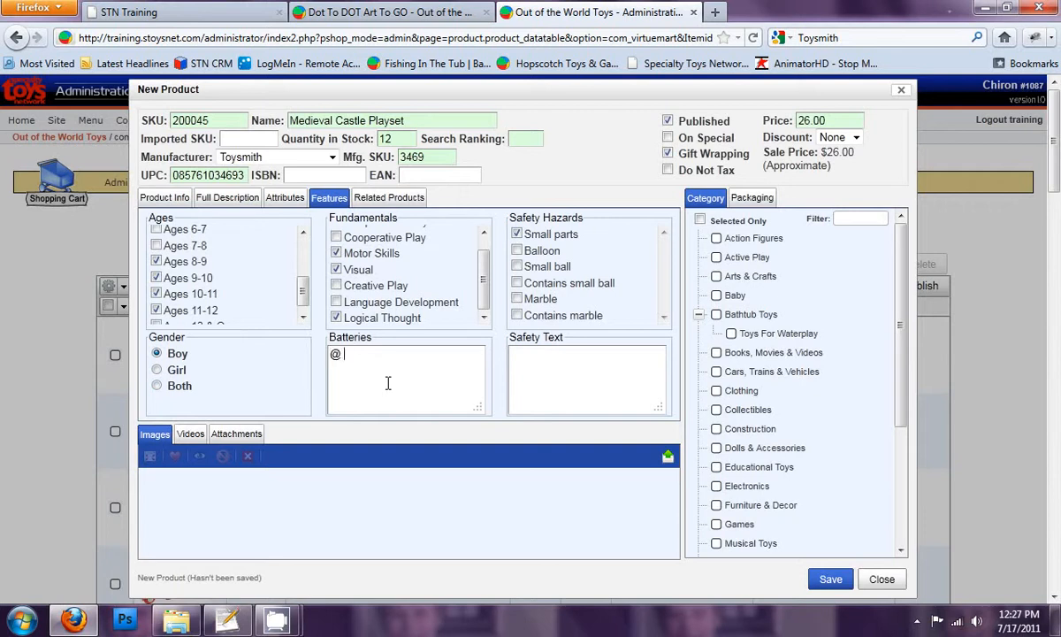
text(2)
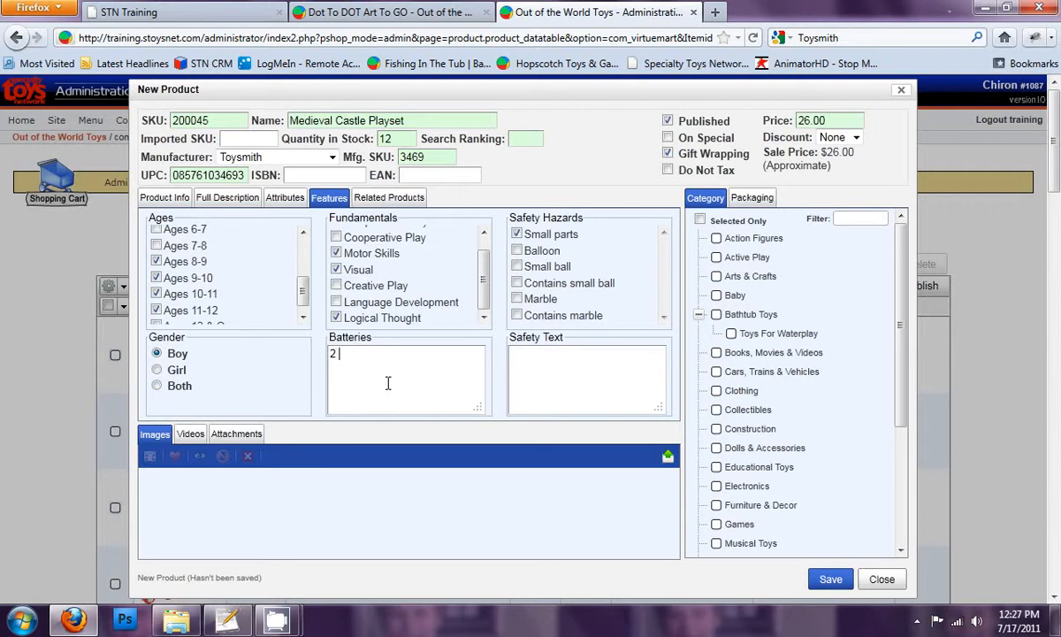
text(D Batter)
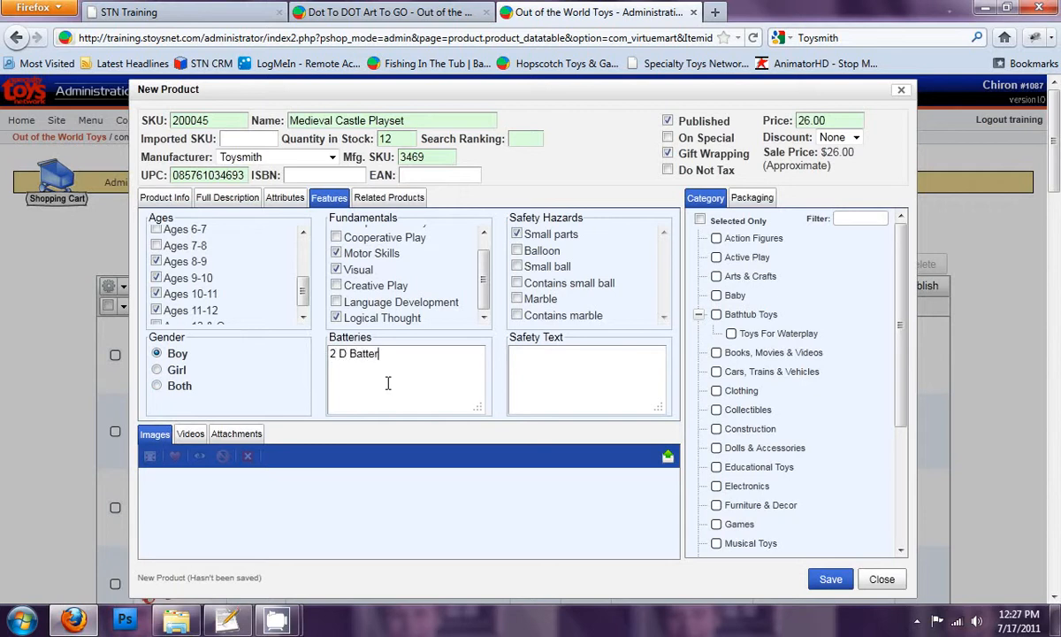
text(ies)
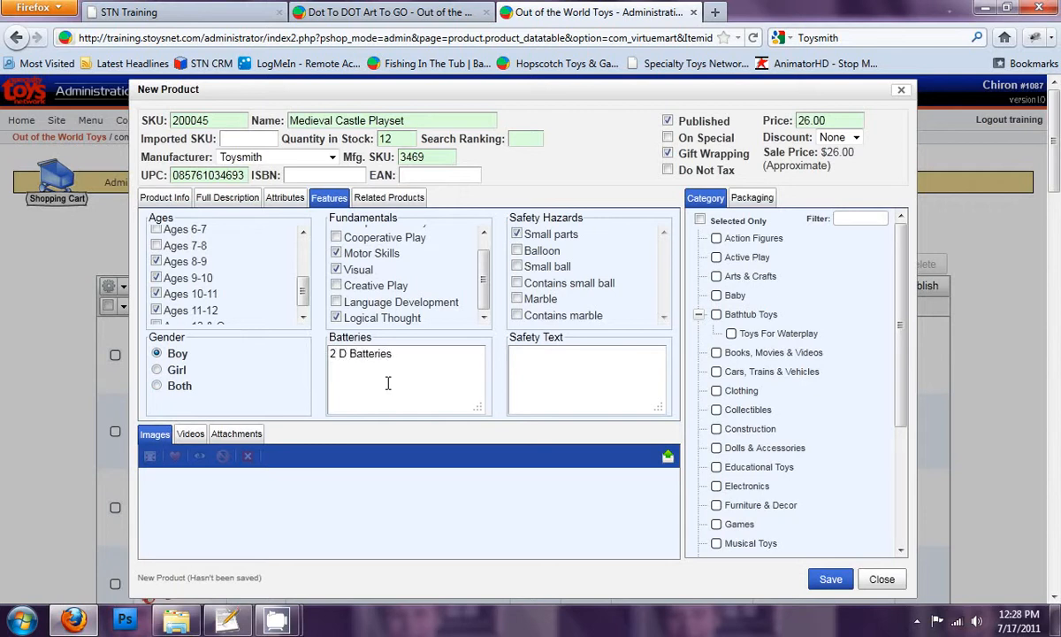
text(4 AA Batteries)
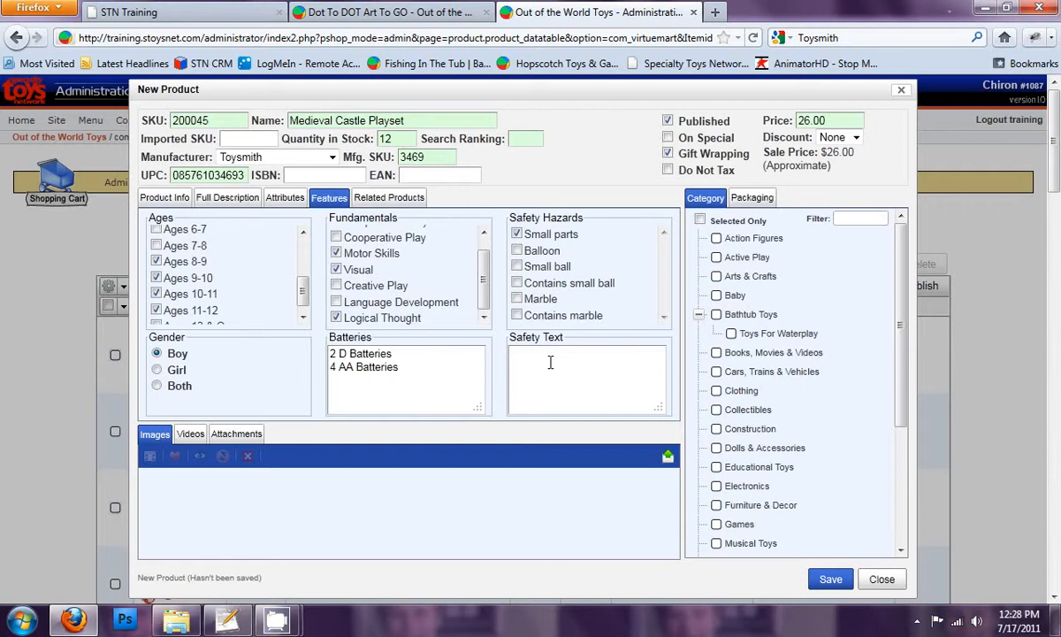
click(548, 353)
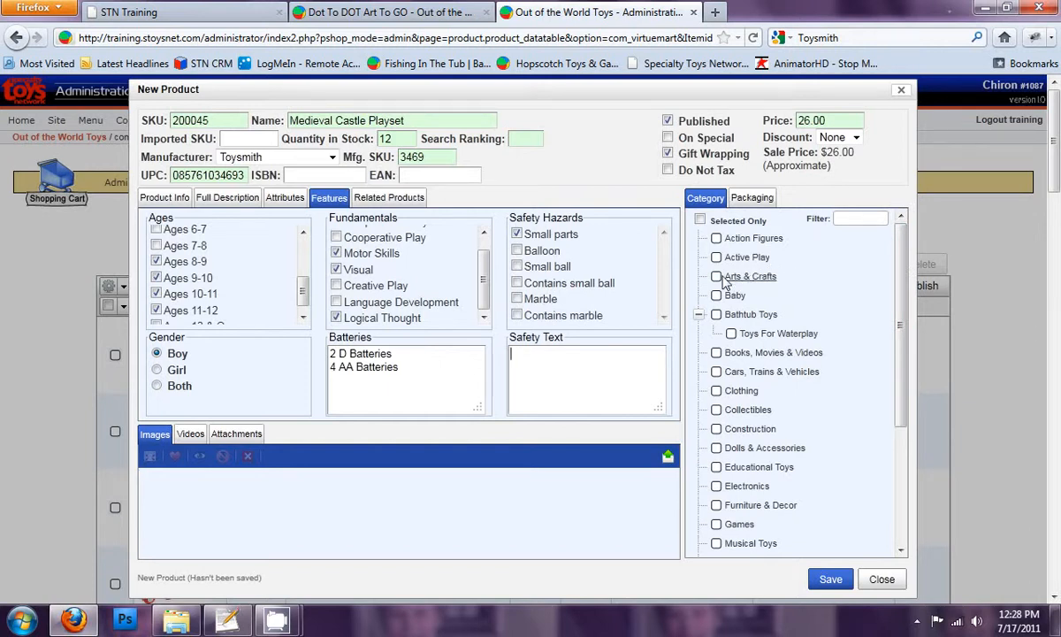
Step: Assign the castle playset to the Arts & Crafts category
click(716, 276)
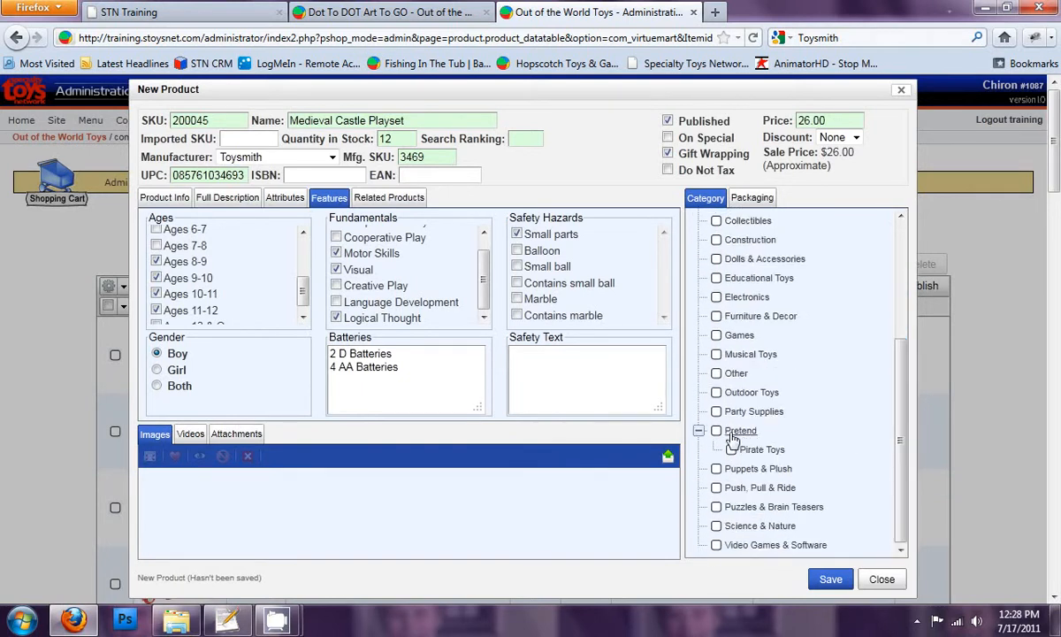
click(717, 430)
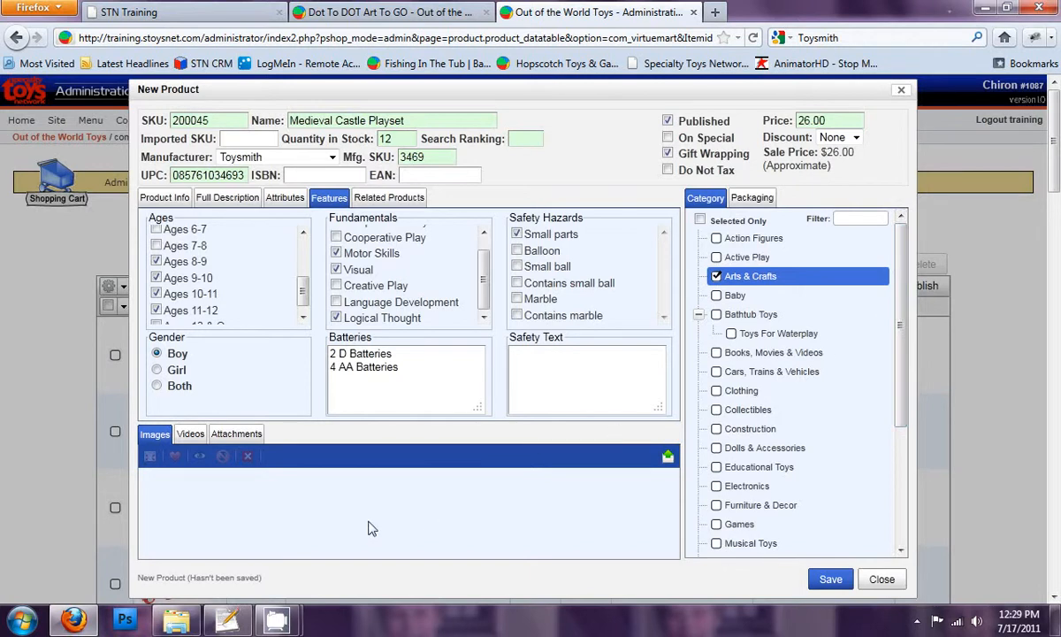
click(752, 197)
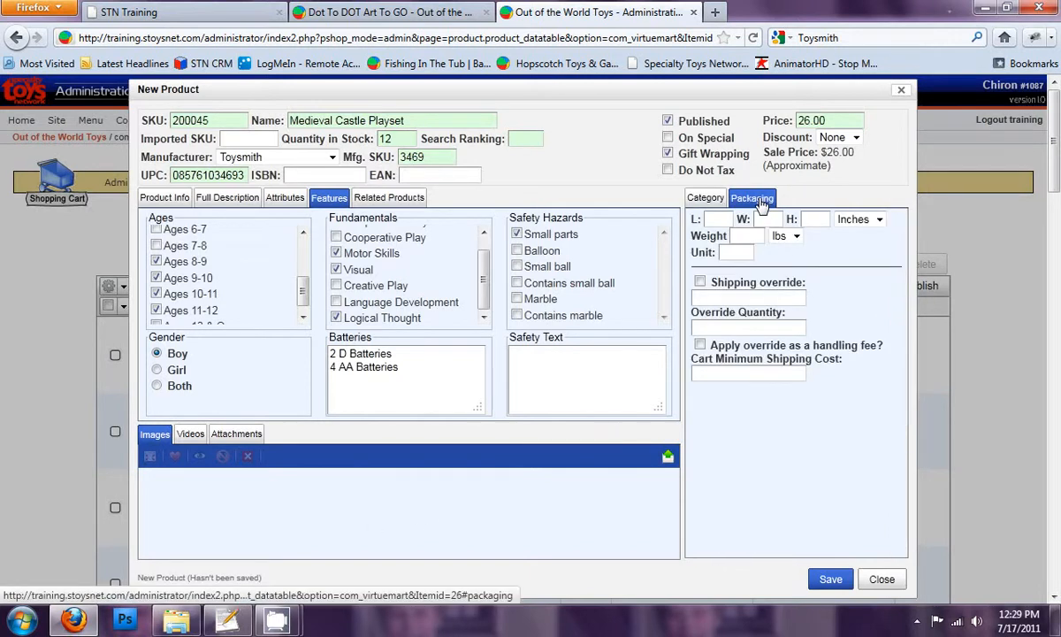
mouse_move(762, 272)
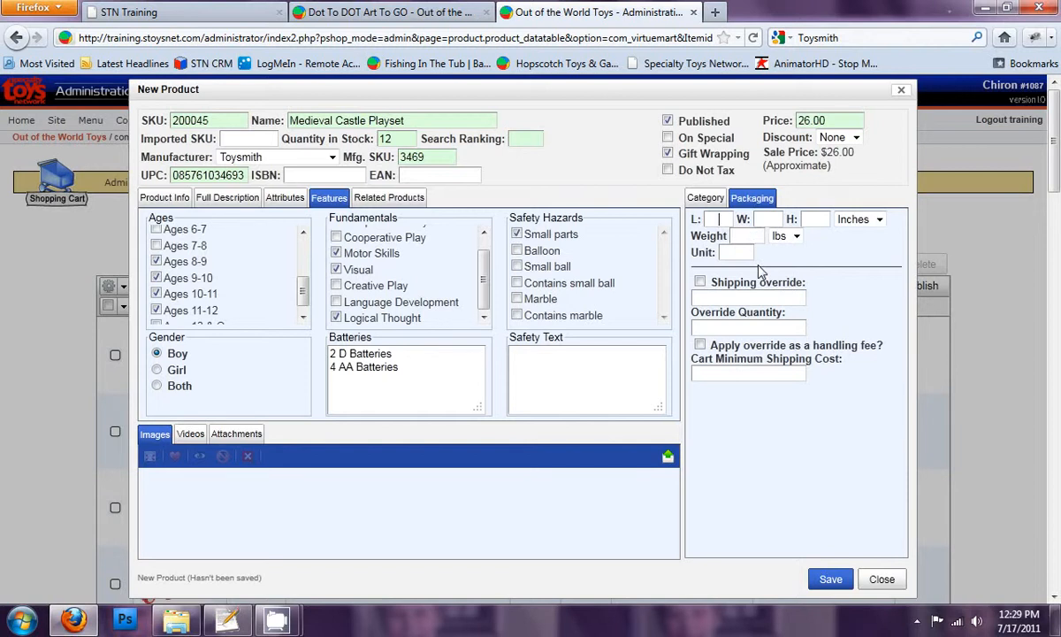
mouse_move(776, 259)
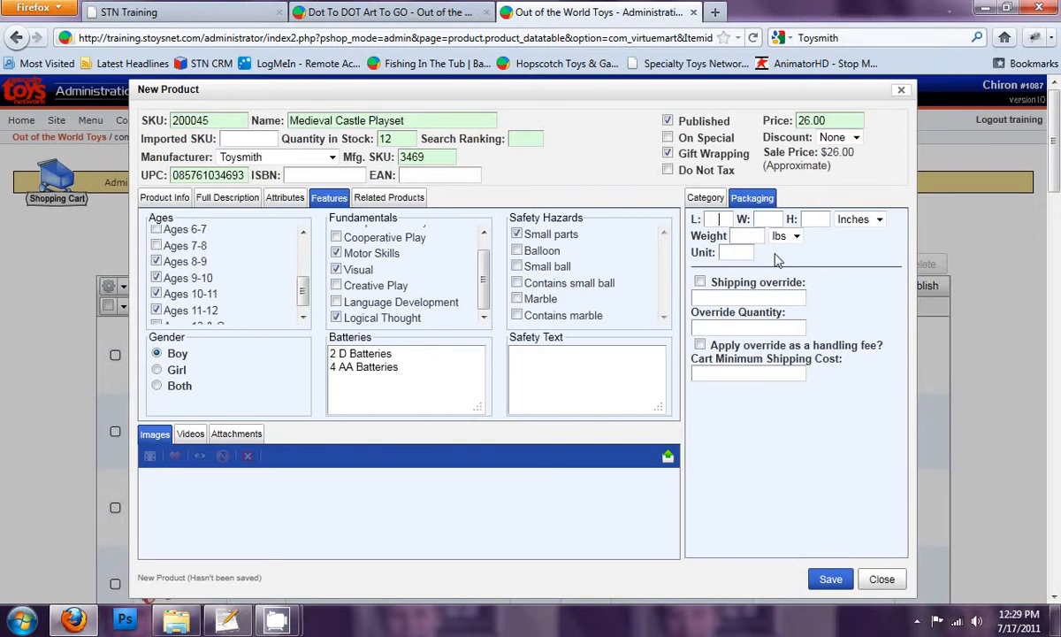
Step: Set the package dimensions to 16 × 14 × 4 inches and weight to 3.25 lbs
text(16)
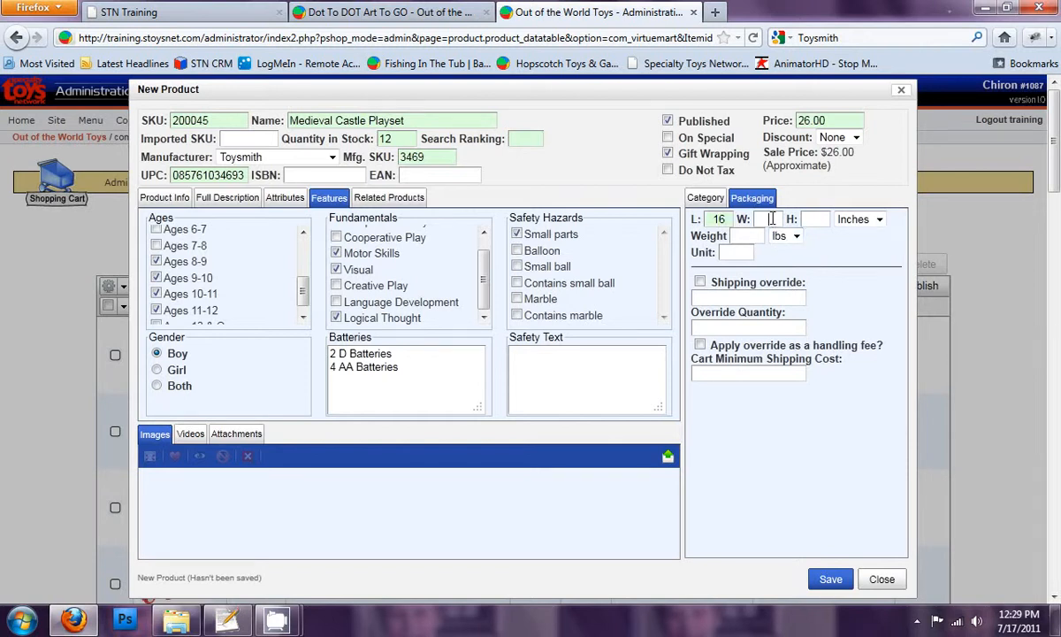
text(14)
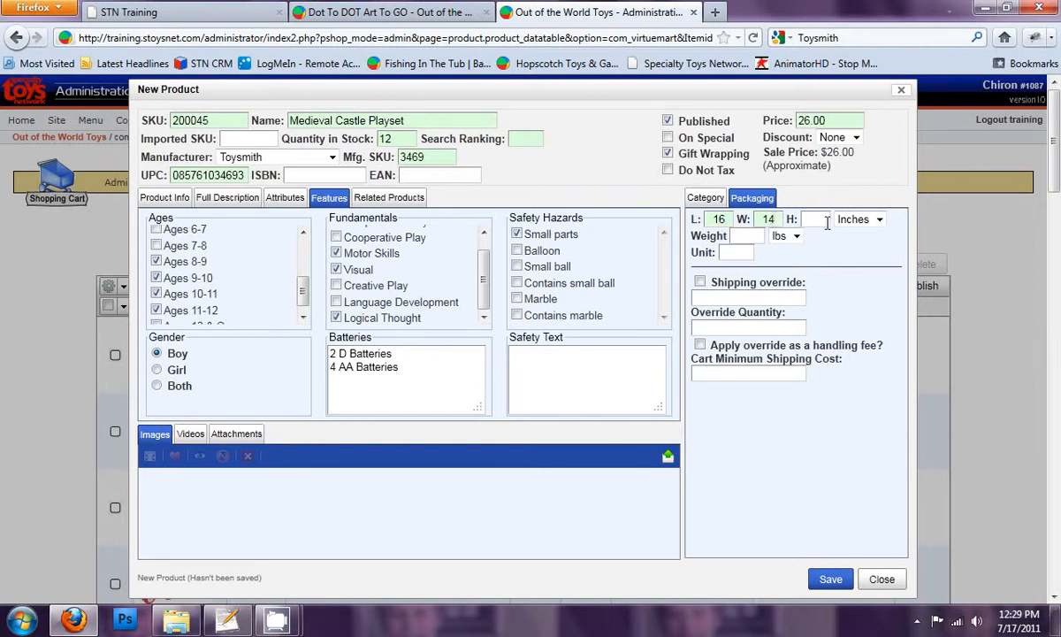
text(4)
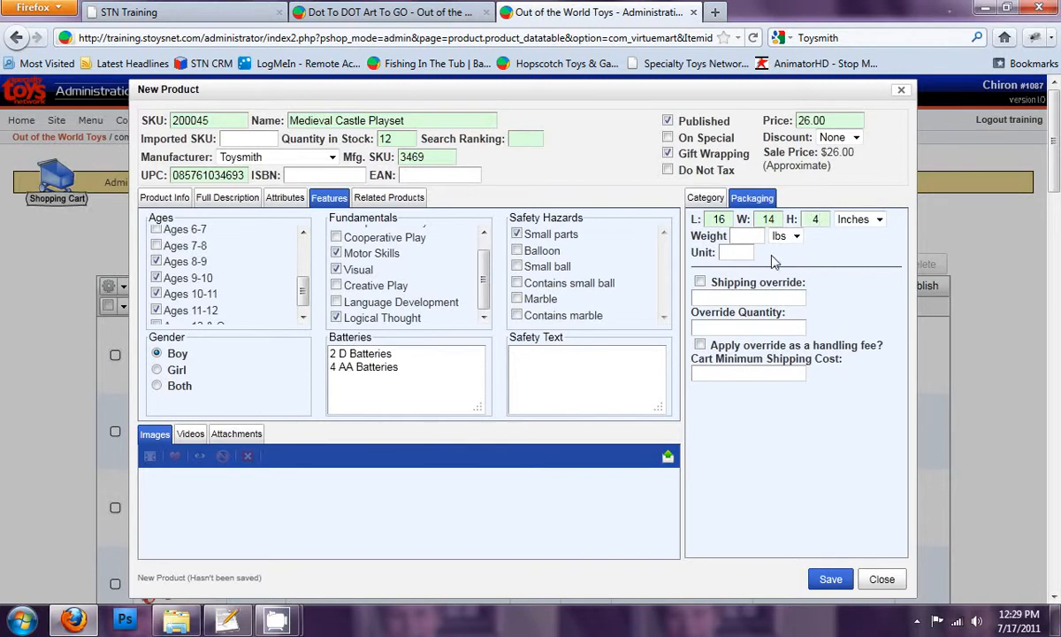
click(748, 236)
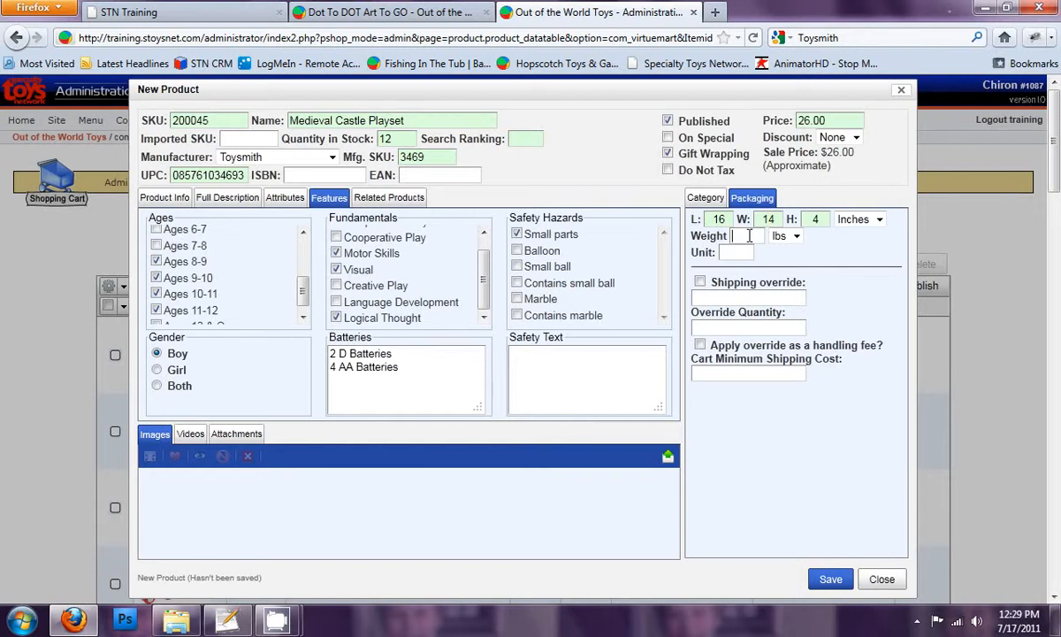
text(3)
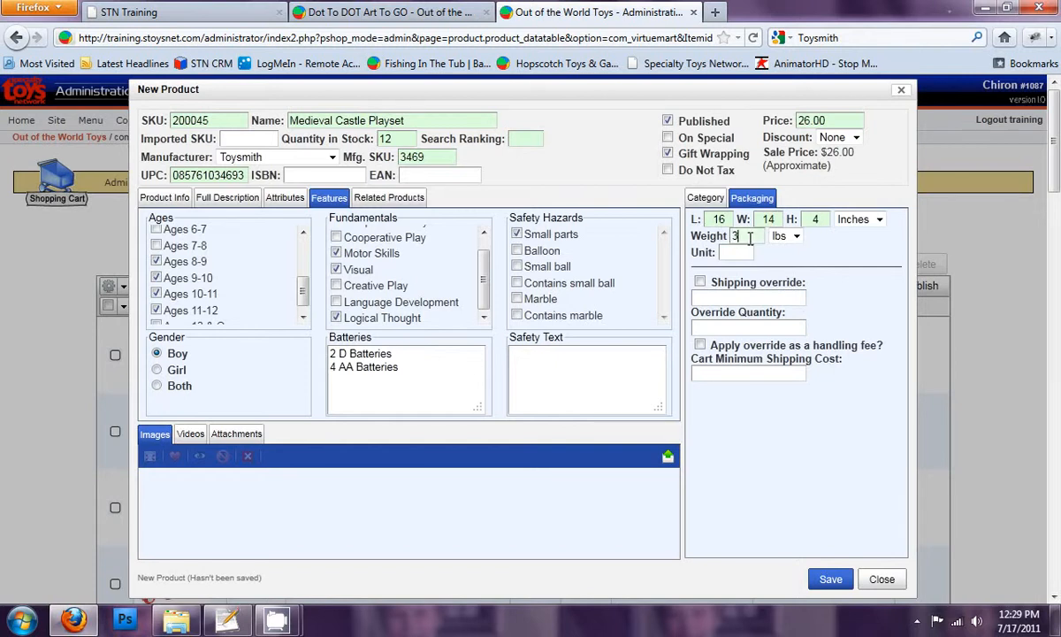
text(.25)
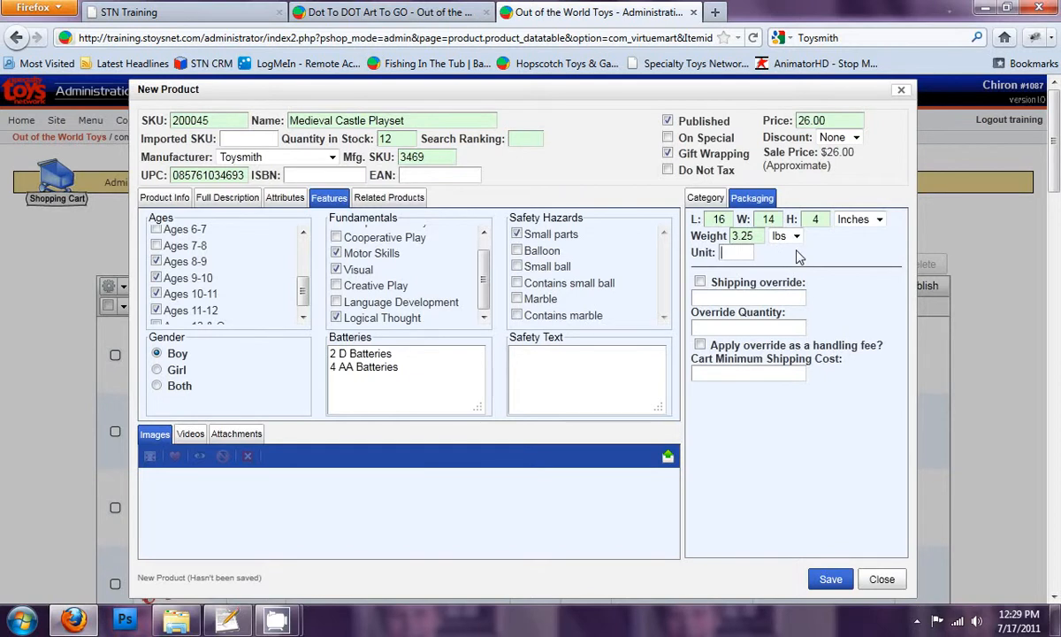
Step: Turn the shipping override on and back off, leaving it disabled
click(734, 252)
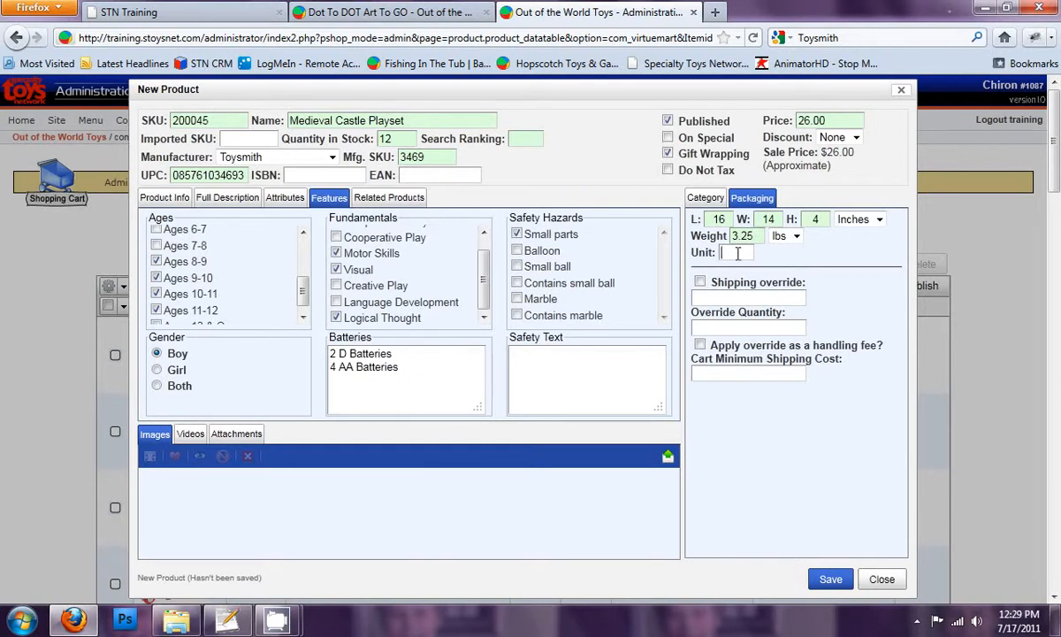
mouse_move(775, 265)
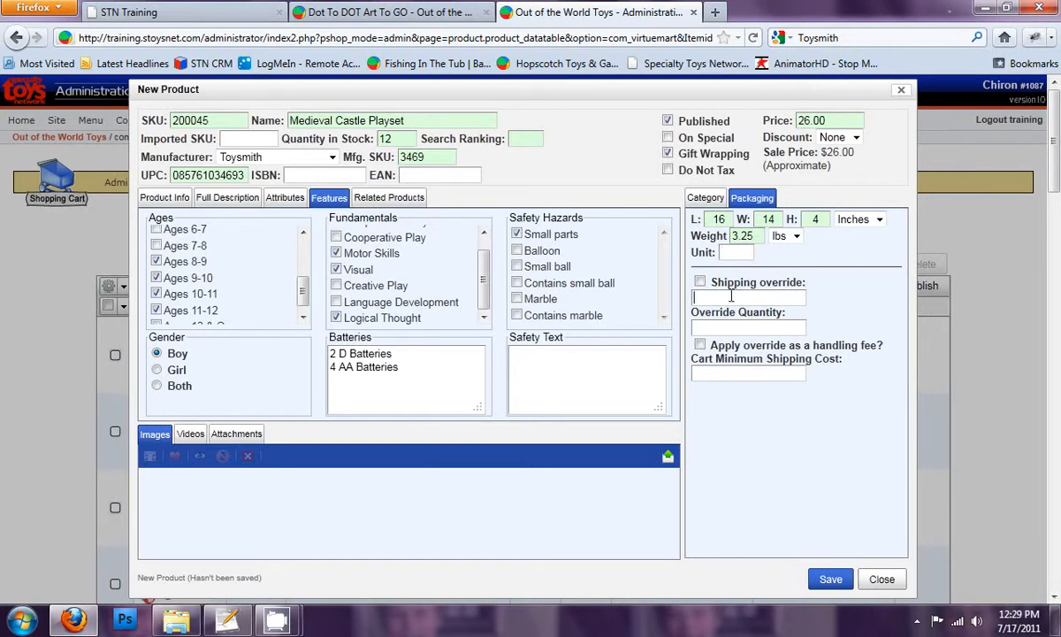
mouse_move(730, 294)
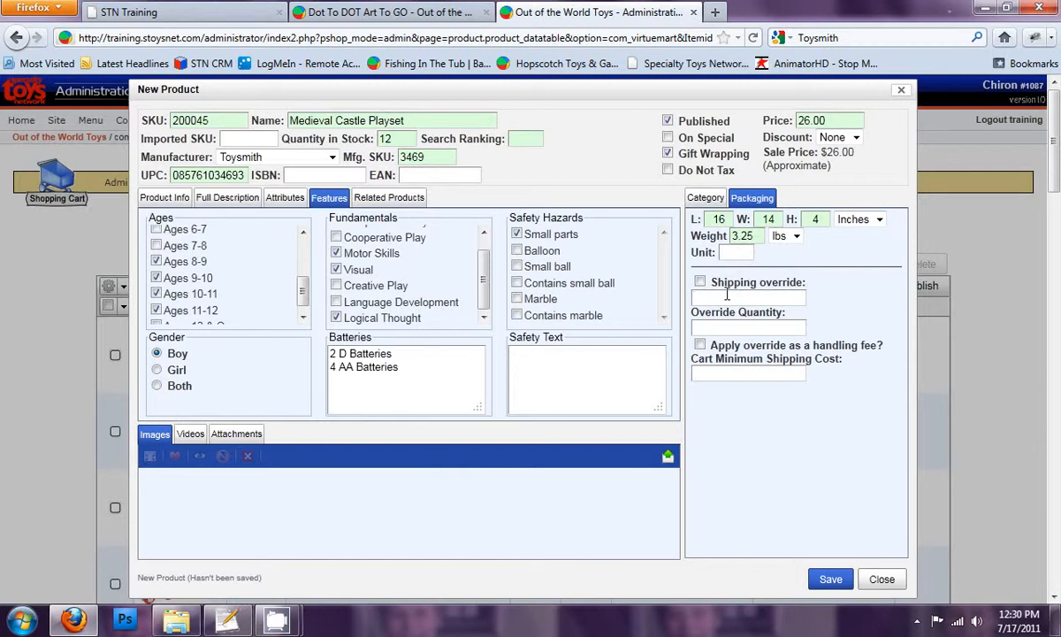
mouse_move(712, 292)
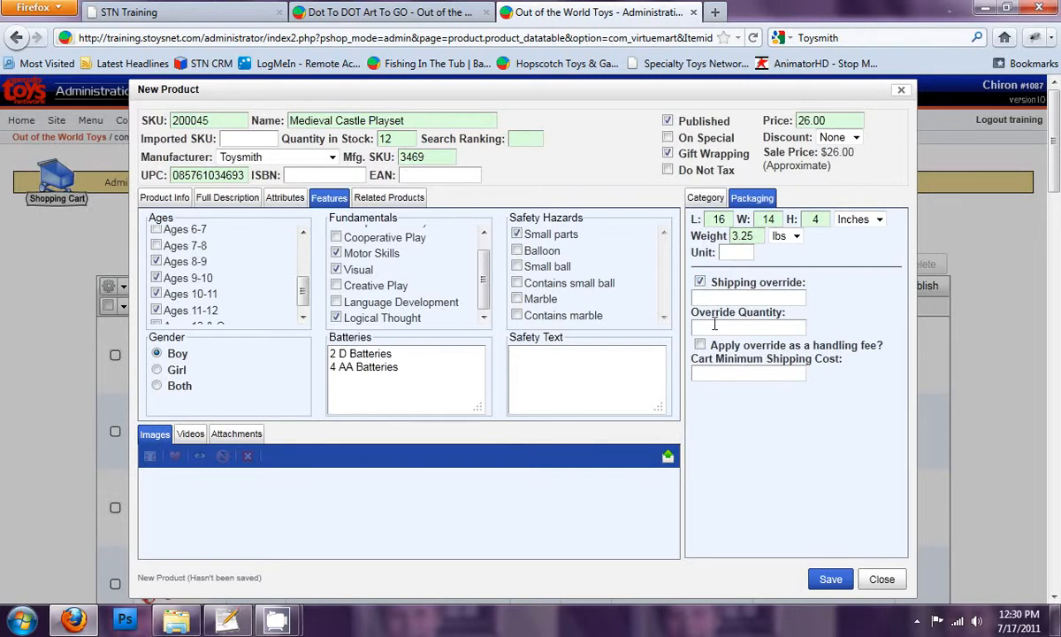
click(699, 281)
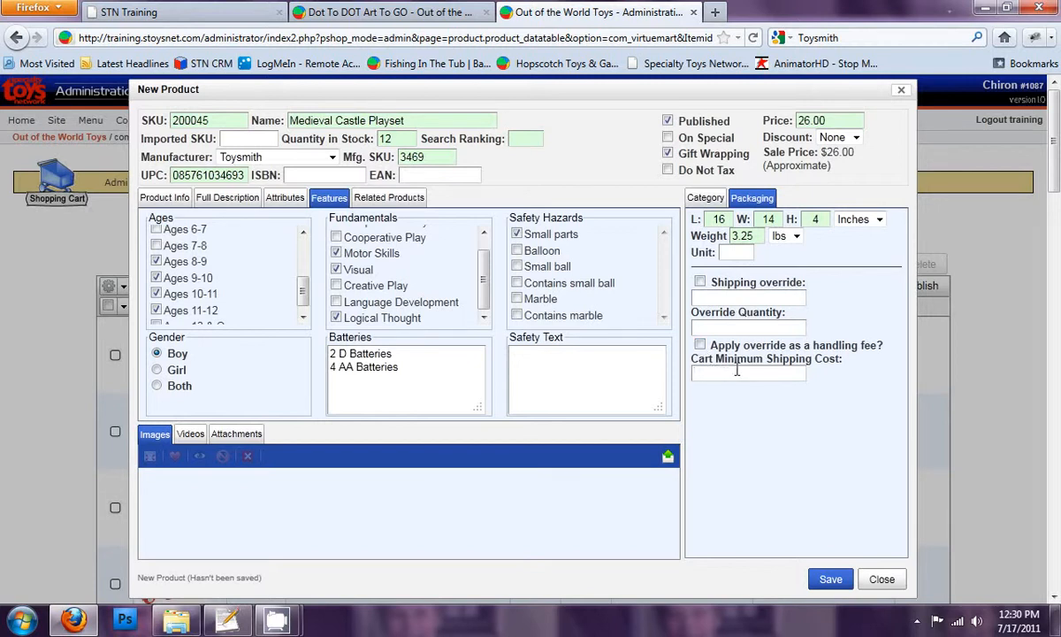
click(749, 374)
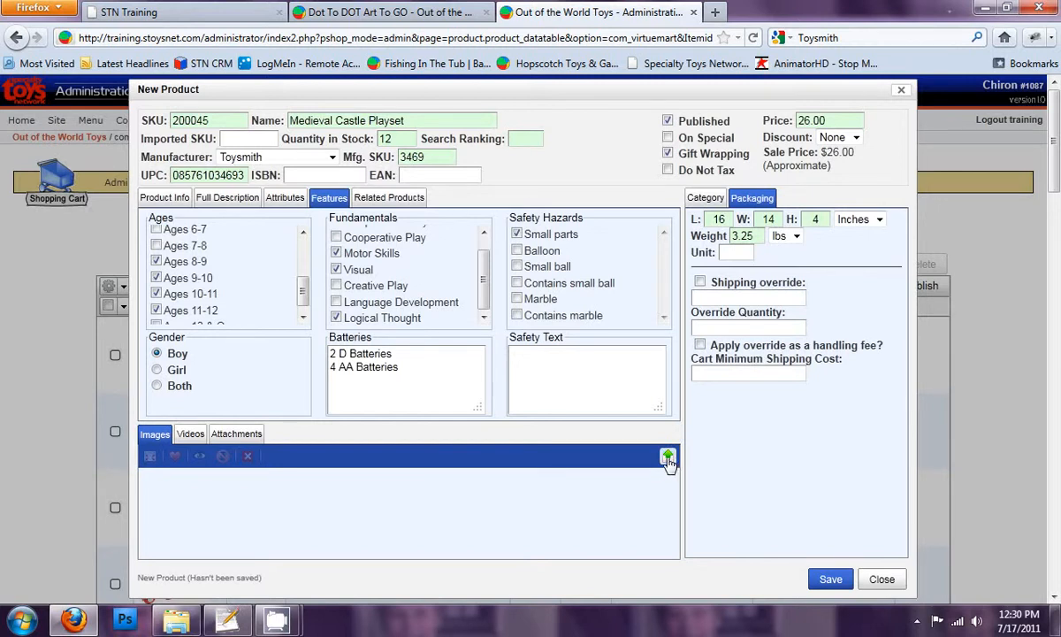
click(668, 456)
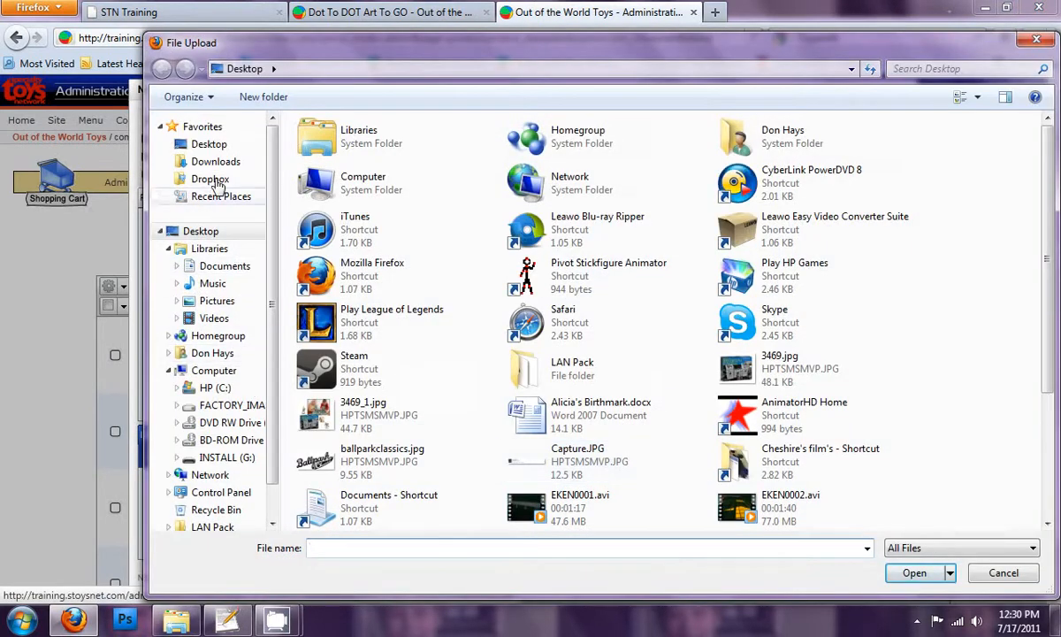
Step: Choose the castle image from the Desktop and save the product so it uploads
click(469, 547)
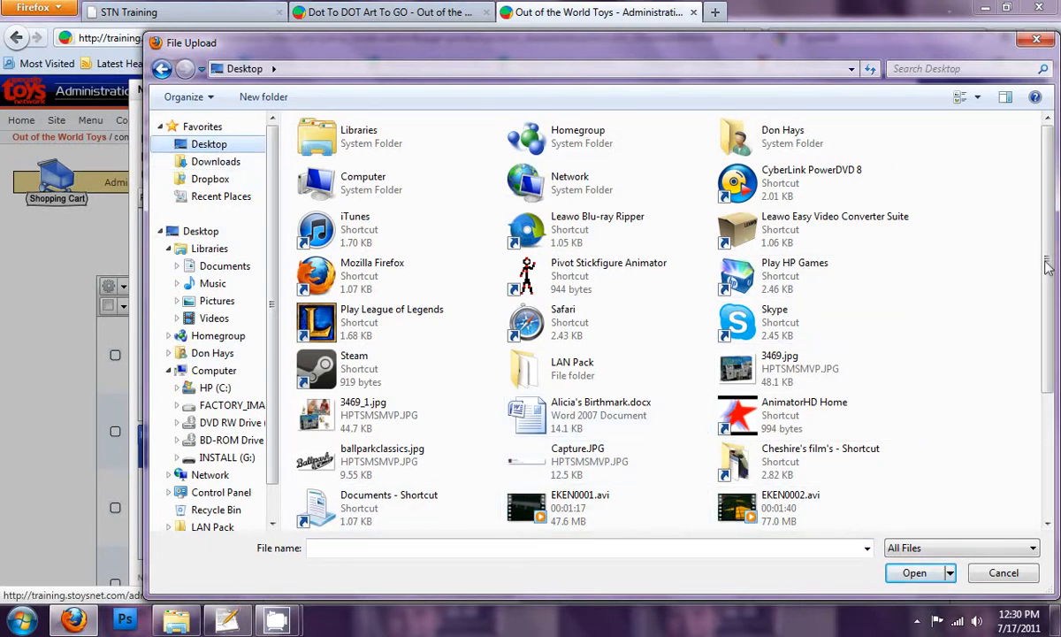
scroll(down, 3)
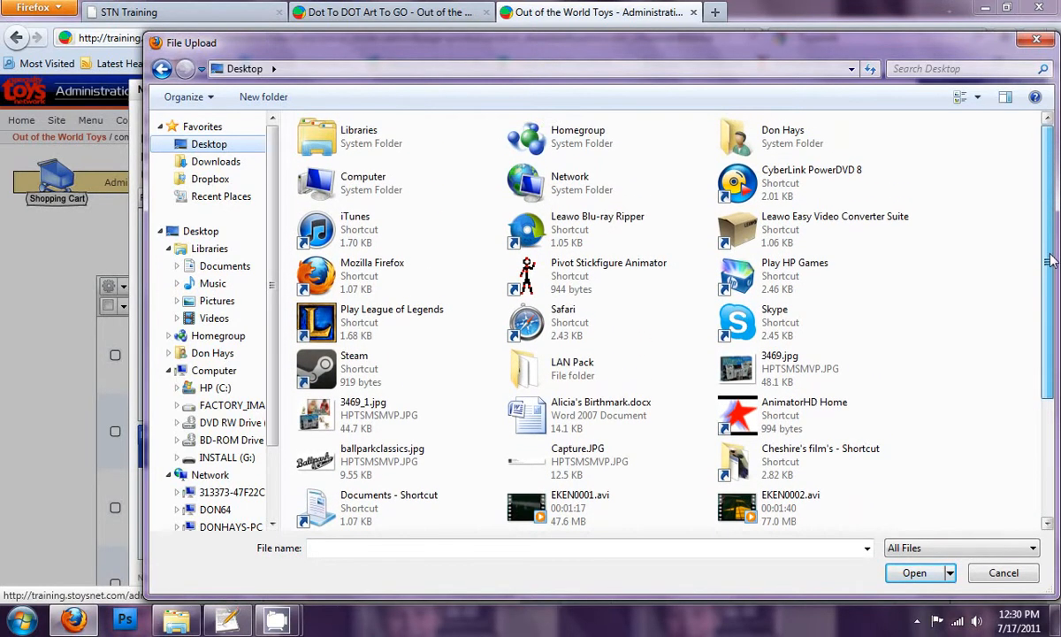
scroll(down, 3)
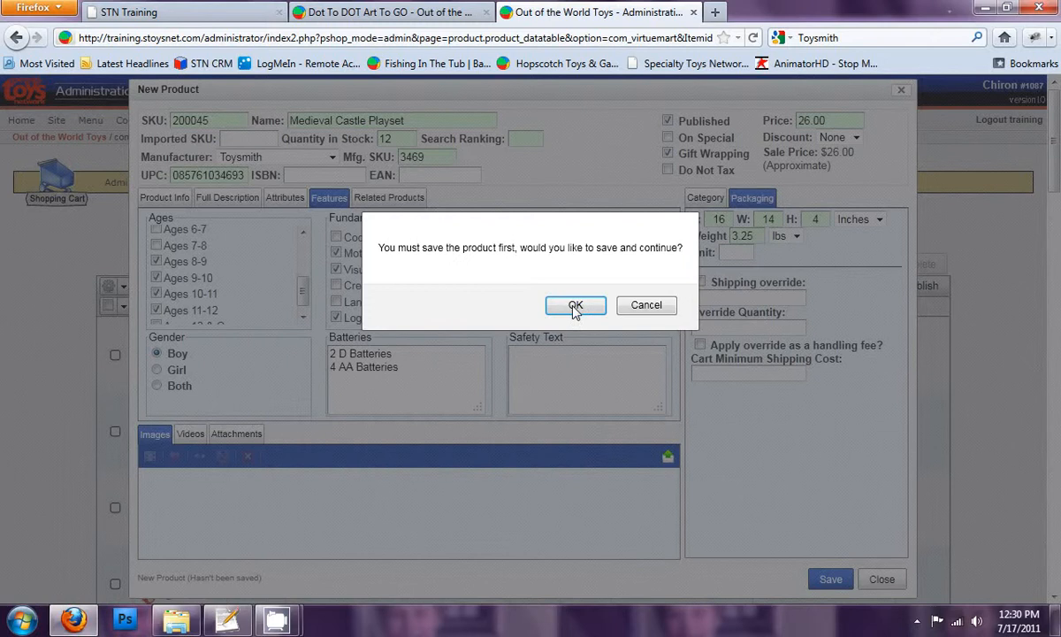
click(575, 305)
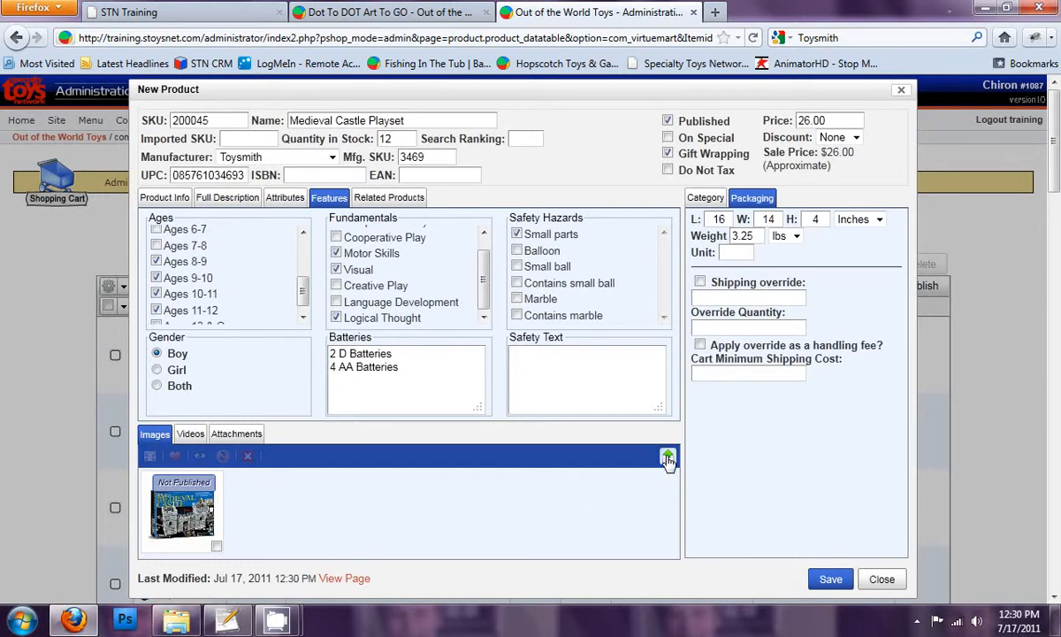
Step: Upload the second castle photo alongside the castle box image in the playset's gallery
click(668, 455)
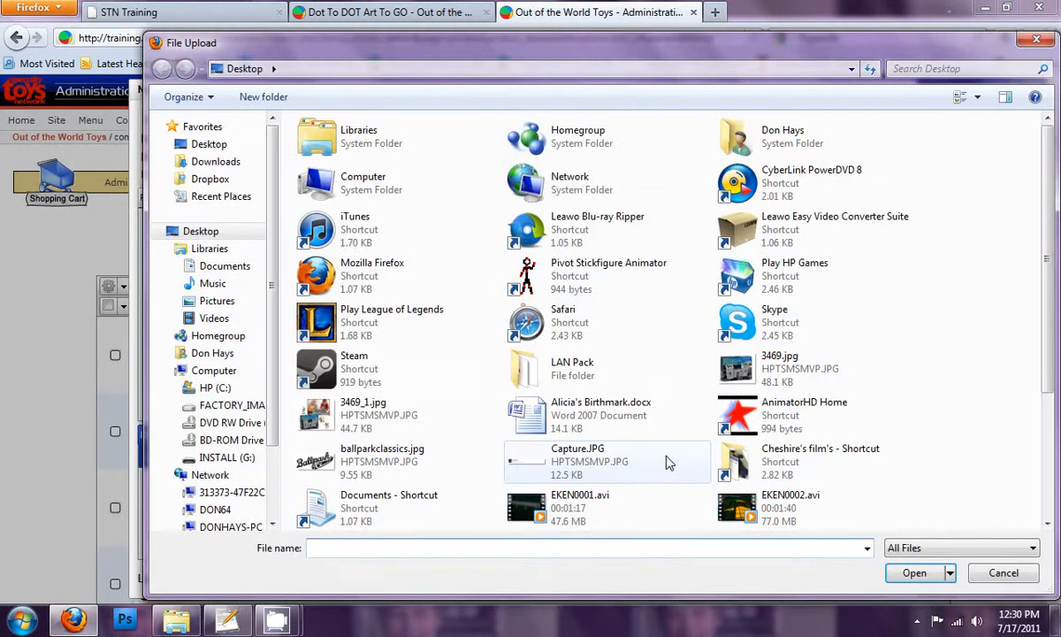
click(915, 572)
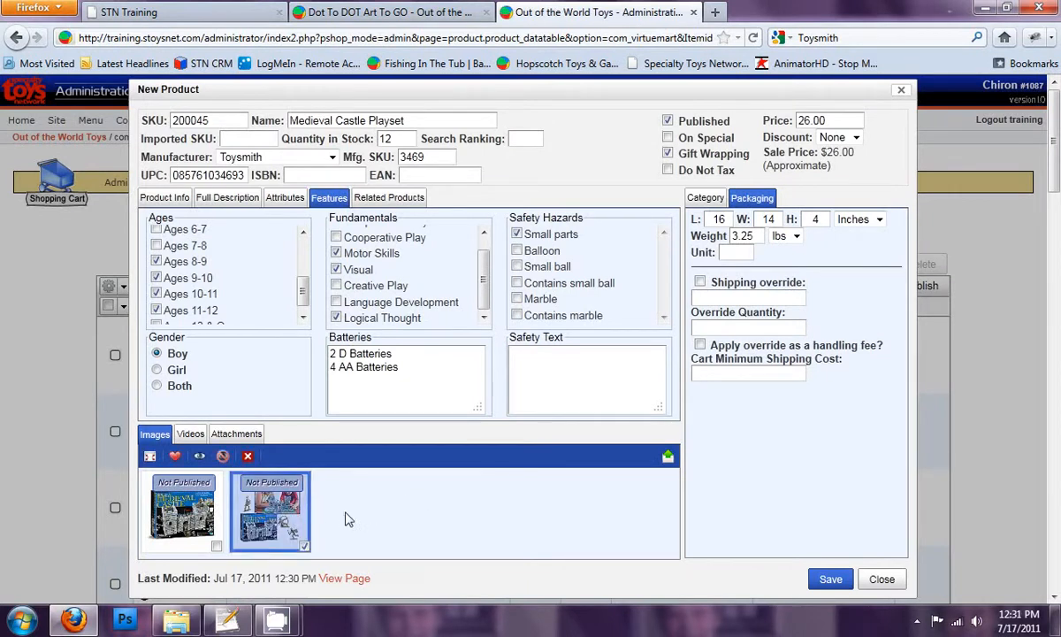
click(183, 513)
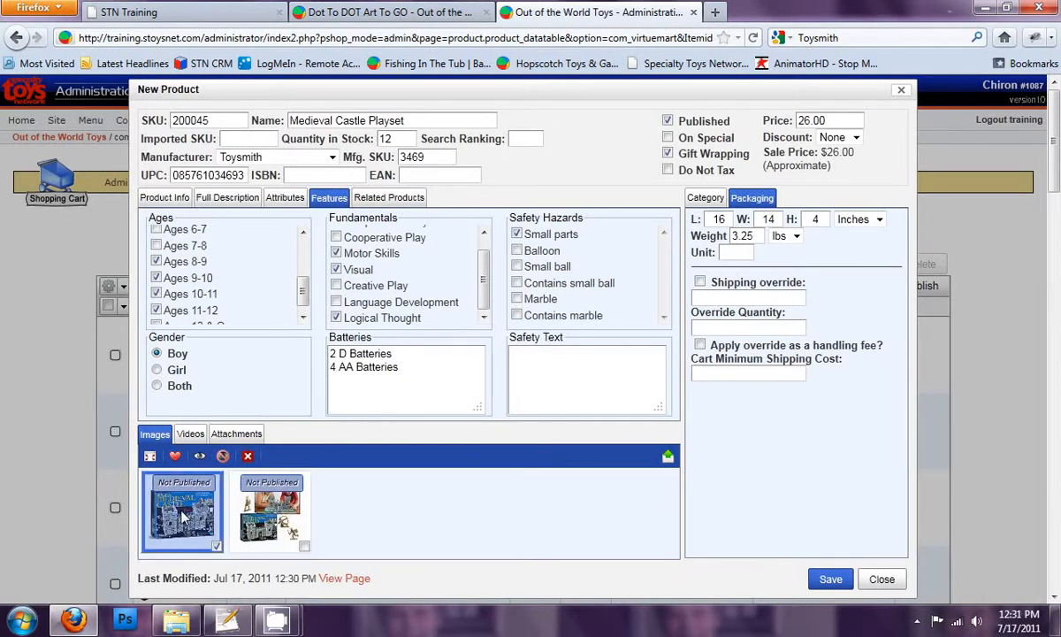
click(271, 513)
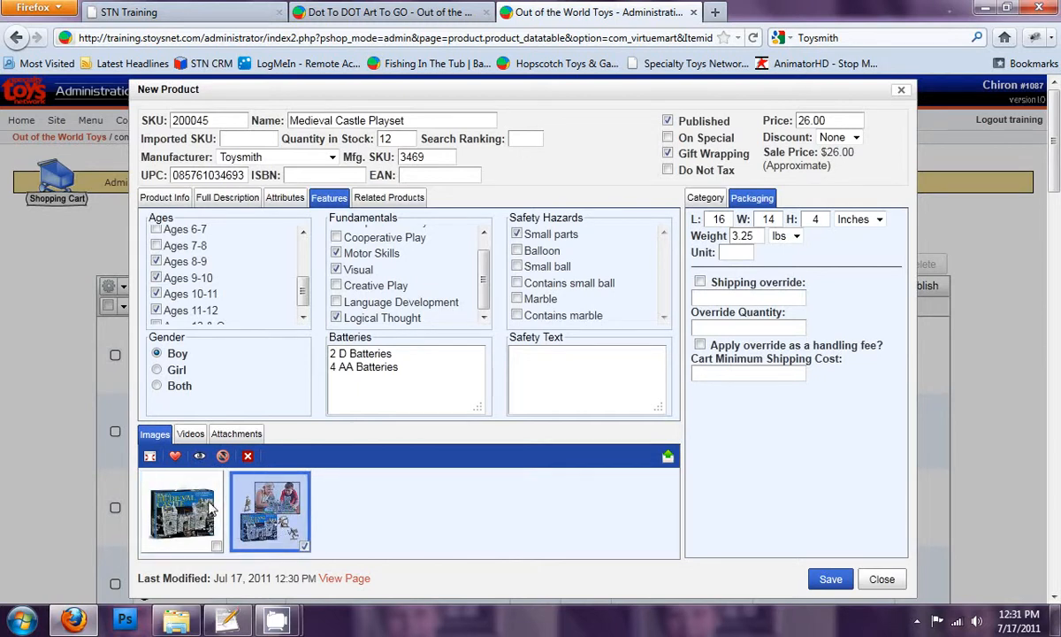
mouse_move(198, 511)
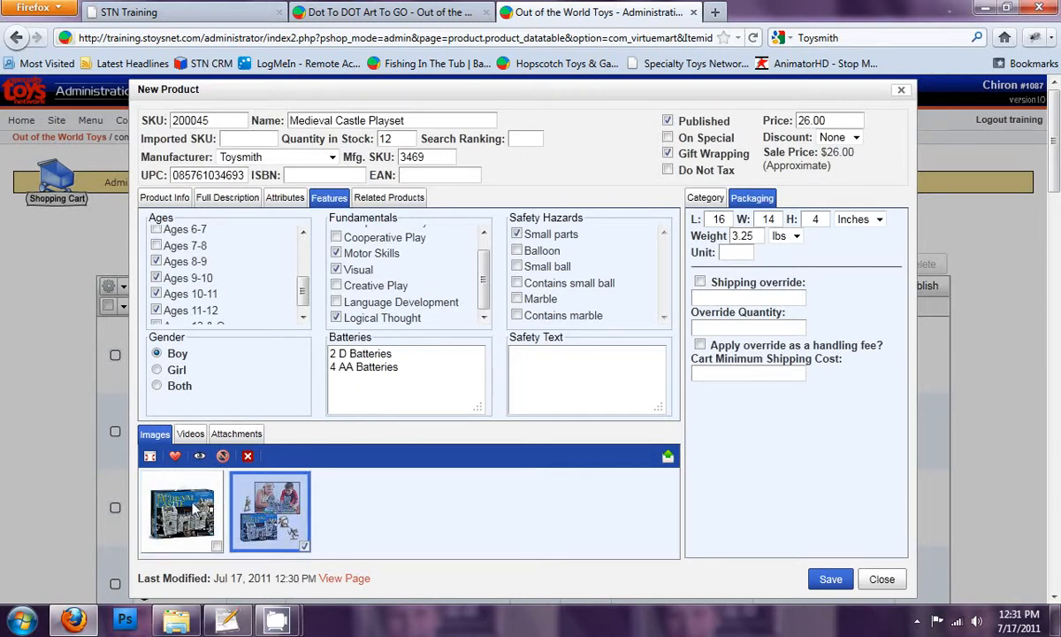
click(182, 512)
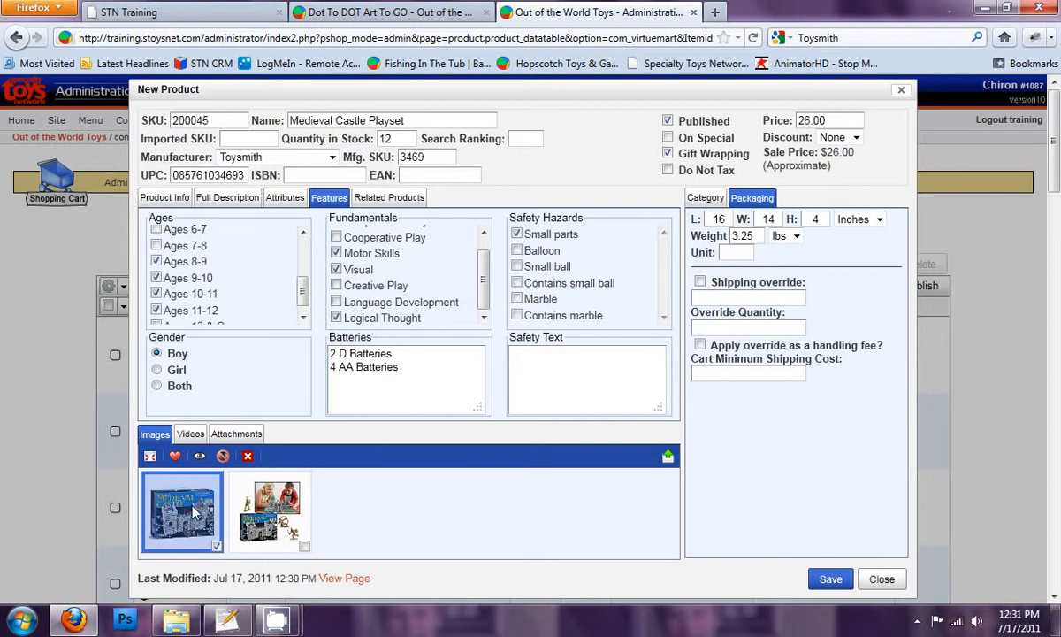
click(389, 11)
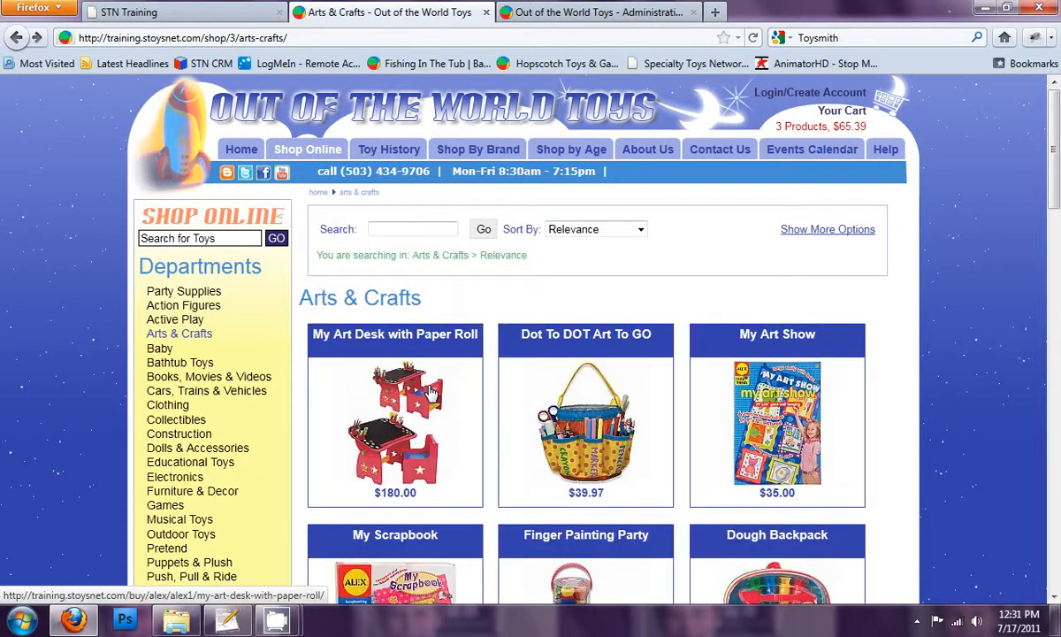
mouse_move(610, 434)
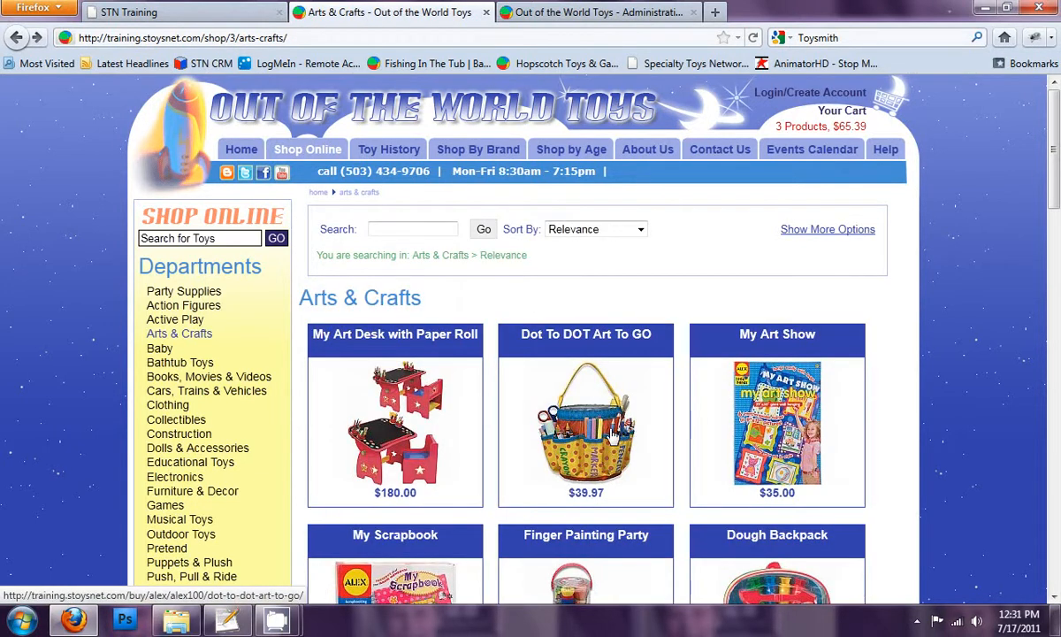
mouse_move(597, 442)
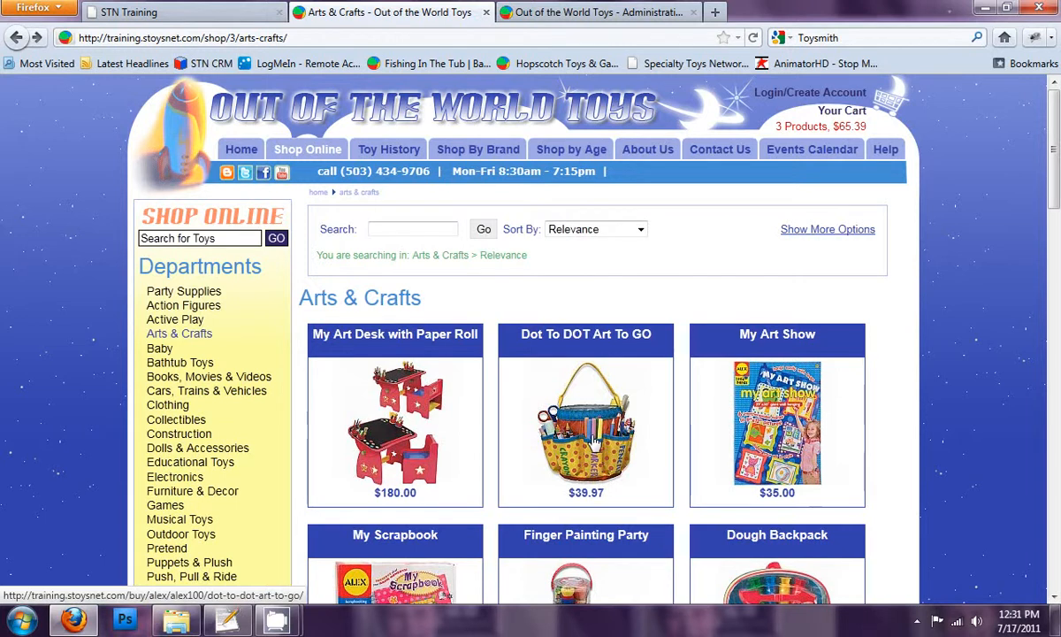
mouse_move(611, 376)
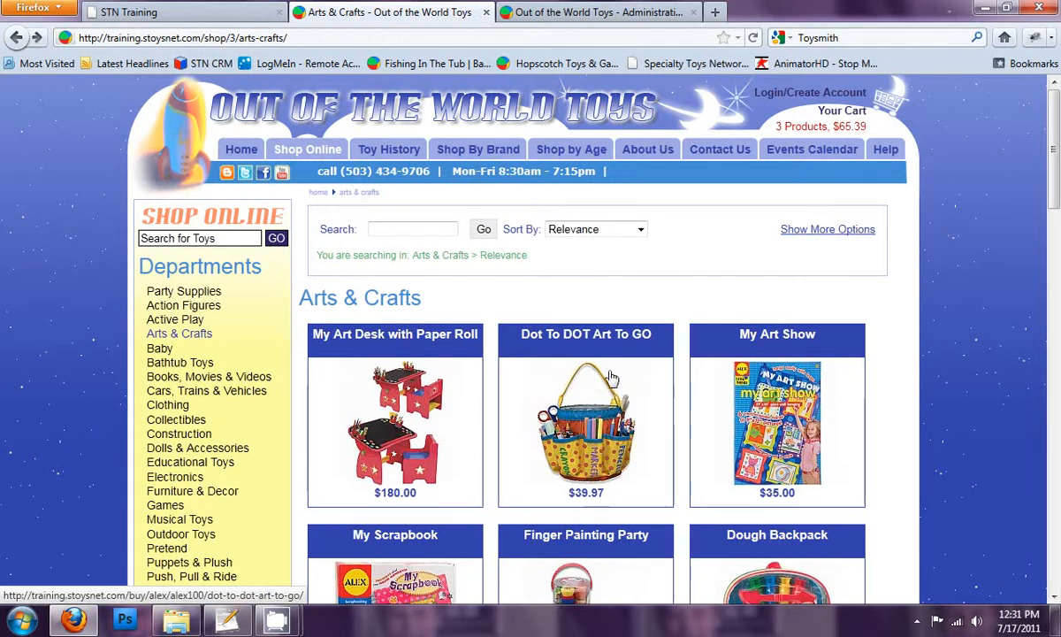
Step: Scroll down through the Arts & Crafts product listings
scroll(down, 3)
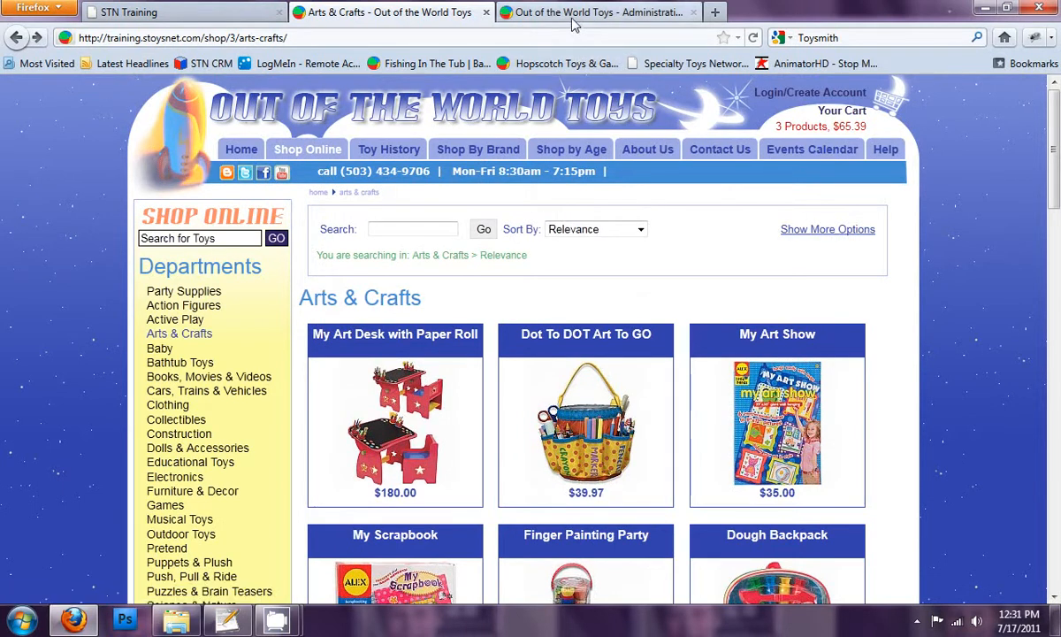
Step: Set the castle box picture as the playset's main image and show the empty Videos section
click(598, 11)
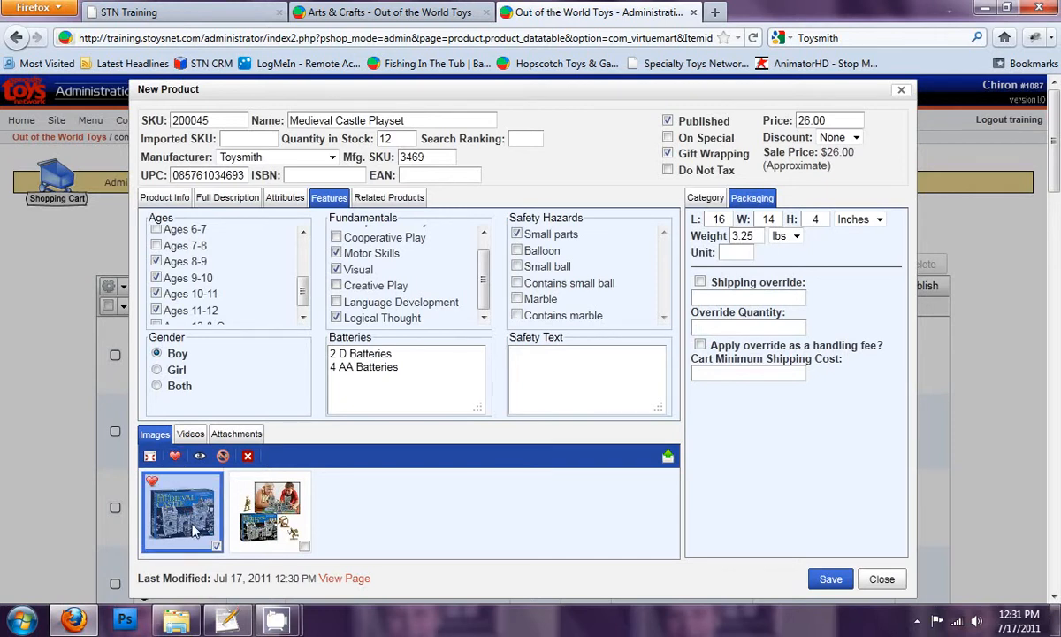
click(271, 511)
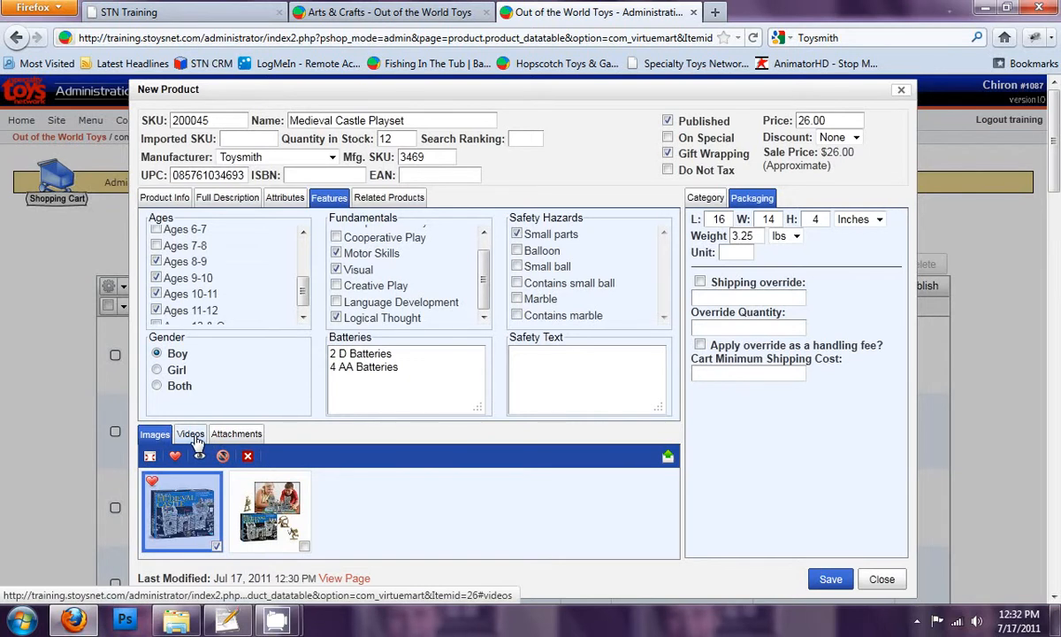
click(190, 433)
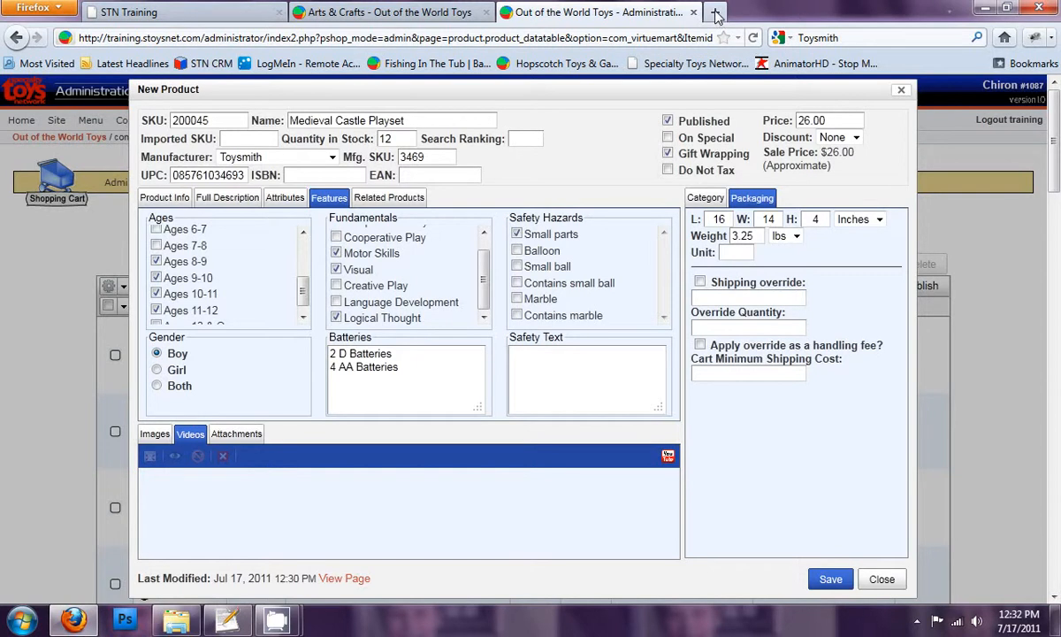
Step: Go to YouTube and search for 'knight' toy videos
text(youtube.com/)
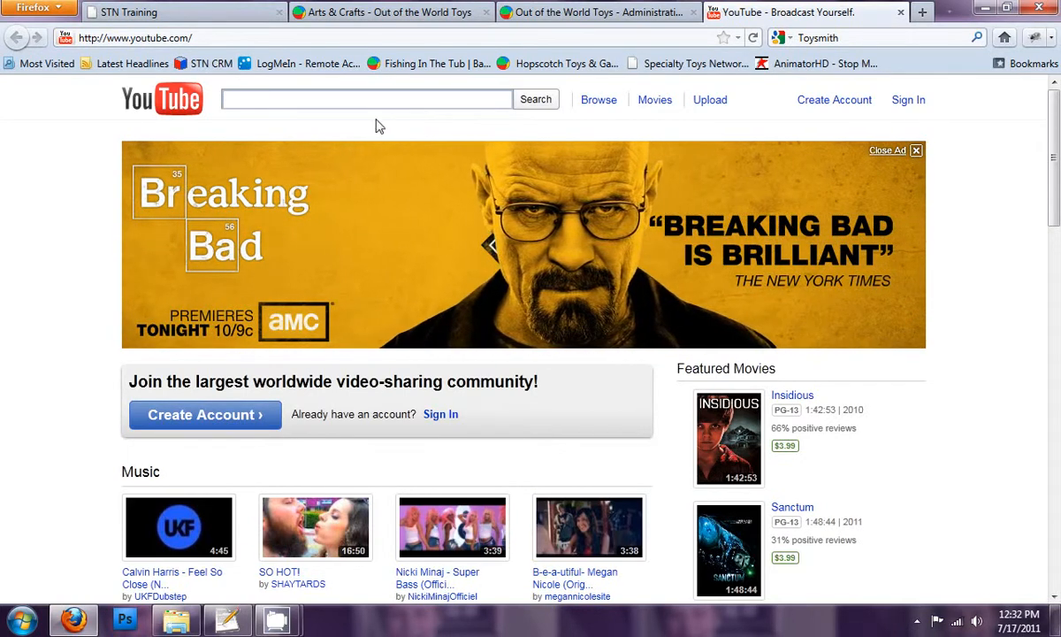
scroll(down, 3)
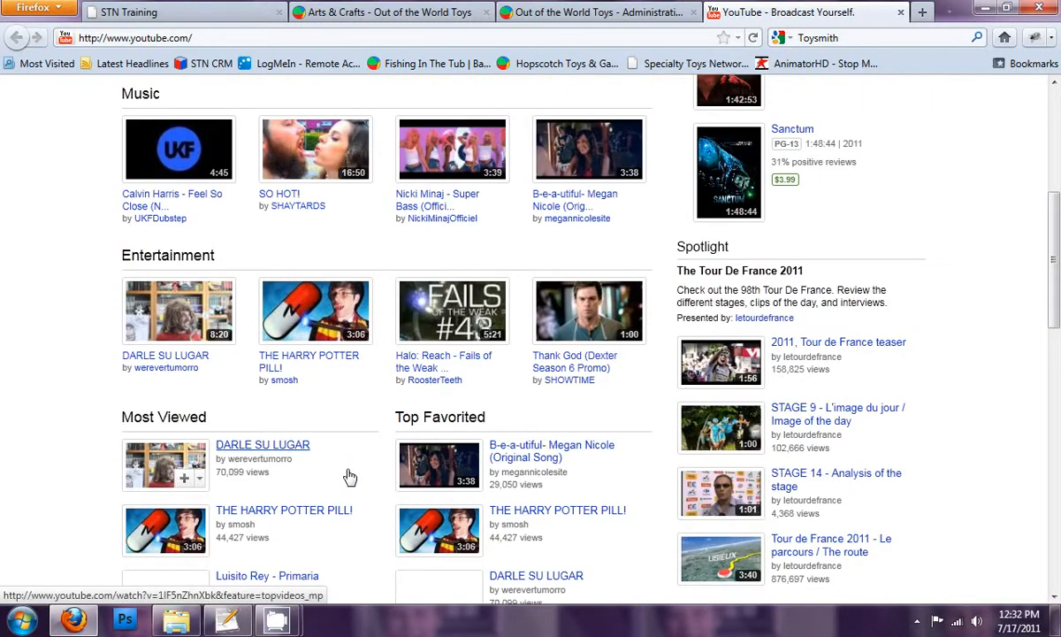
scroll(up, 3)
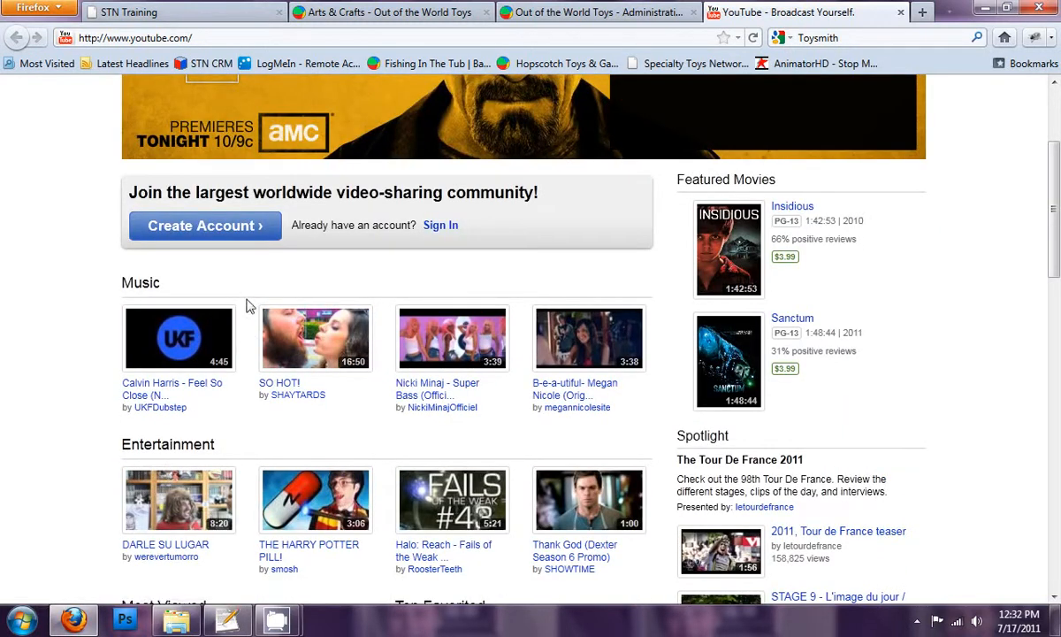
scroll(up, 3)
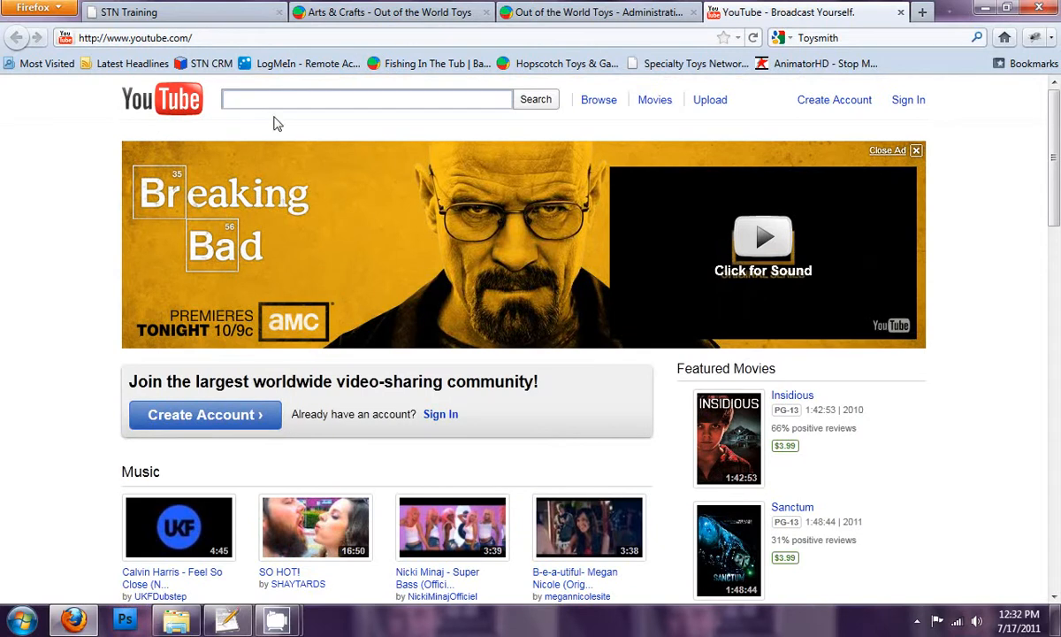
click(366, 99)
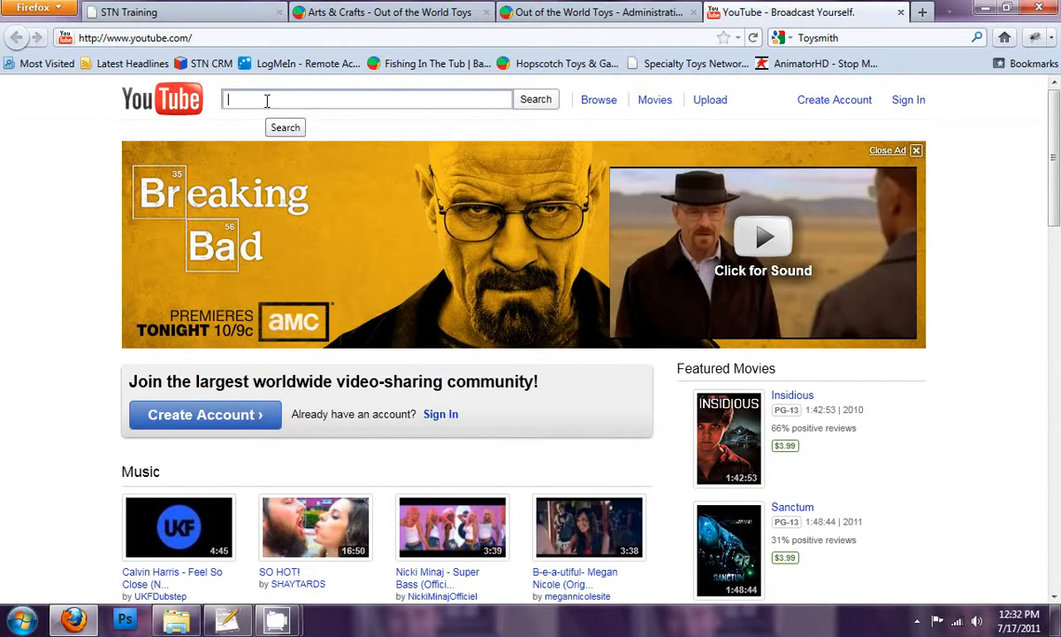
text(knight toy)
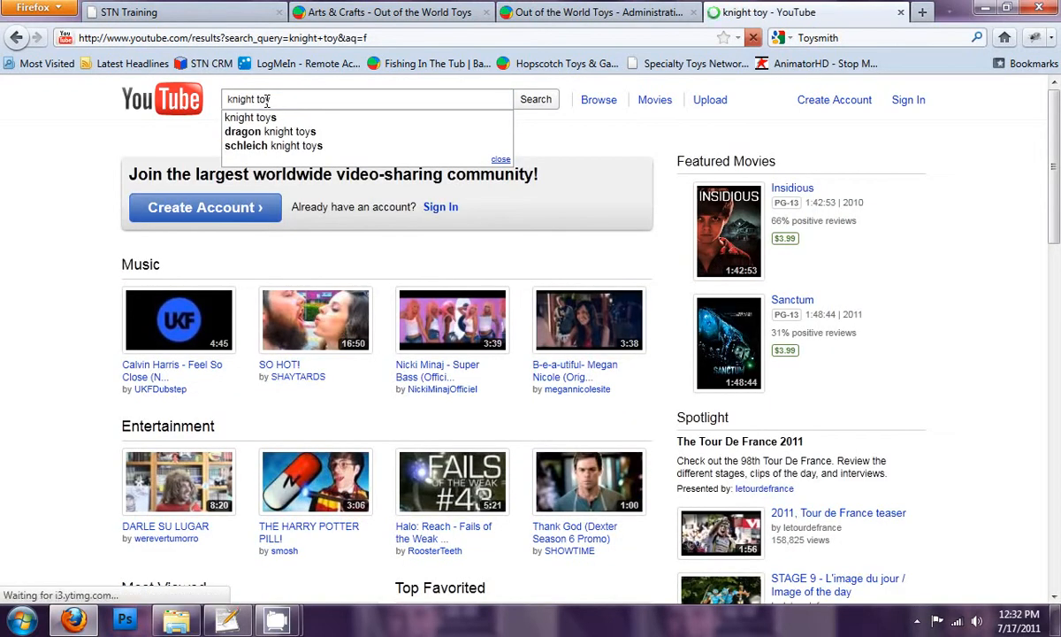
click(535, 99)
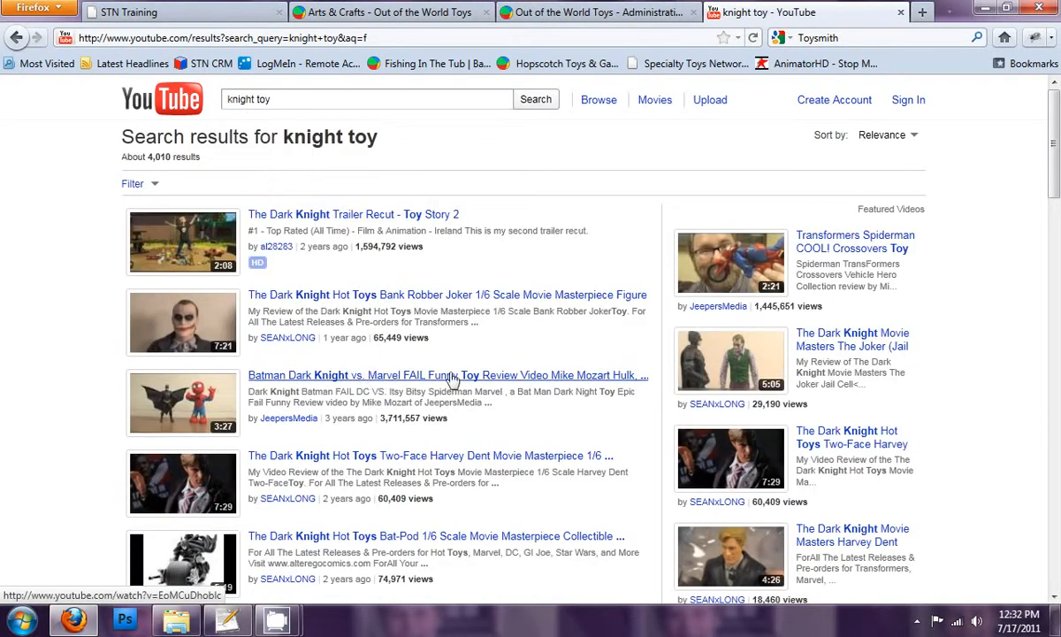
Step: Open and play the Batman Dark Knight vs. Marvel review video, muted
scroll(down, 3)
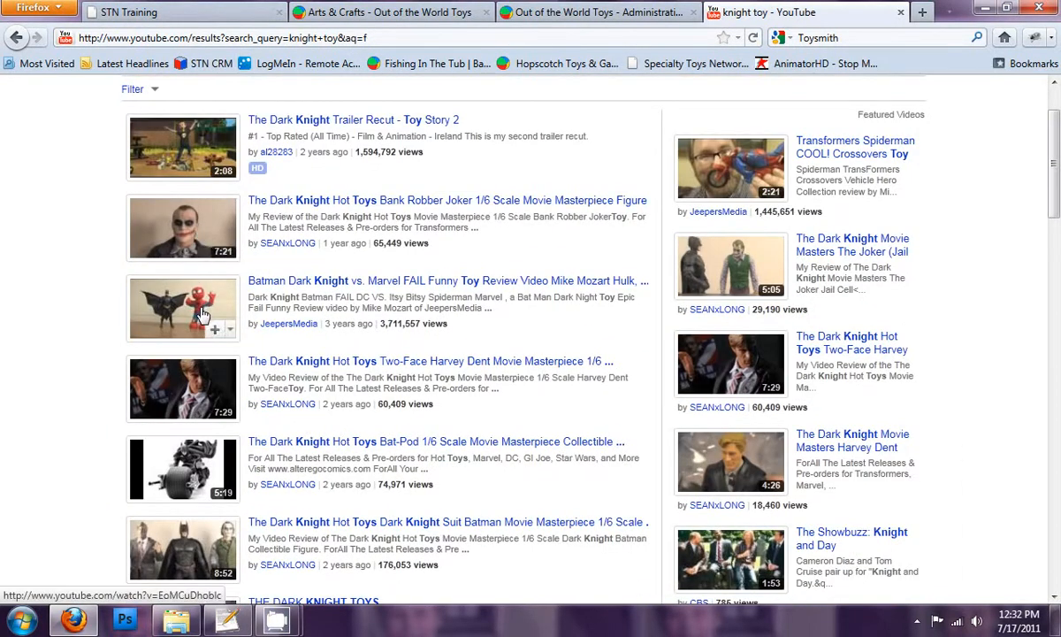
click(182, 308)
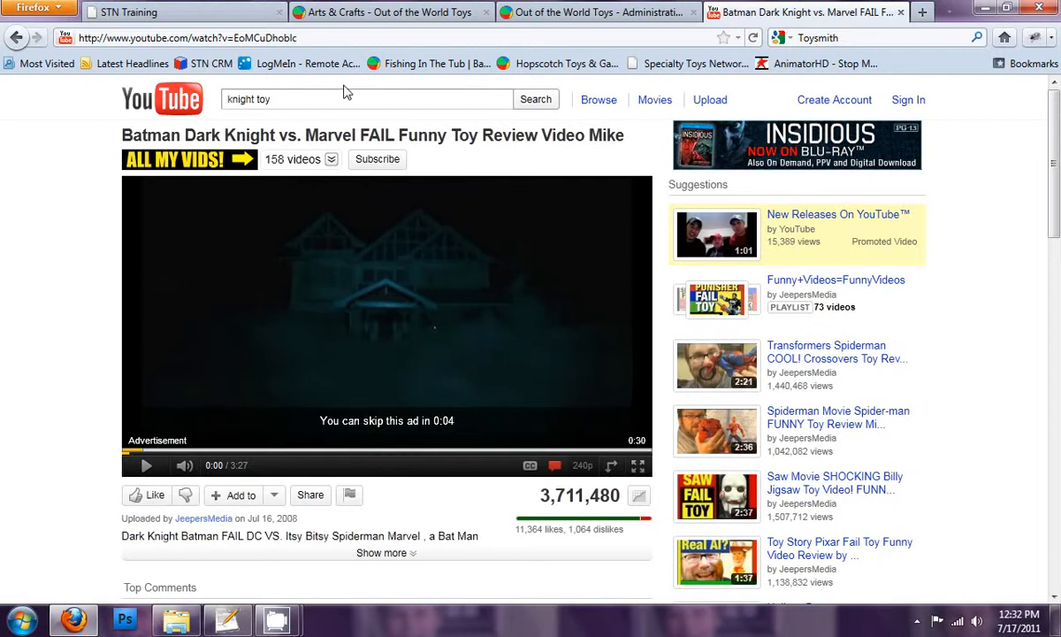
mouse_move(133, 478)
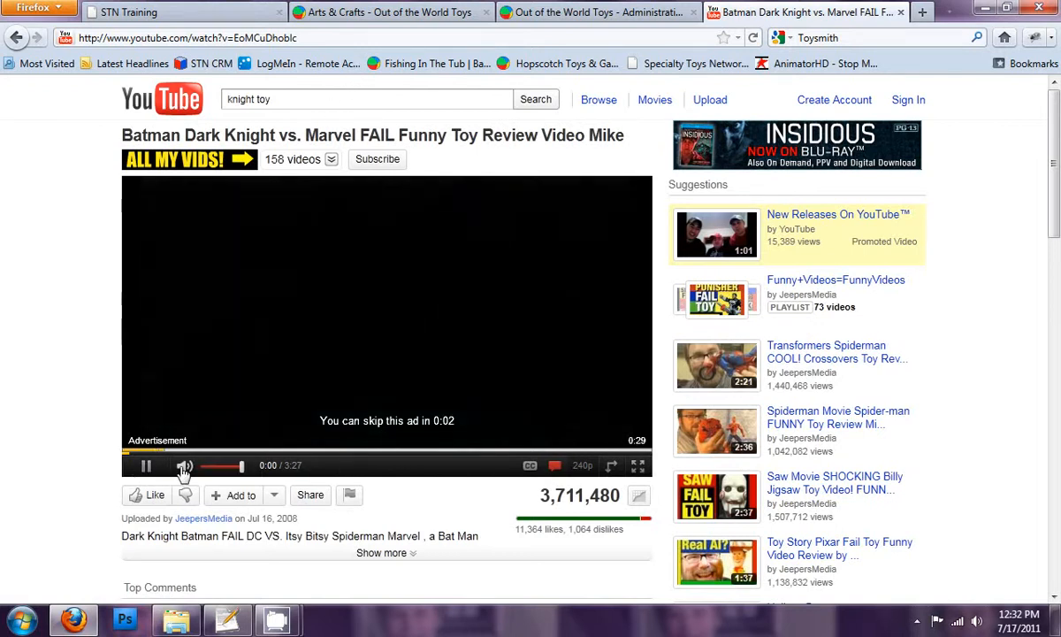
click(184, 466)
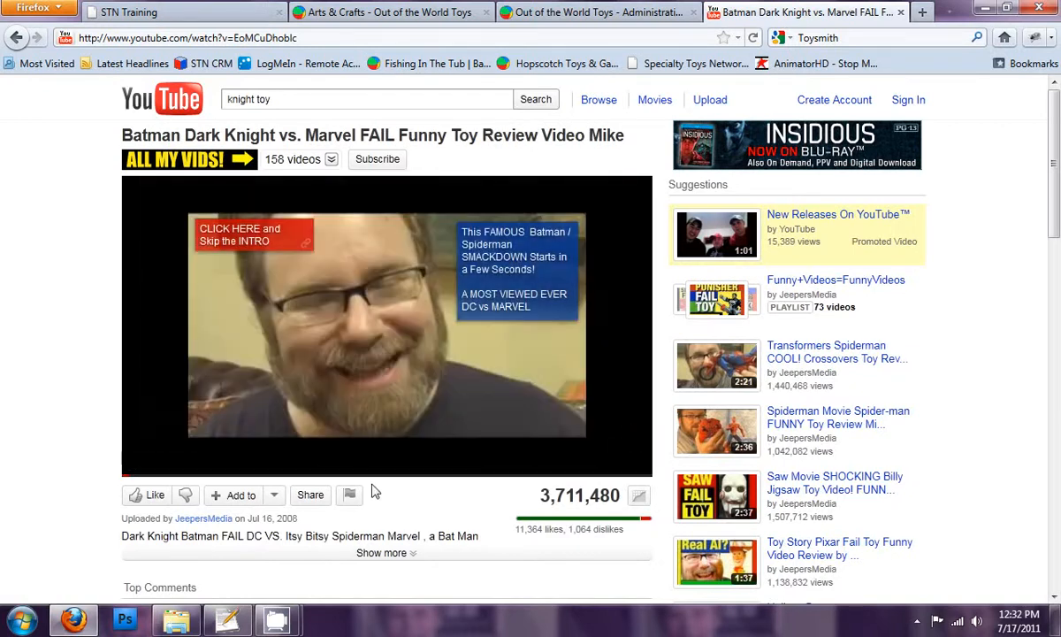
click(386, 323)
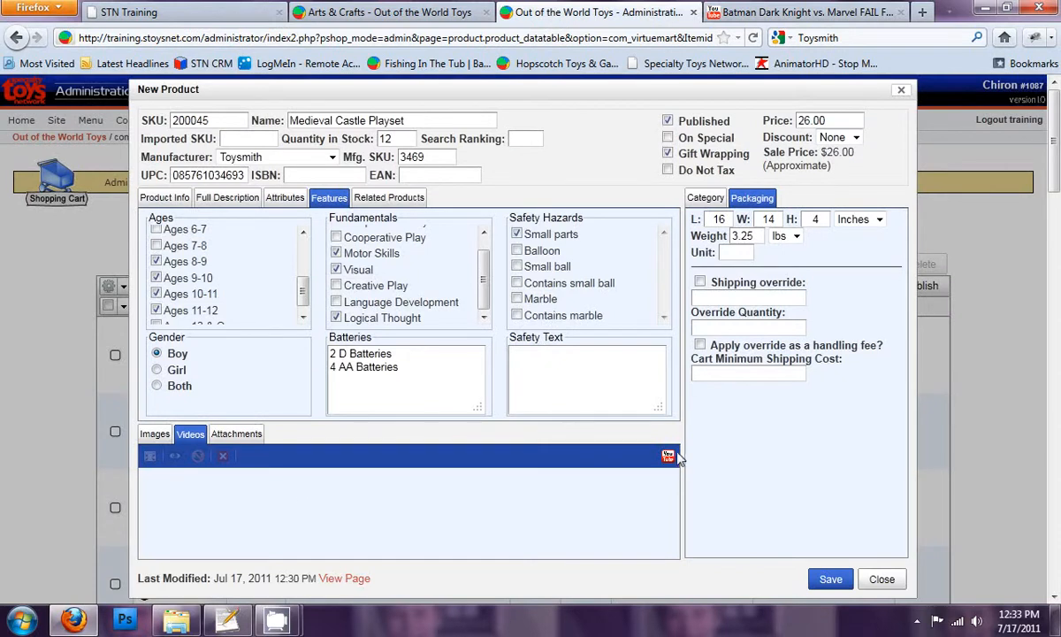
Step: Embed YouTube video EoMCuDhobIc in the playset's Videos section and select its thumbnail
click(667, 456)
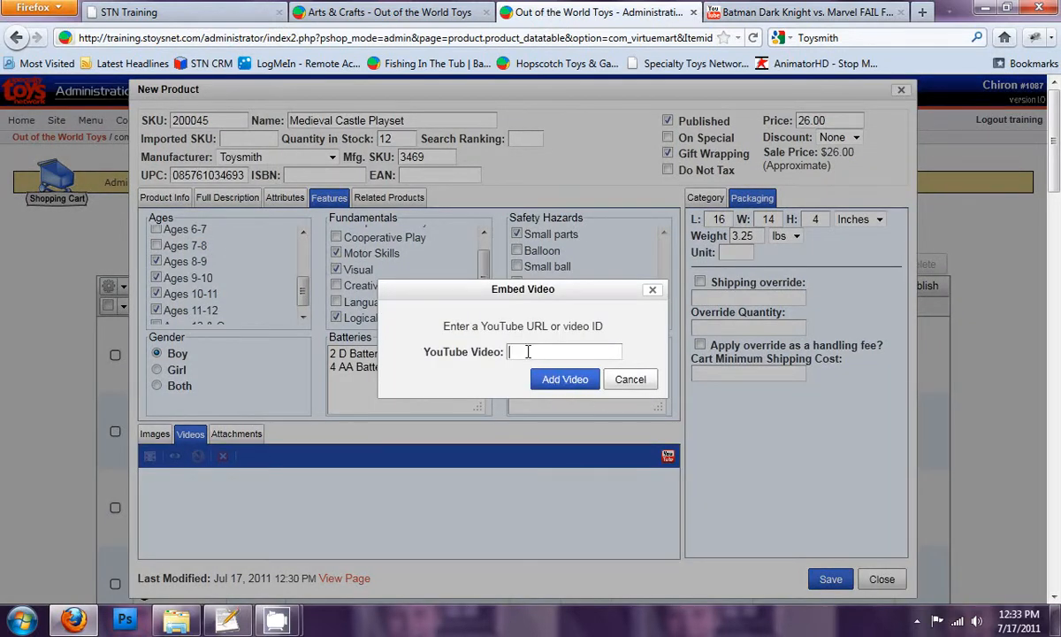
text(EoMCuDhobIc)
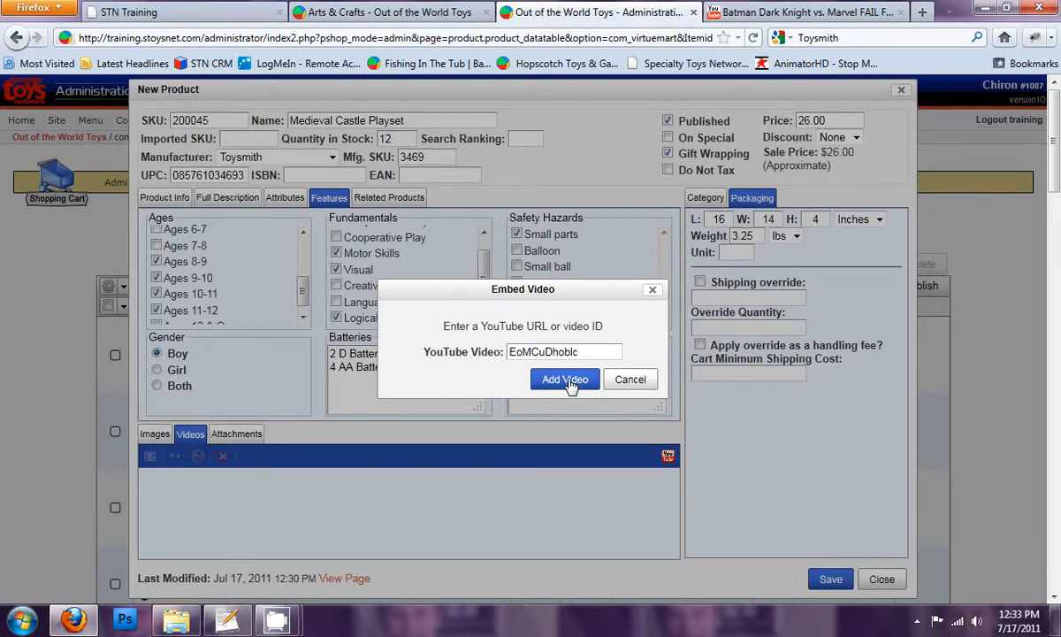
click(564, 378)
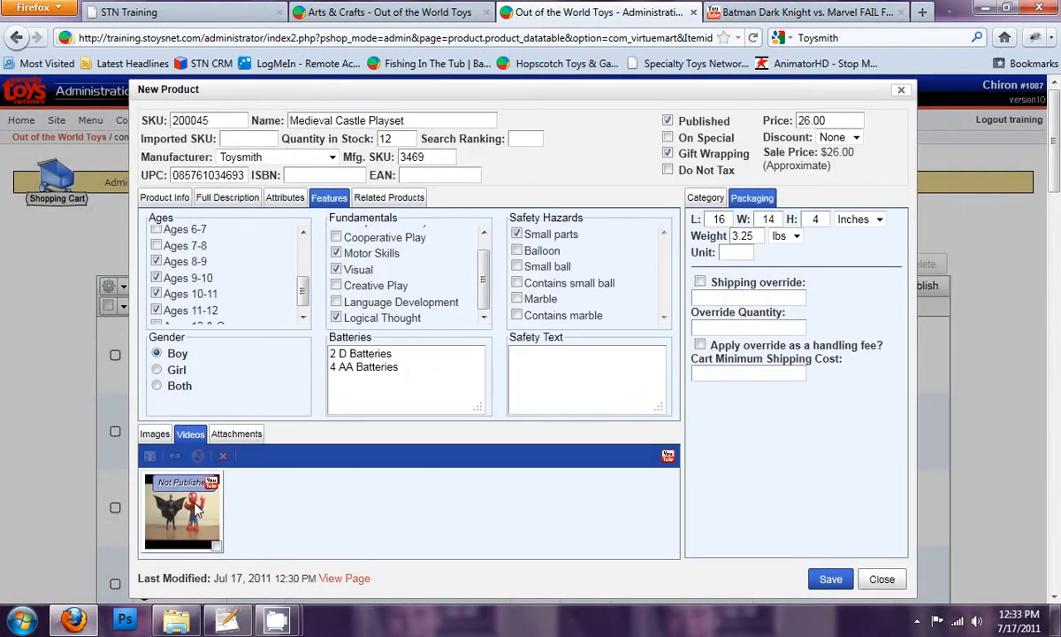
click(183, 513)
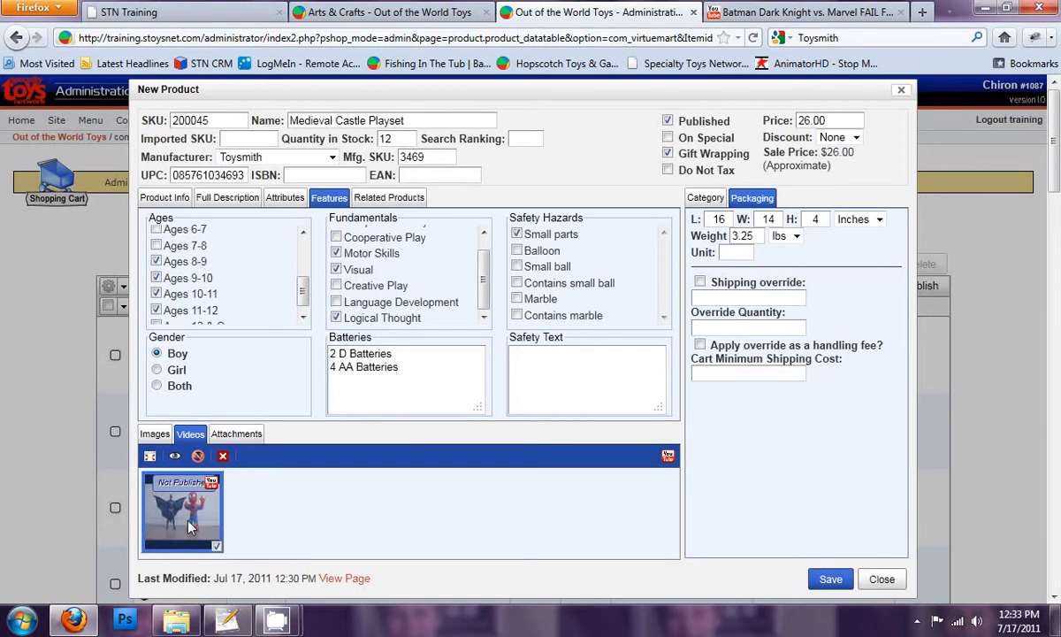
mouse_move(189, 522)
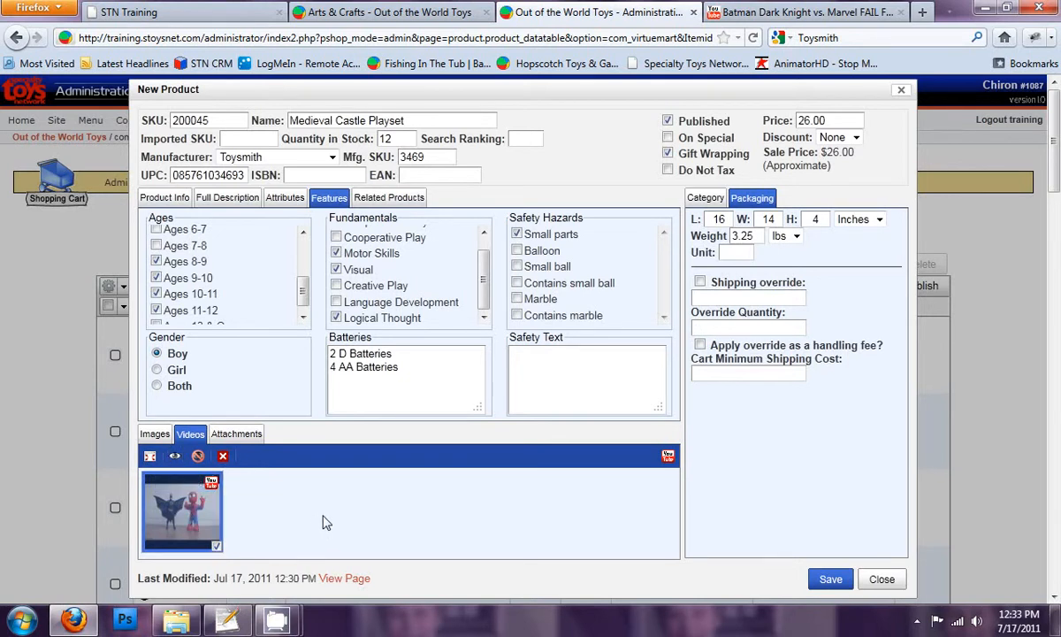
Step: Review the Attachments and Videos tabs, then close the product editor
click(236, 433)
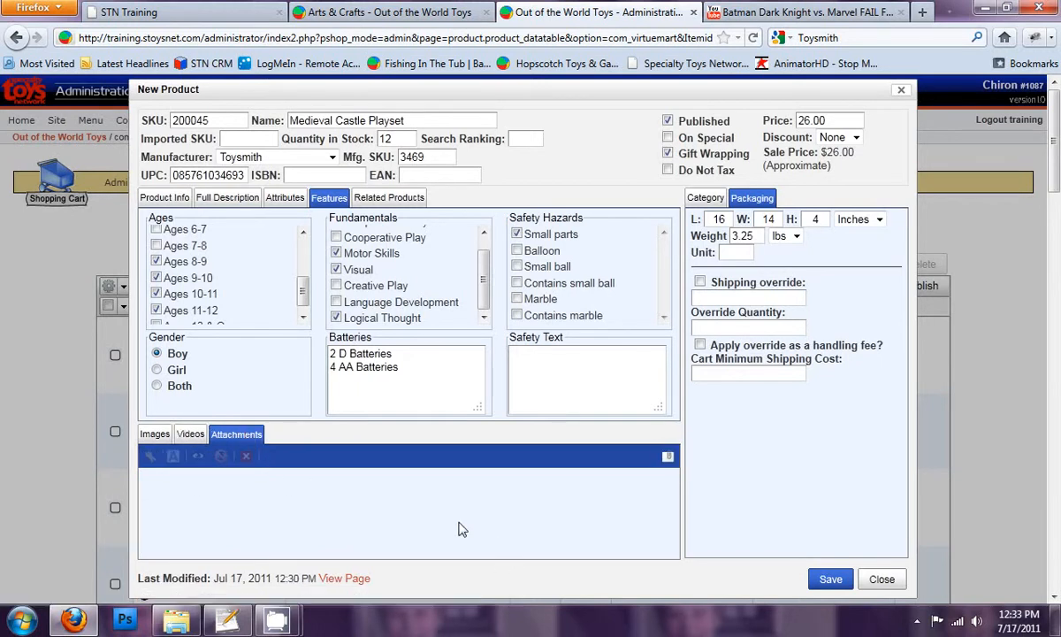
mouse_move(459, 528)
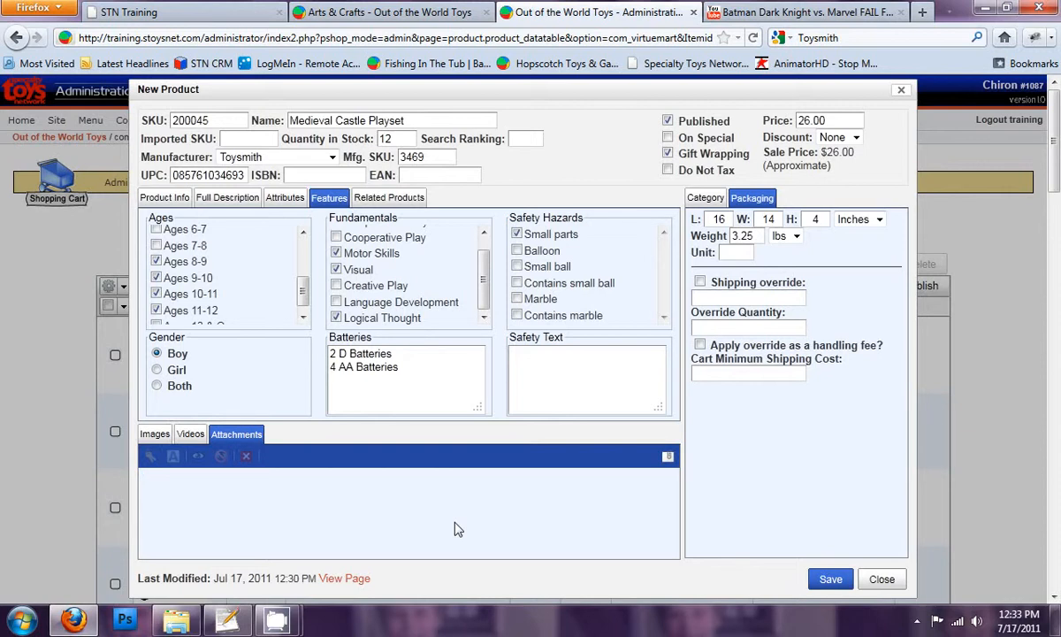
mouse_move(335, 523)
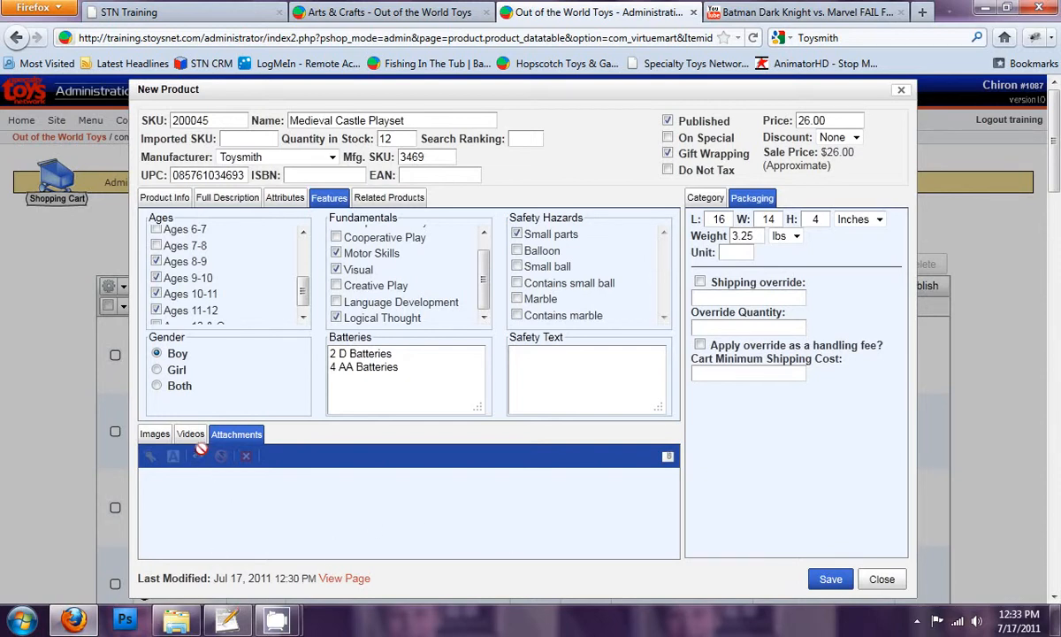
click(190, 433)
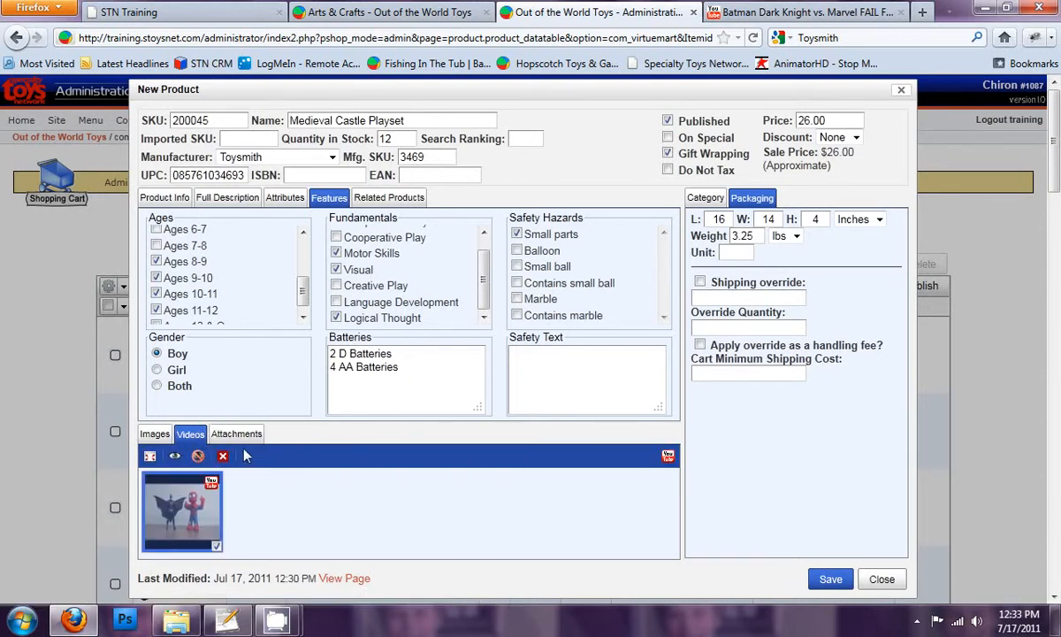
click(236, 433)
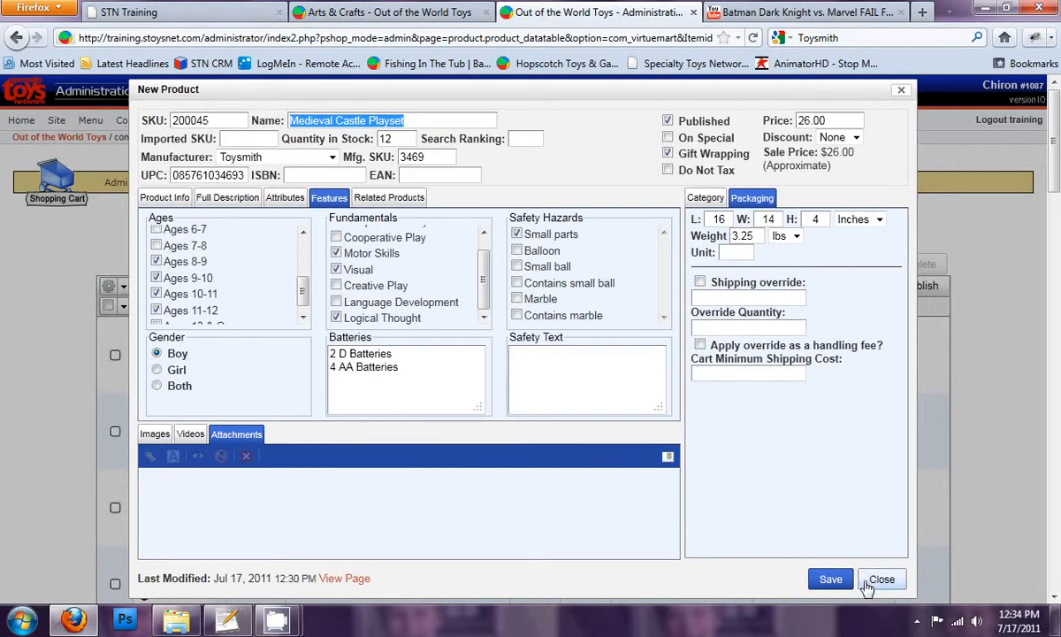
click(882, 578)
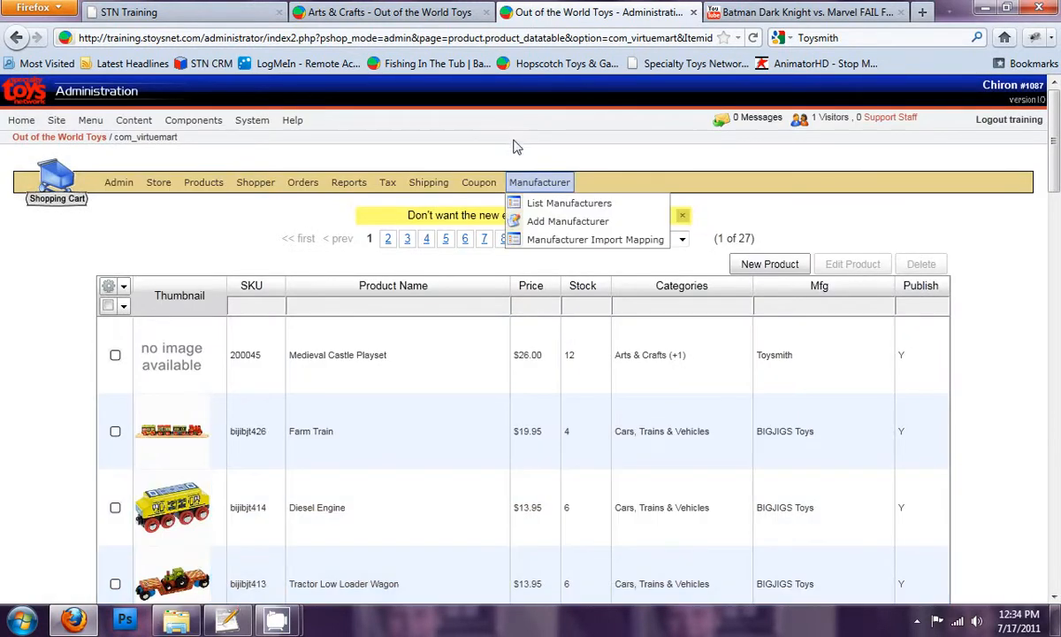
Step: Search the storefront for 'Medieval Castle Playset' and open the $26.00 product result
click(387, 11)
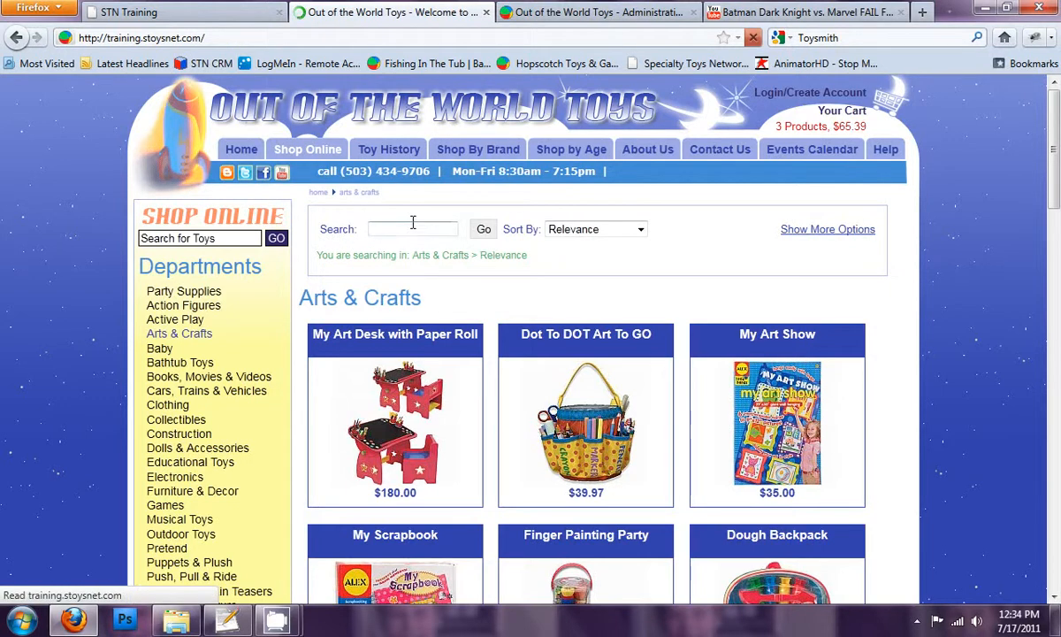
click(240, 149)
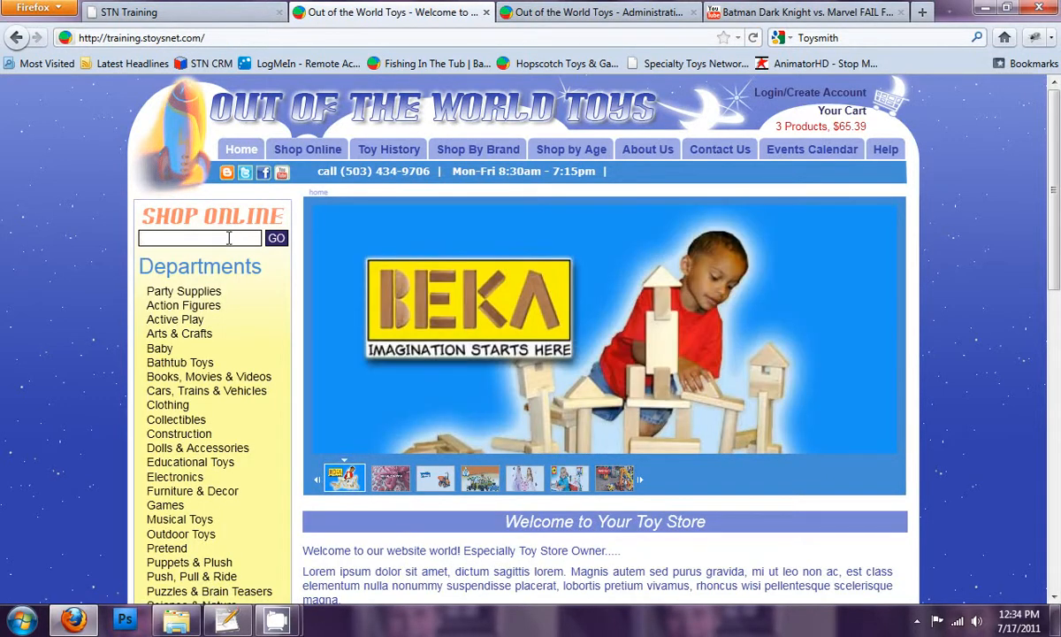
text(Medieval Castle Playset)
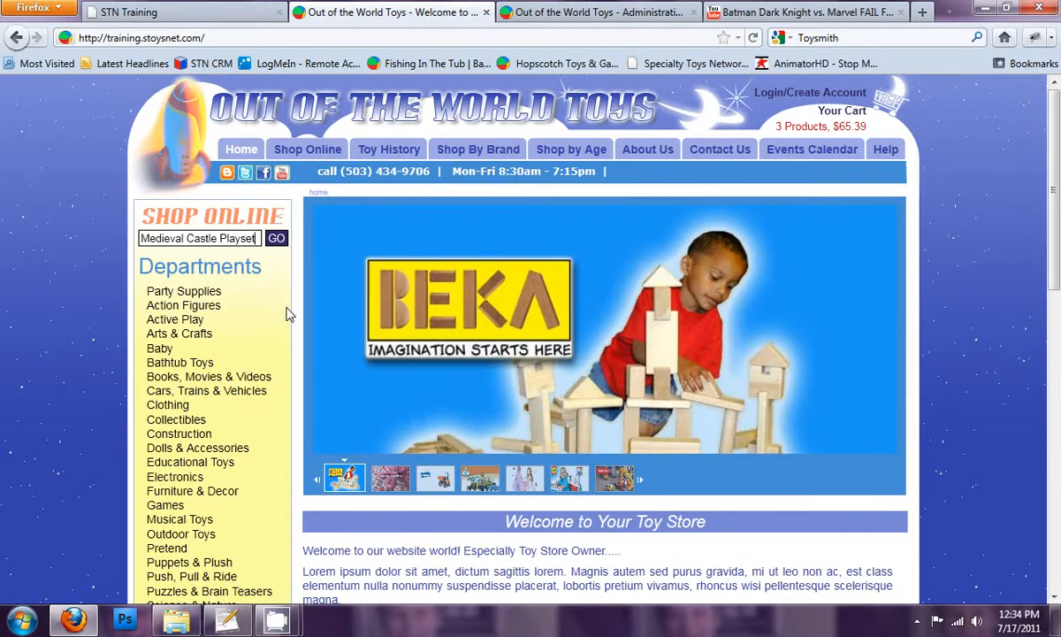
click(276, 238)
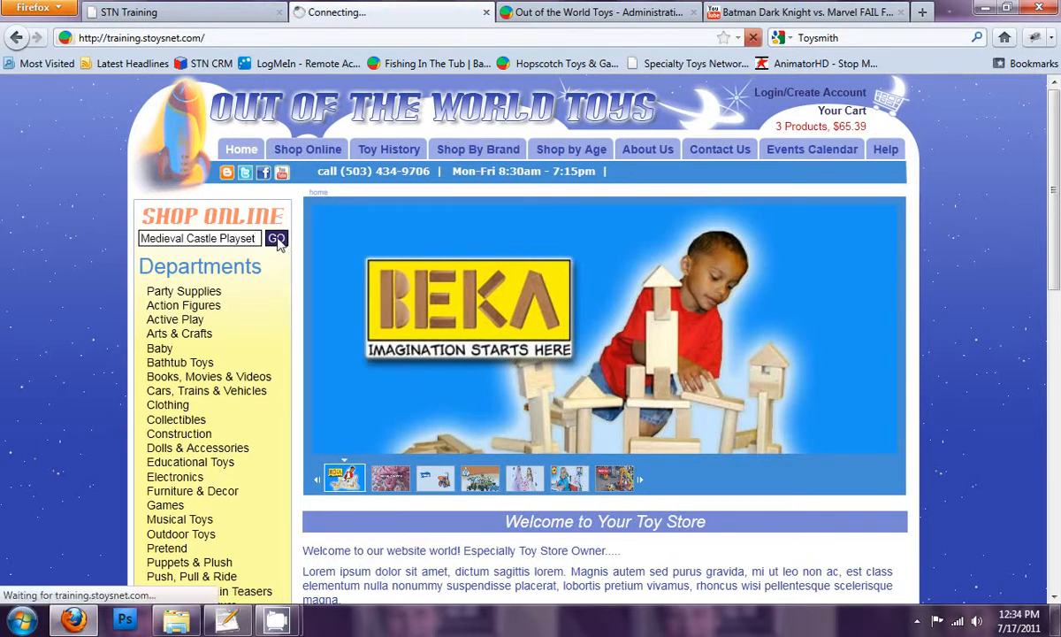
click(276, 237)
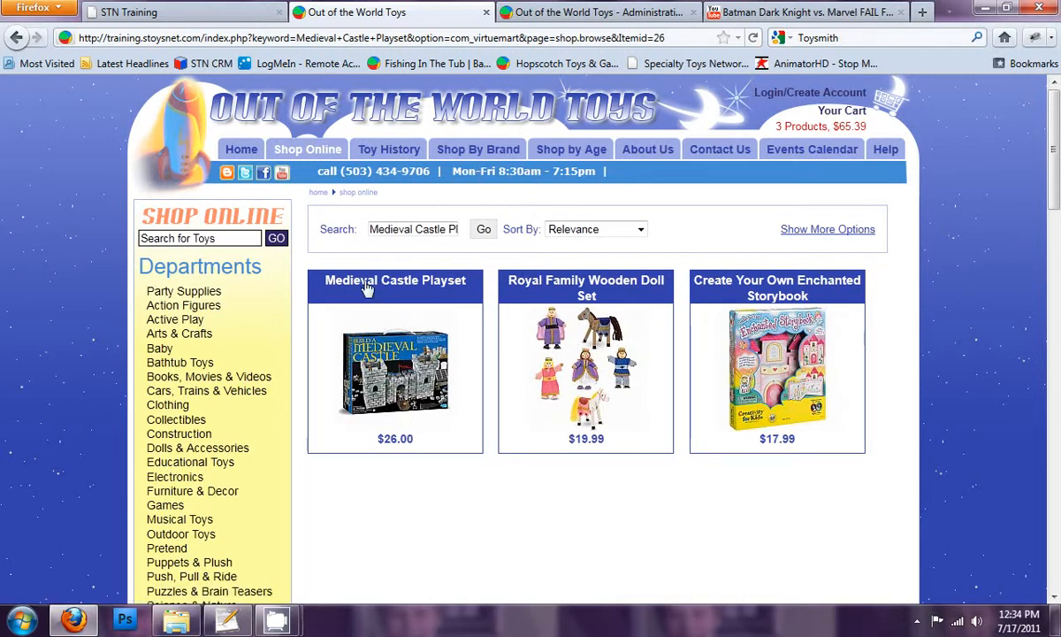
mouse_move(470, 383)
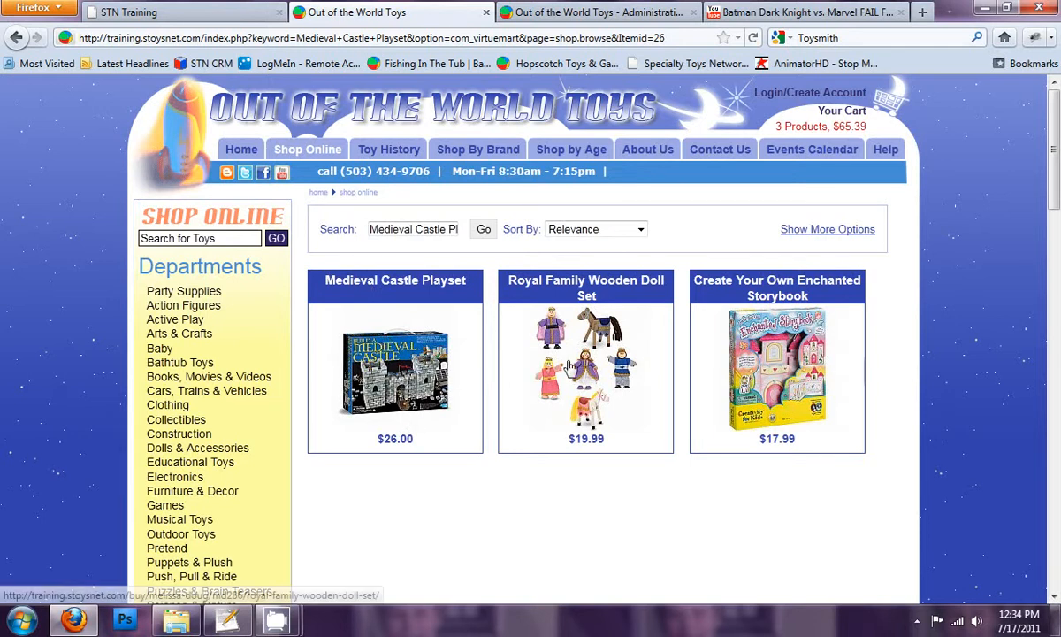
mouse_move(798, 354)
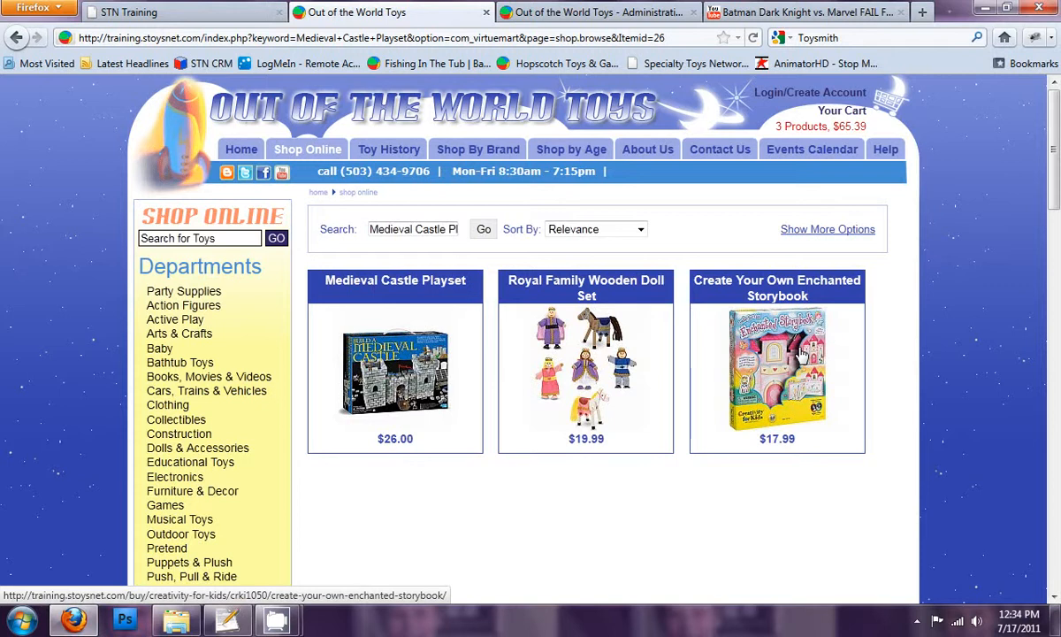
click(395, 367)
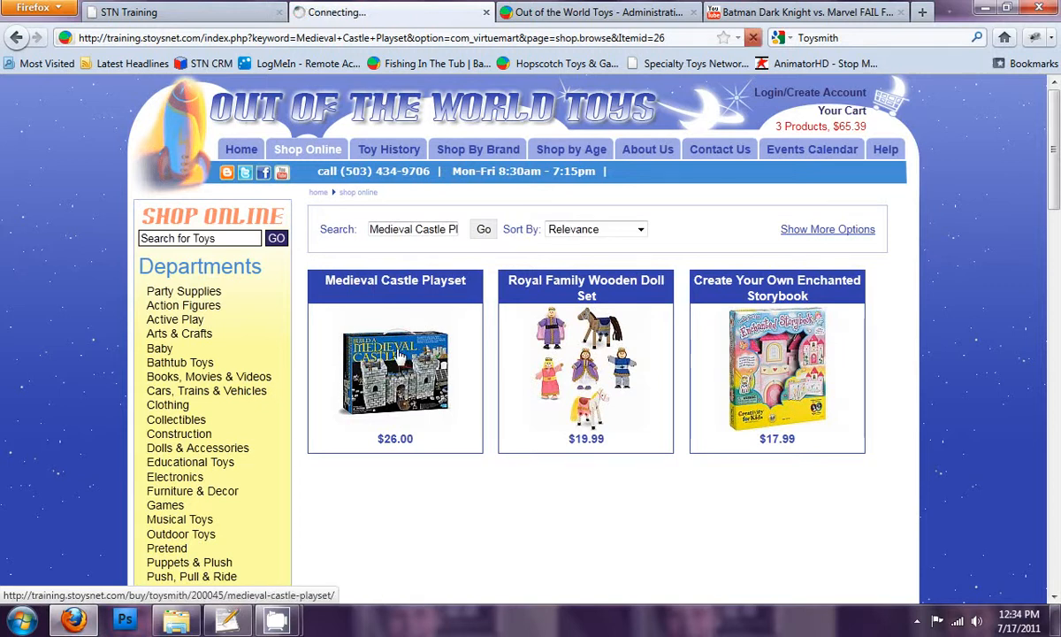
Step: Browse the product's image lightbox, play the review video, and close the gallery
click(395, 369)
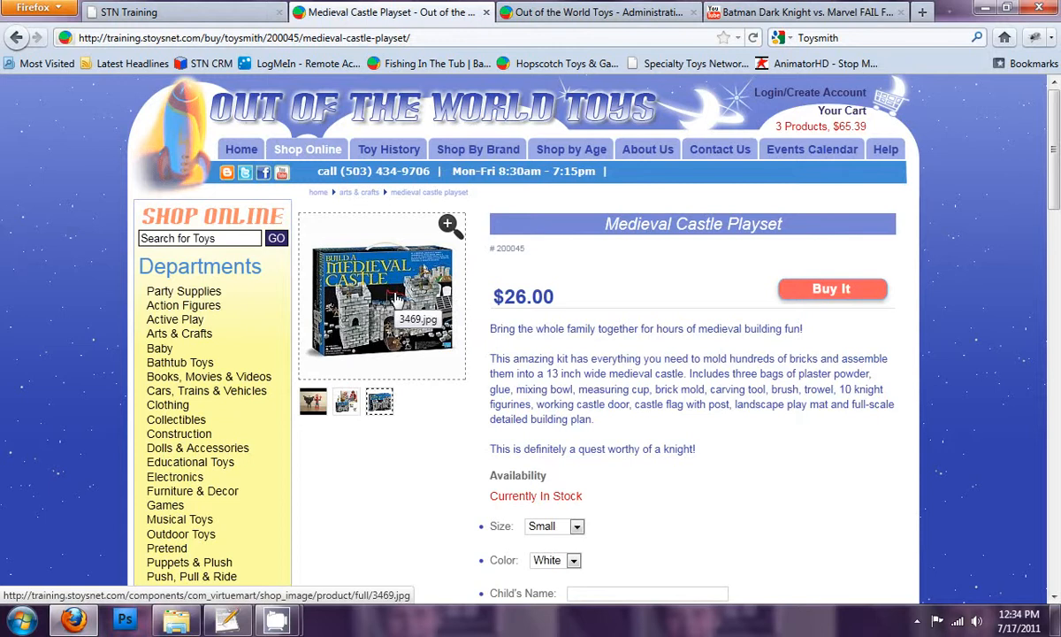
click(346, 401)
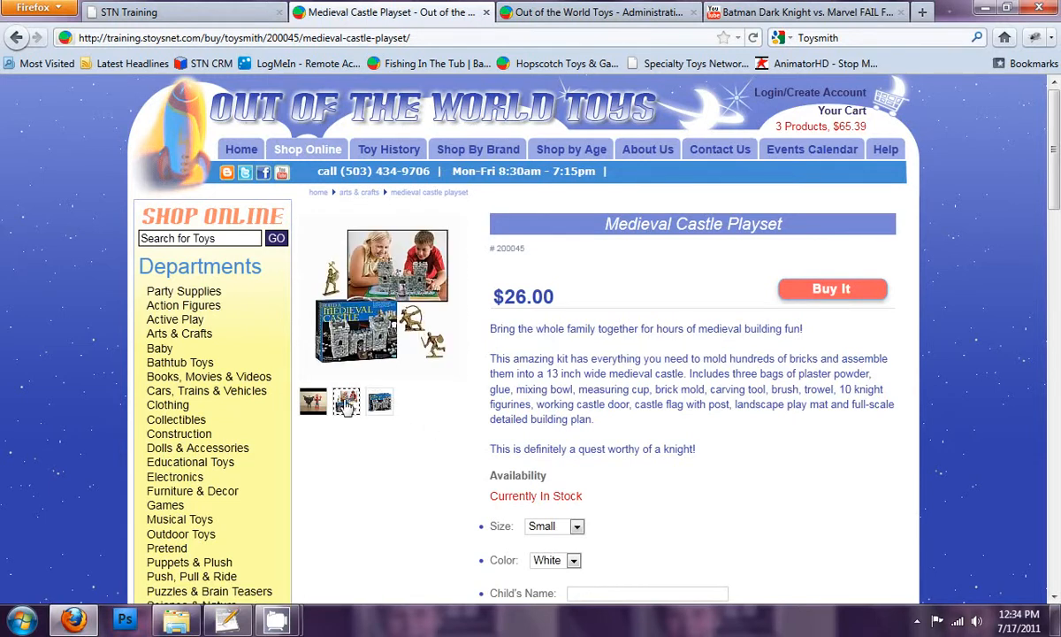
click(346, 401)
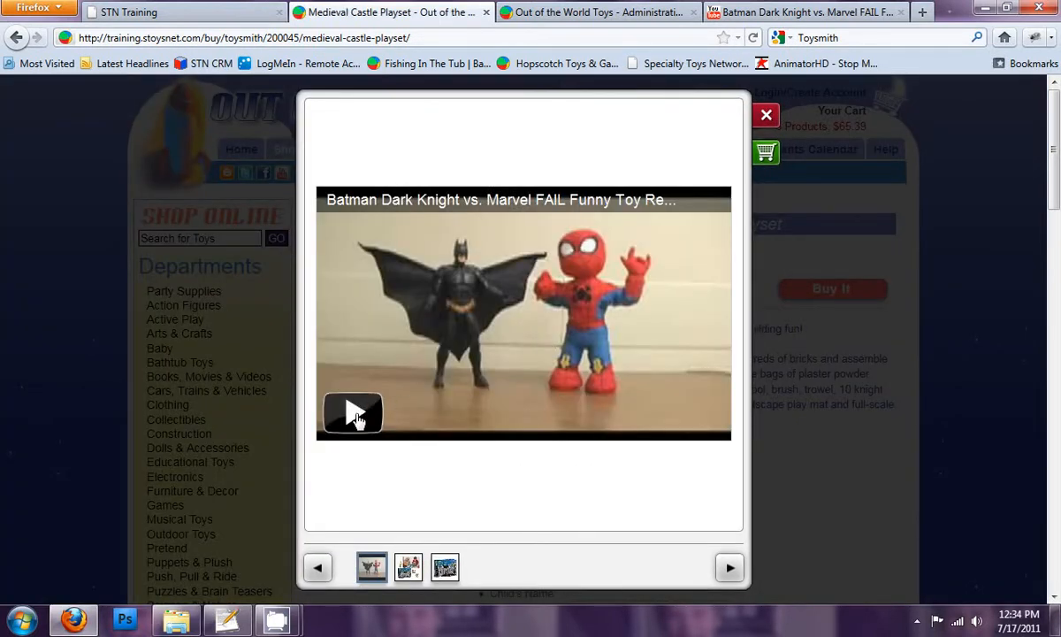
click(353, 412)
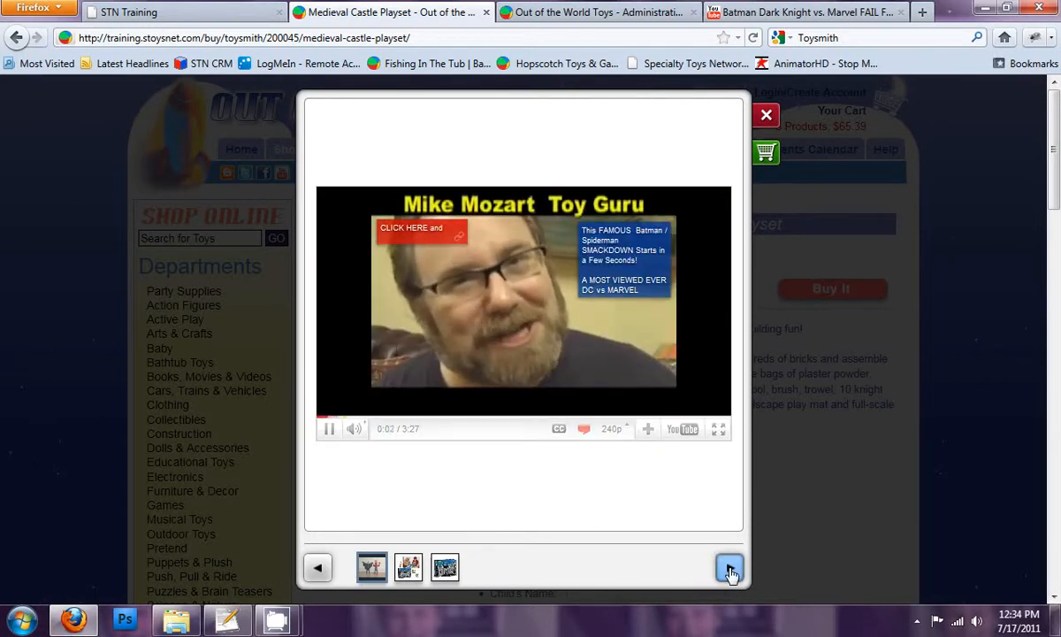
click(445, 567)
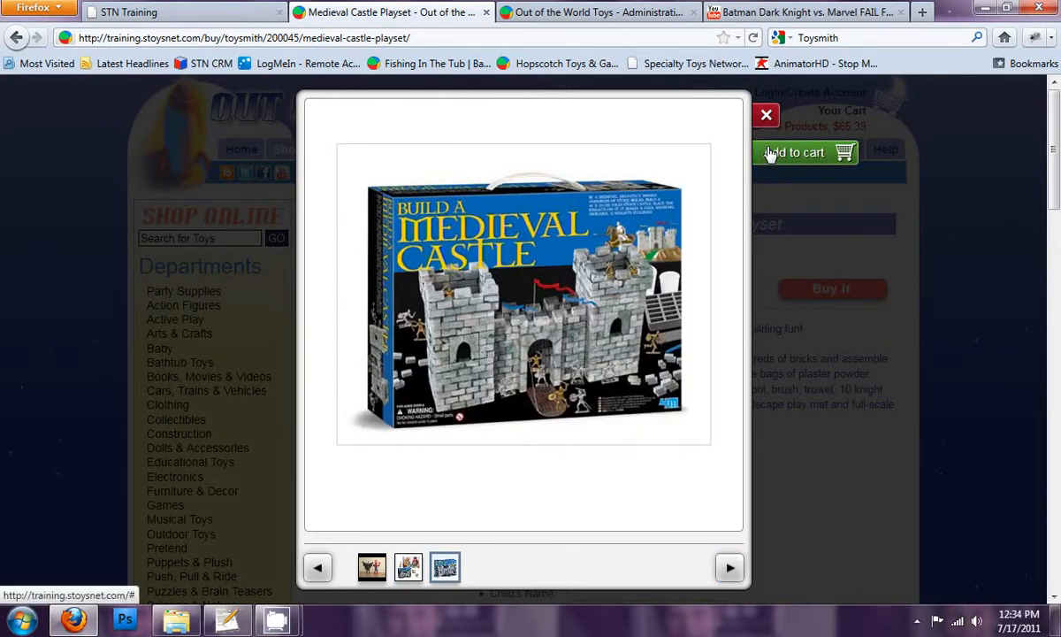
click(766, 115)
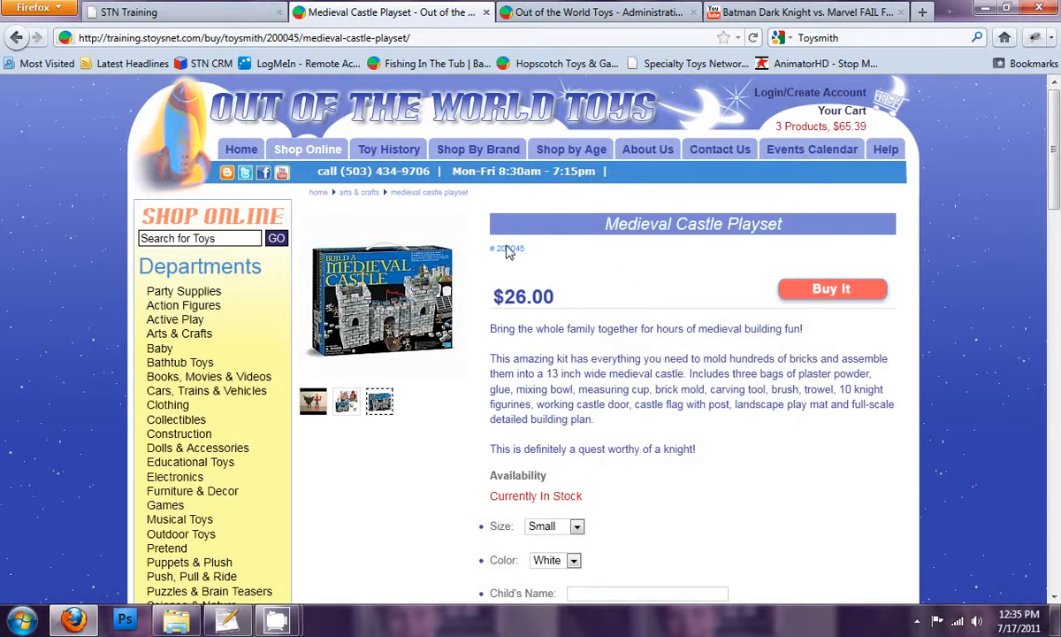
mouse_move(535, 382)
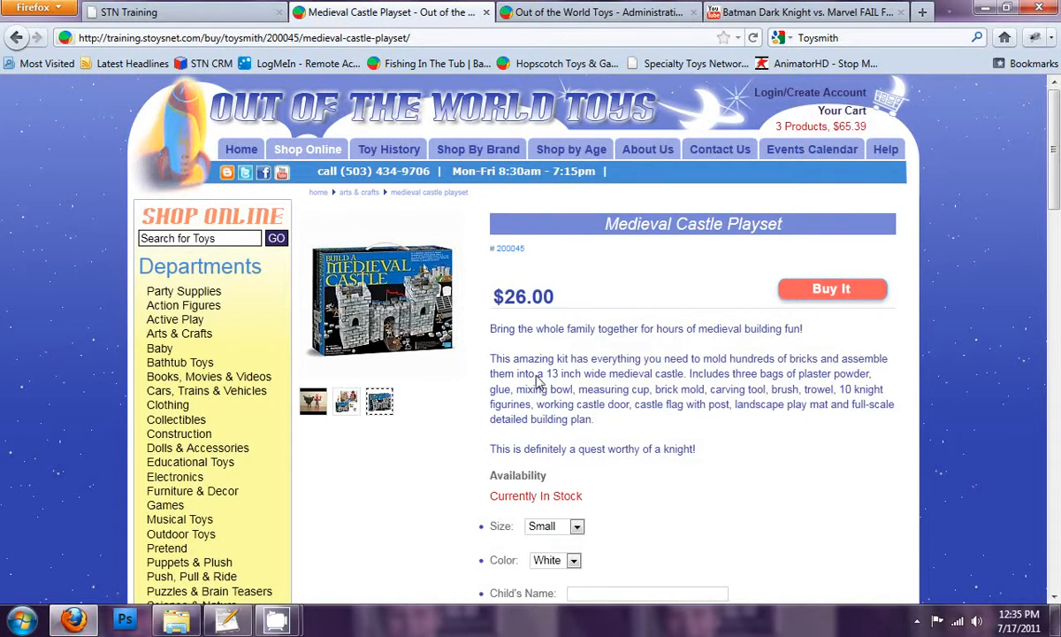
scroll(down, 3)
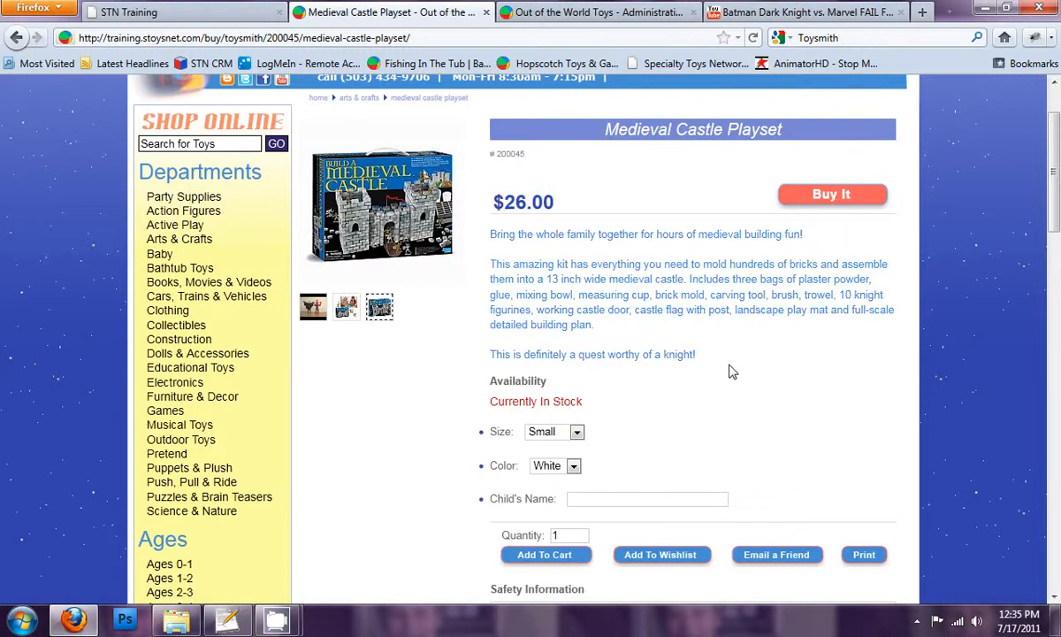
right_click(733, 363)
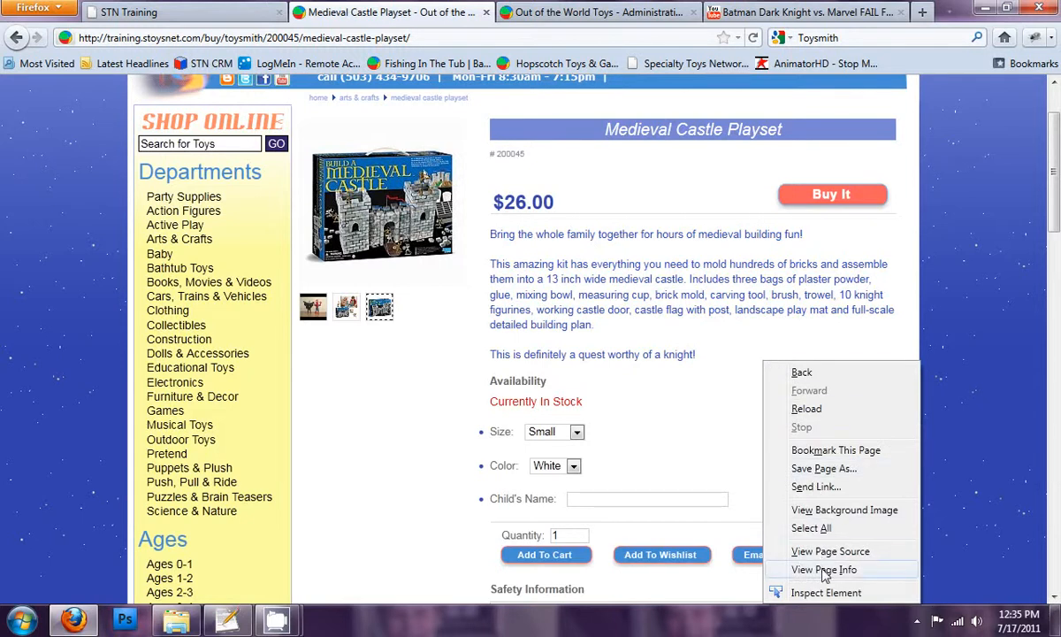
click(825, 569)
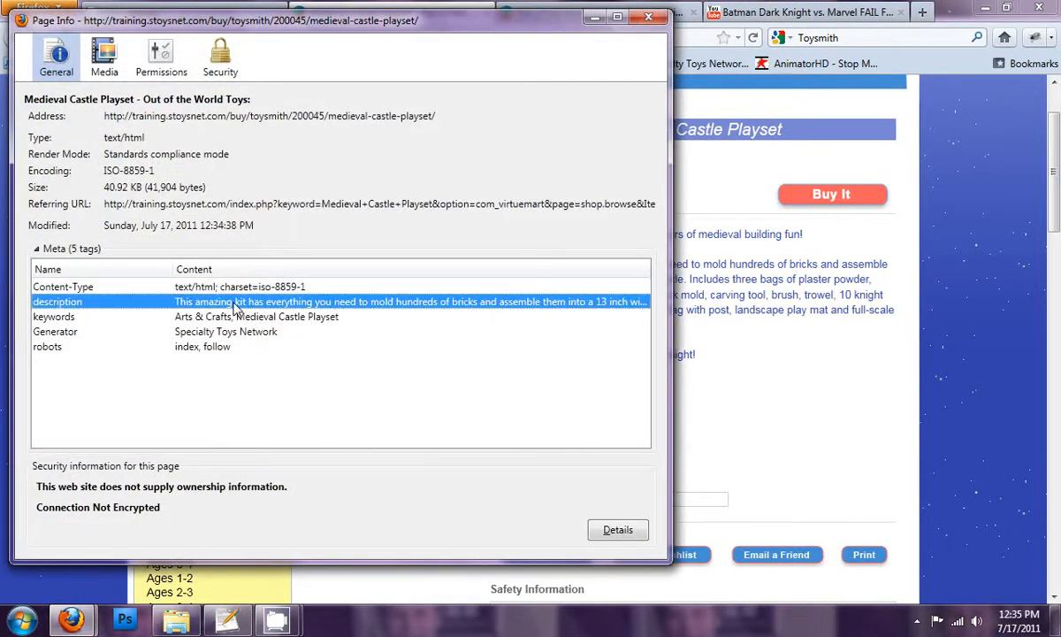
mouse_move(620, 99)
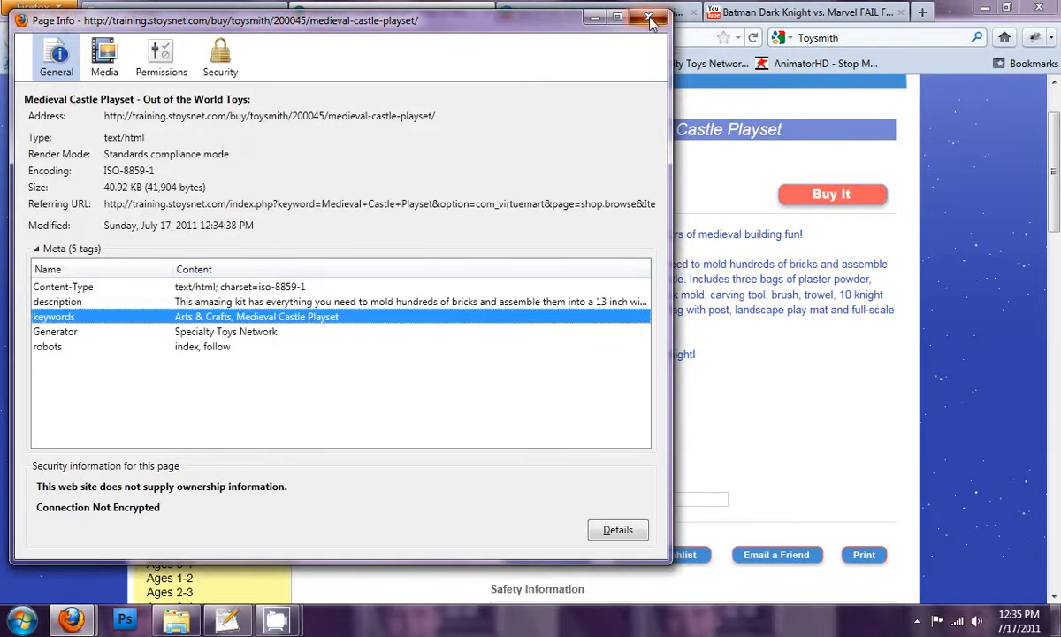
click(650, 19)
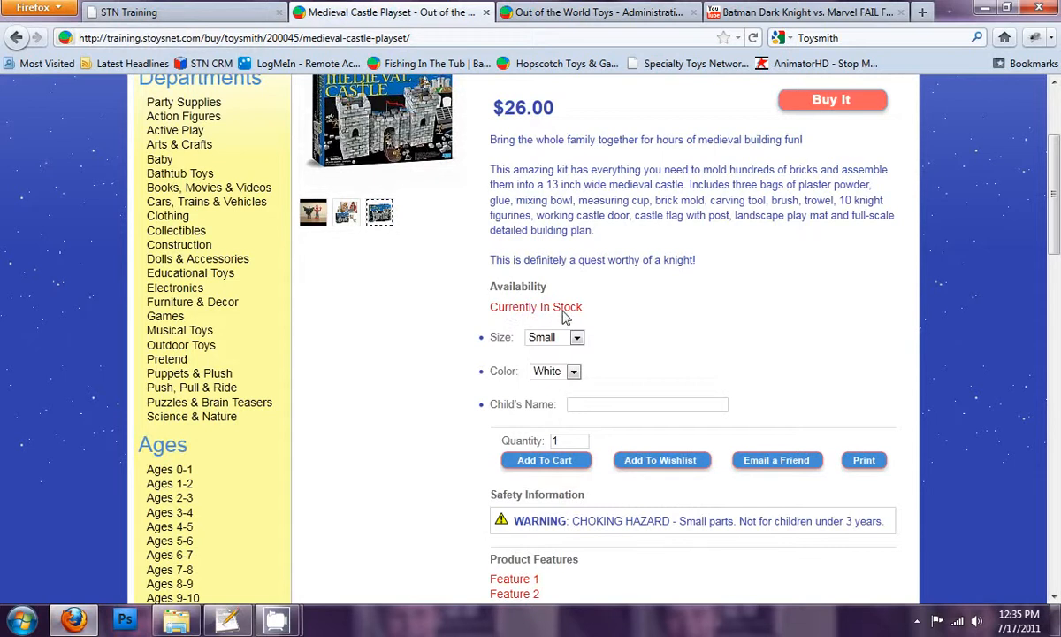
mouse_move(575, 348)
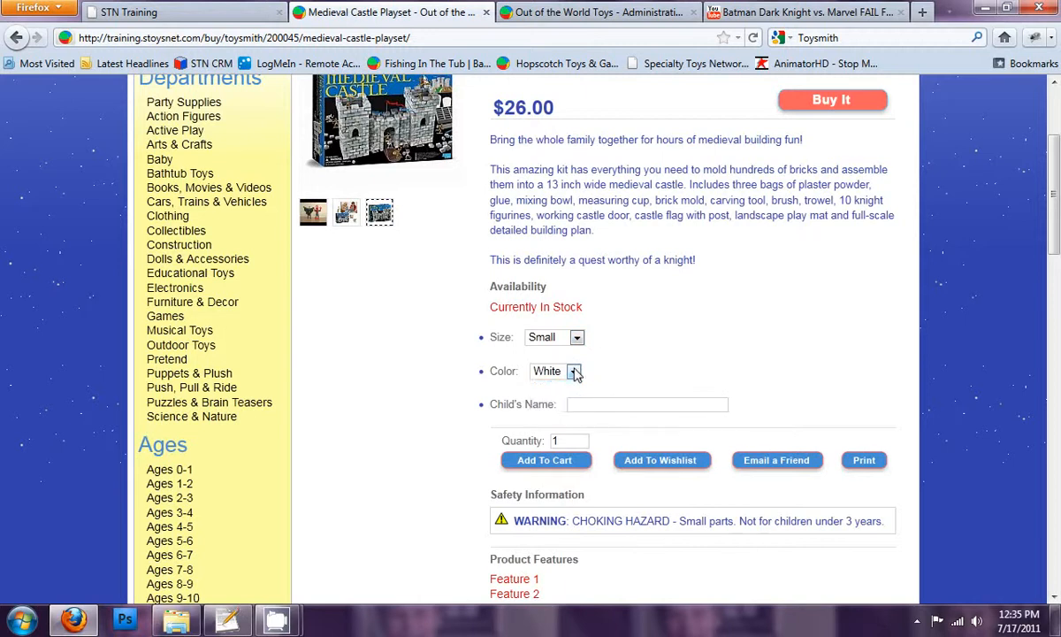
scroll(down, 3)
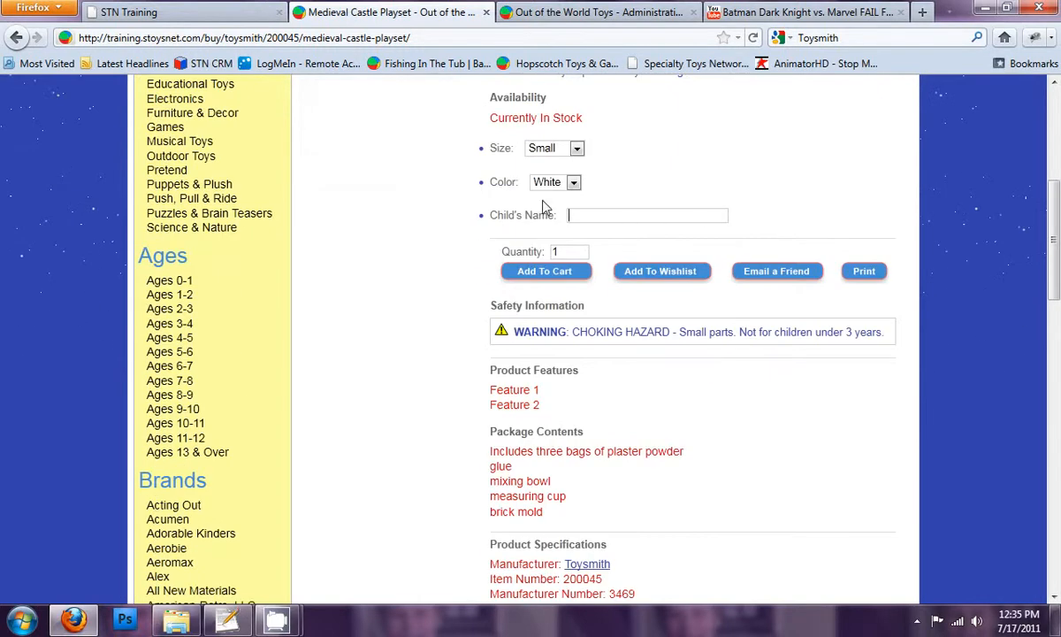
mouse_move(600, 334)
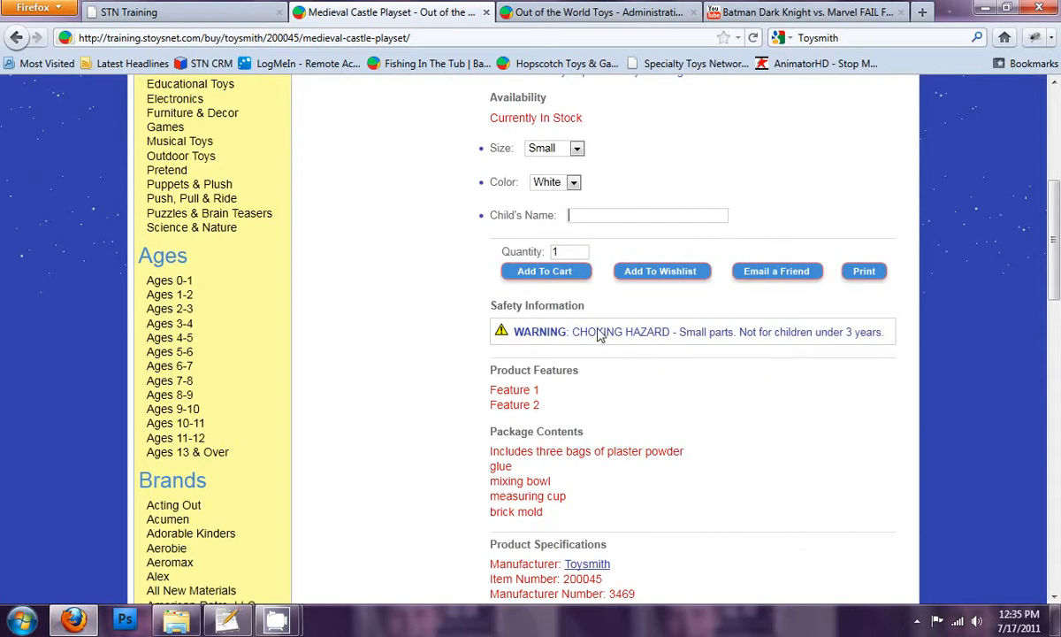
mouse_move(678, 378)
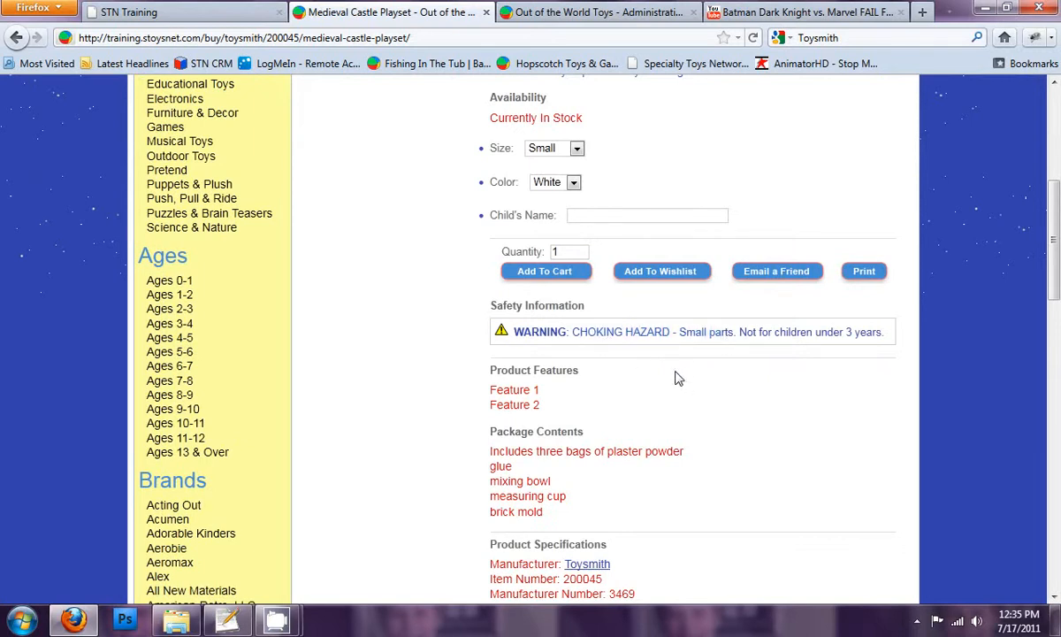
scroll(down, 3)
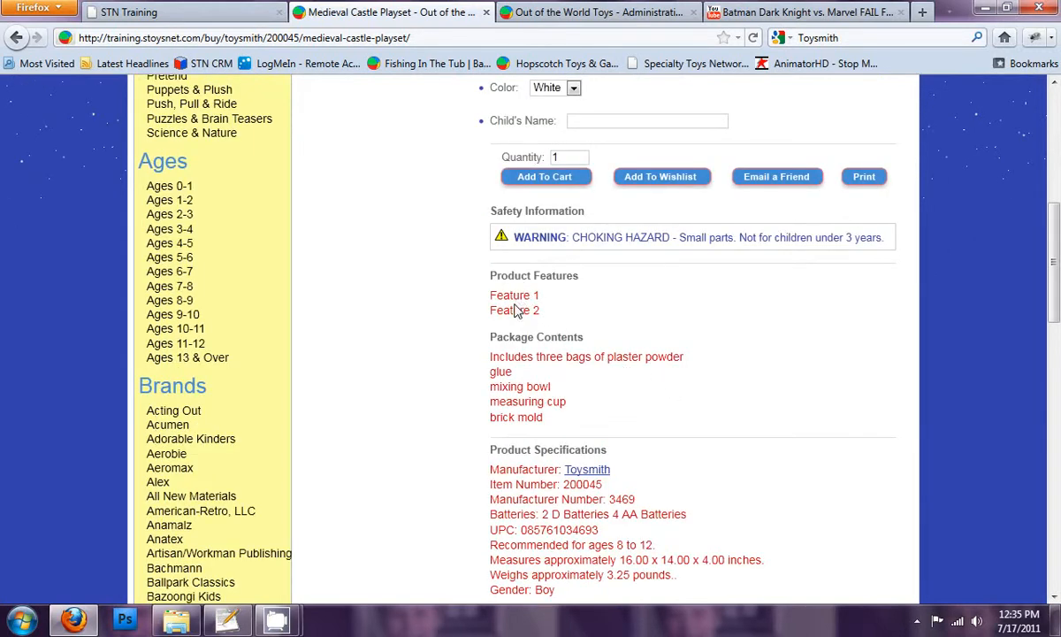
mouse_move(516, 321)
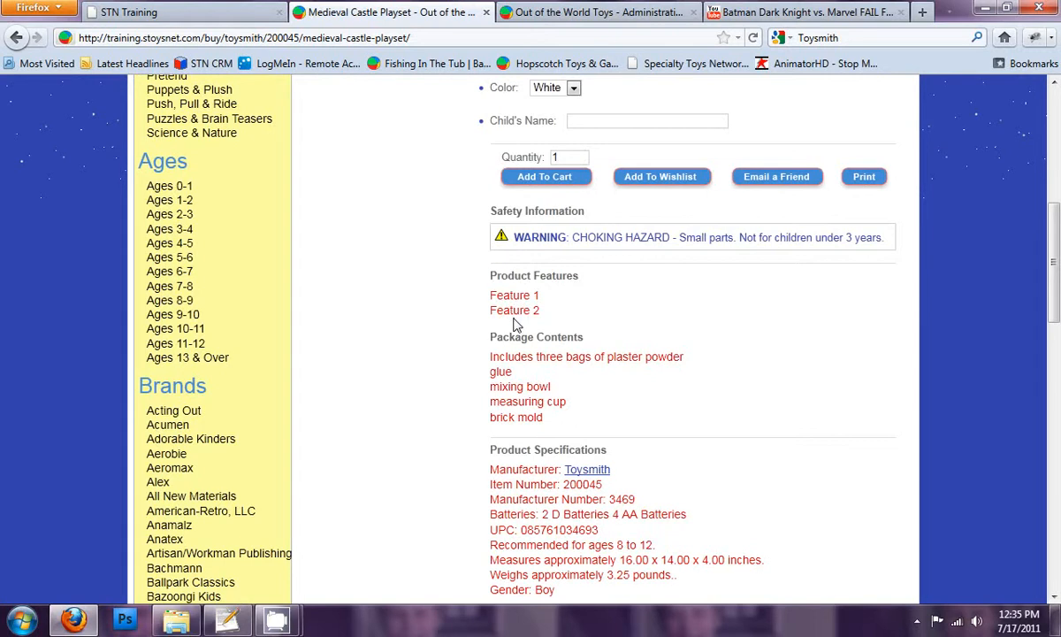
mouse_move(504, 361)
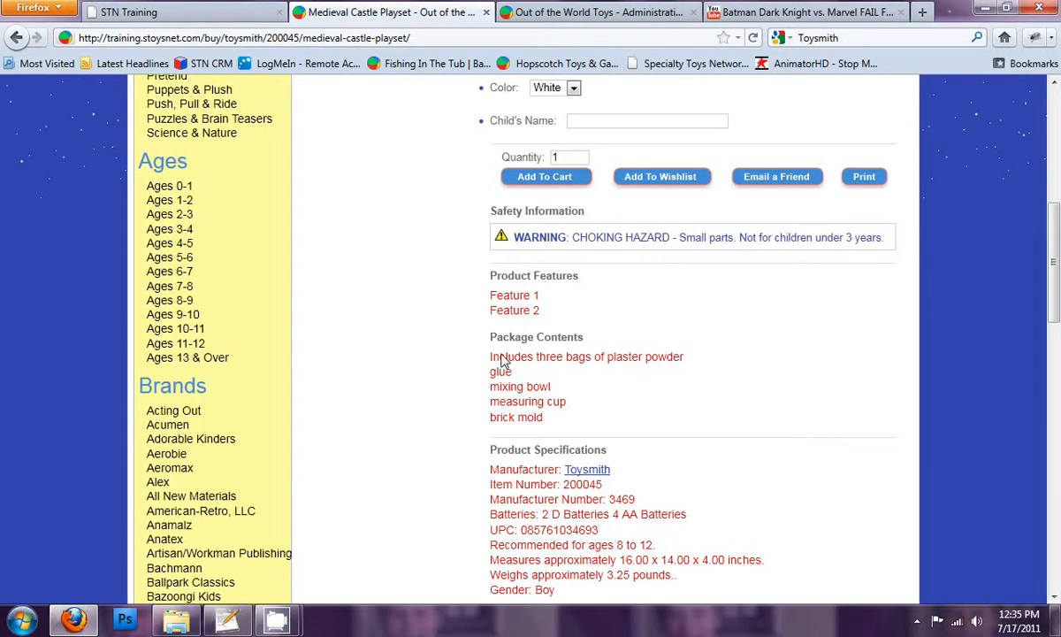
scroll(down, 3)
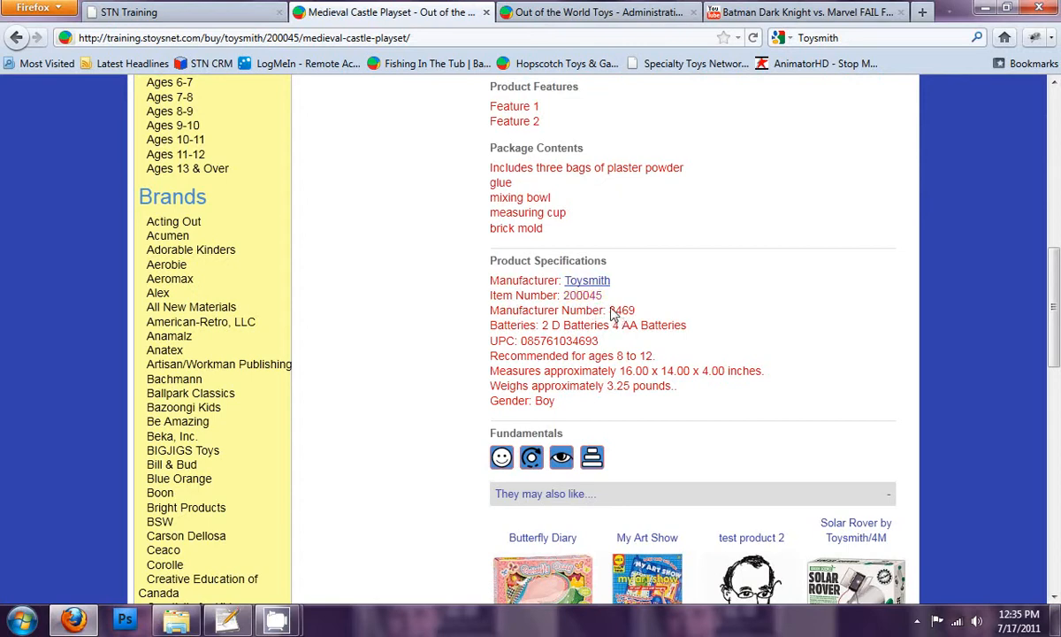
mouse_move(638, 325)
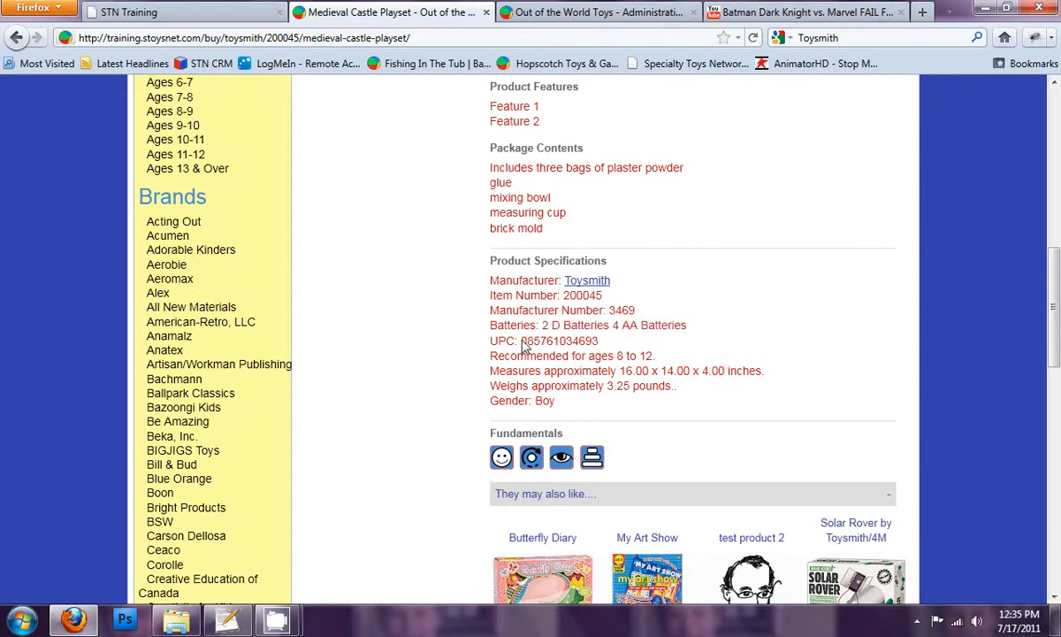
mouse_move(531, 360)
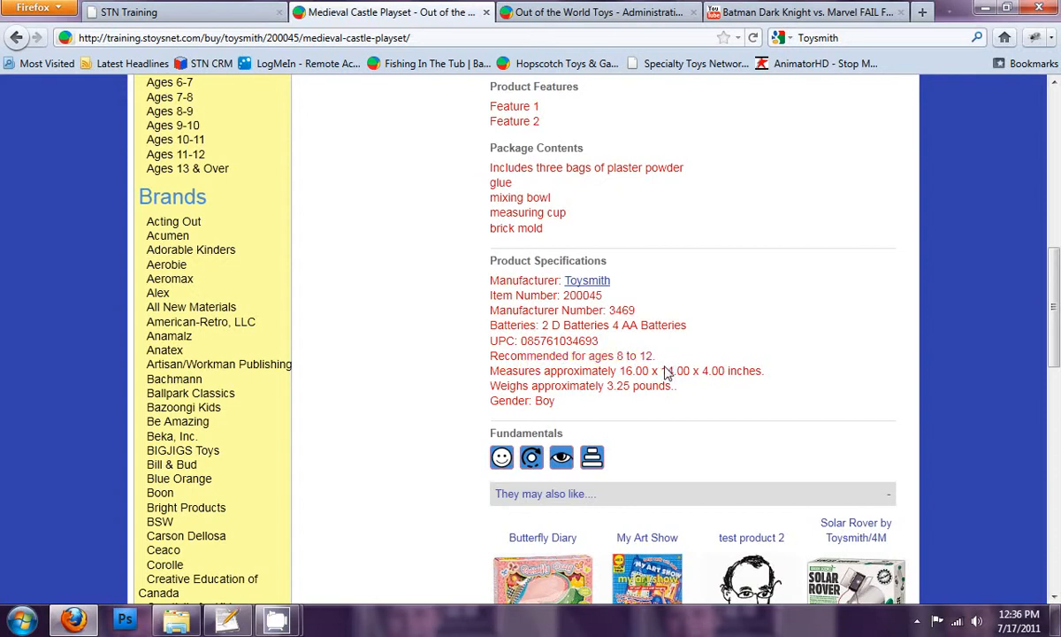
scroll(down, 3)
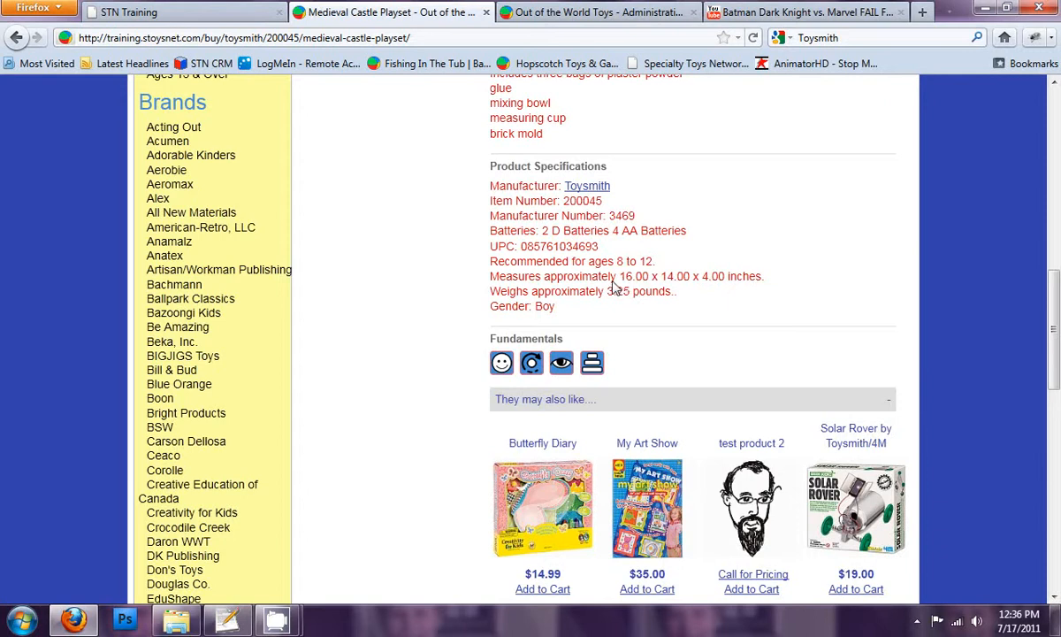
mouse_move(544, 308)
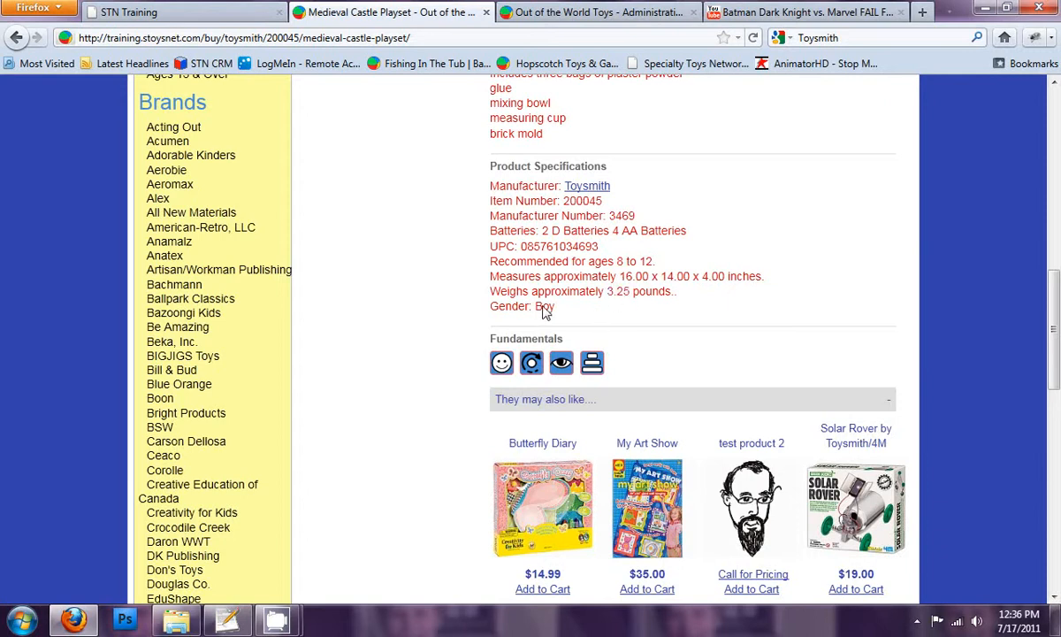
scroll(down, 3)
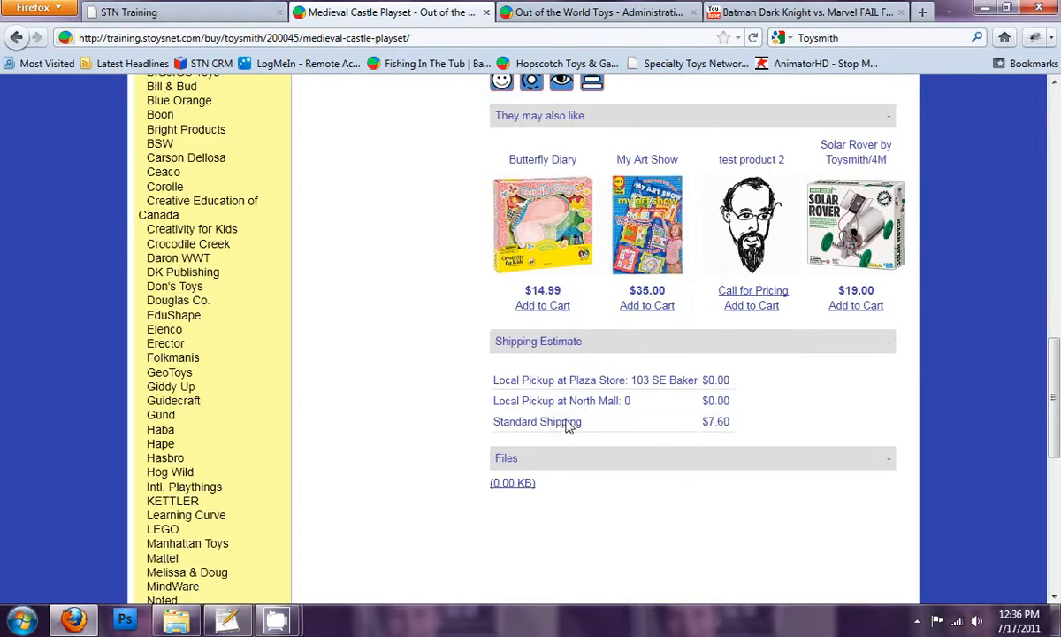
mouse_move(736, 429)
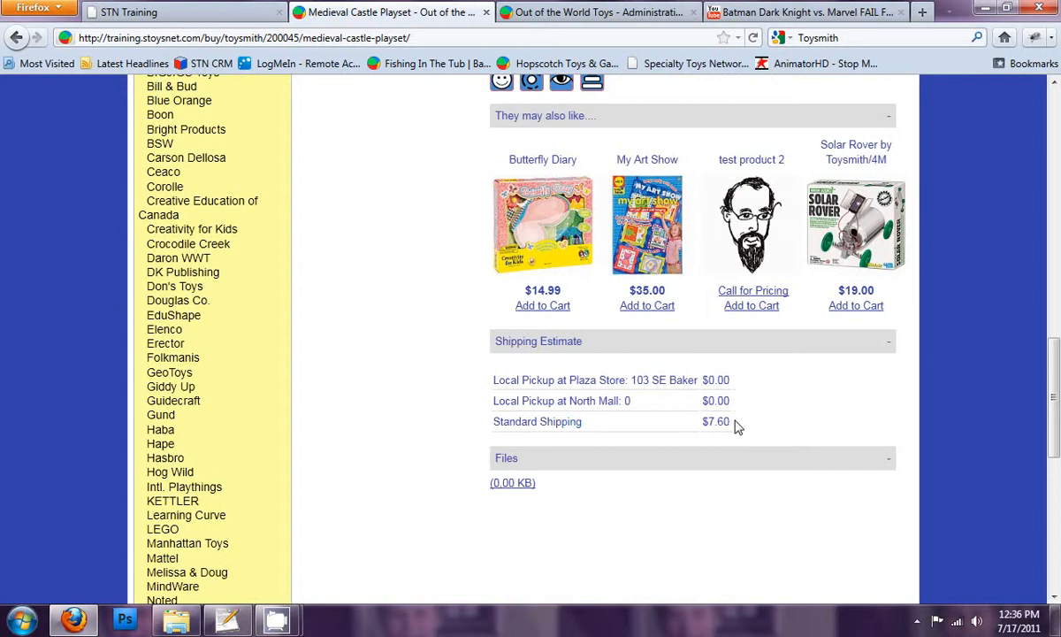
mouse_move(705, 425)
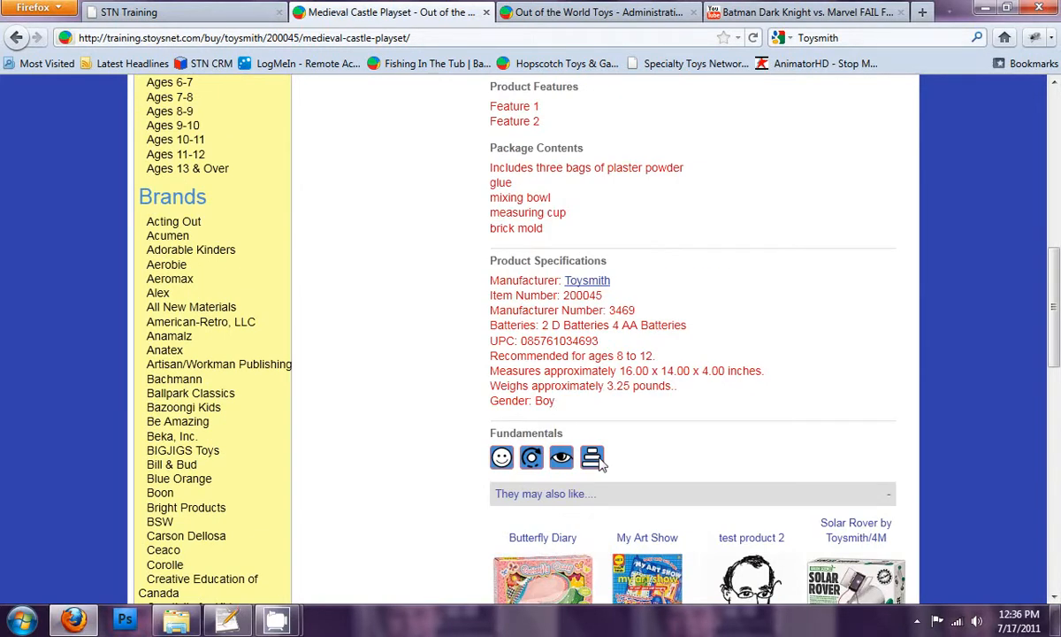
mouse_move(624, 440)
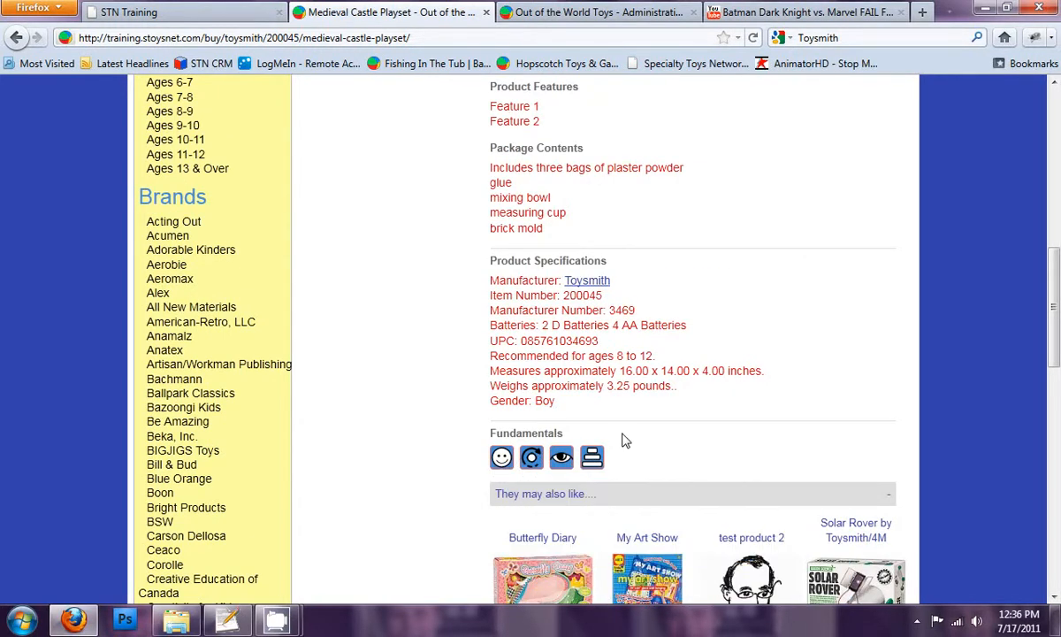
scroll(down, 3)
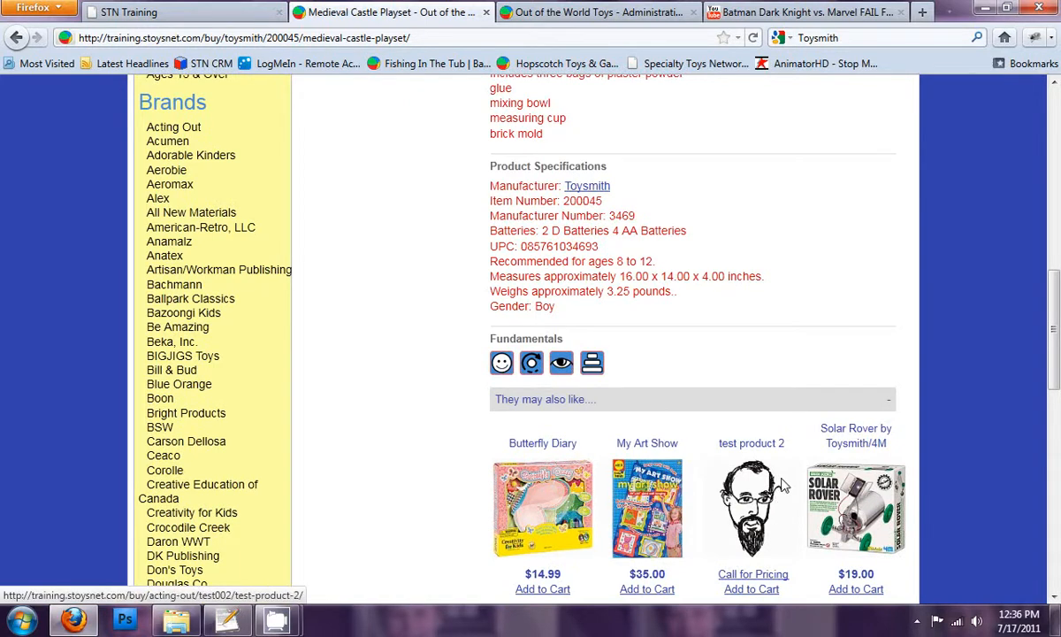
scroll(up, 3)
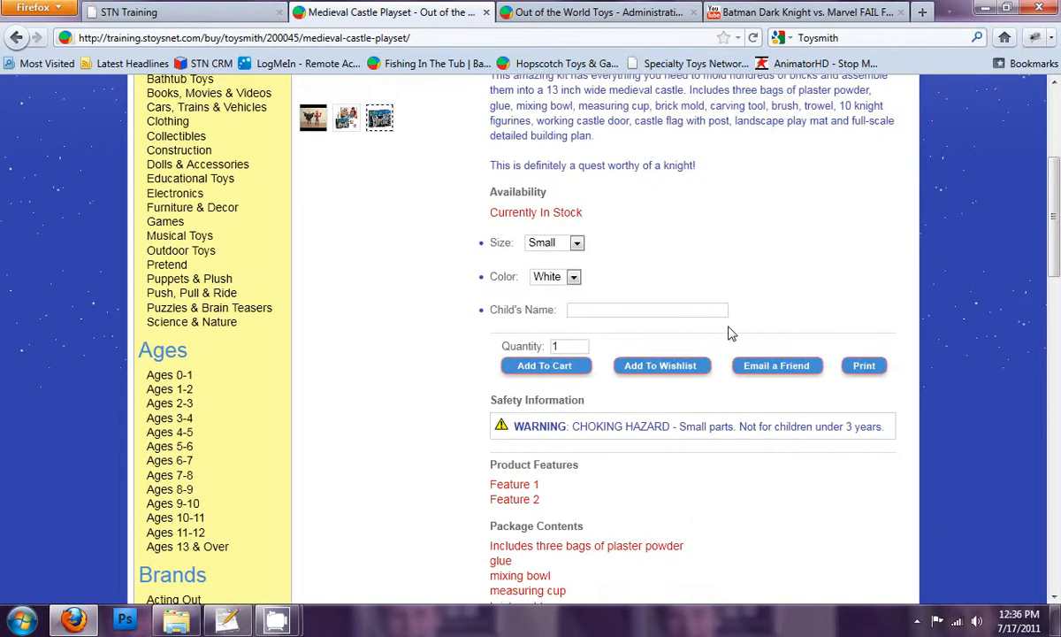
scroll(up, 3)
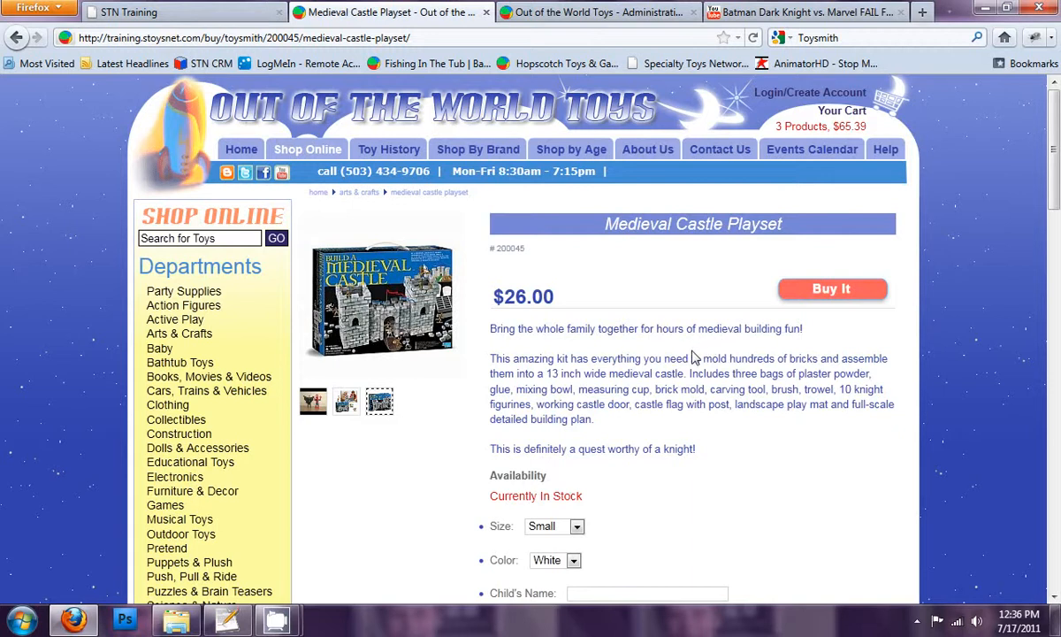
mouse_move(697, 355)
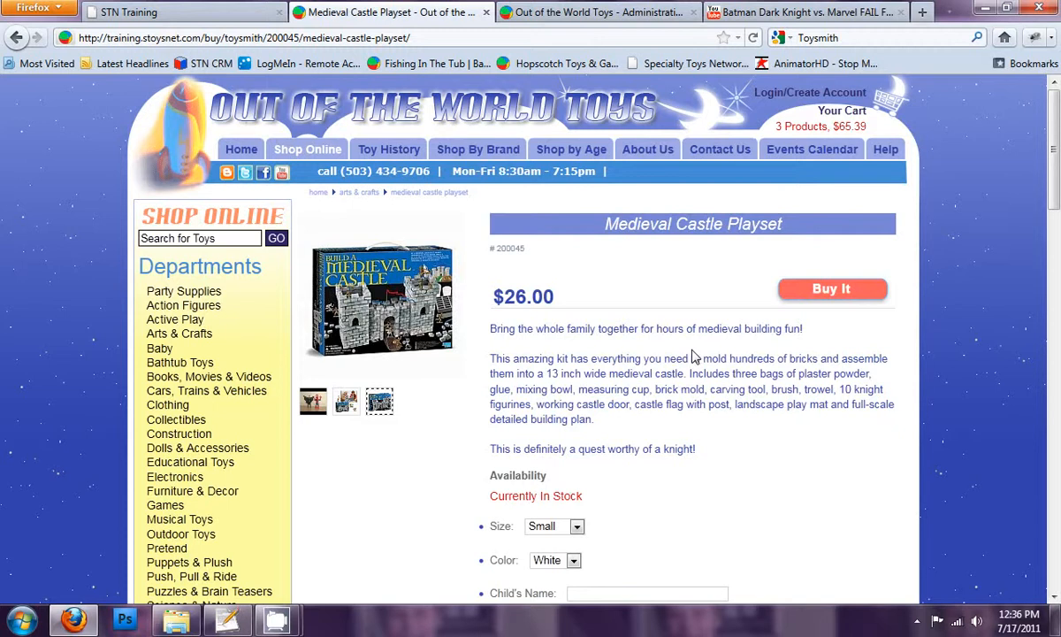
mouse_move(672, 339)
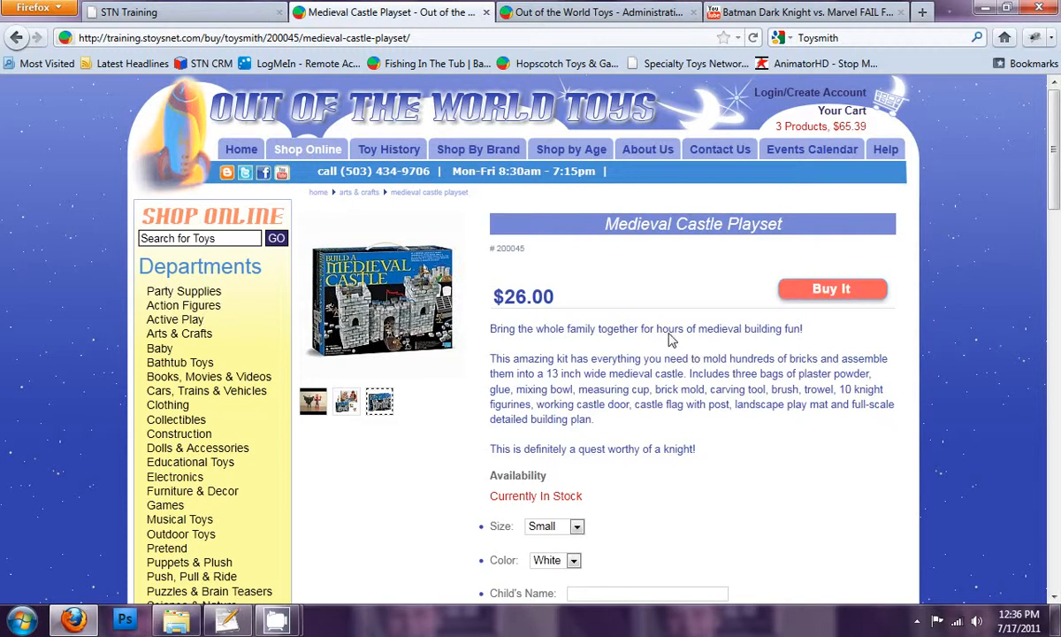